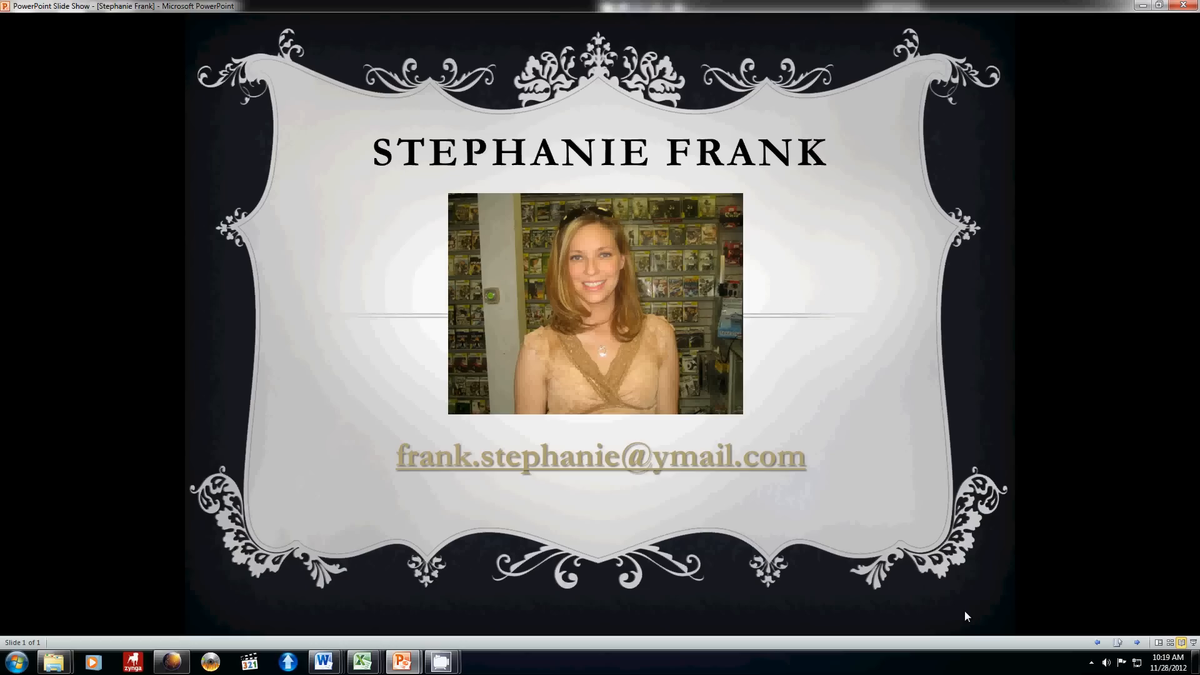
pyautogui.moveTo(412, 651)
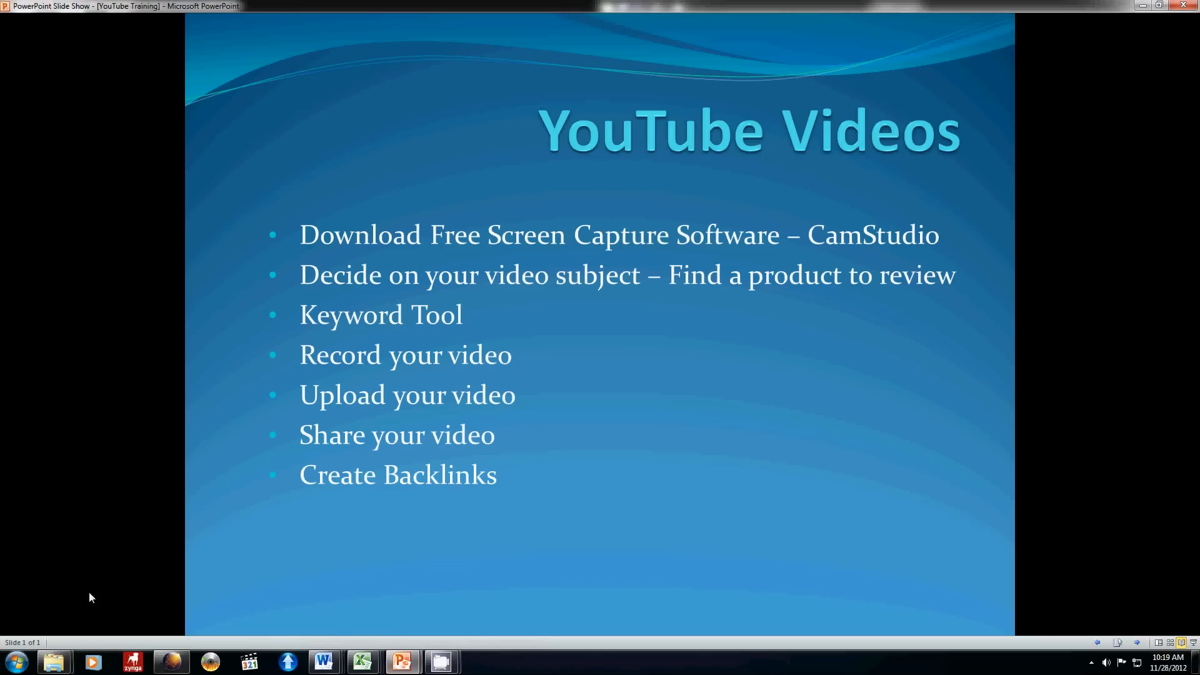
pyautogui.moveTo(38, 599)
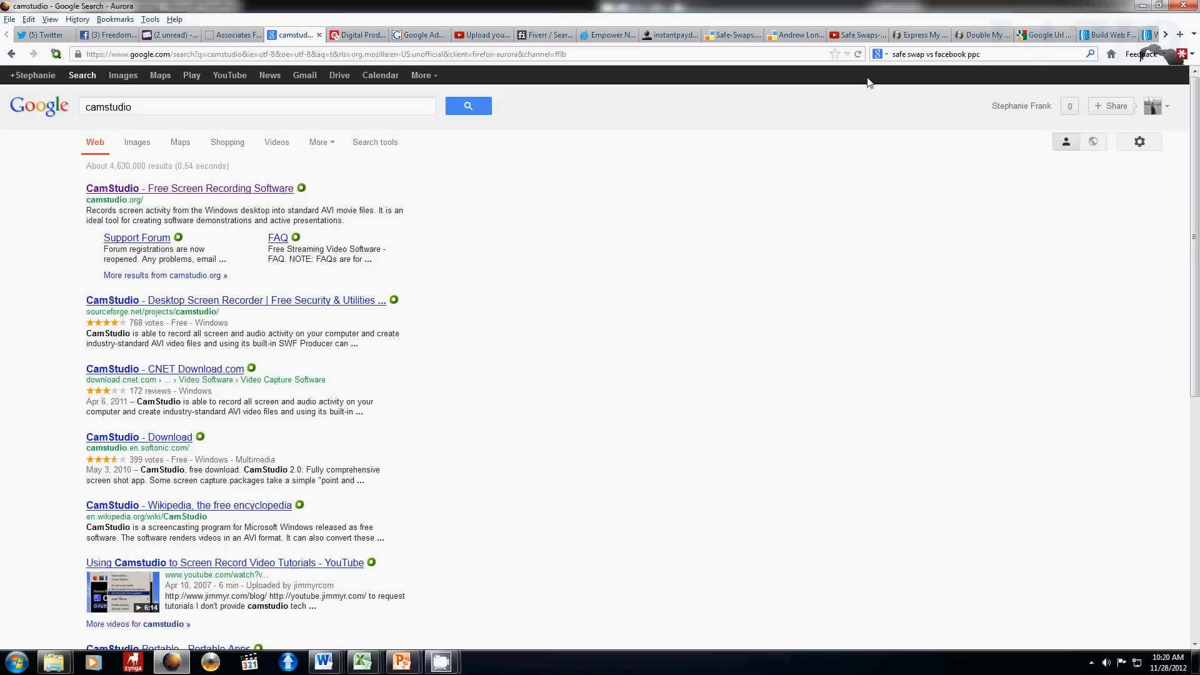
pyautogui.moveTo(287, 92)
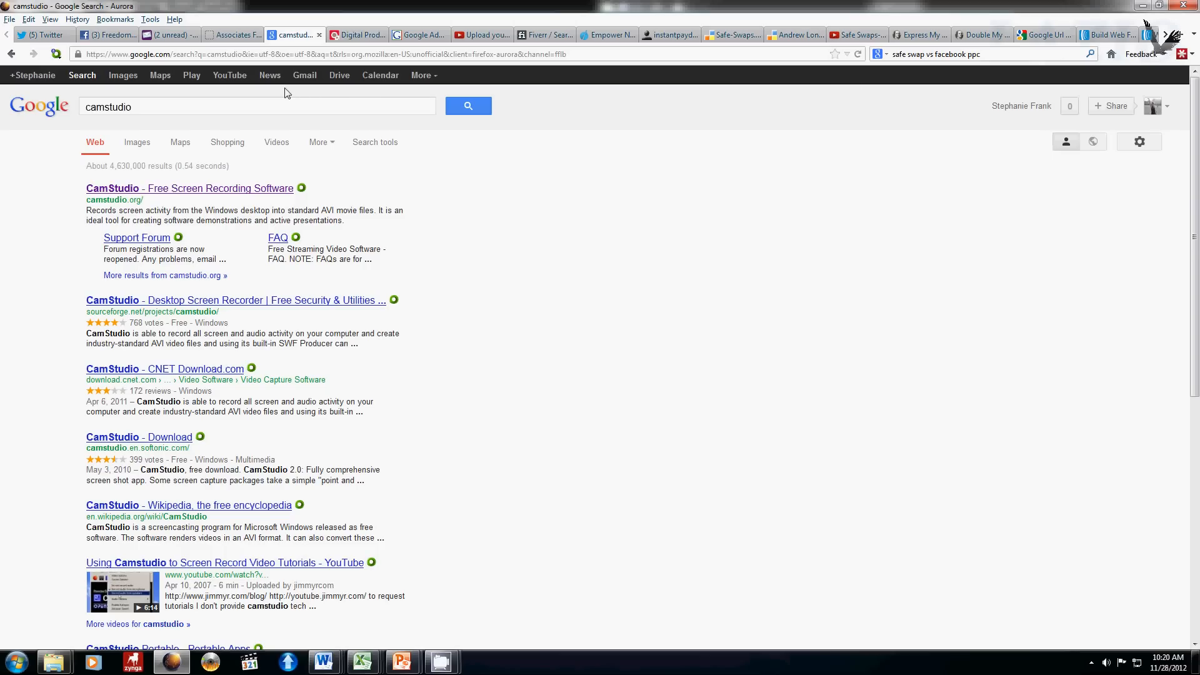
pyautogui.moveTo(283, 94)
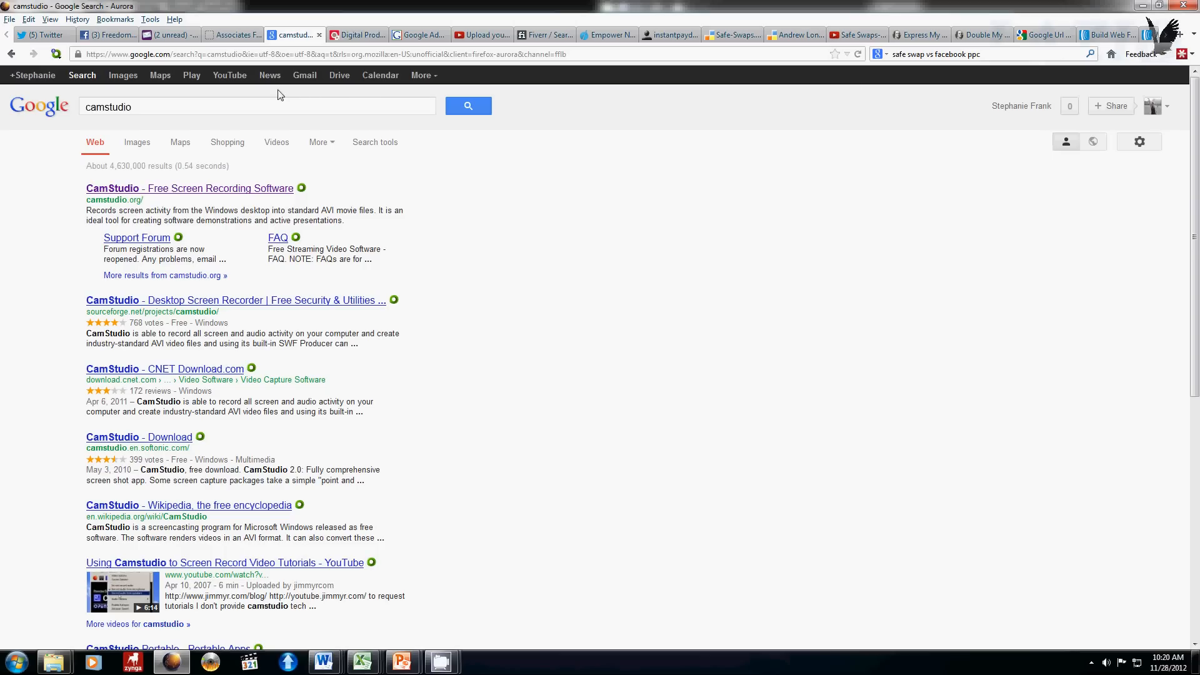
pyautogui.moveTo(134, 122)
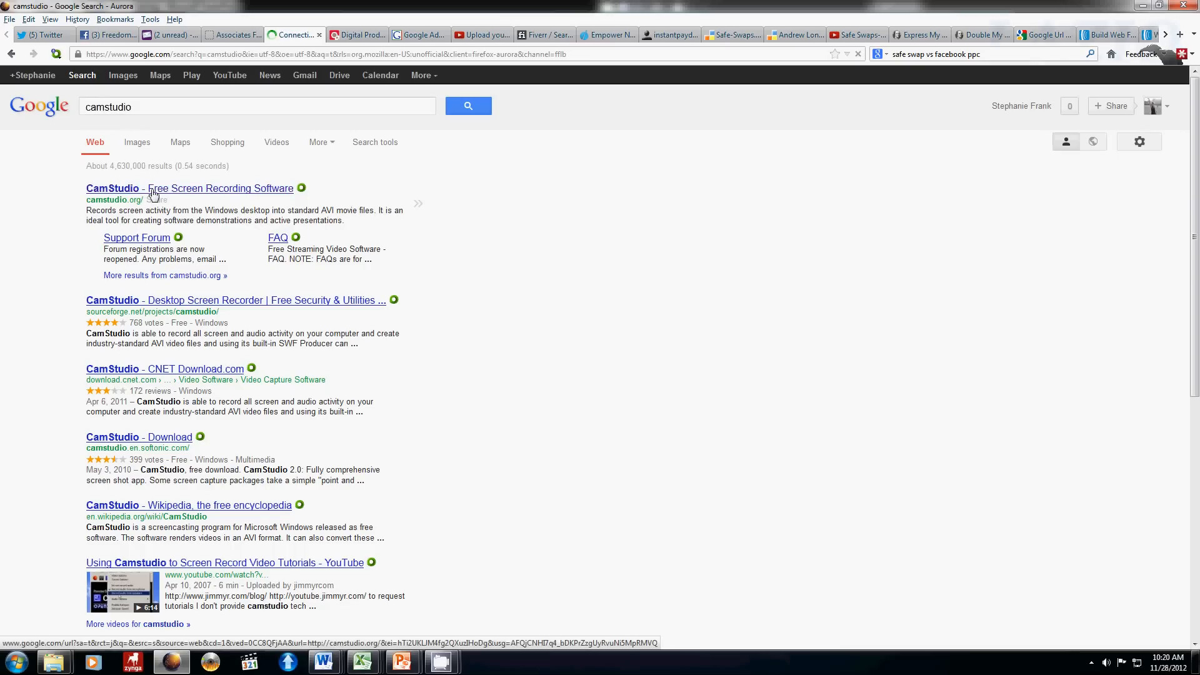
# Open the 'CamStudio - Free Screen Recording Software' result and browse its download links.
pyautogui.click(190, 188)
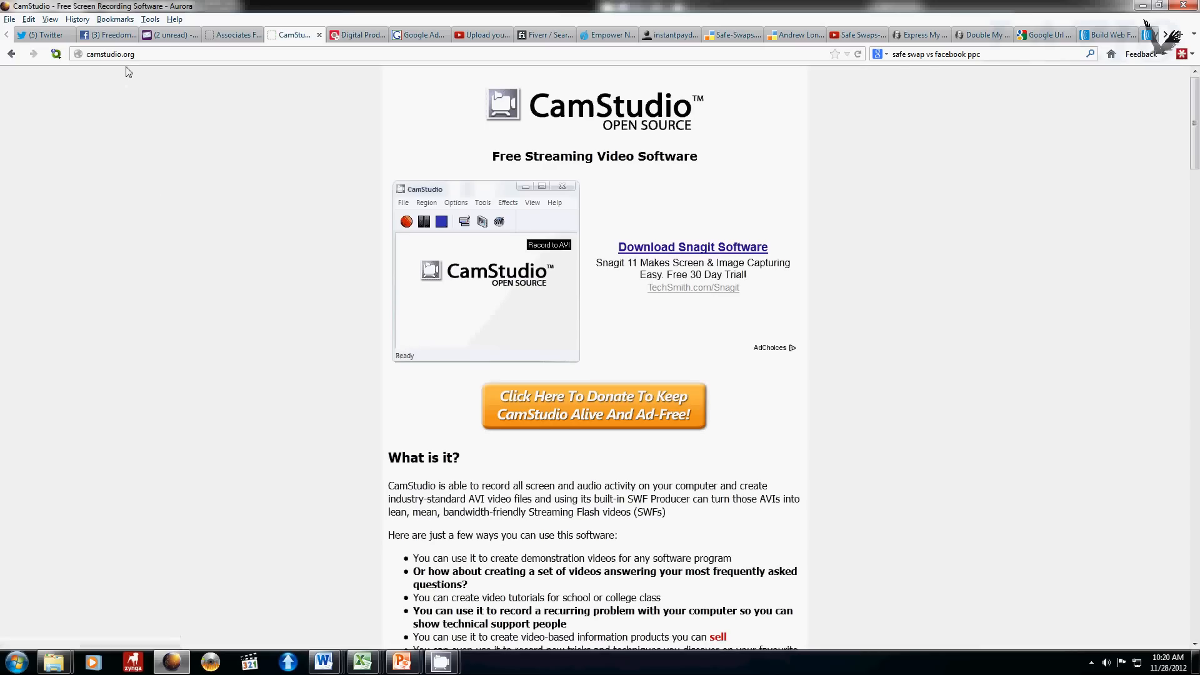
pyautogui.moveTo(865, 325)
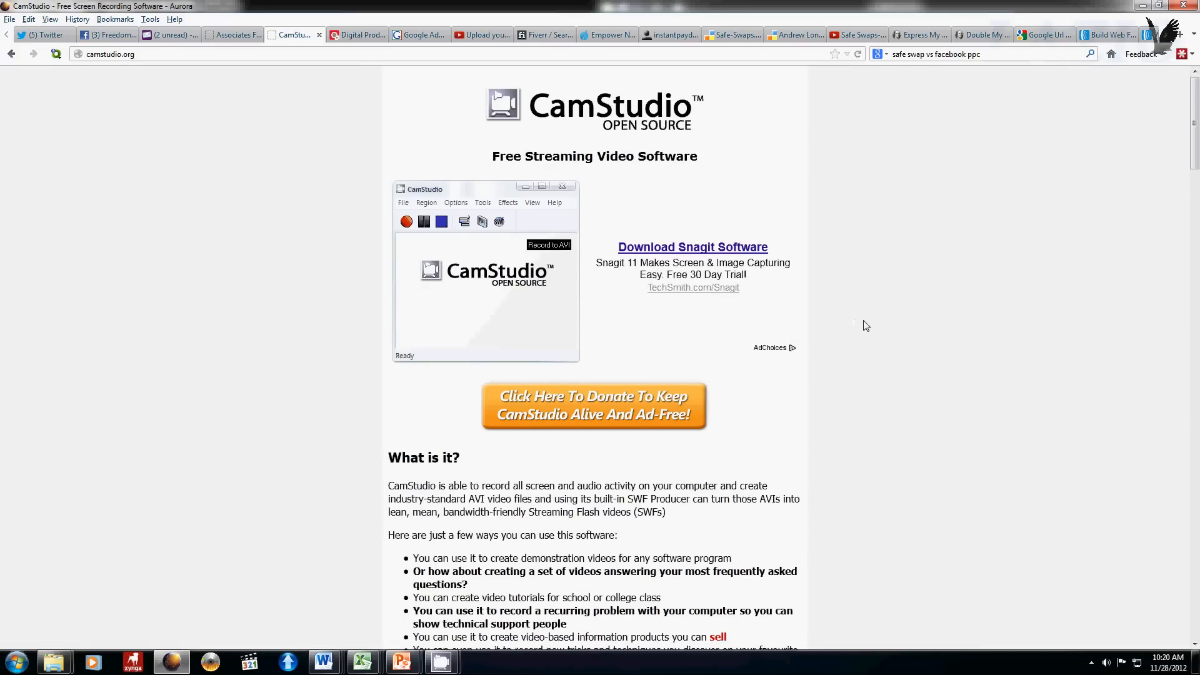
pyautogui.scroll(-3)
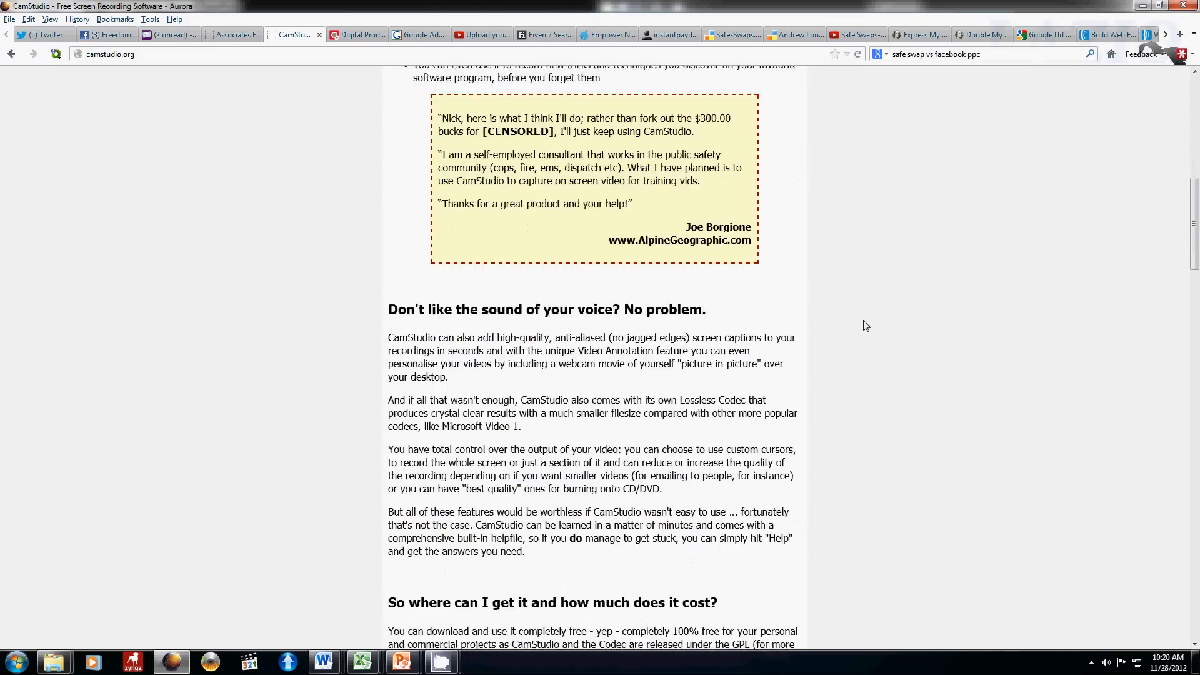
pyautogui.scroll(-3)
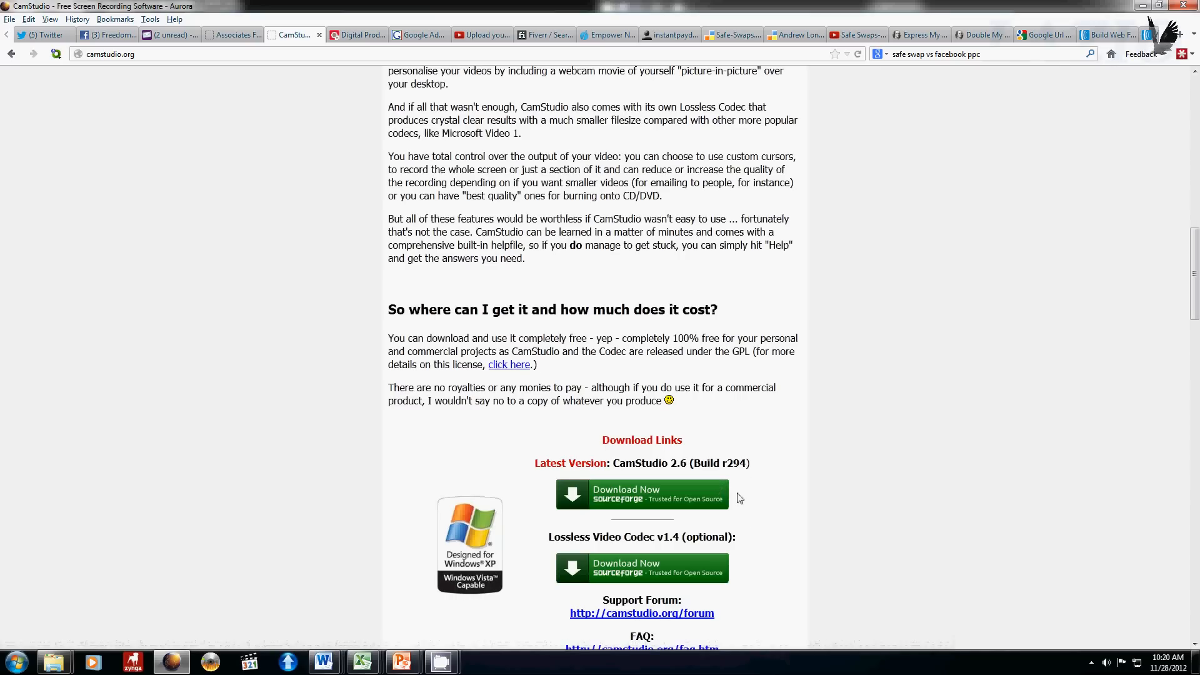
pyautogui.scroll(3)
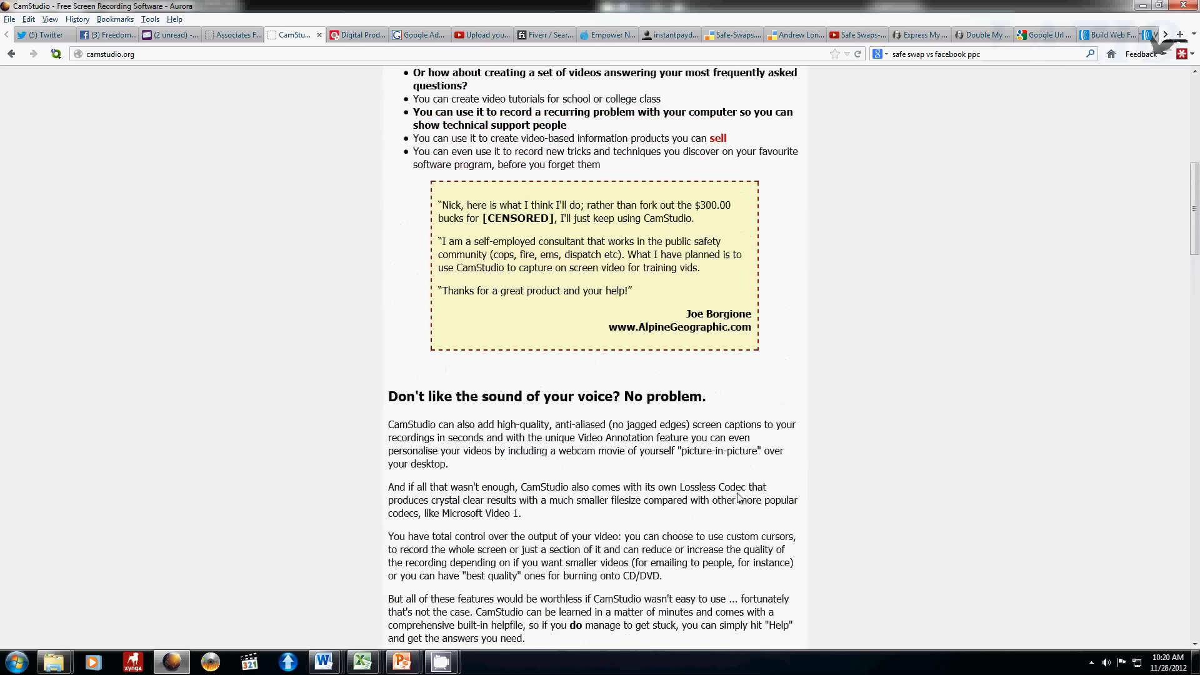
pyautogui.scroll(3)
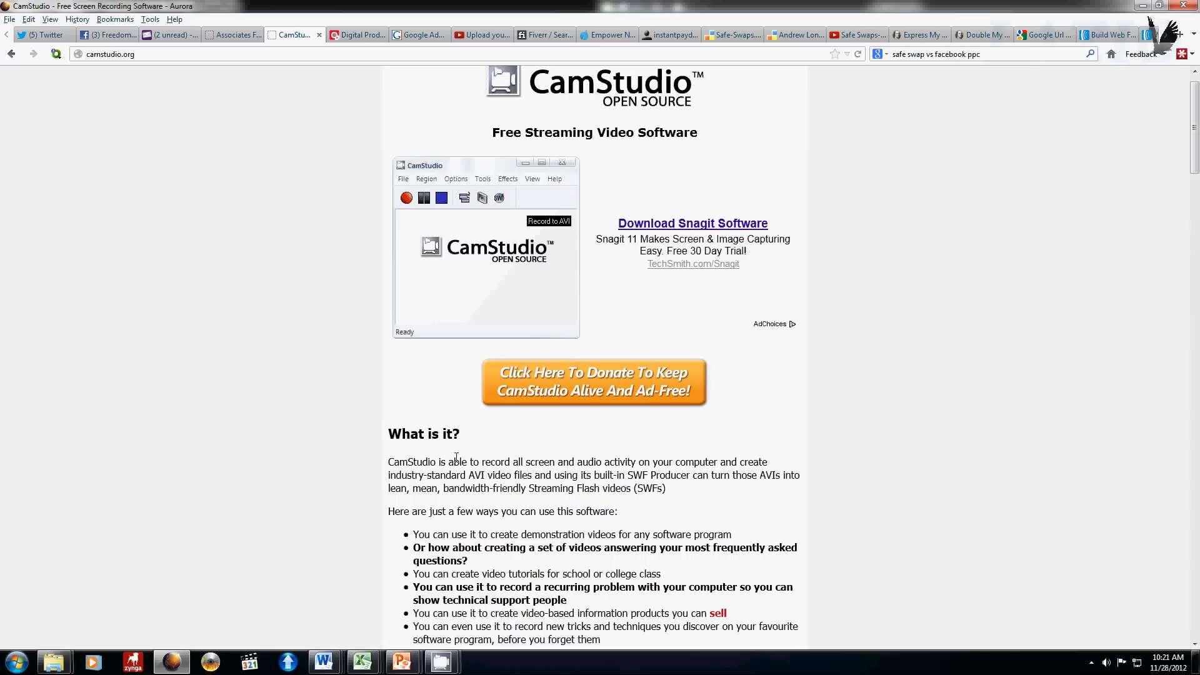
pyautogui.moveTo(401, 661)
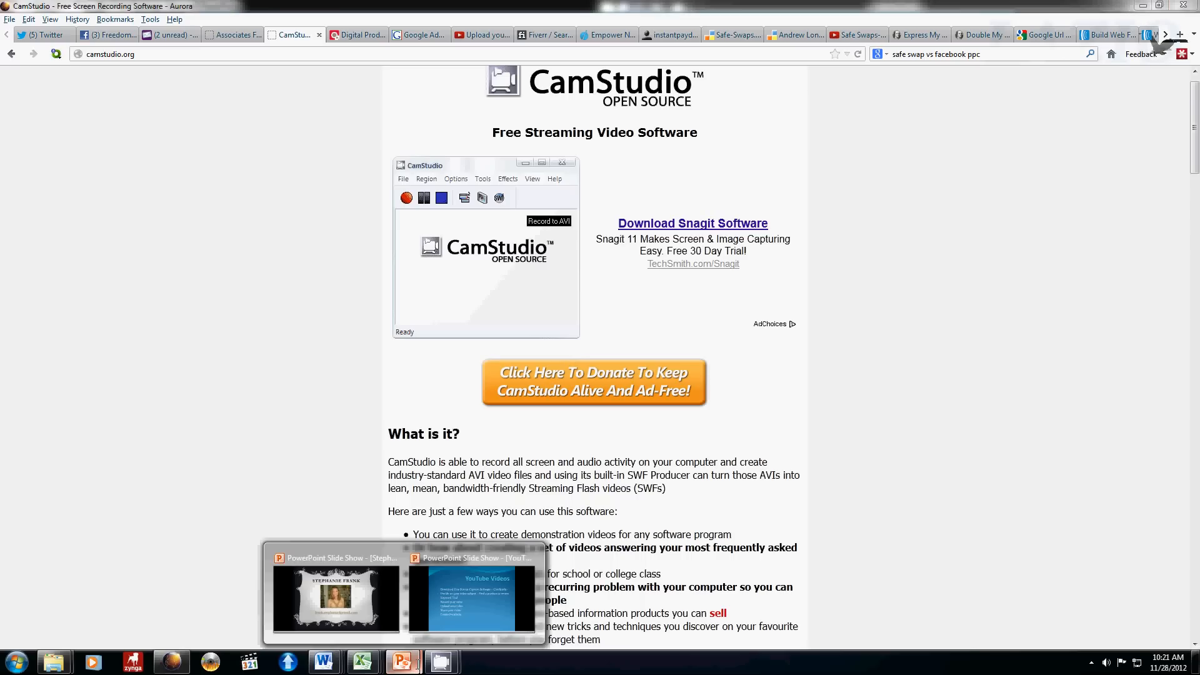
# Bring the YouTube Training slide show back to the YouTube Videos slide.
pyautogui.click(473, 596)
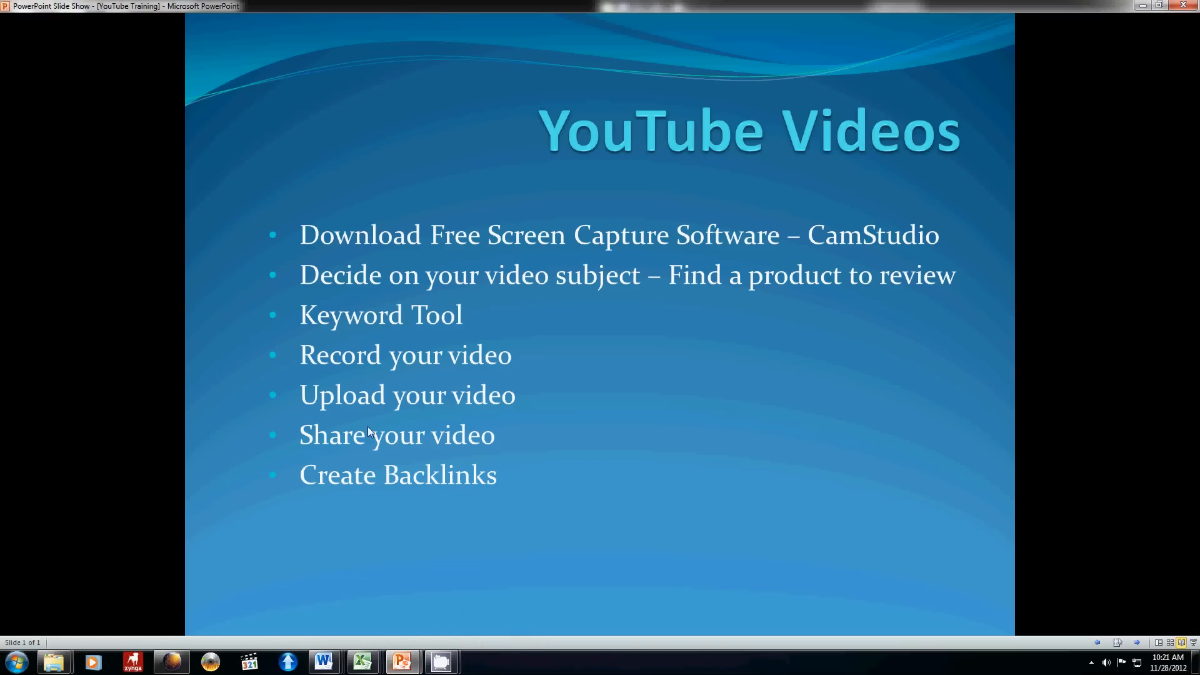
pyautogui.moveTo(254, 300)
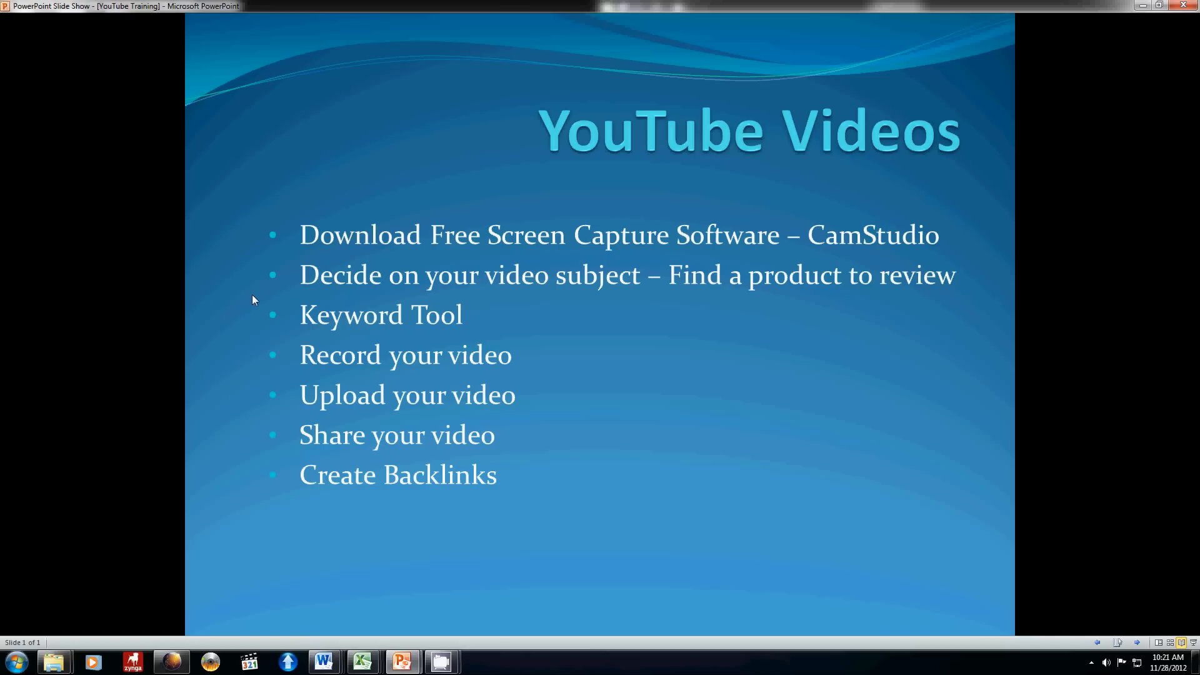
pyautogui.moveTo(171, 660)
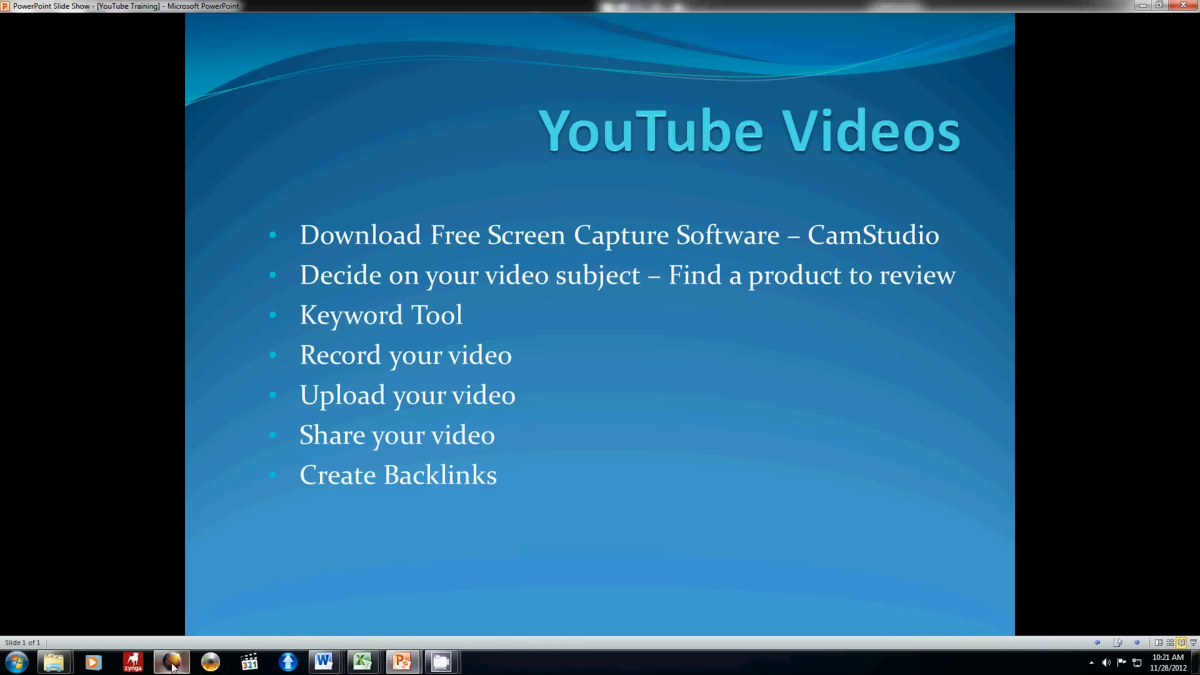
# Go to the ClickBank tab, open Marketplace, and scroll to the Categories list.
pyautogui.click(170, 661)
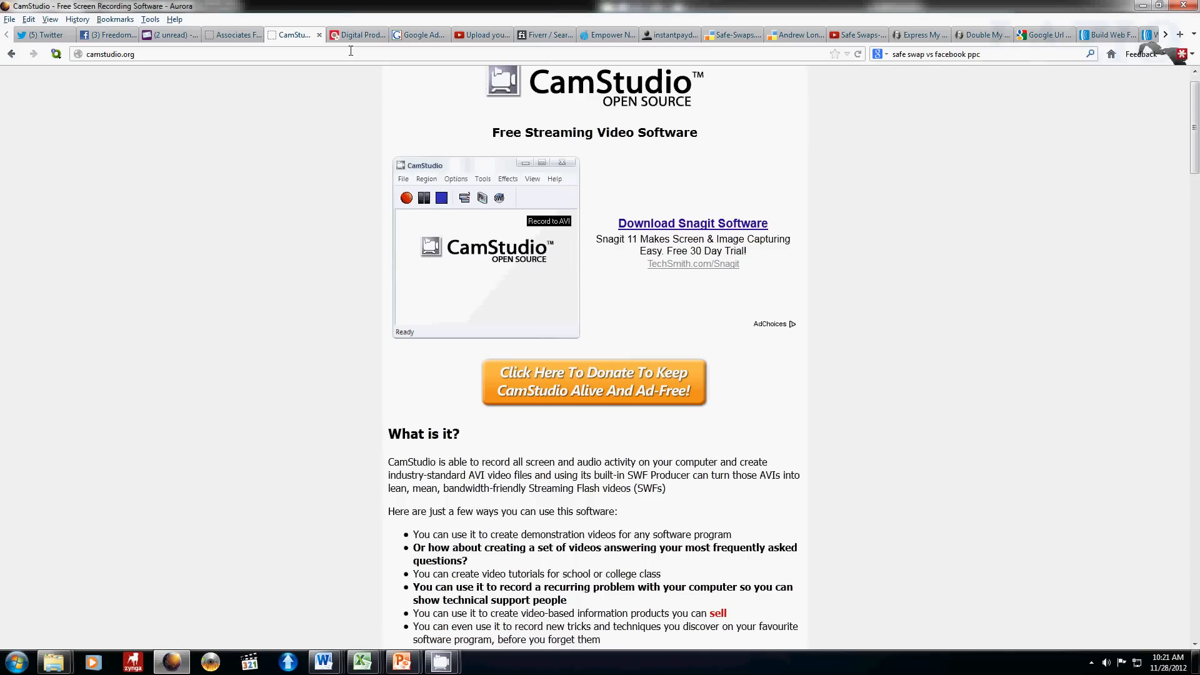
pyautogui.click(355, 35)
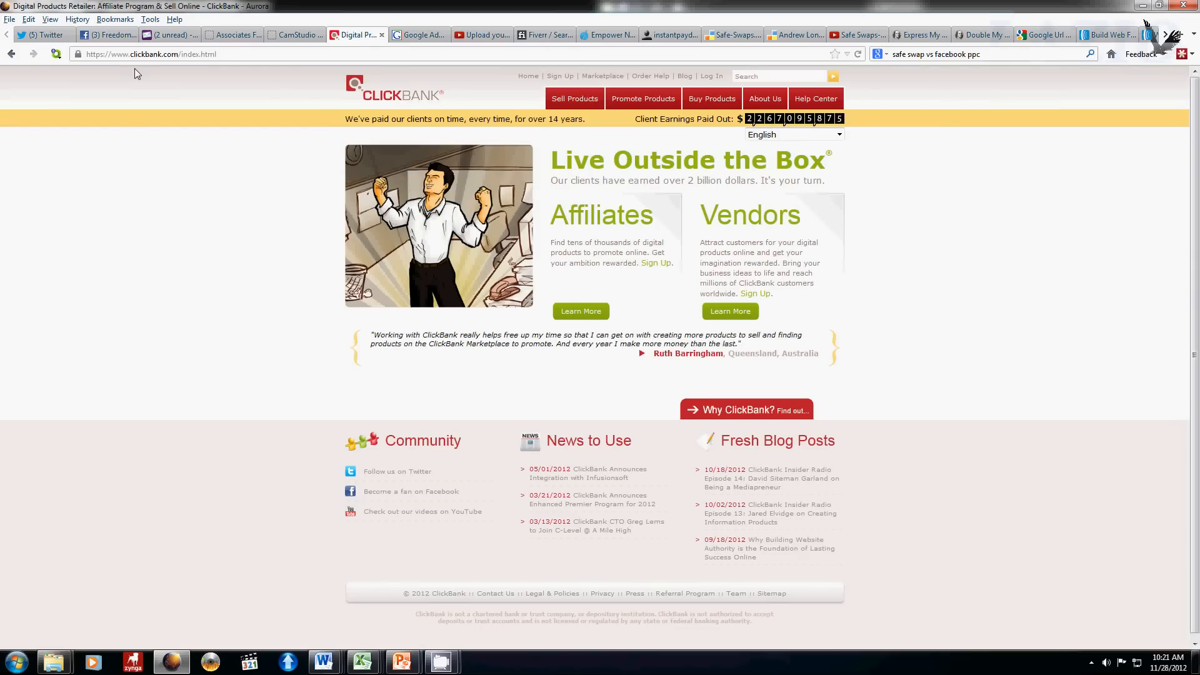
pyautogui.moveTo(184, 103)
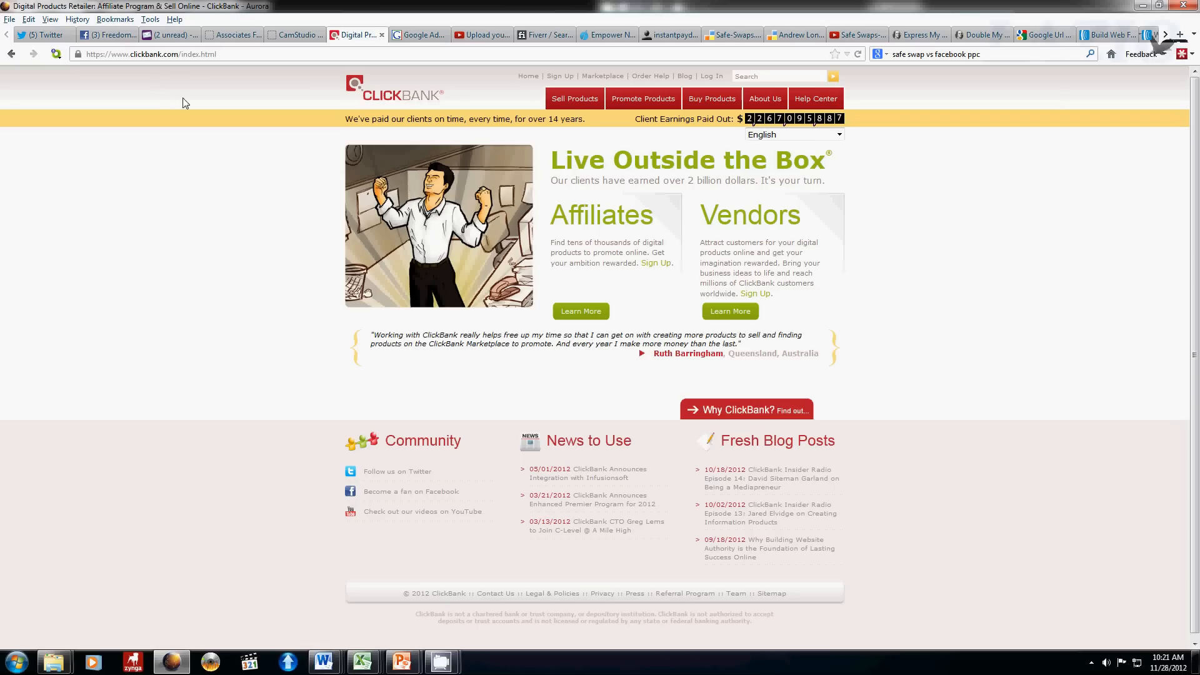
pyautogui.moveTo(575, 98)
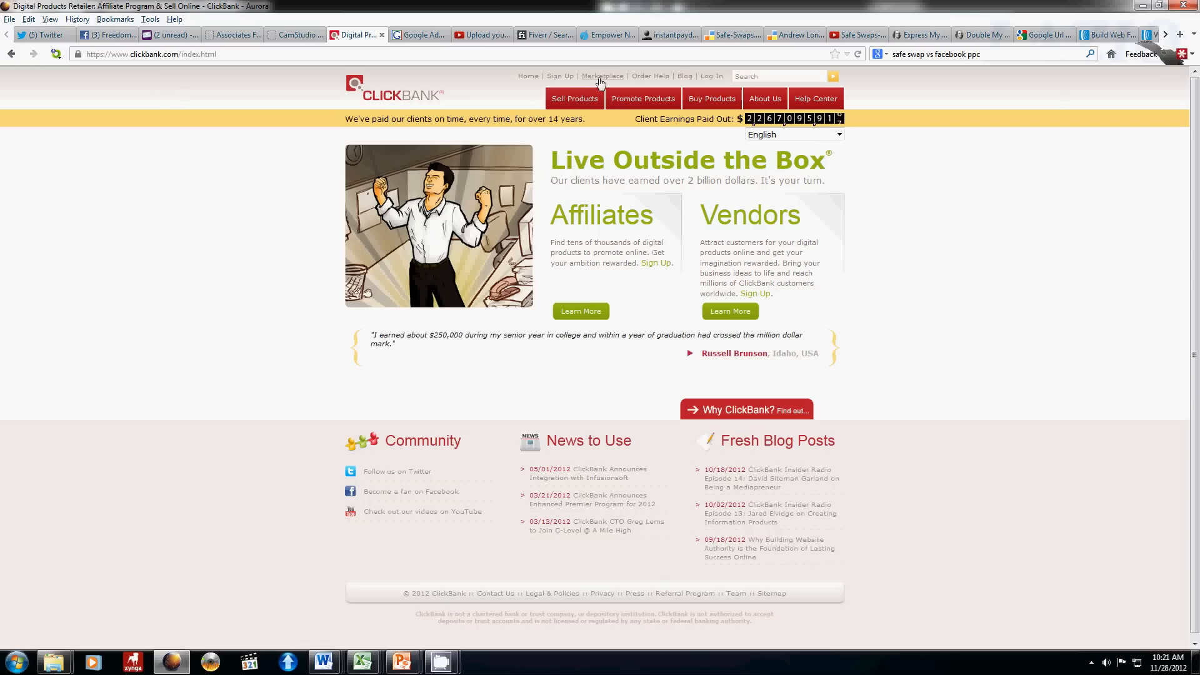
pyautogui.click(602, 75)
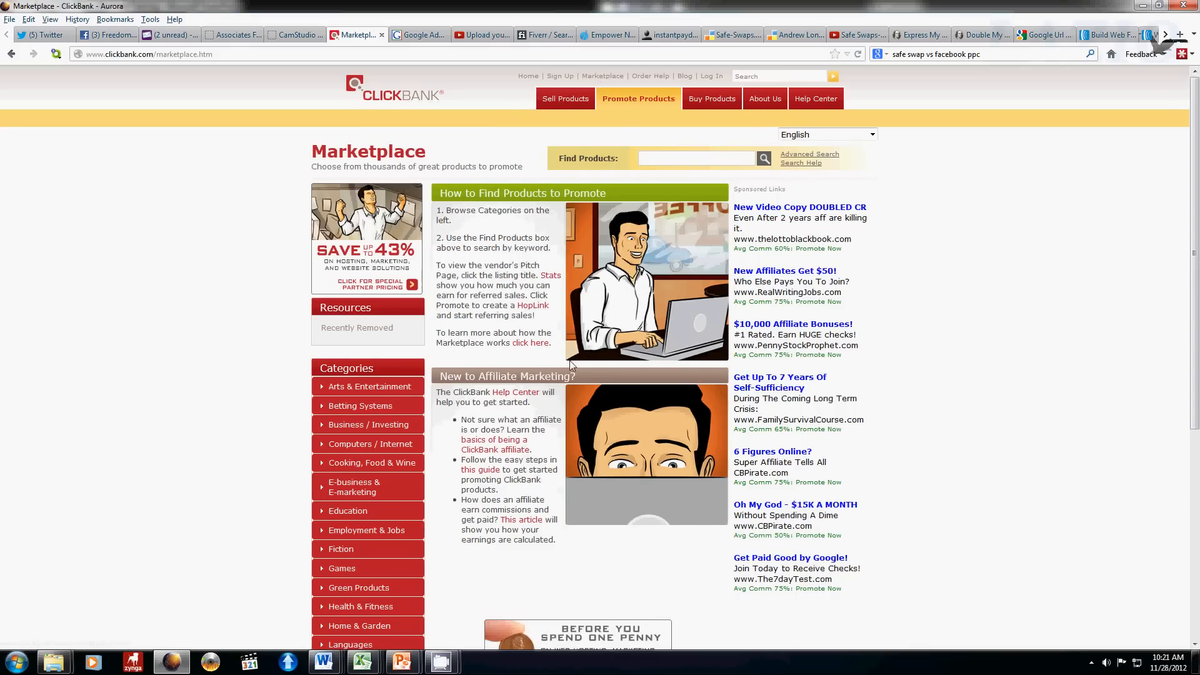
pyautogui.scroll(-3)
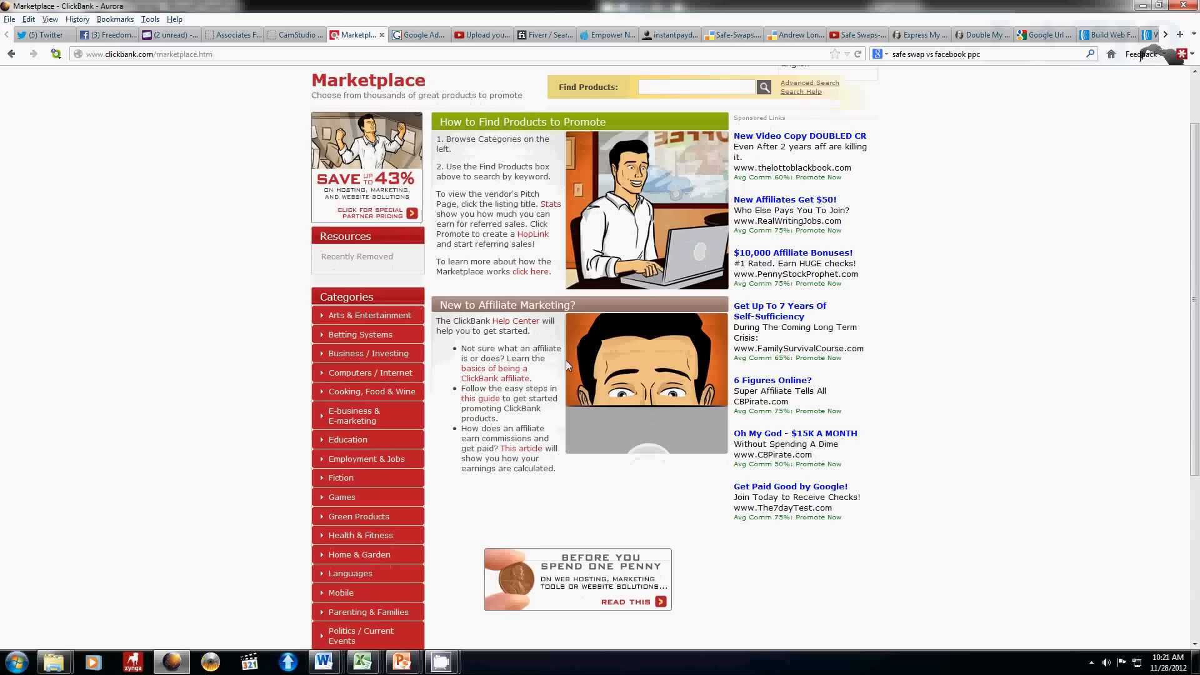
pyautogui.moveTo(301, 320)
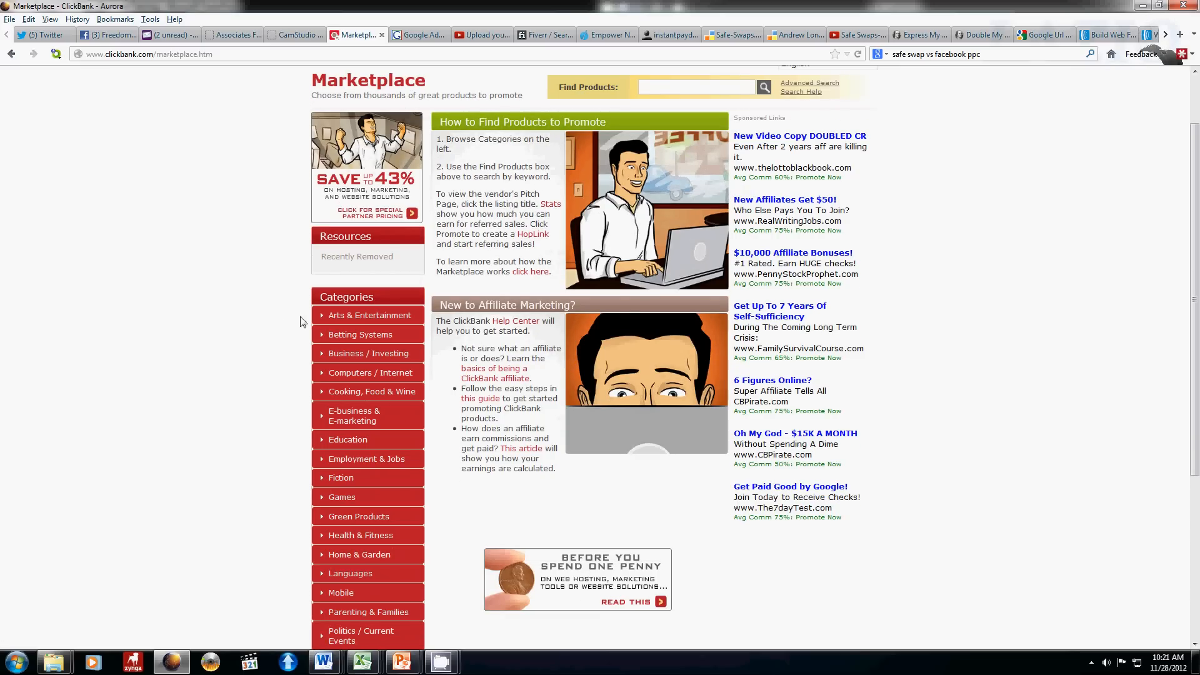
pyautogui.moveTo(398, 420)
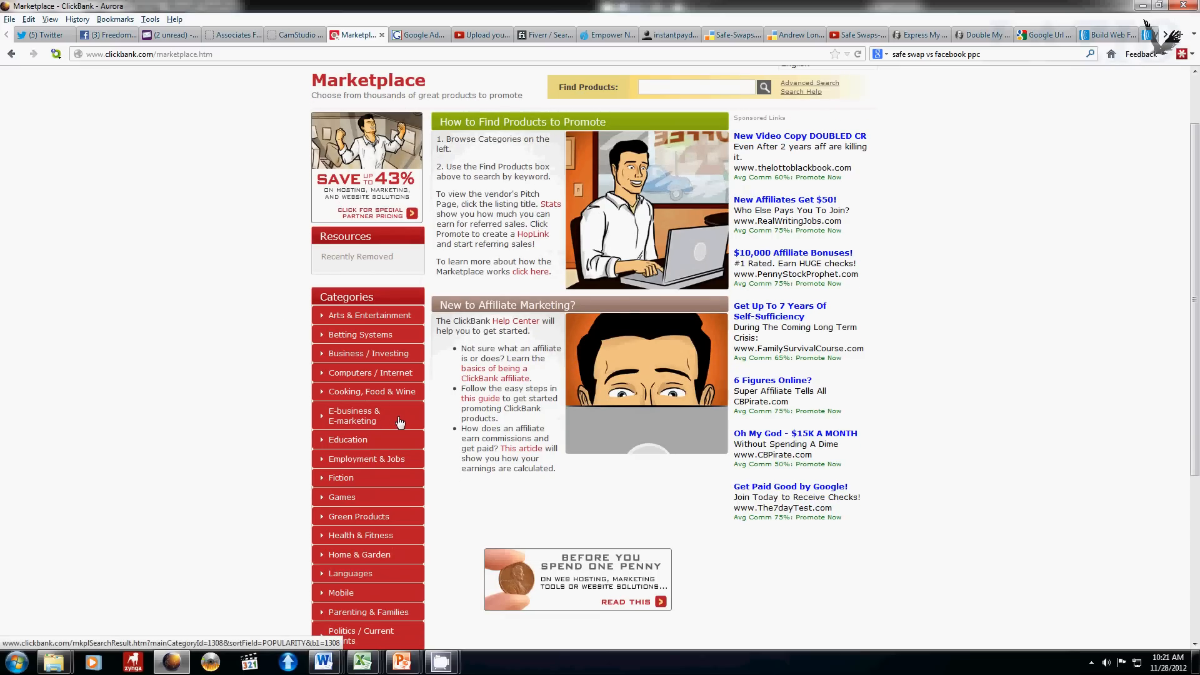
# List E-business & E-marketing products sorted by Gravity and select 'Mobile Monopoly 2'.
pyautogui.click(354, 415)
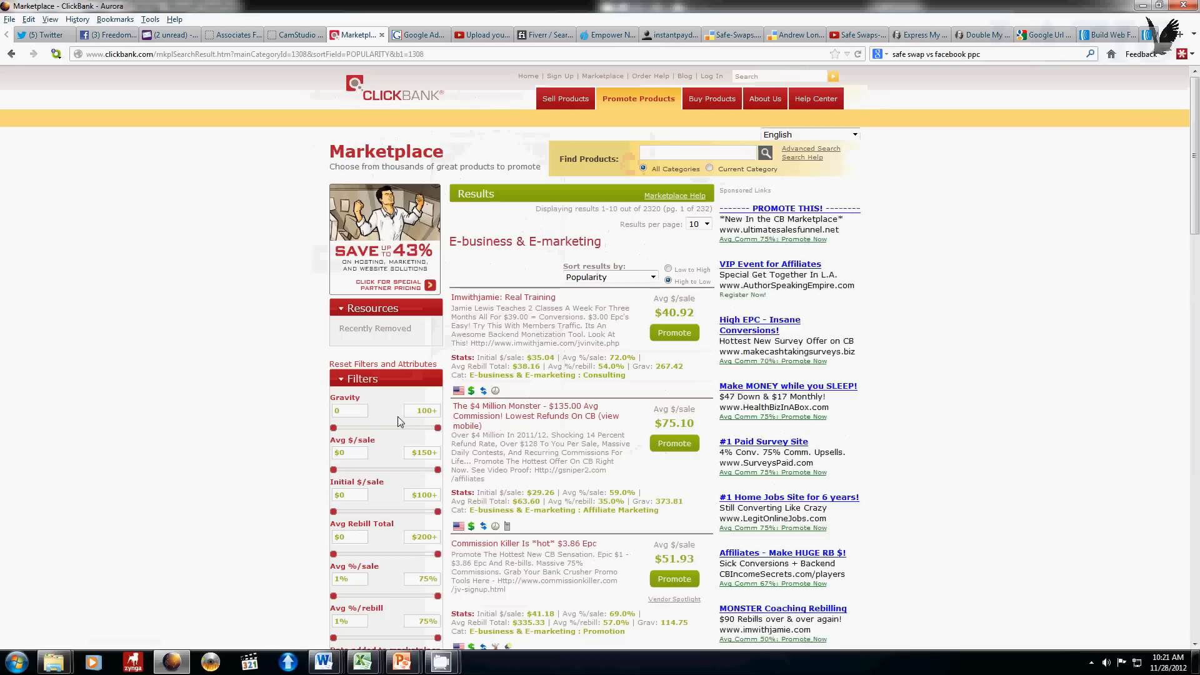
pyautogui.moveTo(478, 255)
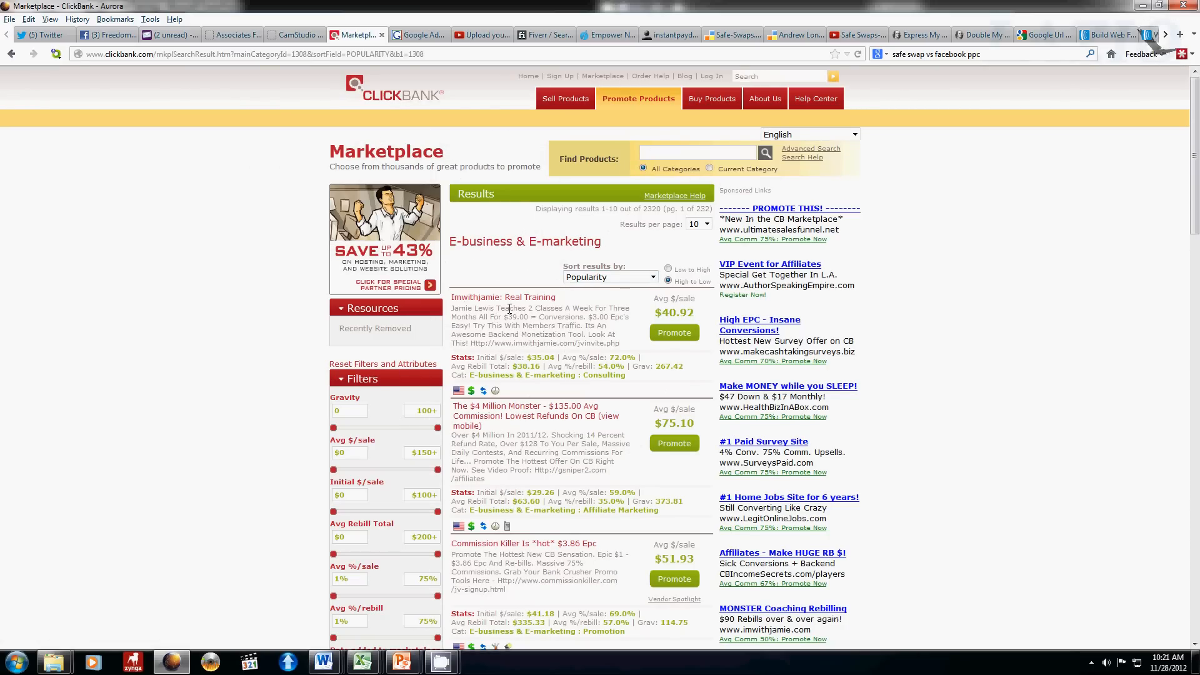
pyautogui.moveTo(526, 262)
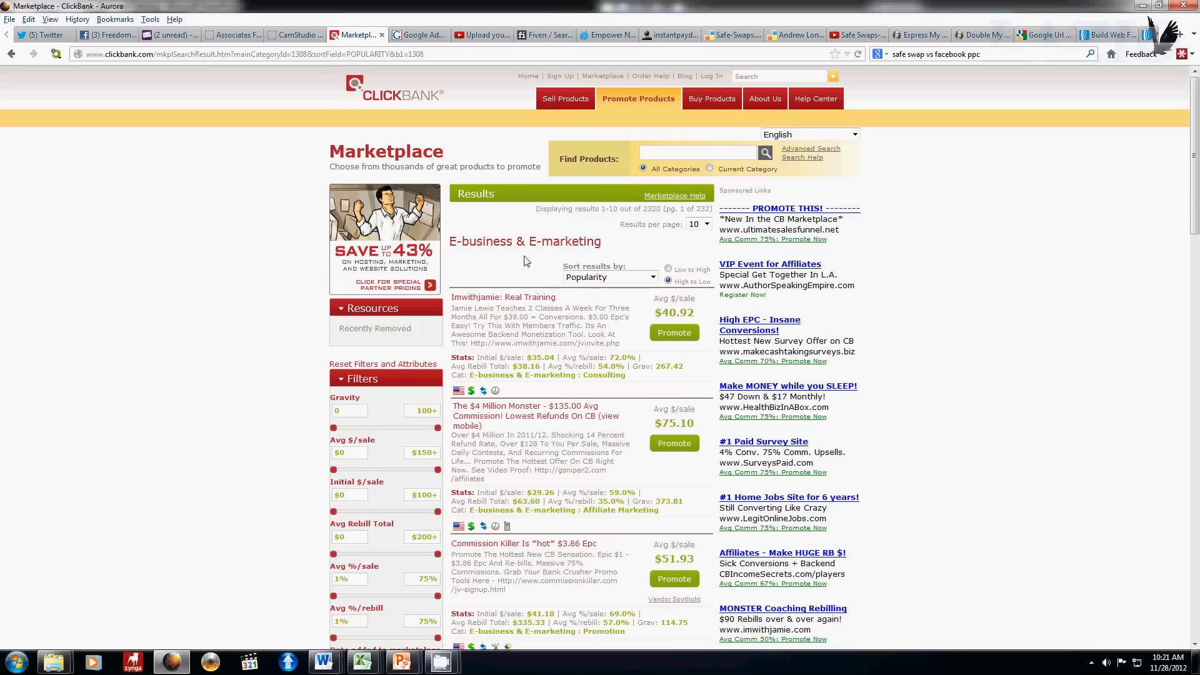
pyautogui.moveTo(637, 282)
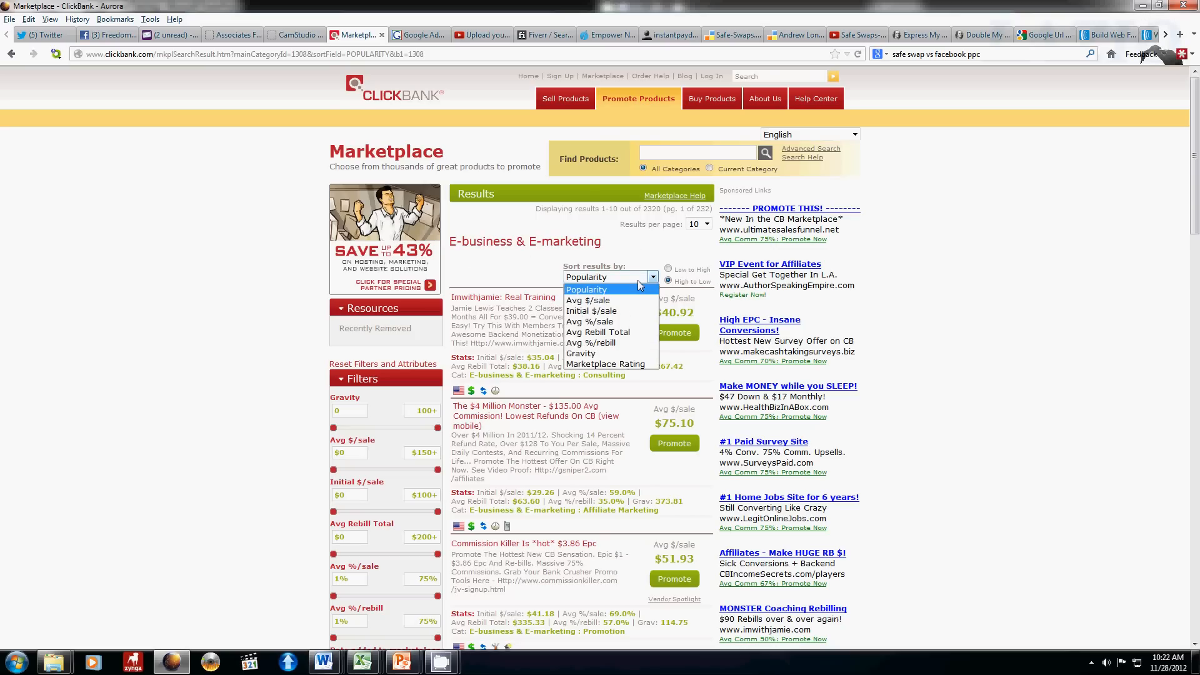
pyautogui.moveTo(616, 353)
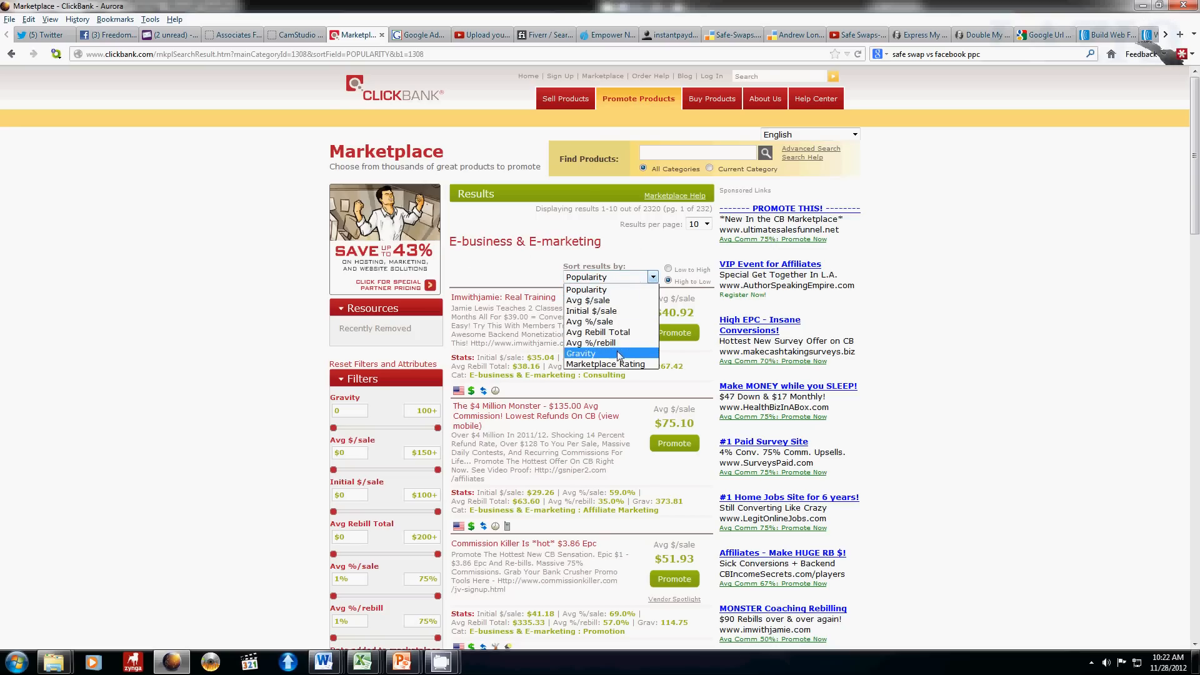
pyautogui.click(582, 353)
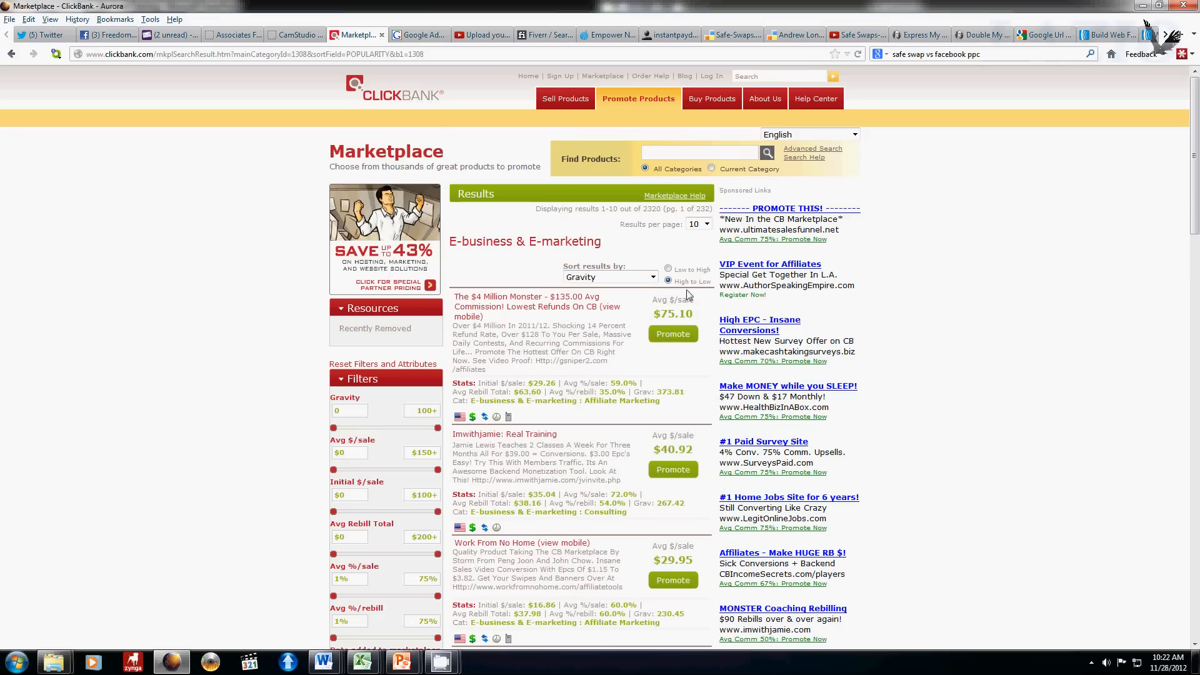
pyautogui.moveTo(711, 290)
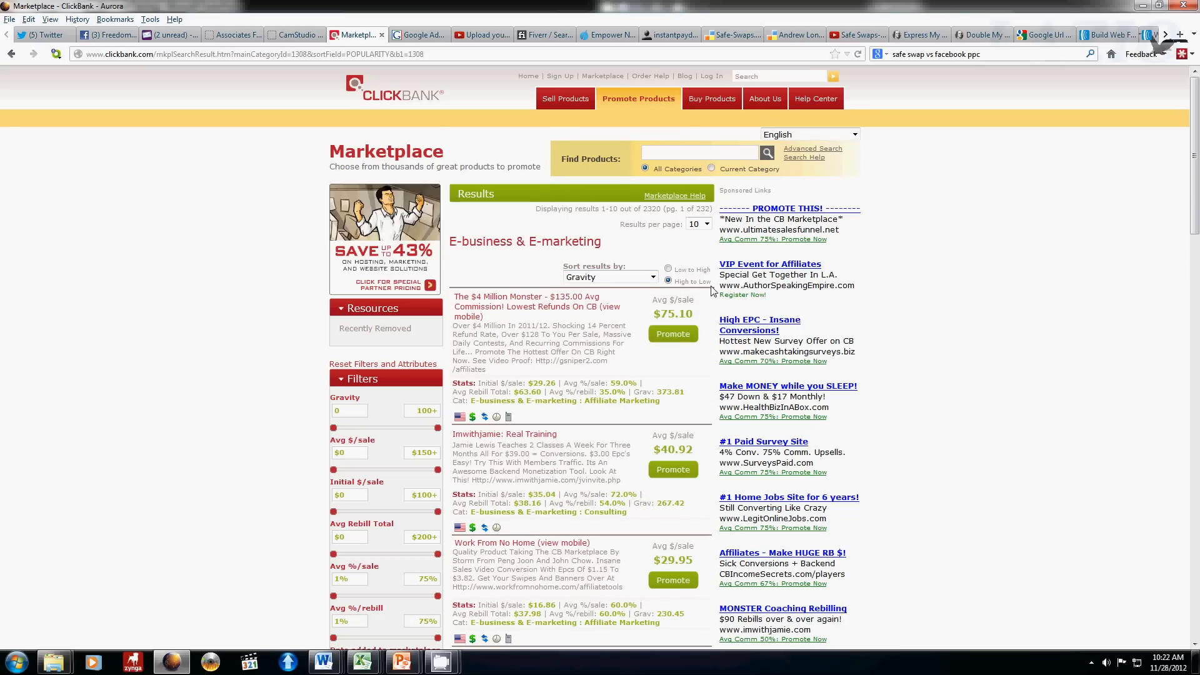
pyautogui.moveTo(678, 361)
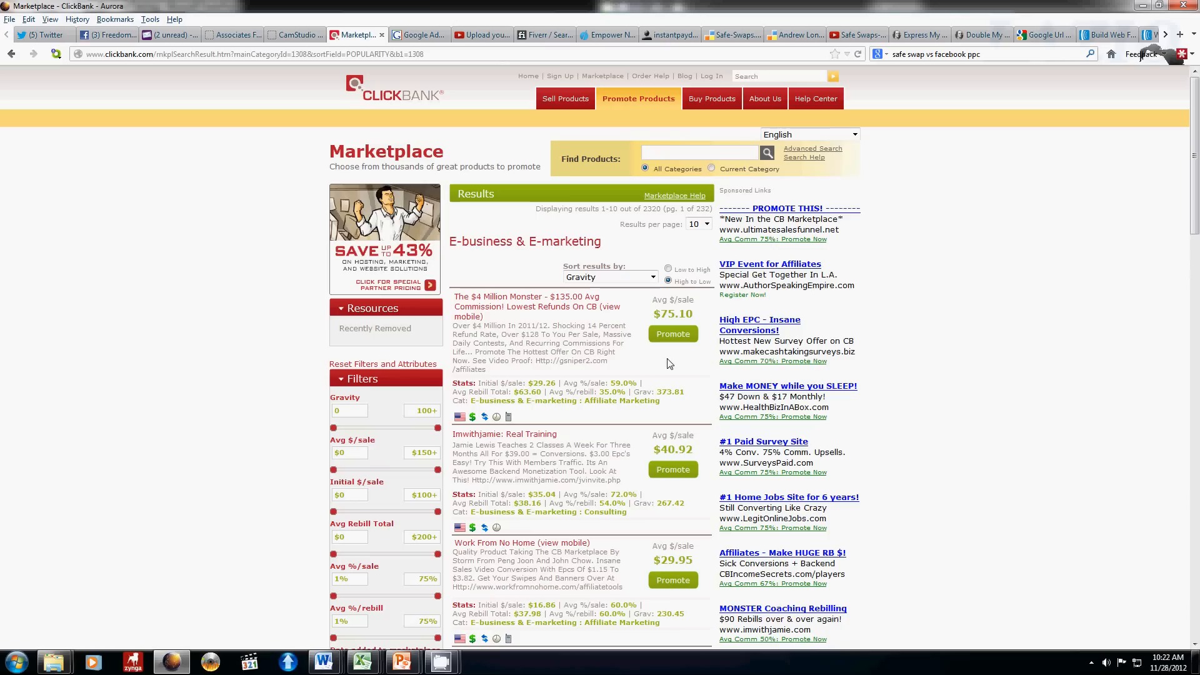
pyautogui.scroll(-3)
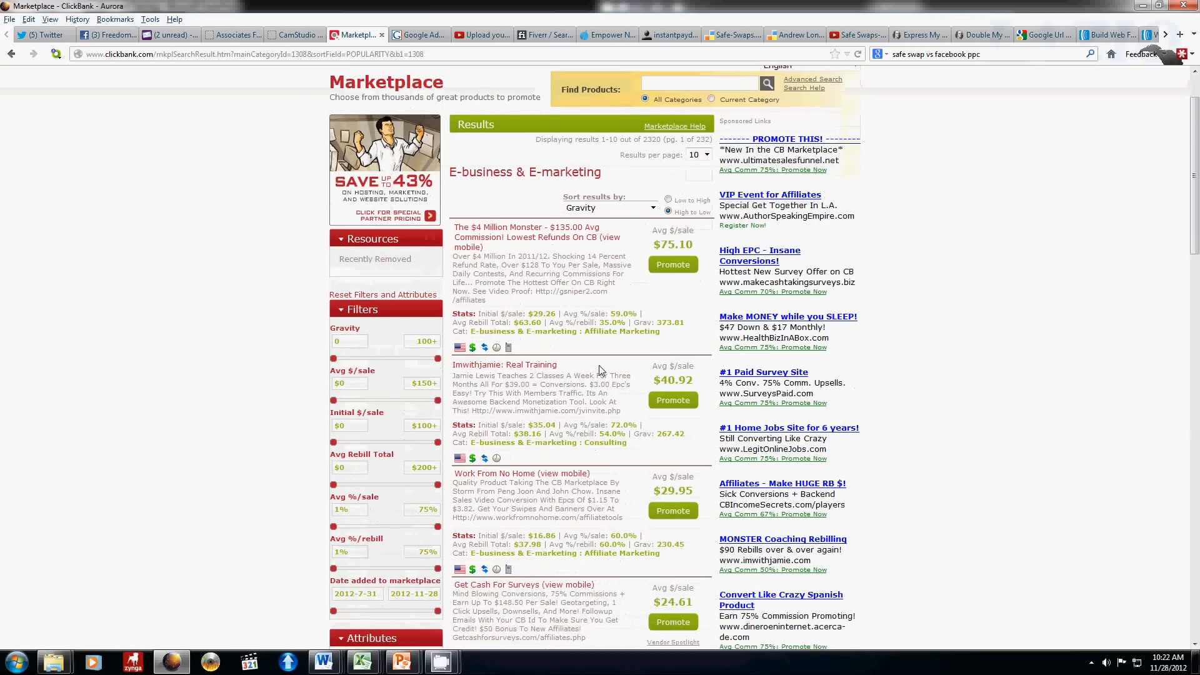
pyautogui.scroll(-3)
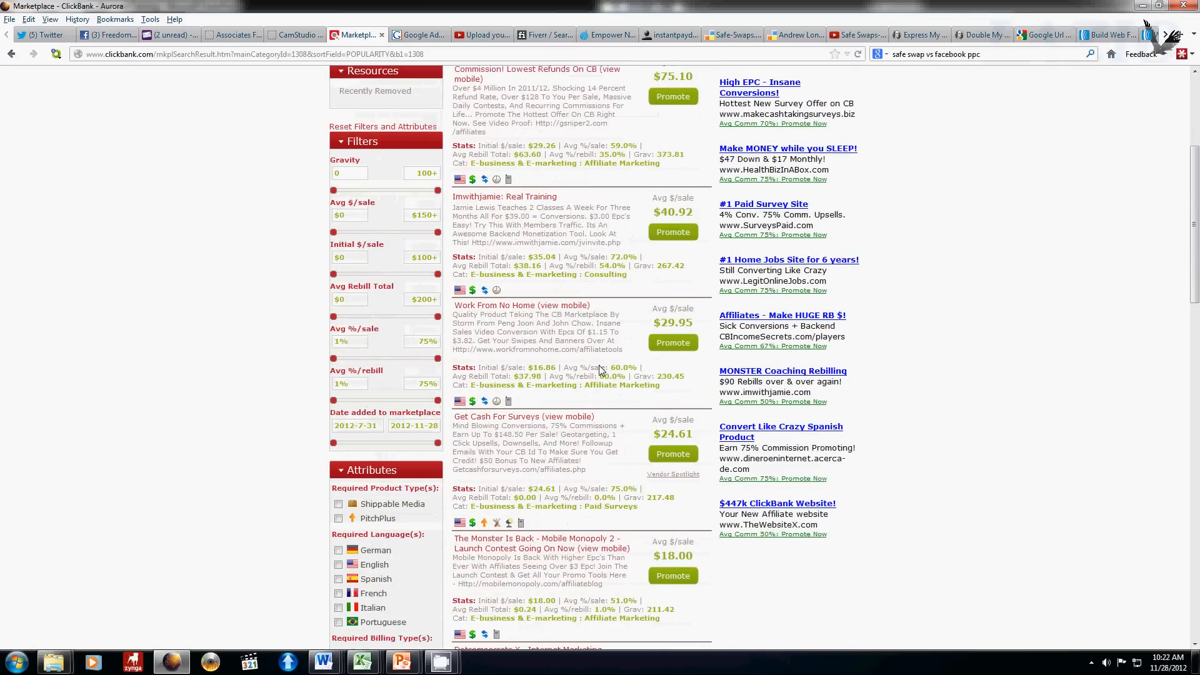
pyautogui.scroll(-3)
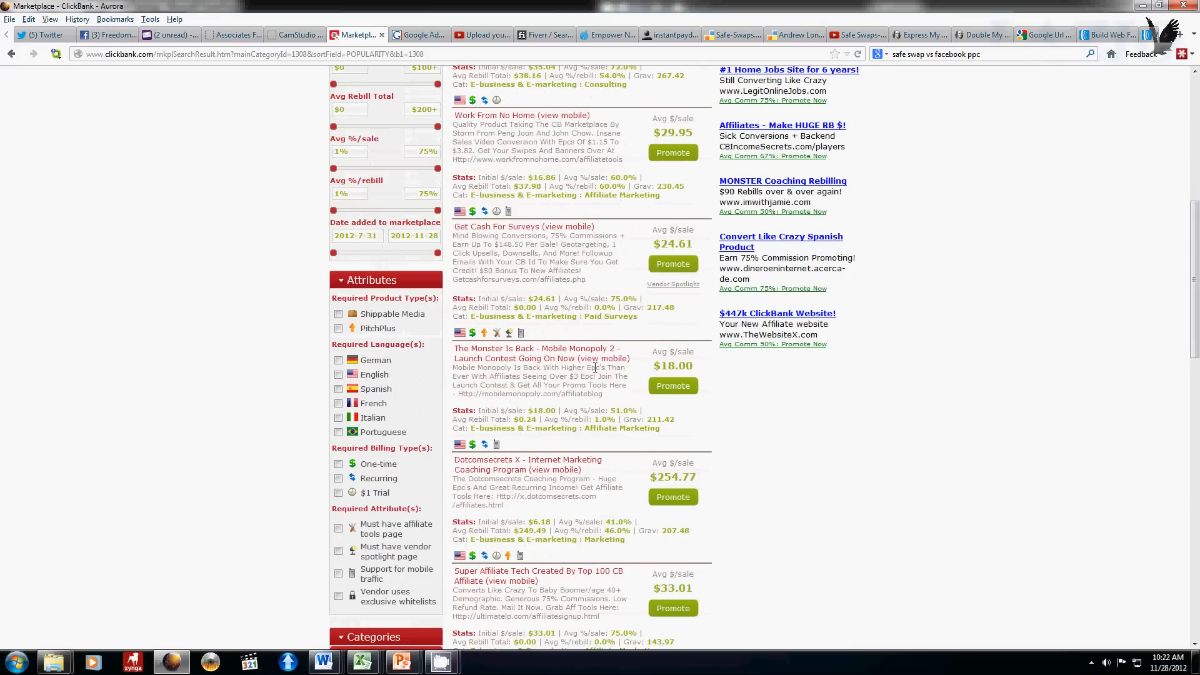
pyautogui.moveTo(621, 351)
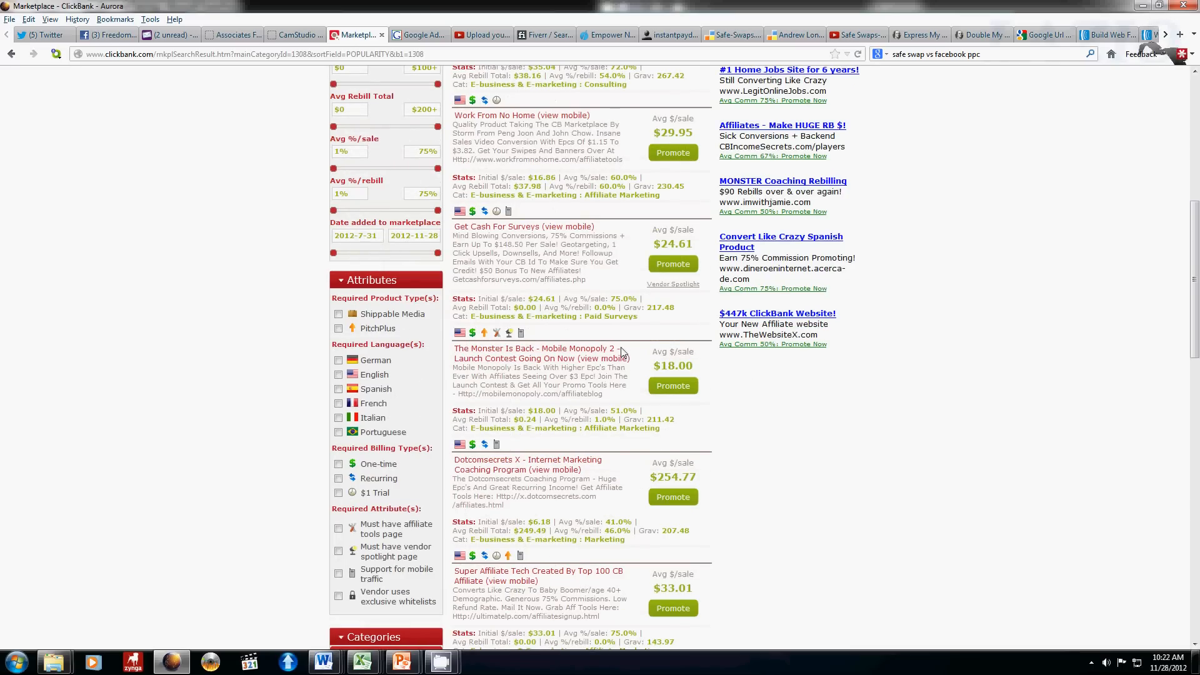
pyautogui.doubleClick(570, 348)
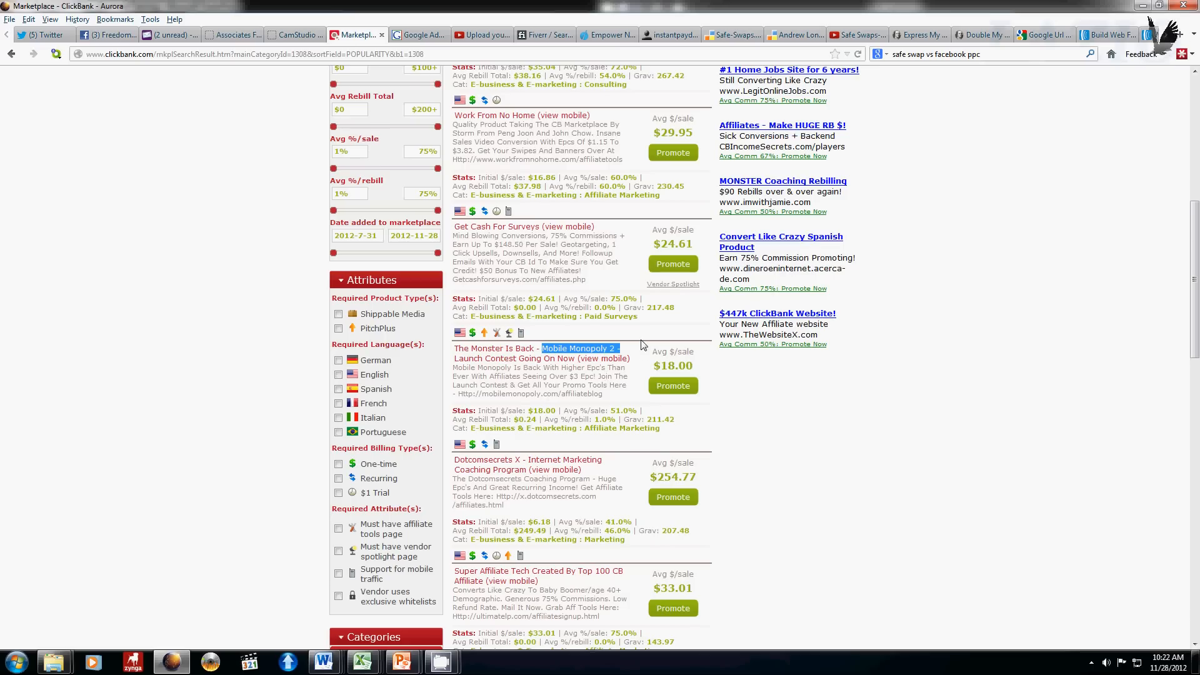
pyautogui.moveTo(633, 396)
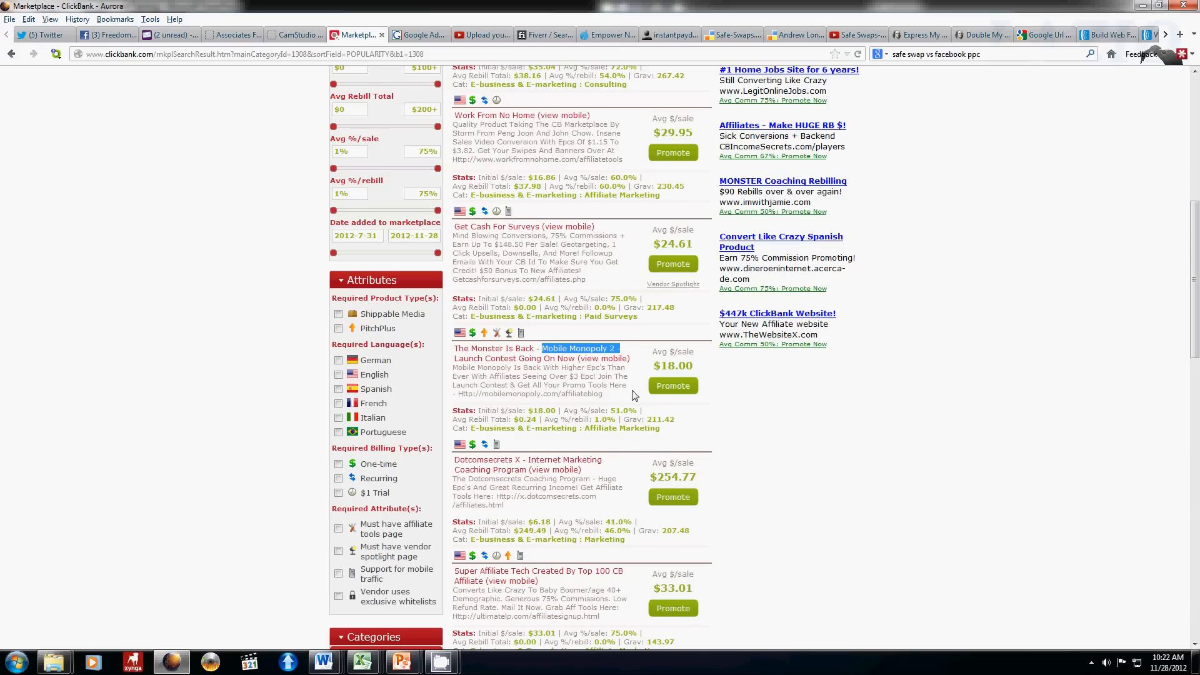
pyautogui.moveTo(627, 412)
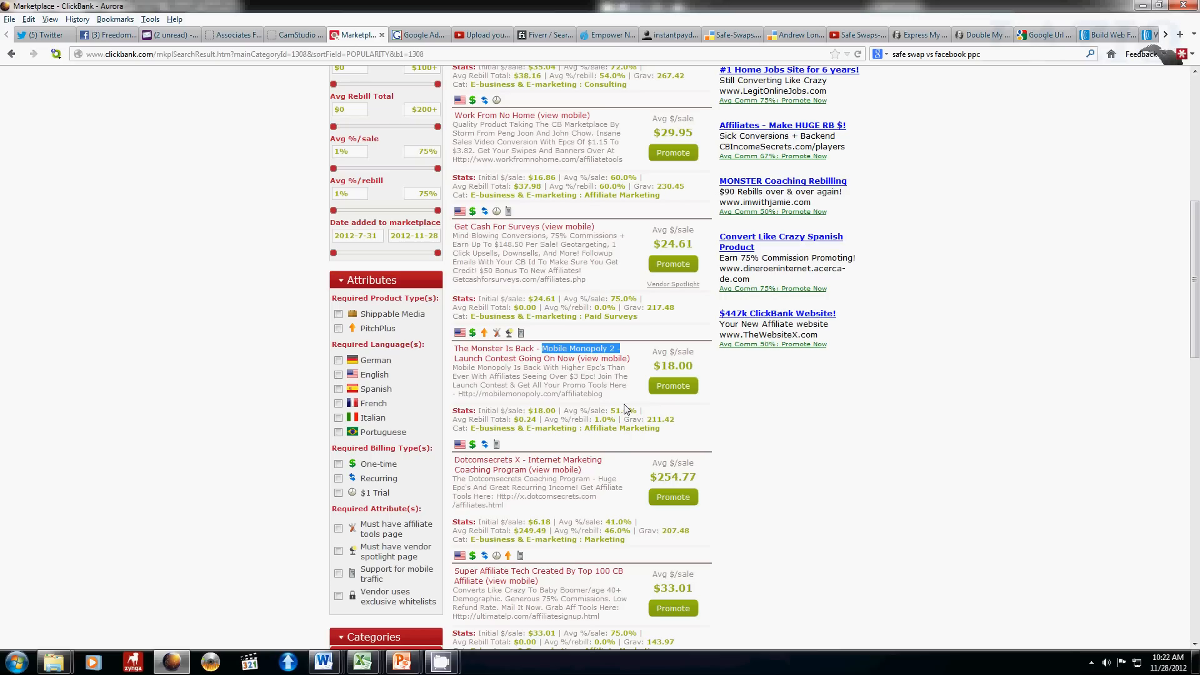
pyautogui.moveTo(455, 542)
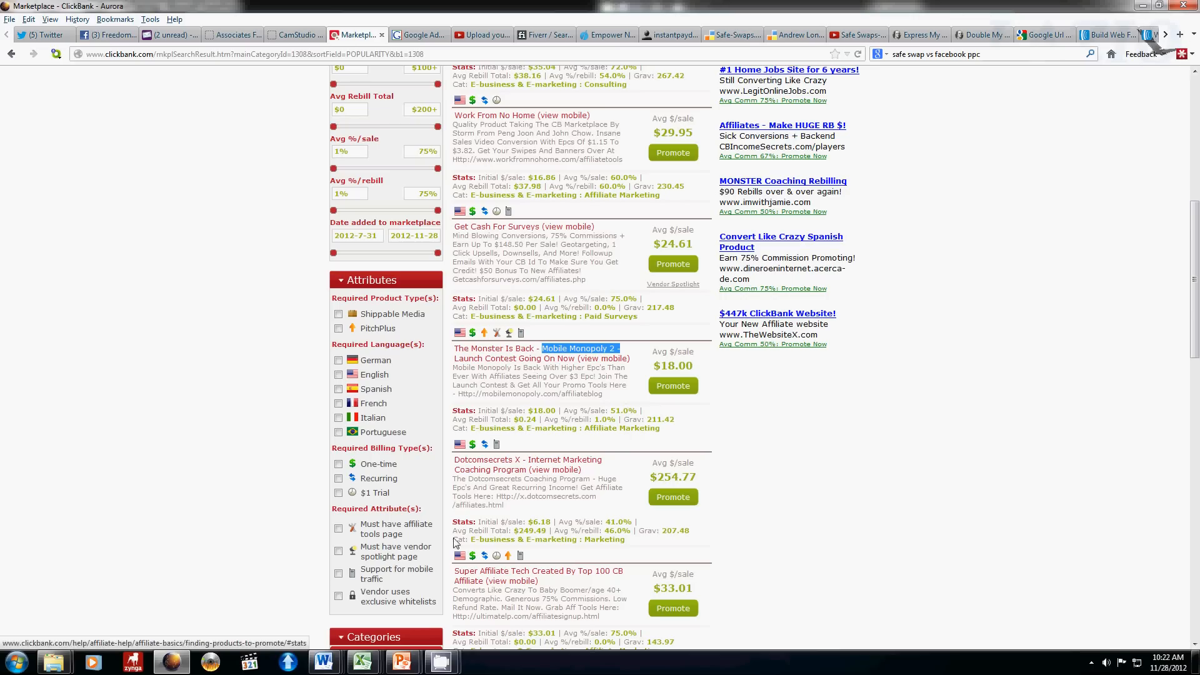
# Check the YouTube Videos summary slide, then return to the browser for a new search.
pyautogui.click(401, 661)
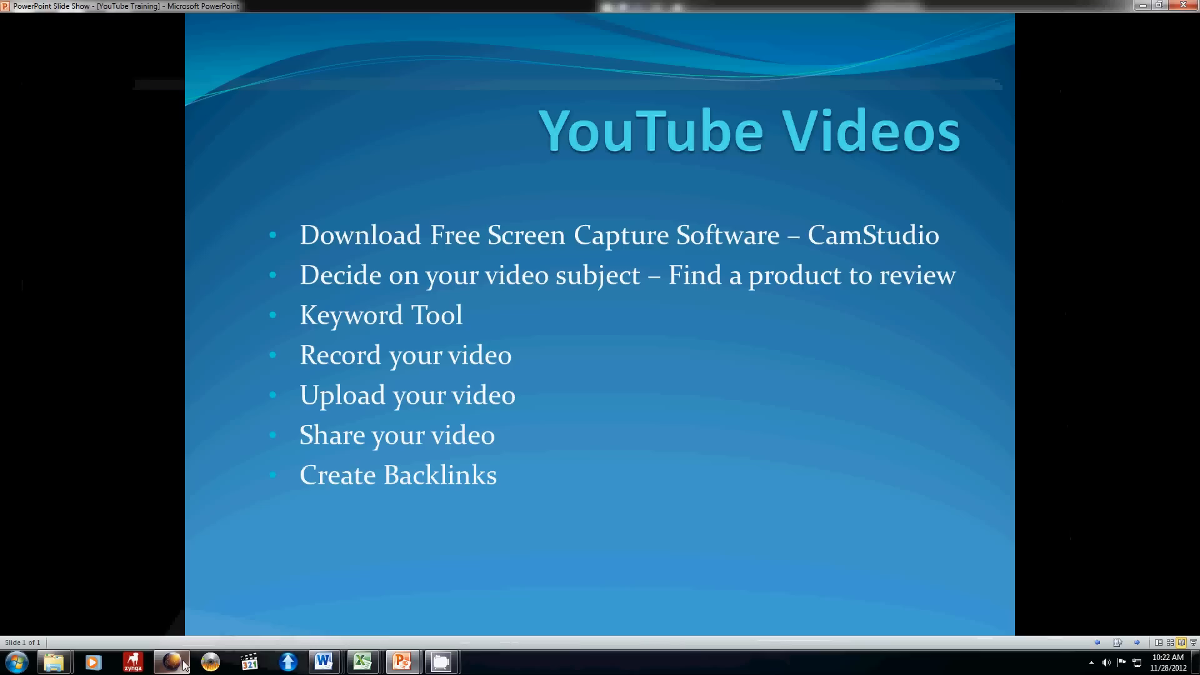
pyautogui.click(170, 661)
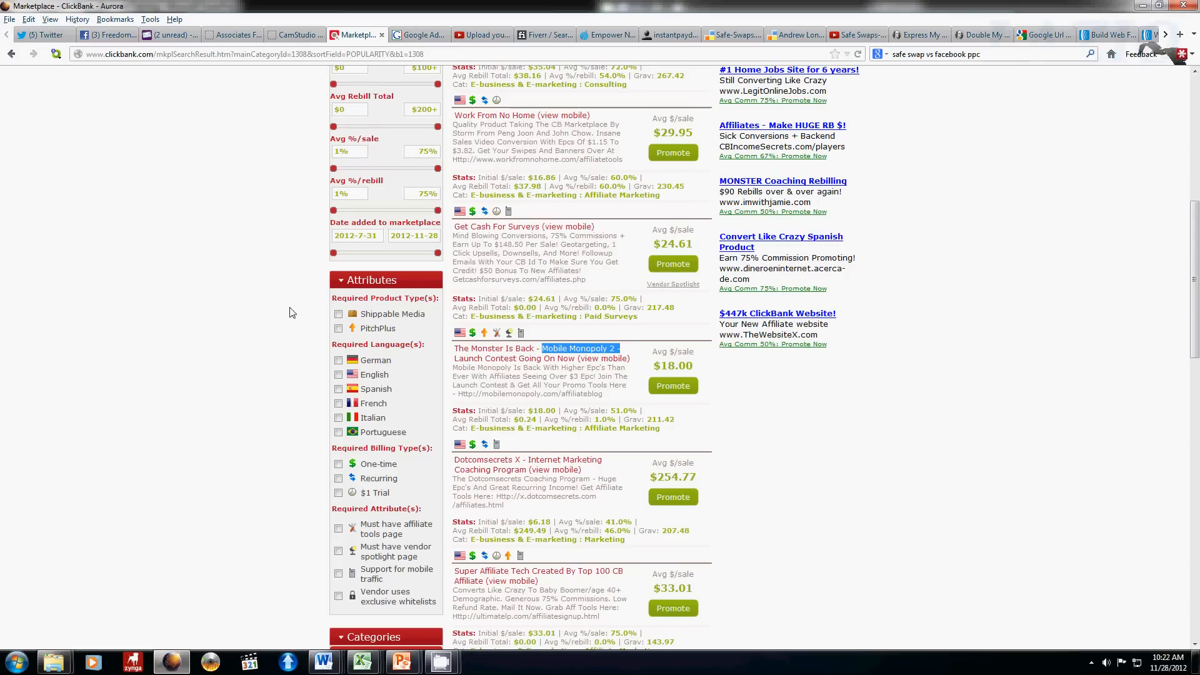
pyautogui.moveTo(509, 169)
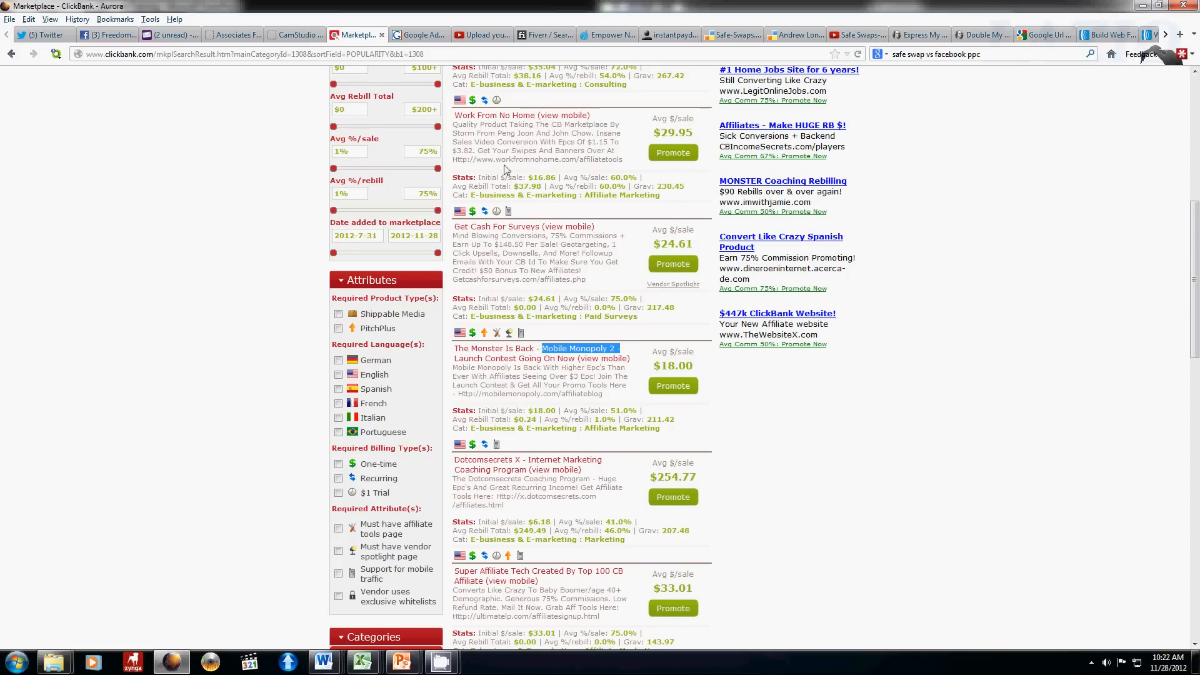
pyautogui.click(731, 34)
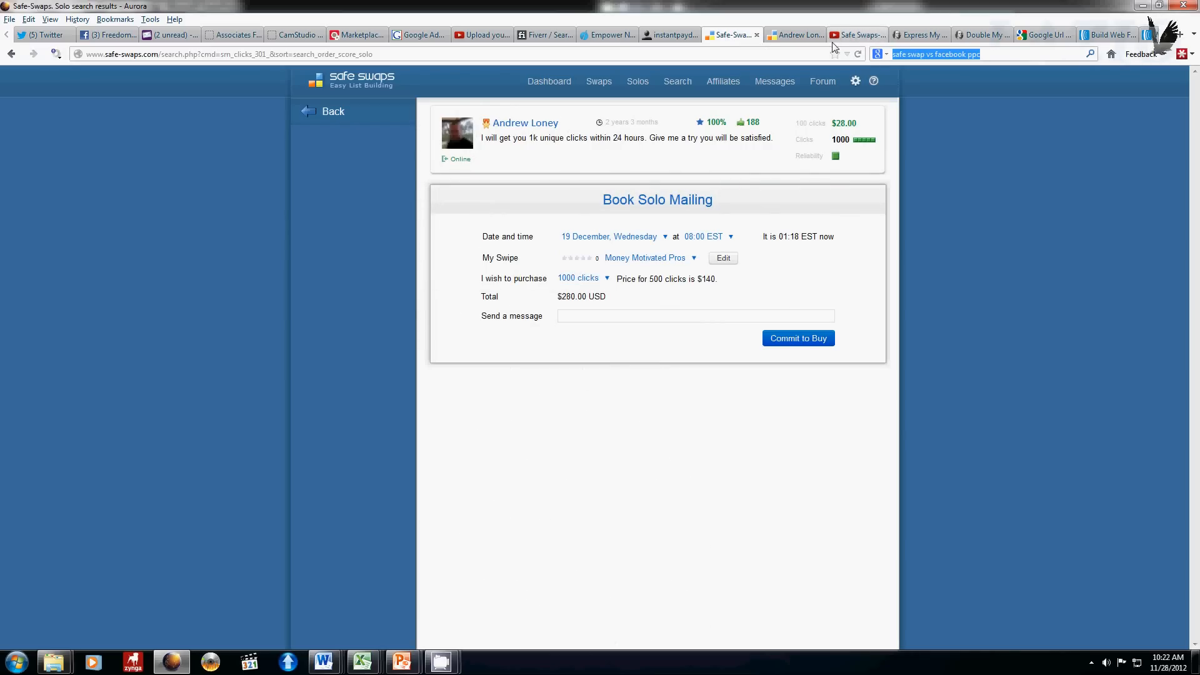
# Search Google for 'mobile monopoly 2.0 review' and scroll through the results.
pyautogui.write('mobile monopol')
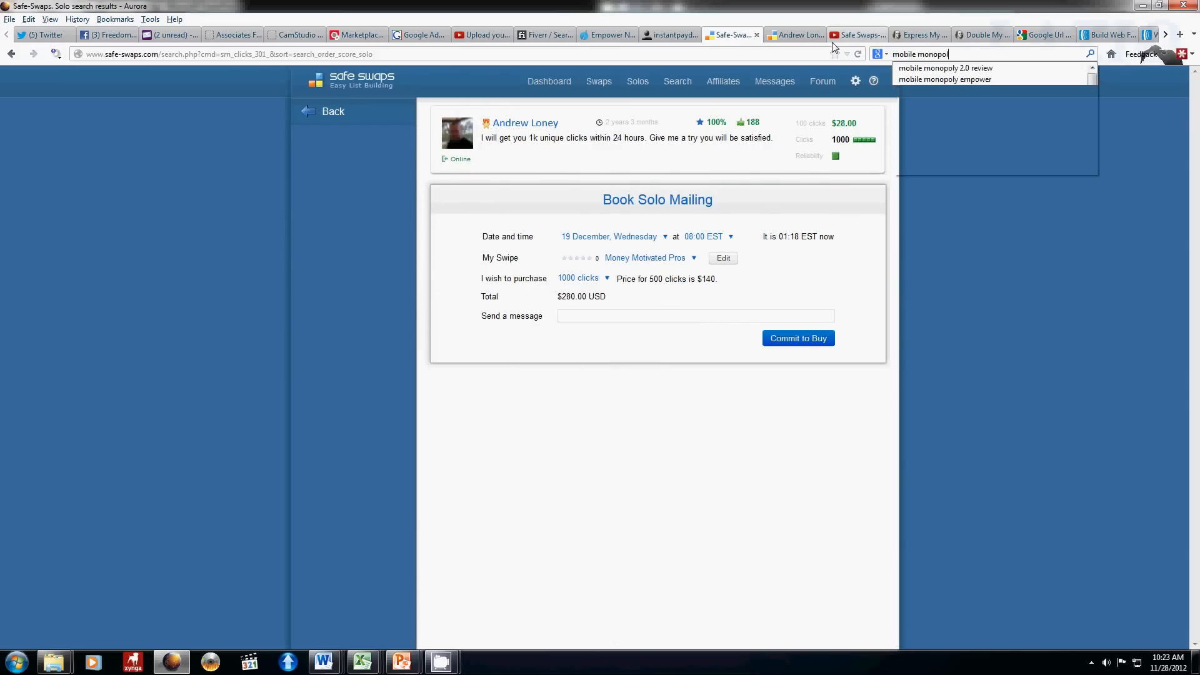
pyautogui.click(944, 68)
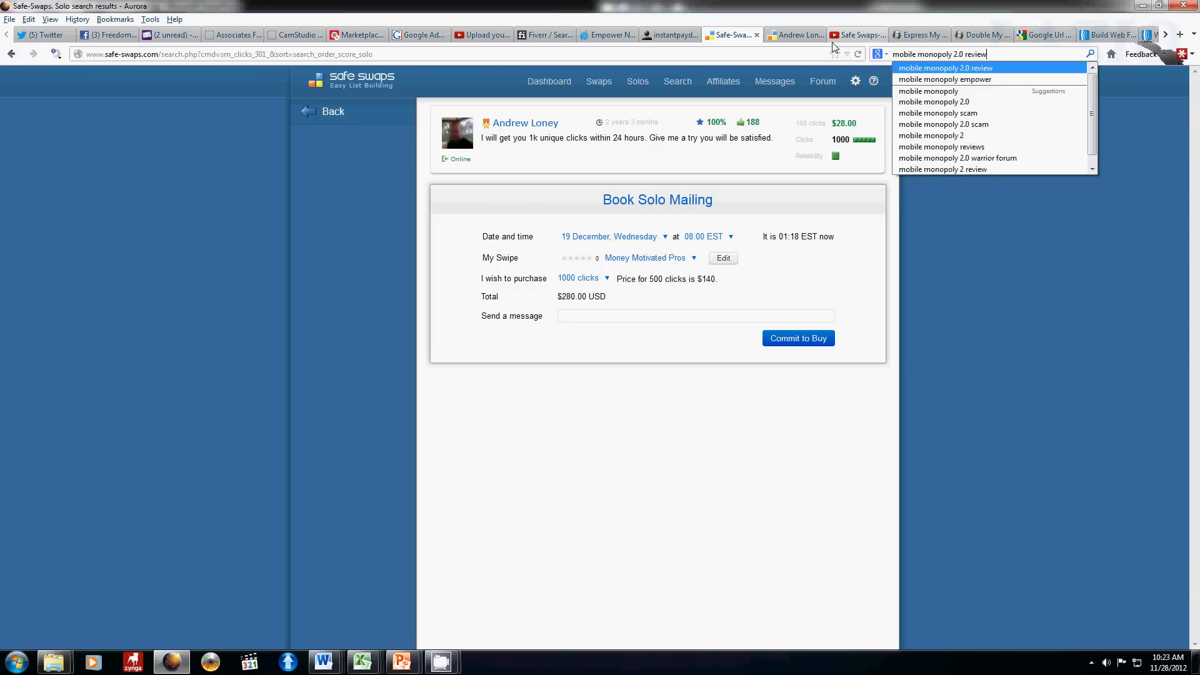
pyautogui.press('Return')
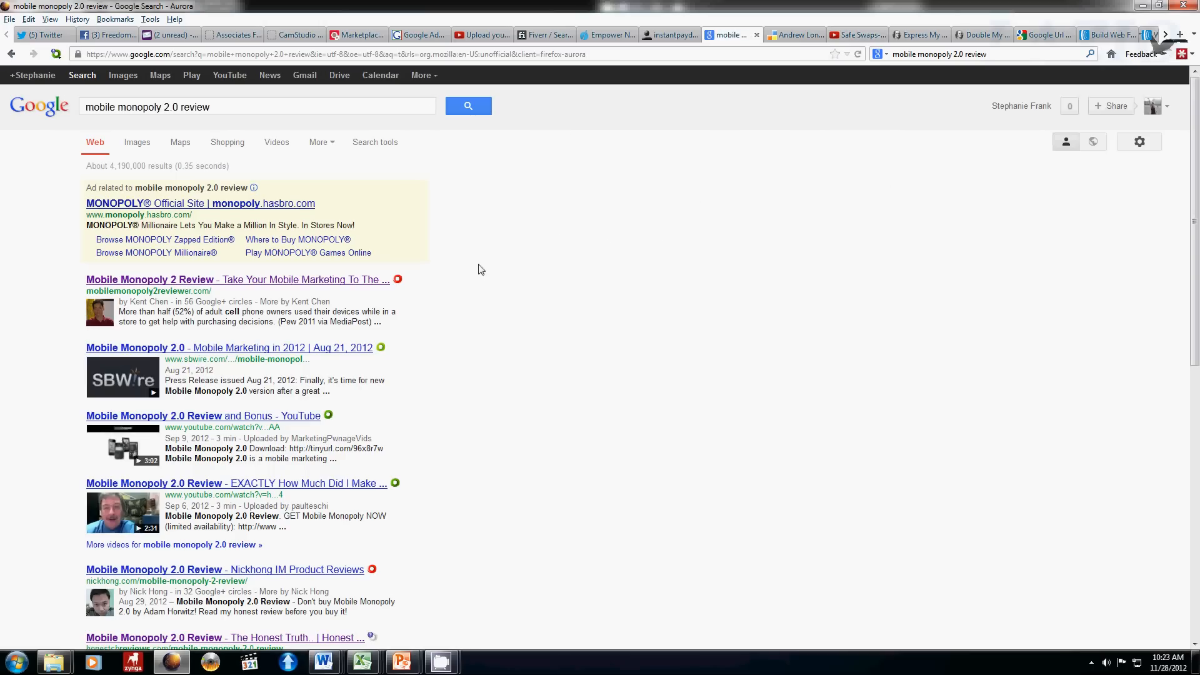
pyautogui.moveTo(454, 383)
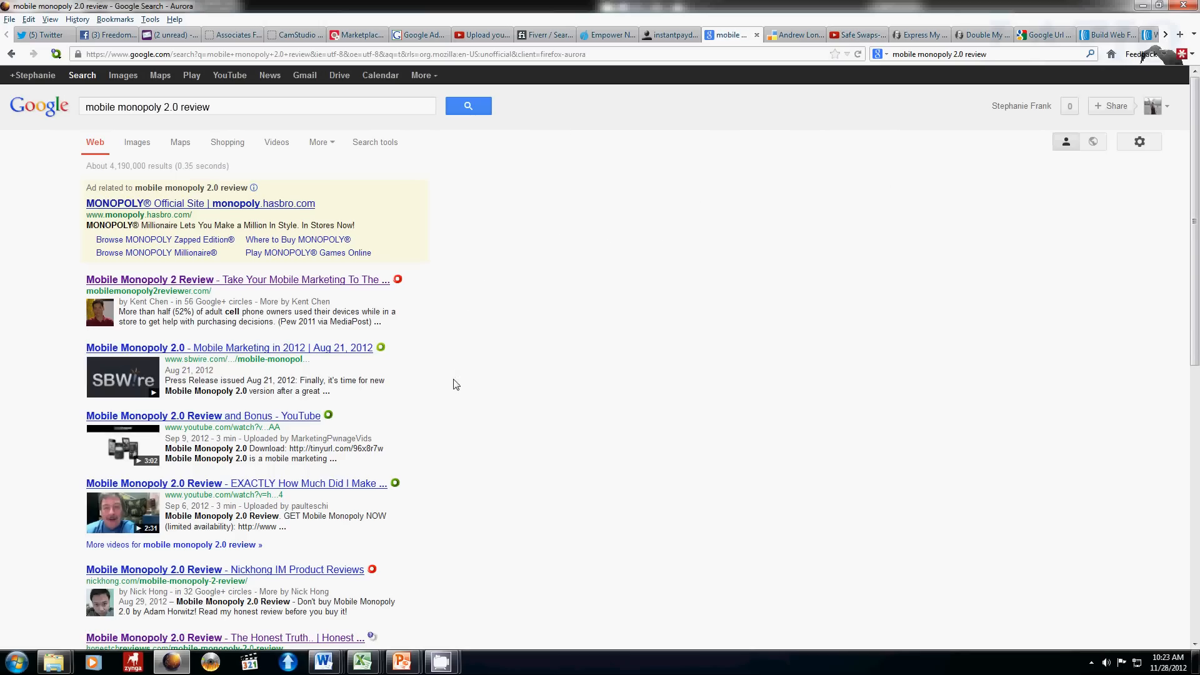
pyautogui.moveTo(189, 354)
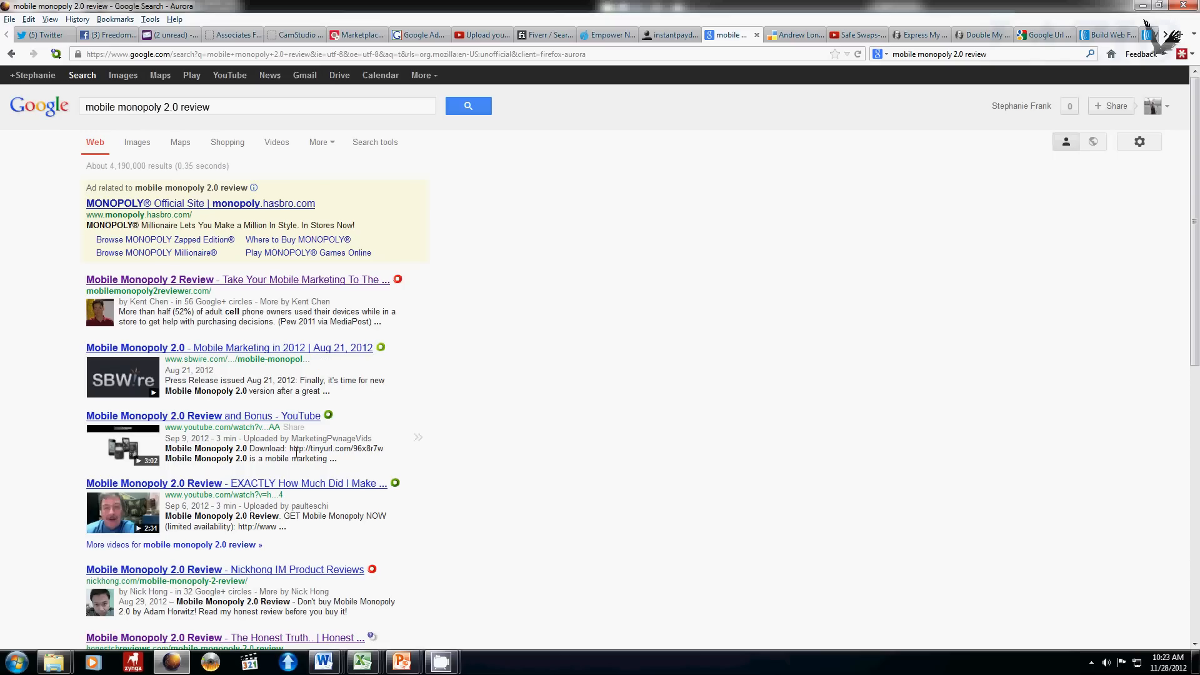
pyautogui.scroll(-3)
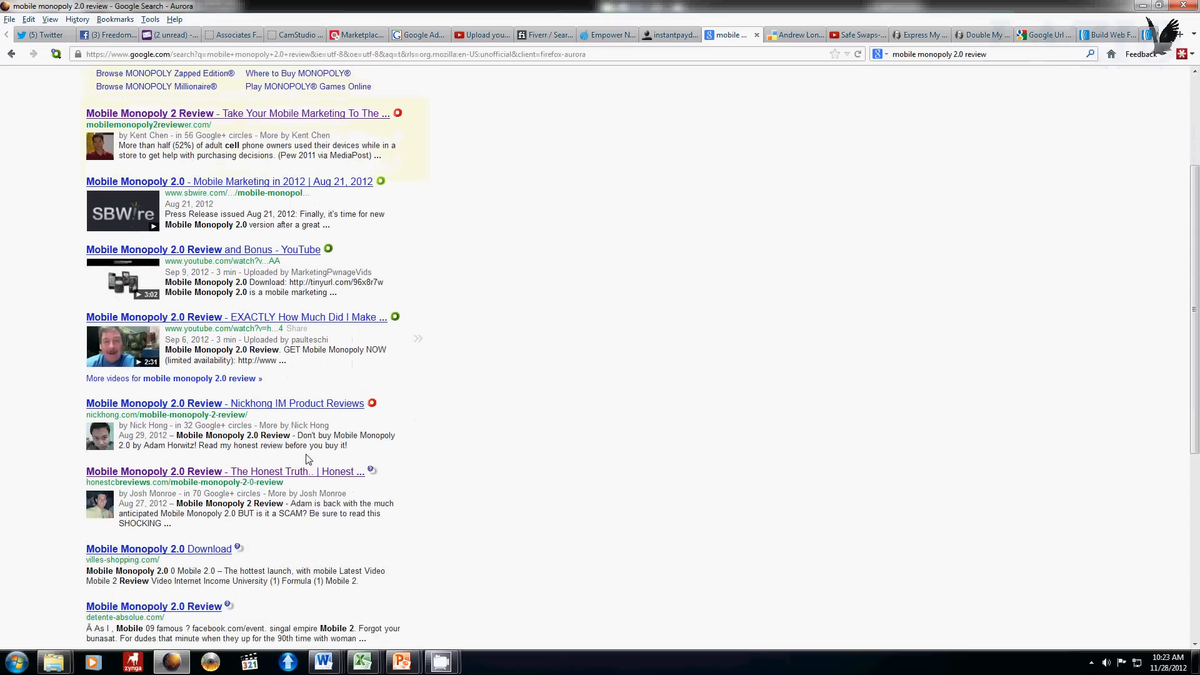
pyautogui.scroll(-3)
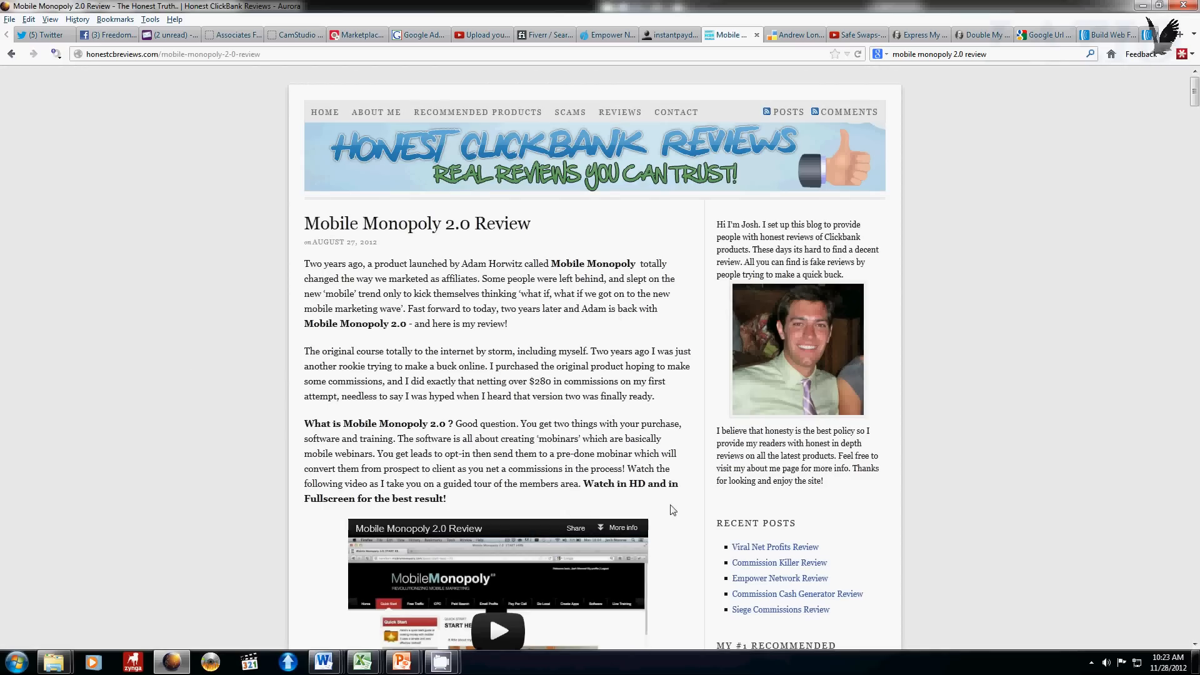
# Scroll the Mobile Monopoly 2.0 Review post down to its embedded review video.
pyautogui.scroll(-3)
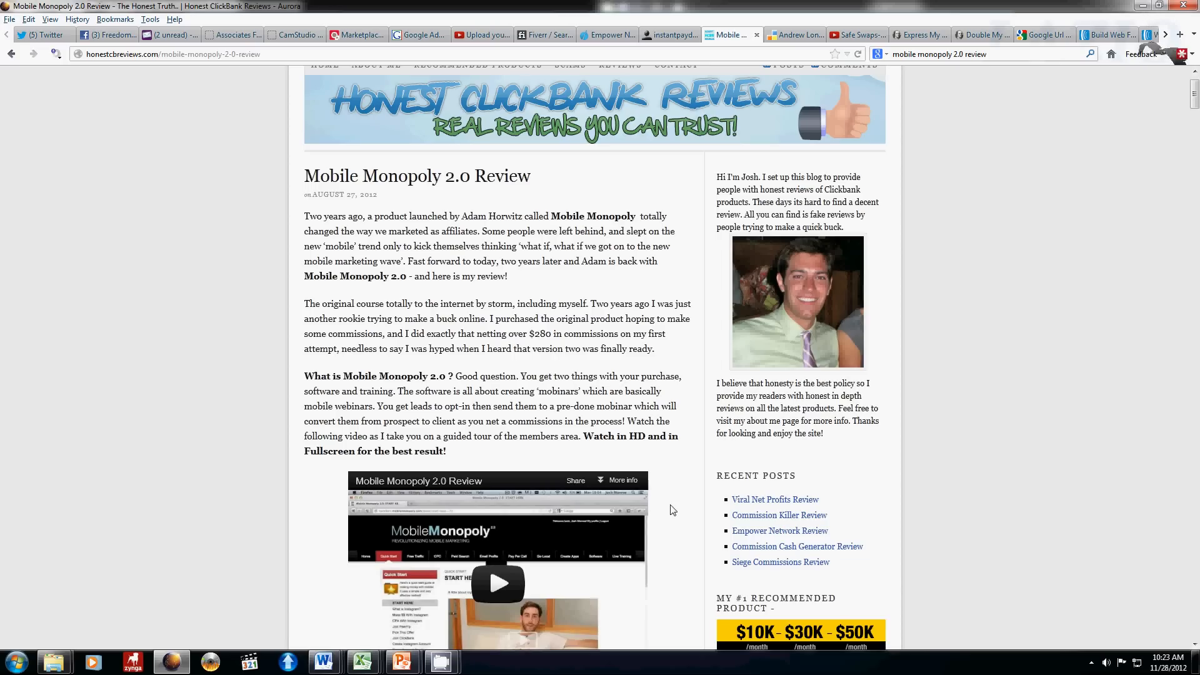
pyautogui.moveTo(974, 131)
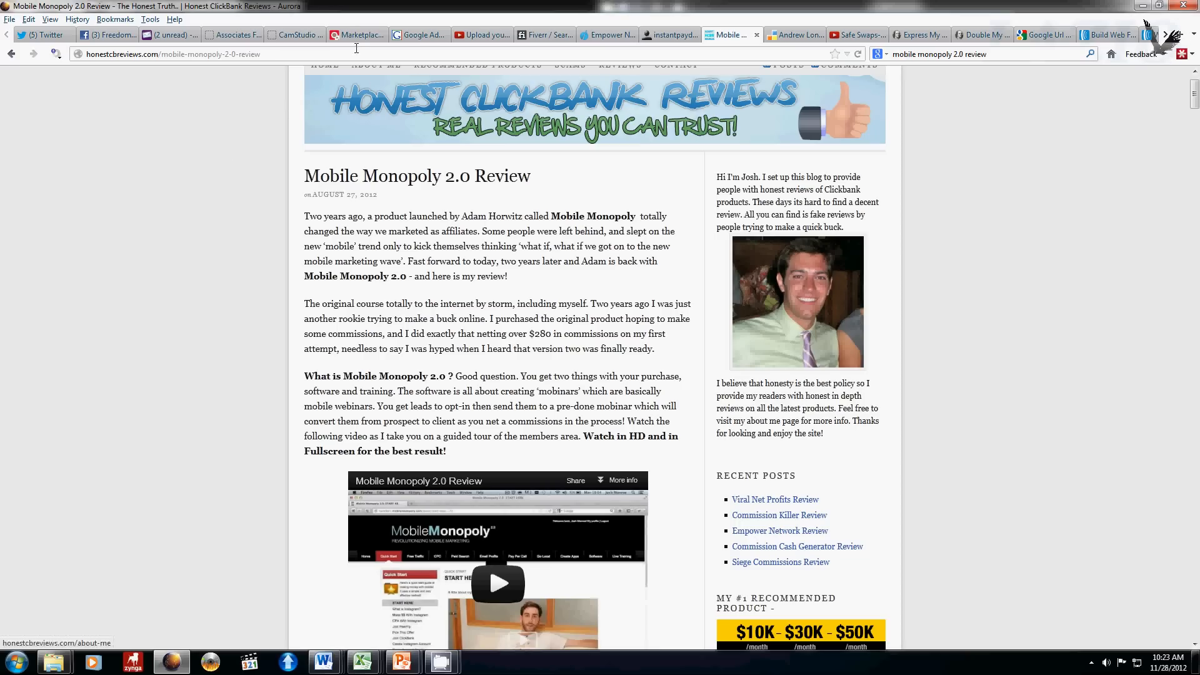
pyautogui.moveTo(402, 661)
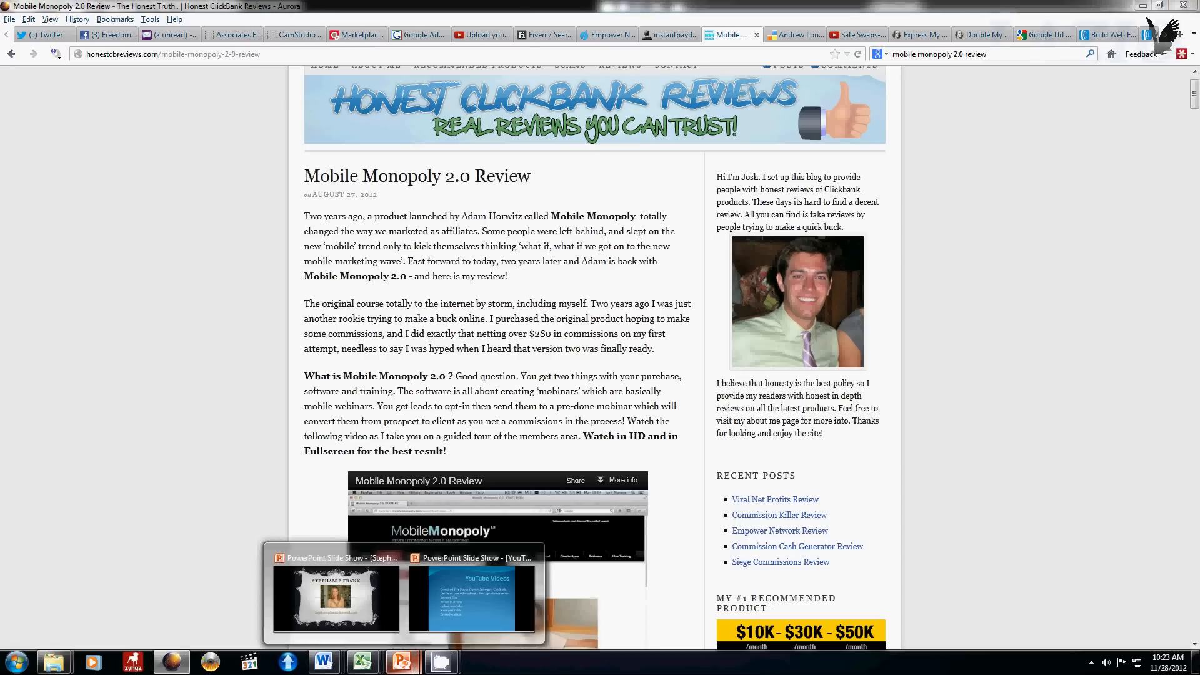
pyautogui.click(471, 597)
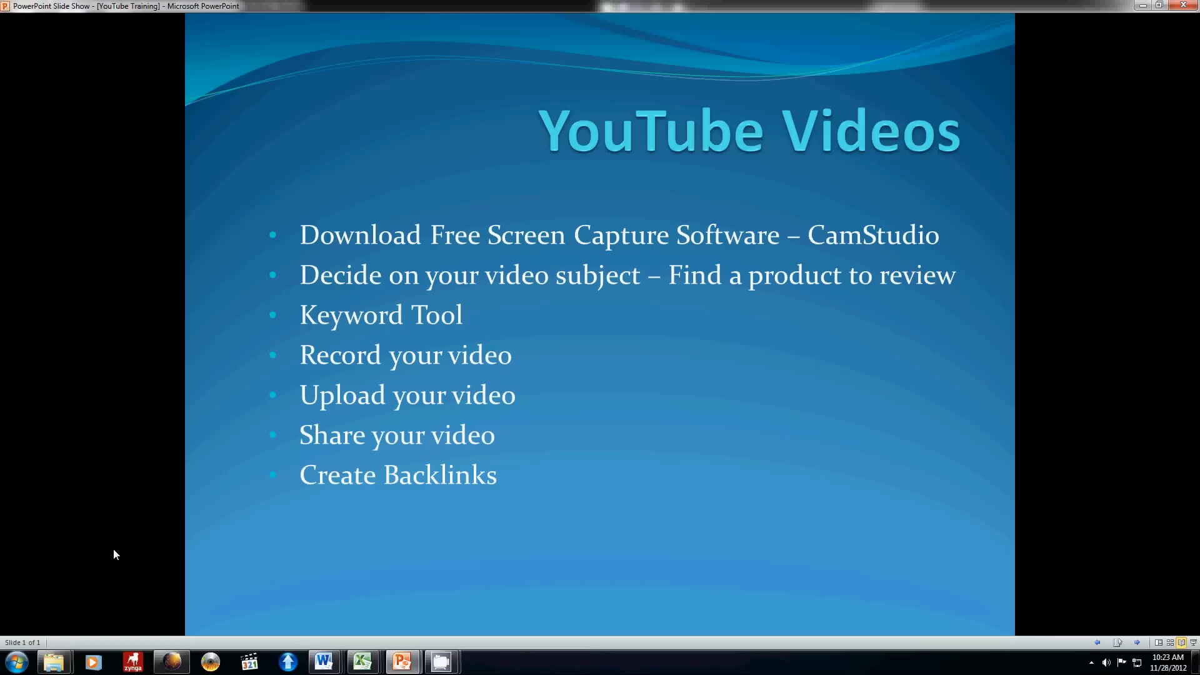
pyautogui.moveTo(494, 320)
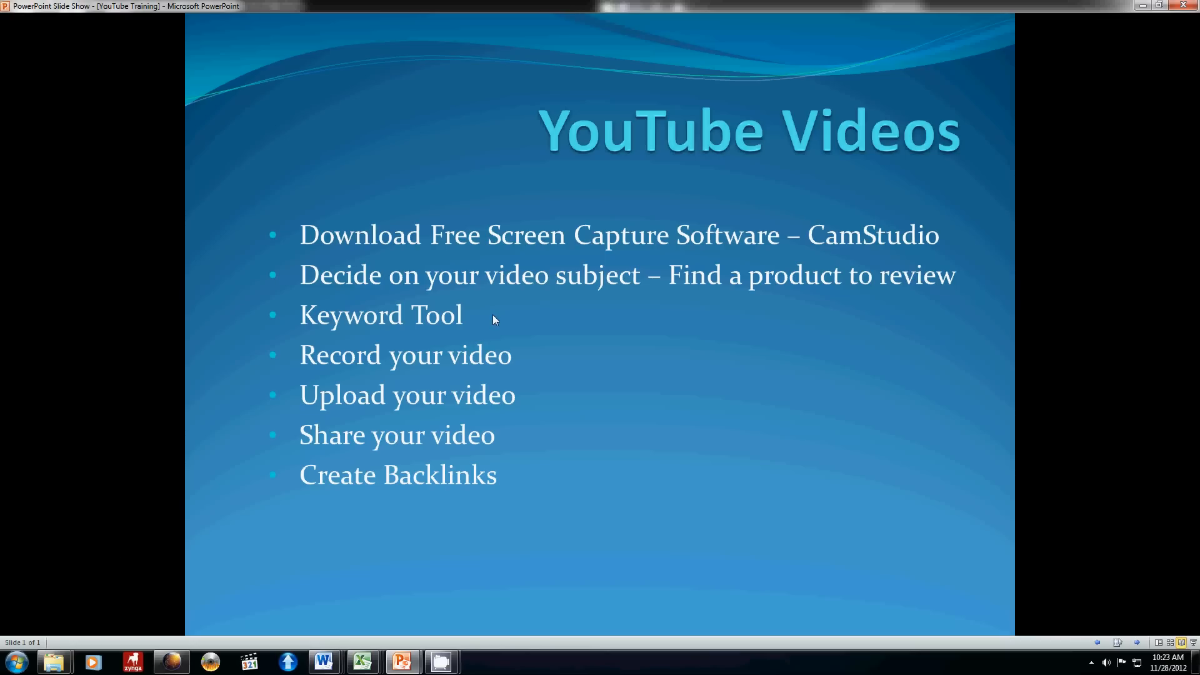
pyautogui.moveTo(426, 610)
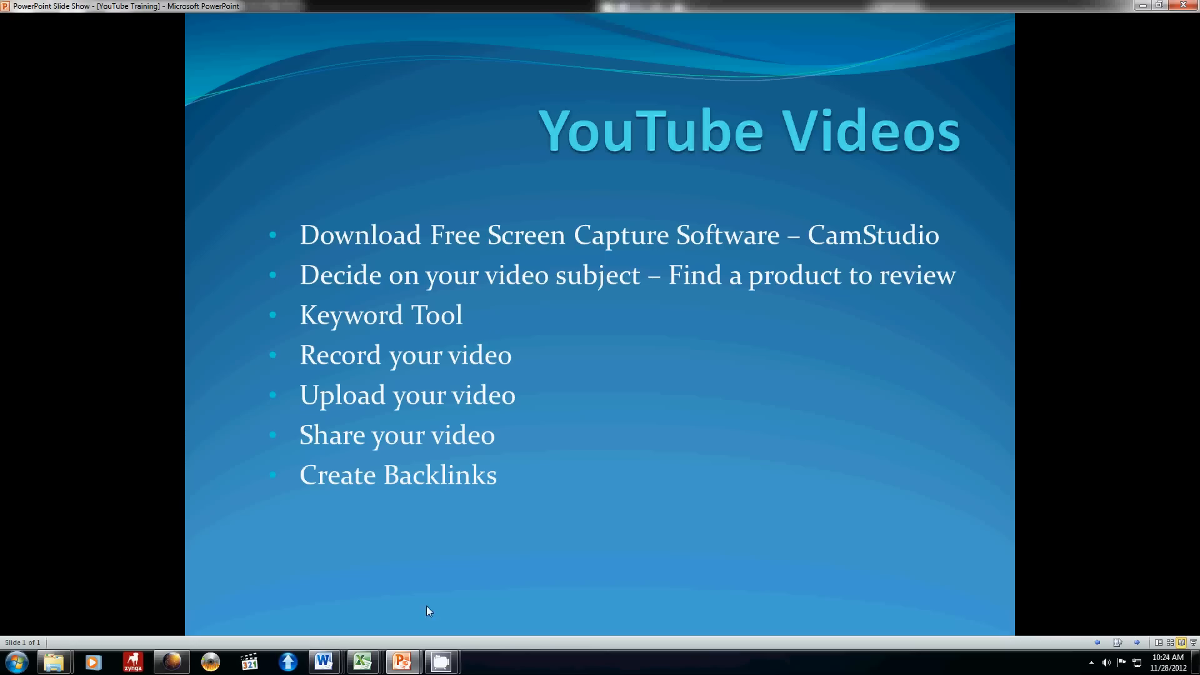
pyautogui.click(170, 661)
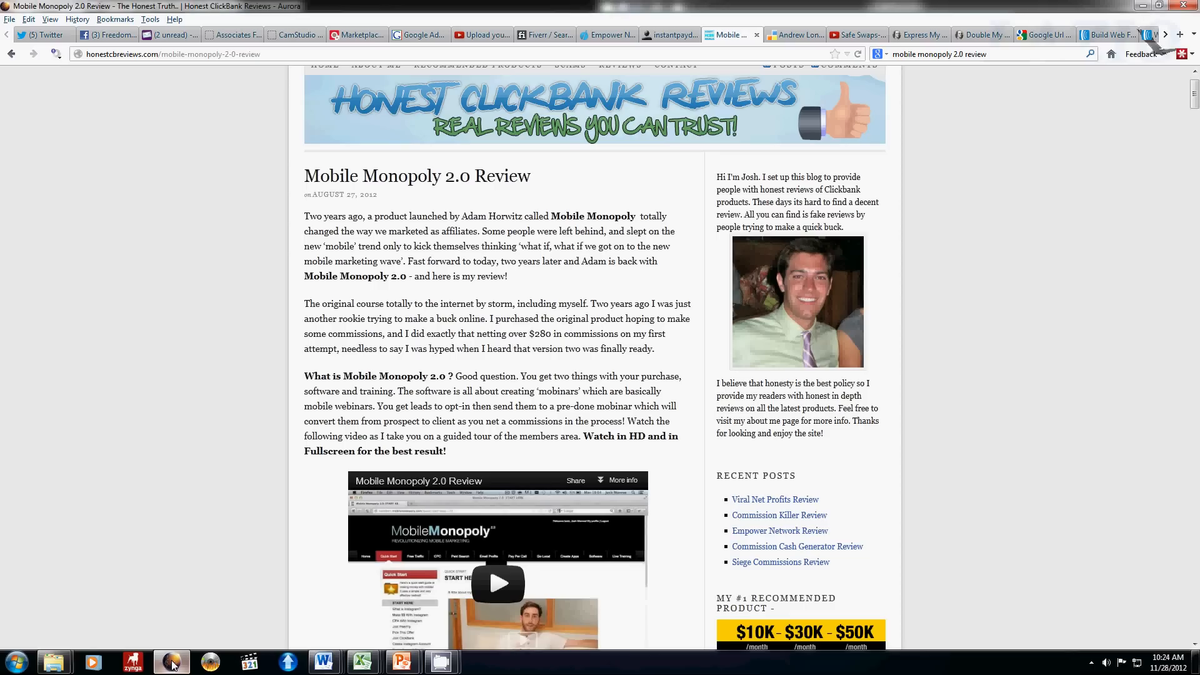
# Look up keyword ideas for 'mobile monopoly 2.0' in the Keyword Tool tab.
pyautogui.click(419, 35)
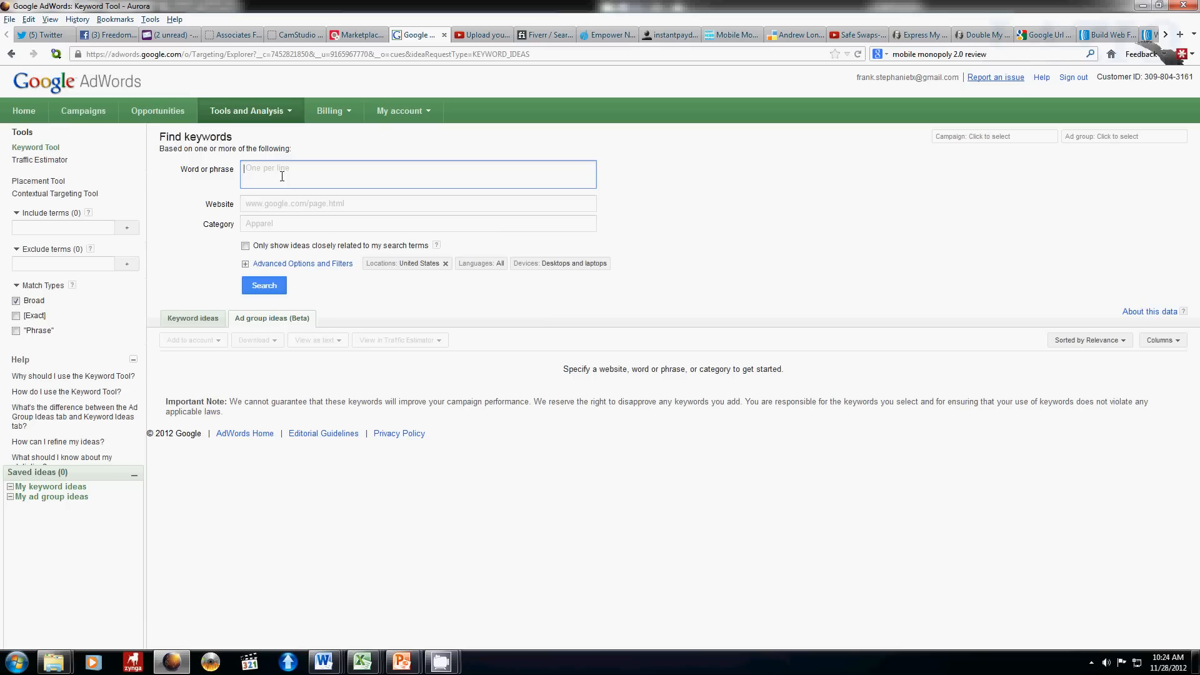
pyautogui.write('mobile monopoly')
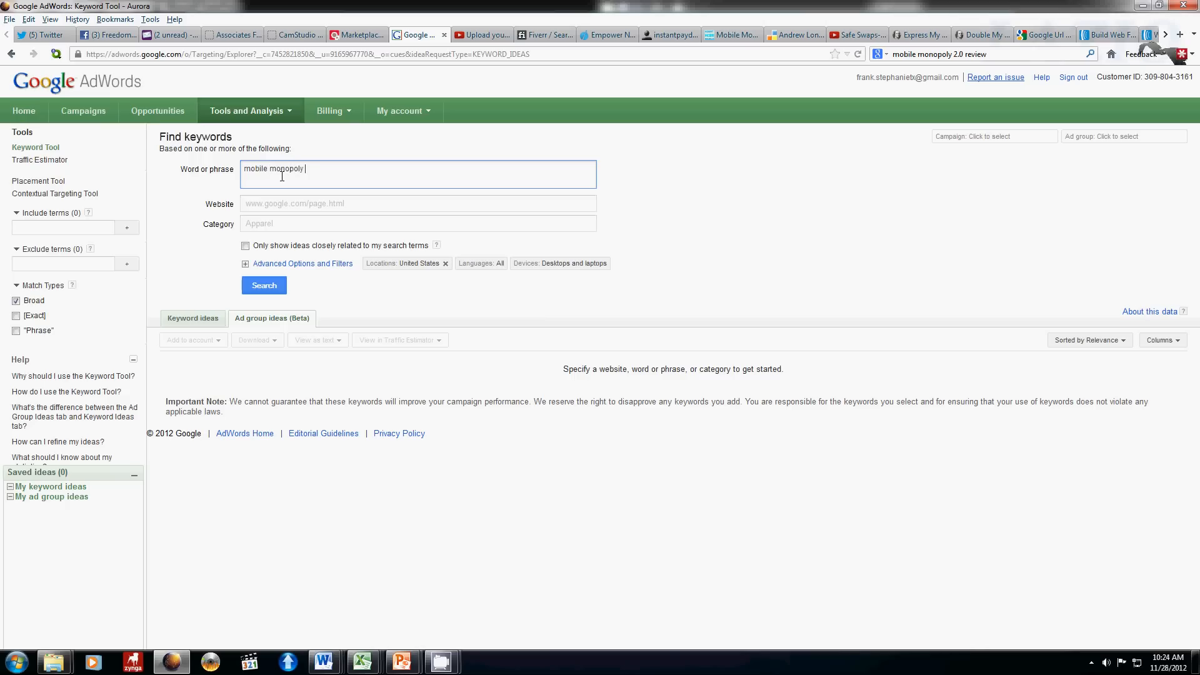
pyautogui.write('2.0')
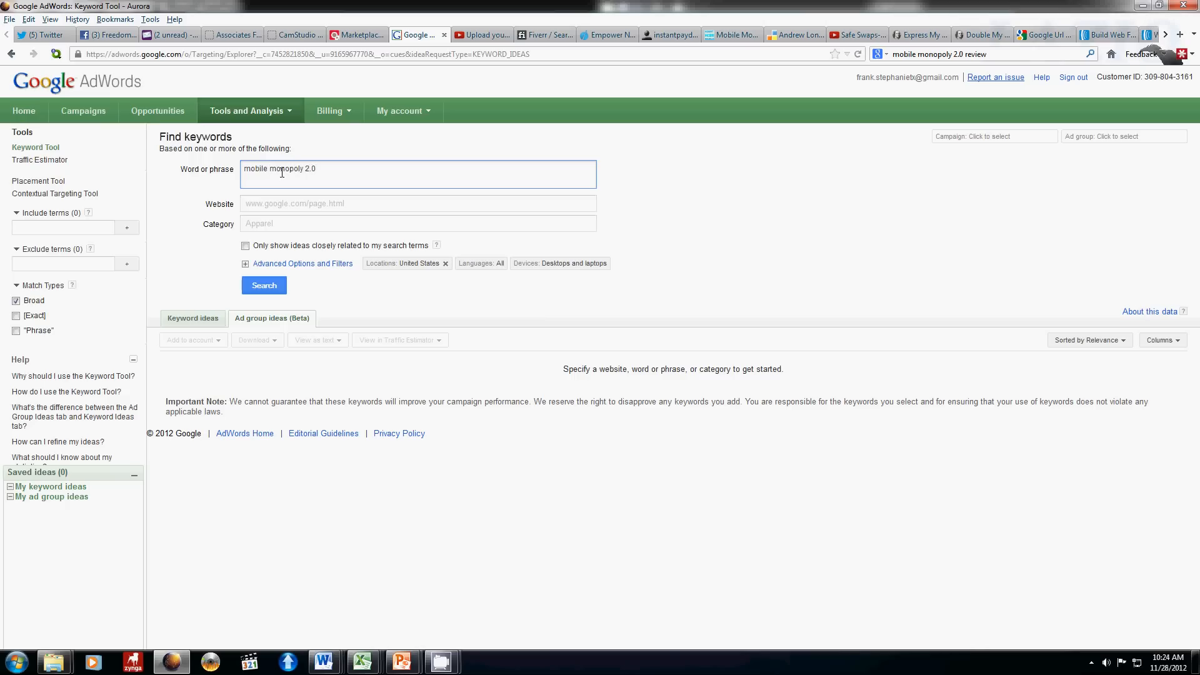
pyautogui.click(263, 285)
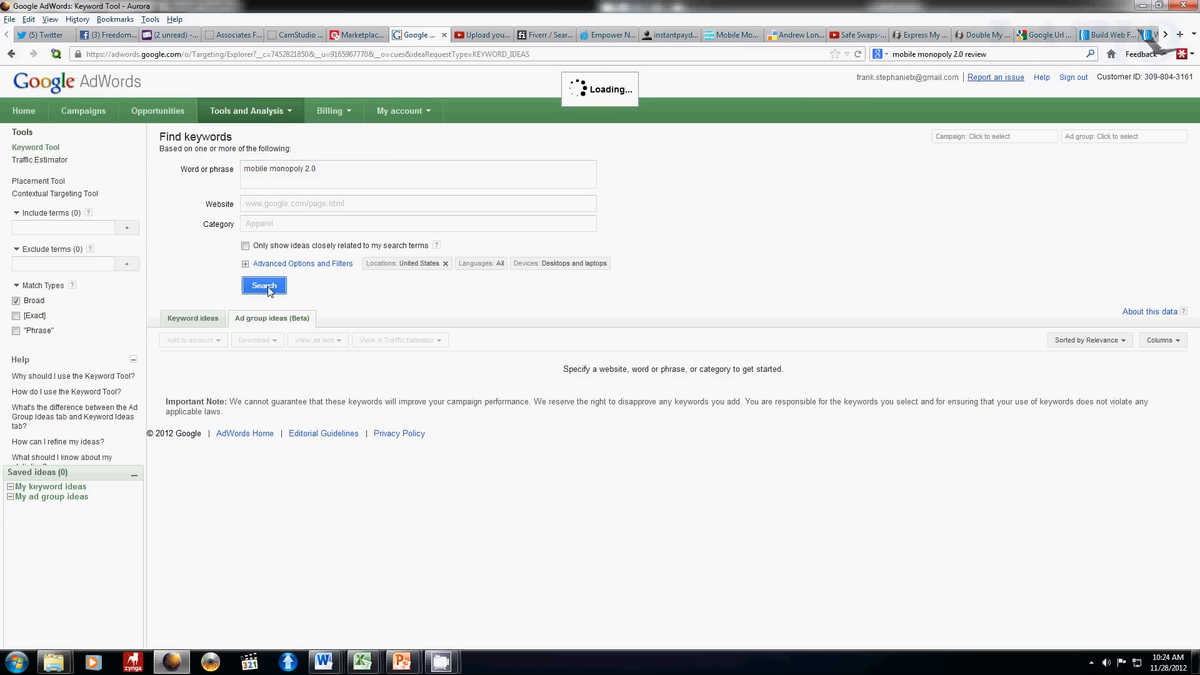
pyautogui.click(263, 285)
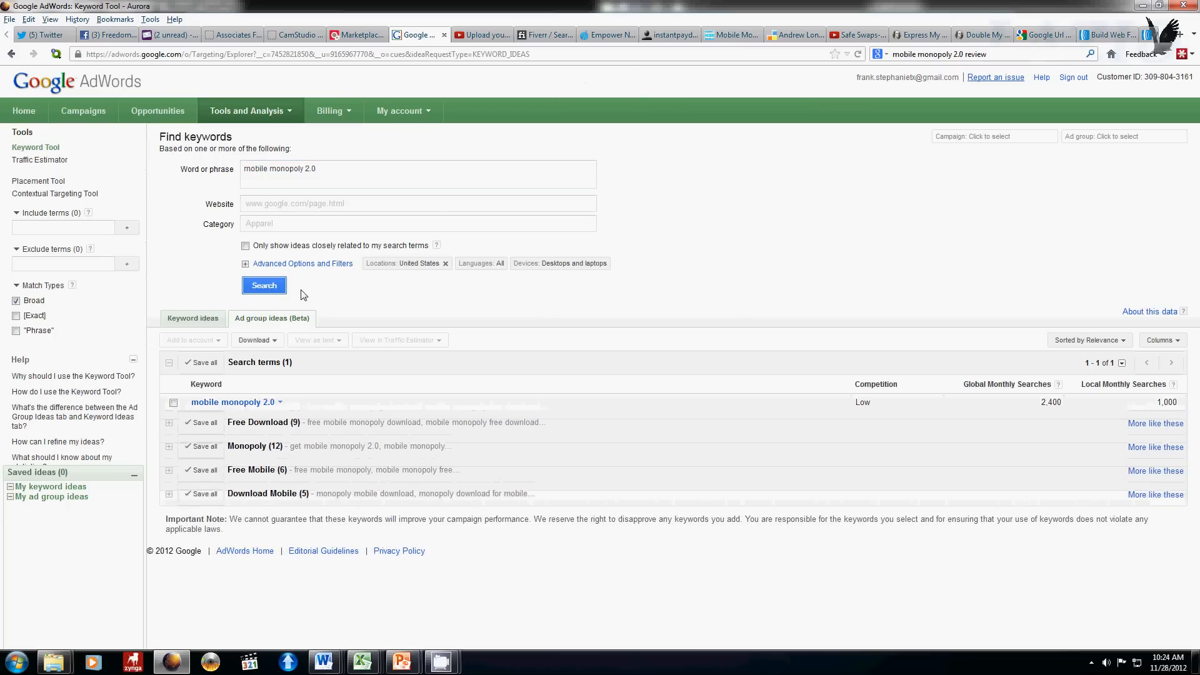
pyautogui.moveTo(428, 297)
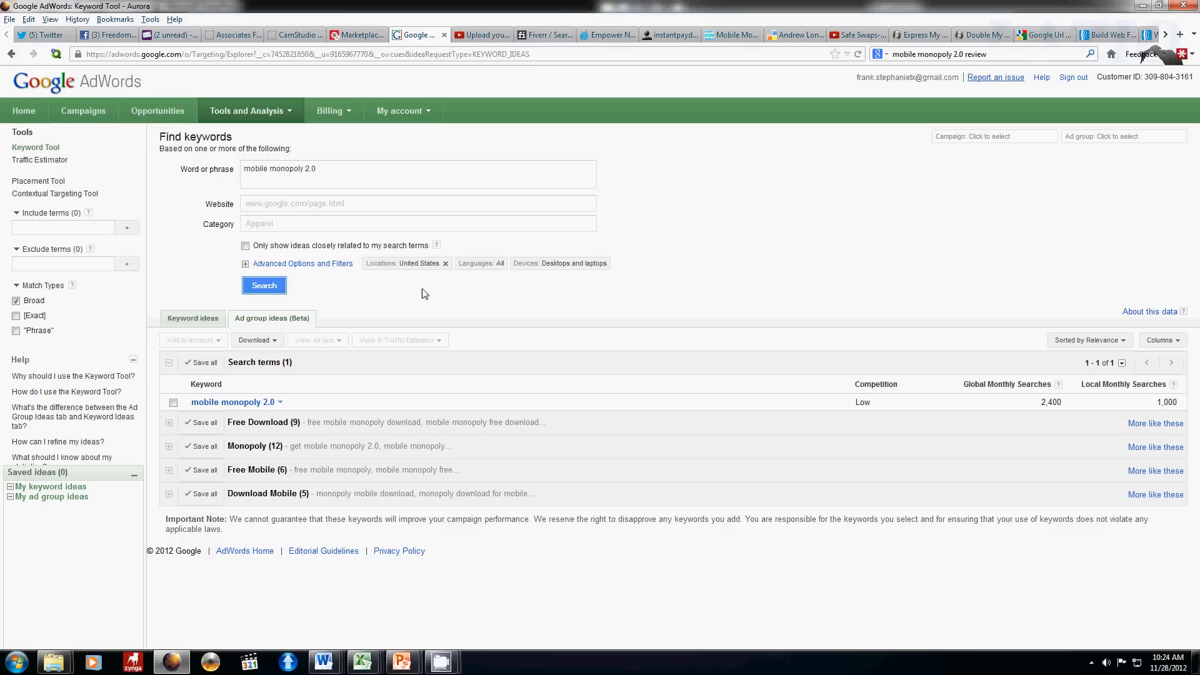
pyautogui.moveTo(320, 329)
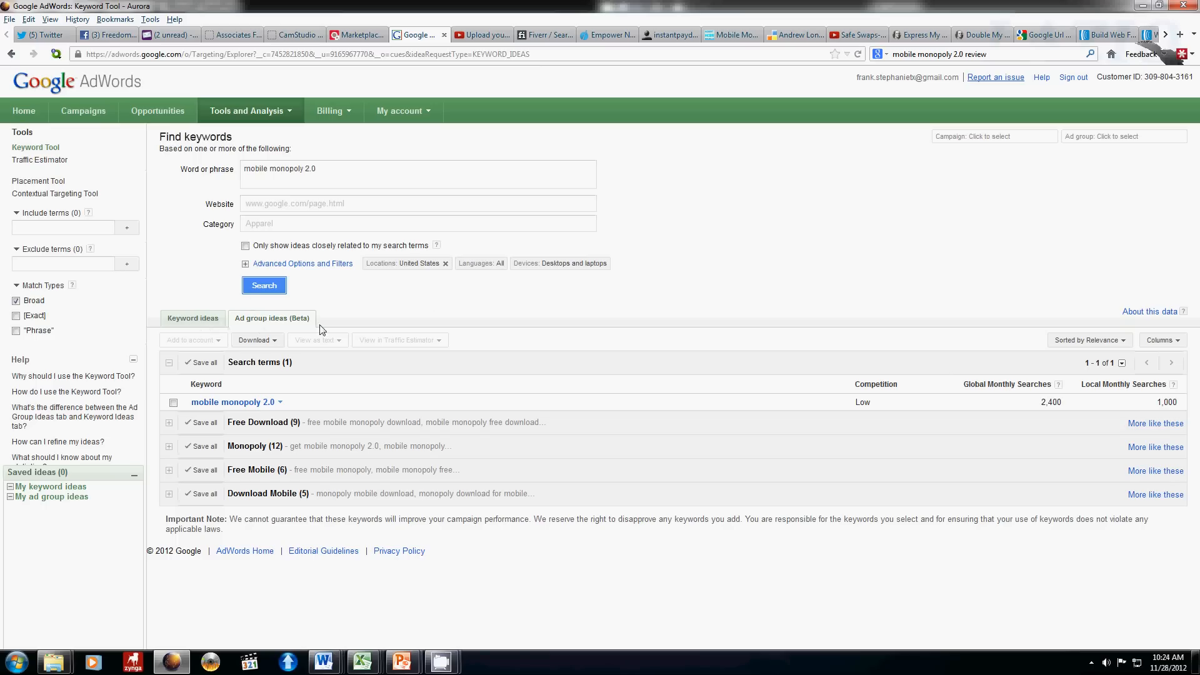
# Show the Keyword ideas tab and scroll through the 32 results.
pyautogui.click(192, 317)
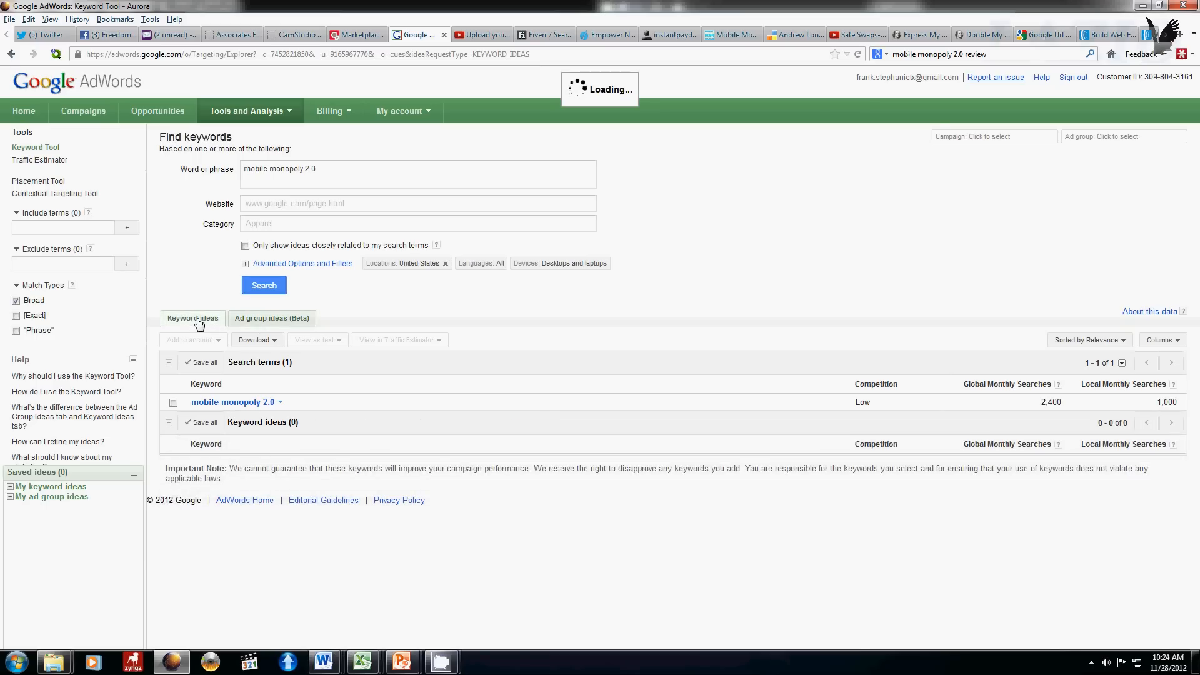
pyautogui.scroll(-3)
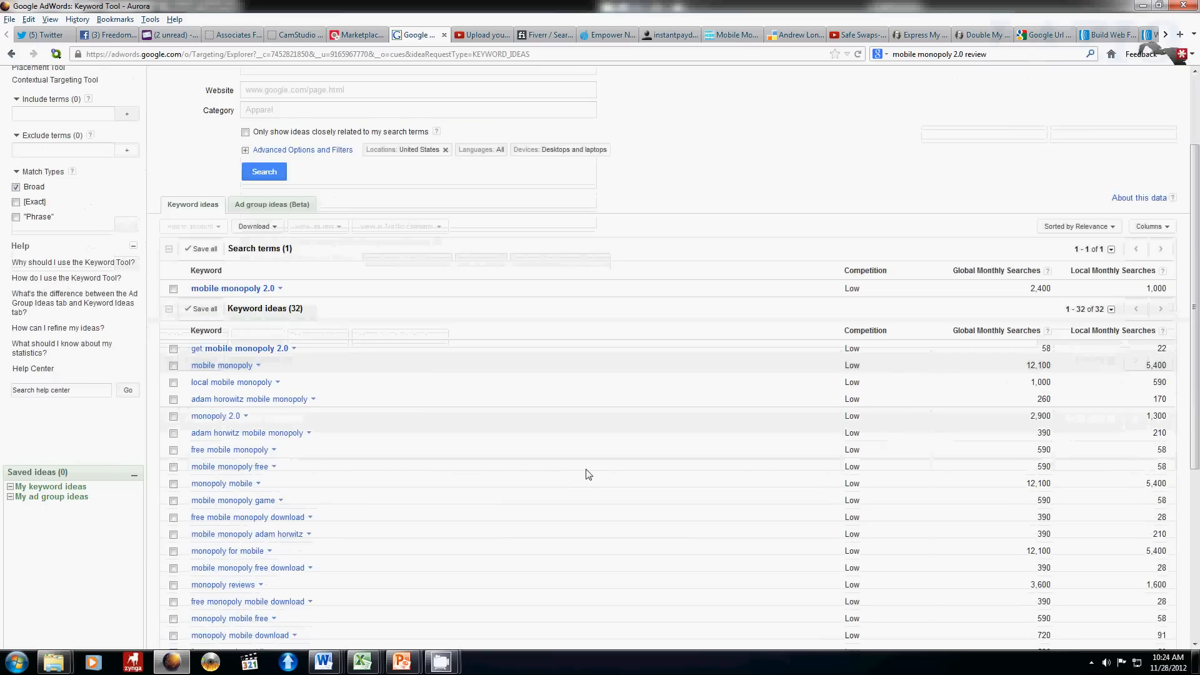
pyautogui.scroll(-3)
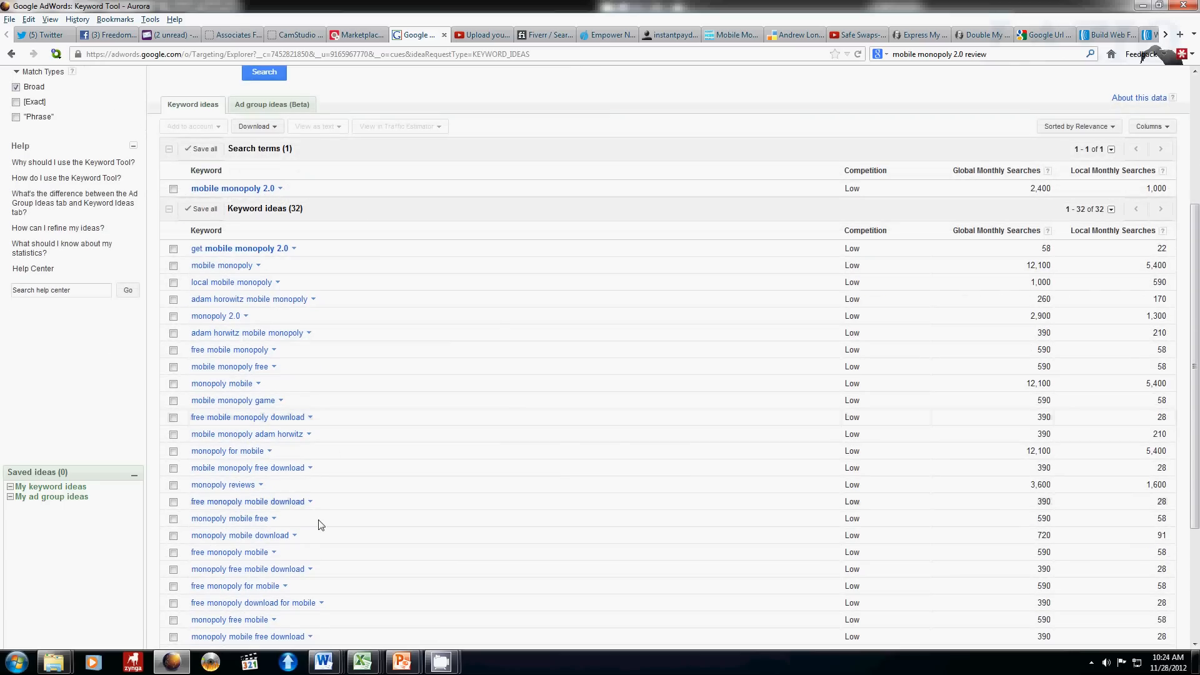
pyautogui.moveTo(313, 633)
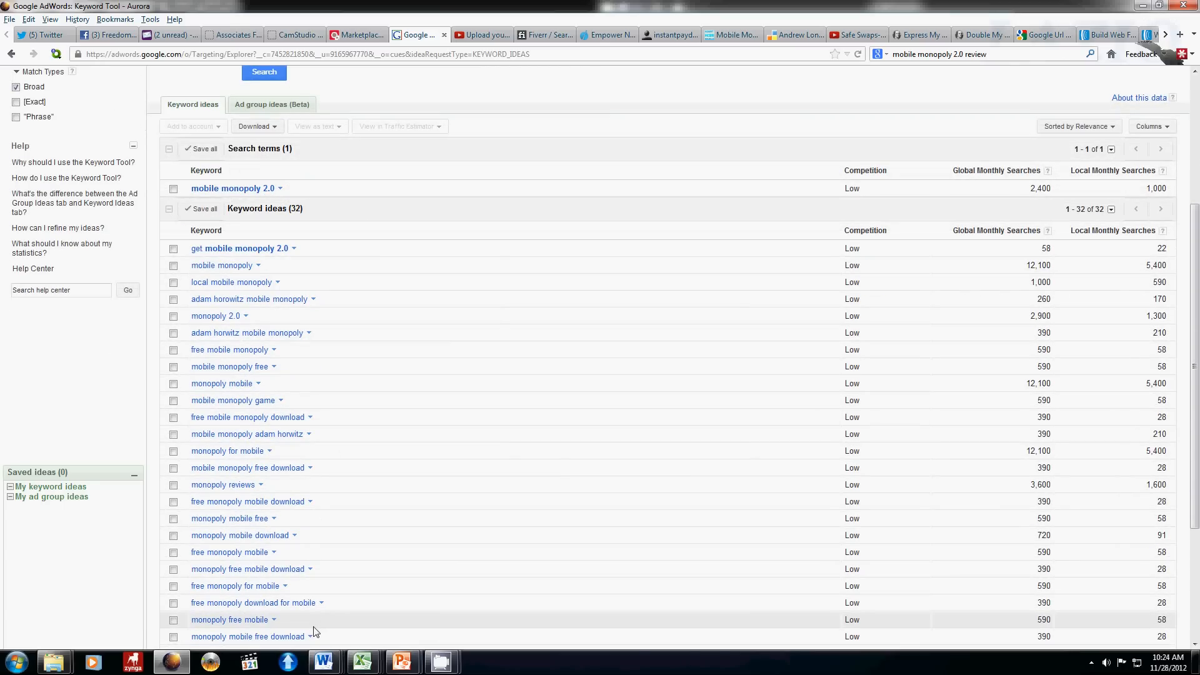
pyautogui.moveTo(401, 661)
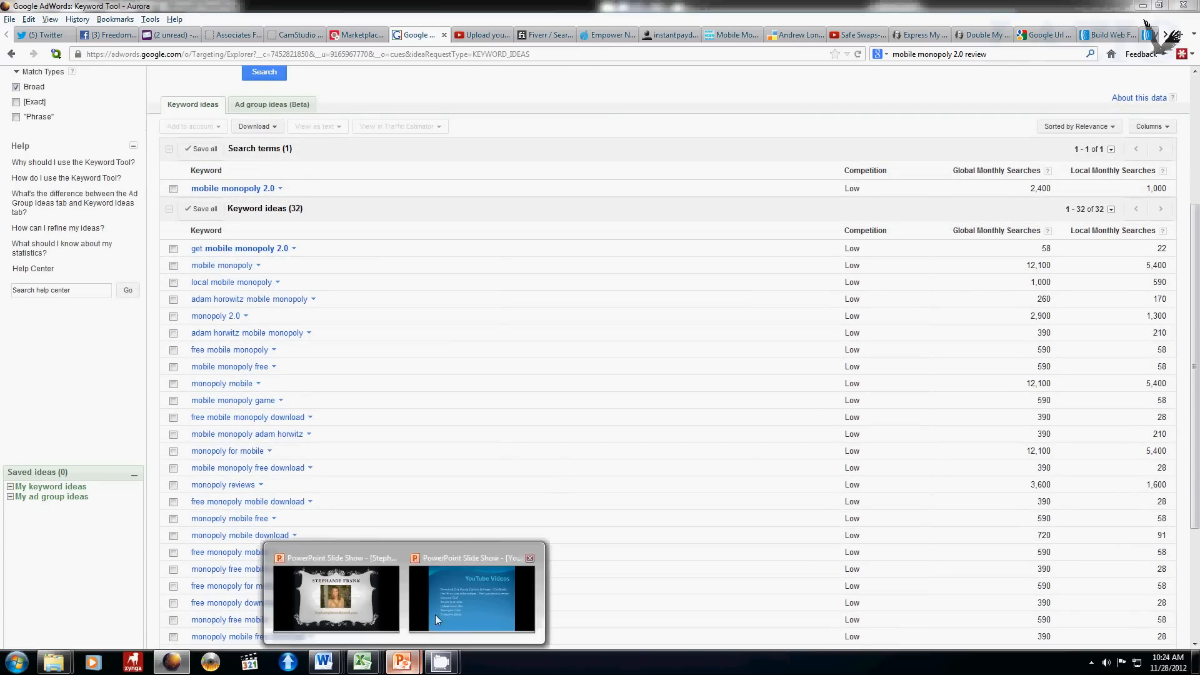
pyautogui.click(472, 599)
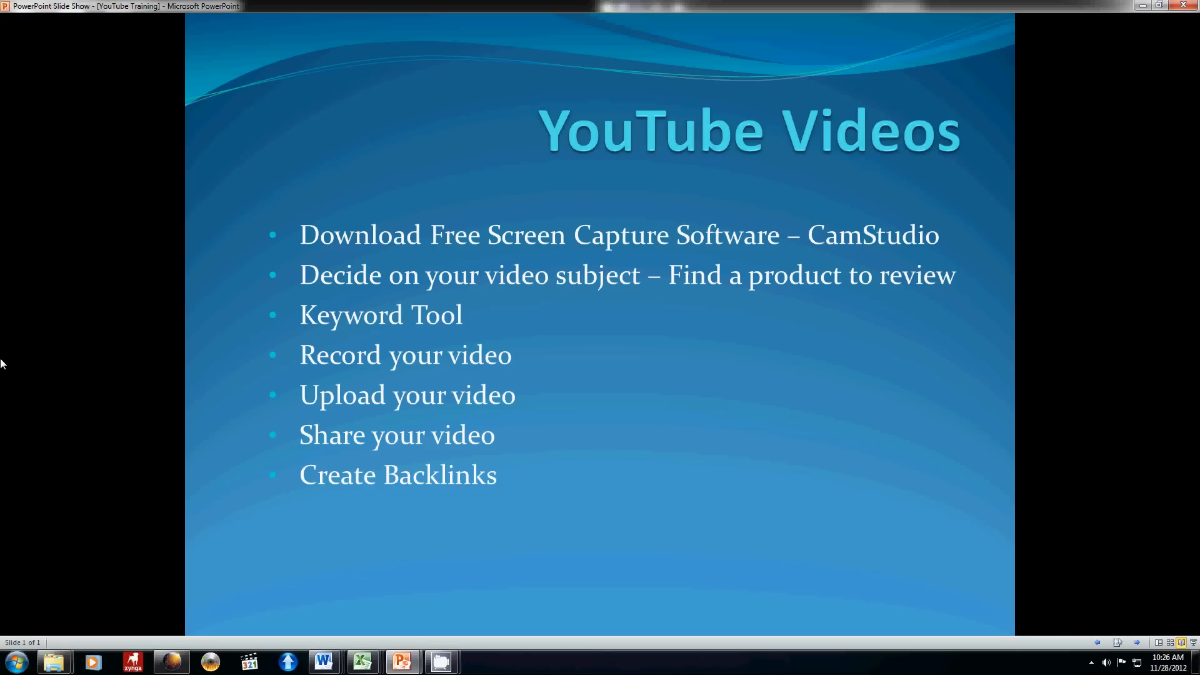
pyautogui.moveTo(54, 505)
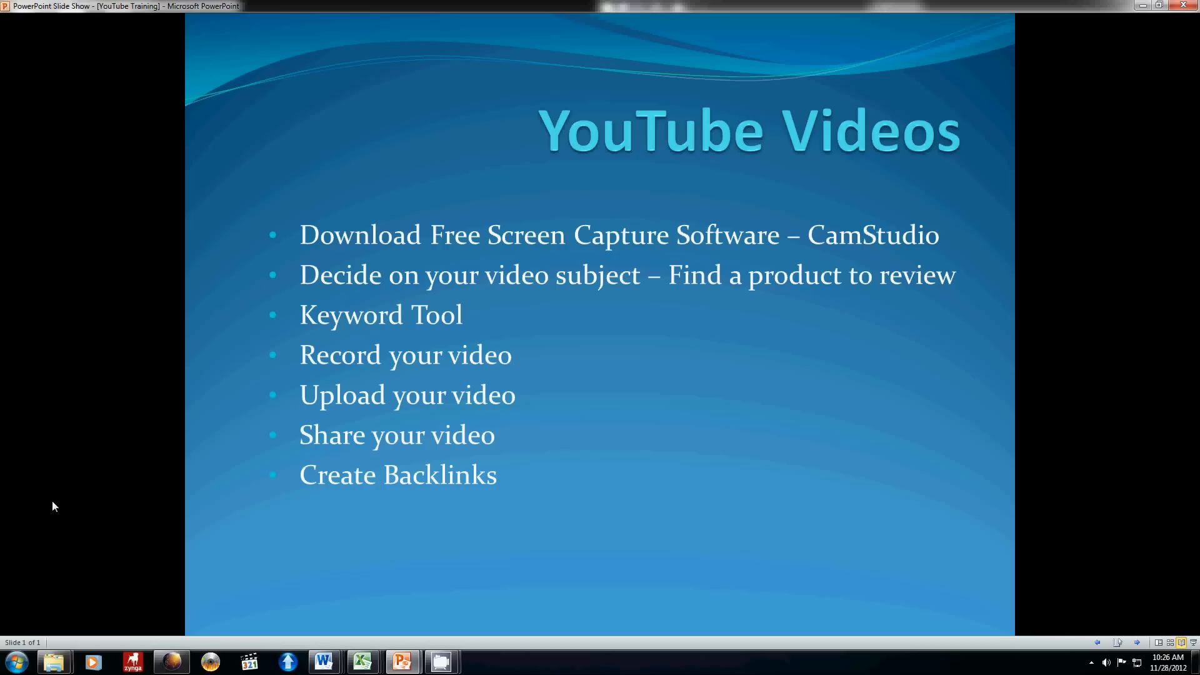
pyautogui.moveTo(67, 513)
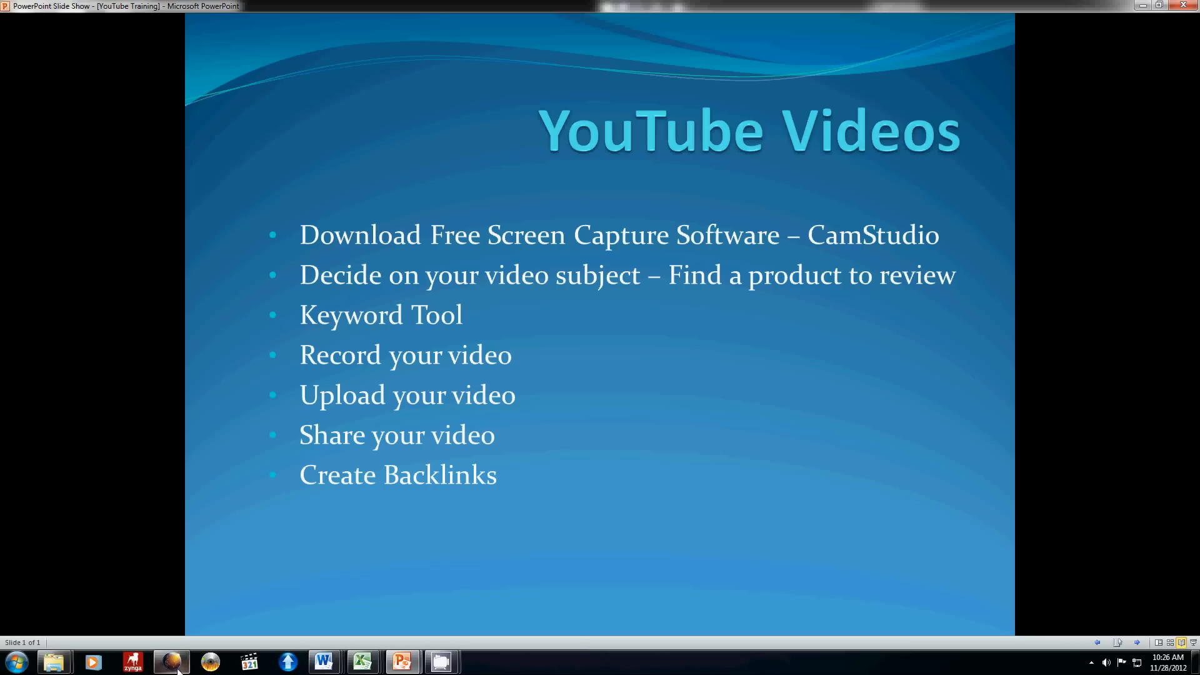
pyautogui.click(171, 661)
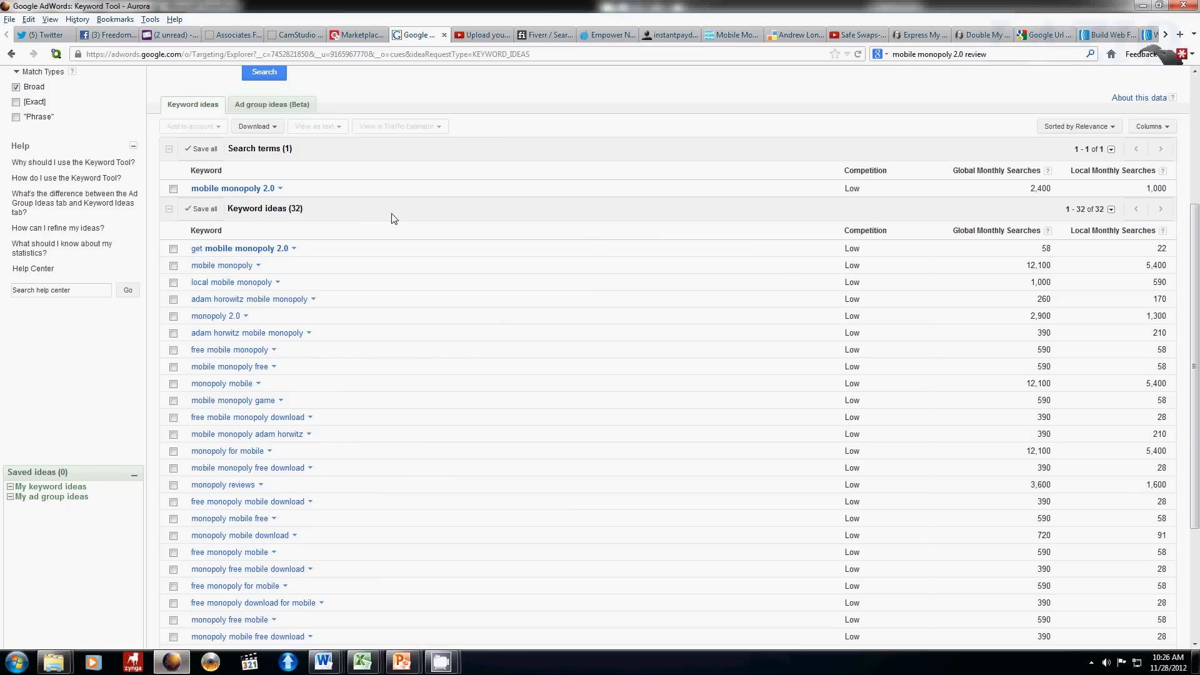
# Go from the YouTube Upload tab to the Video Manager uploads list via the account menu.
pyautogui.click(477, 35)
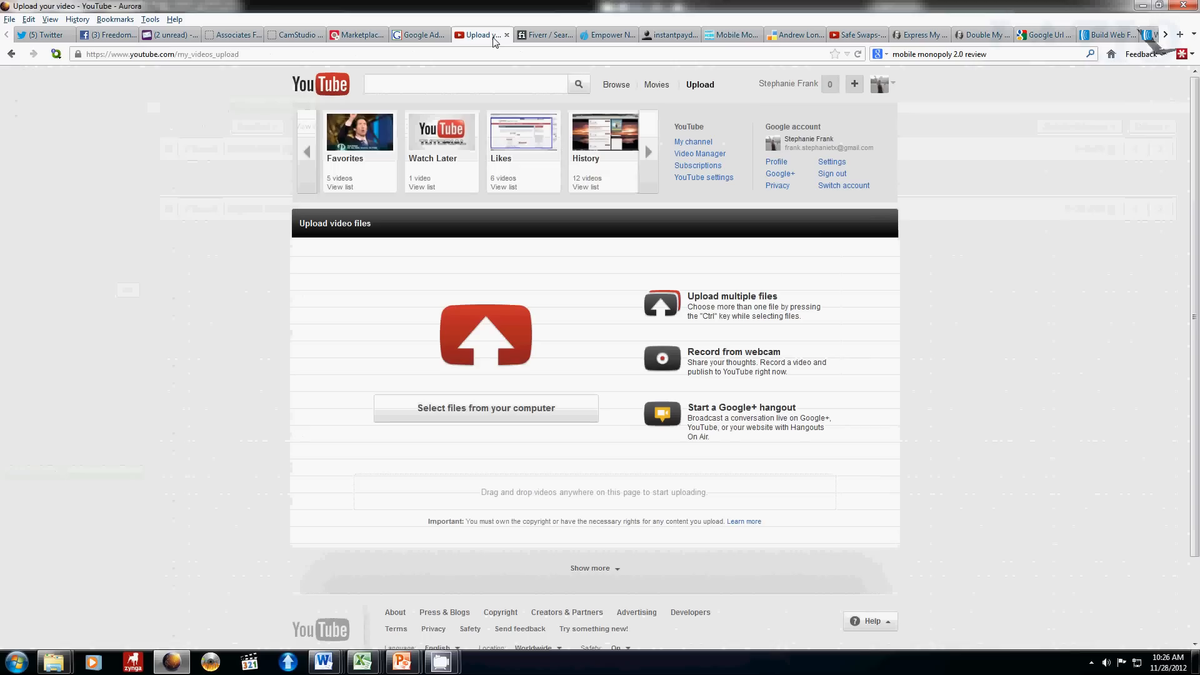
pyautogui.moveTo(761, 103)
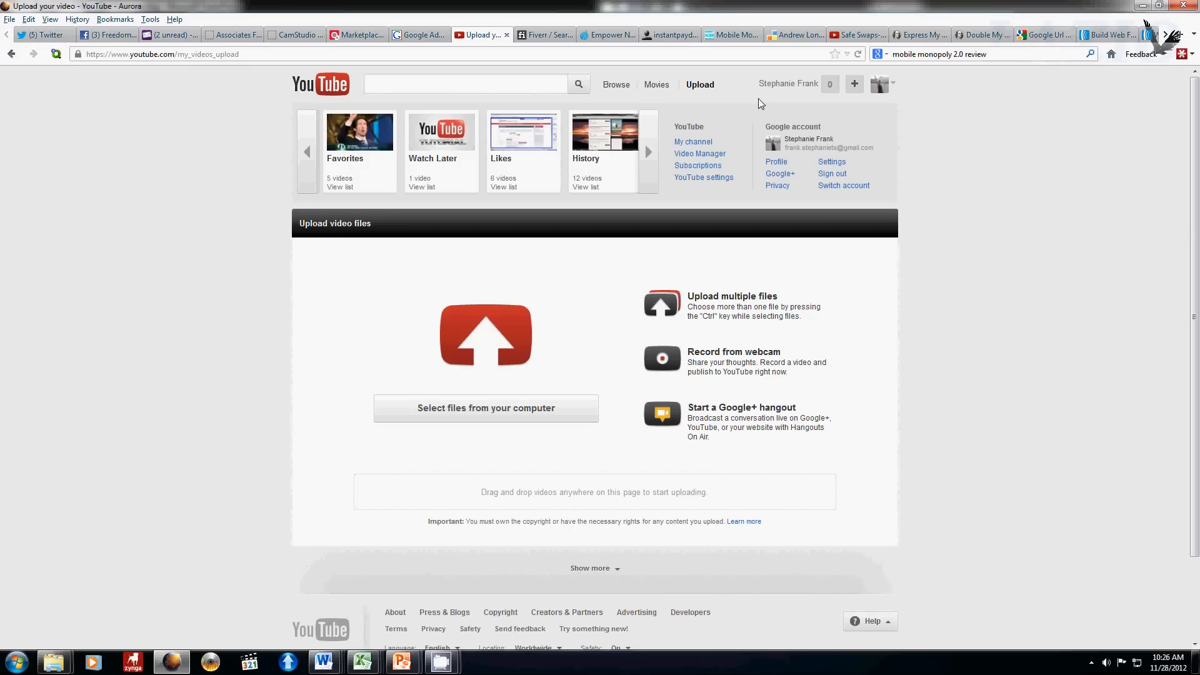
pyautogui.moveTo(698, 84)
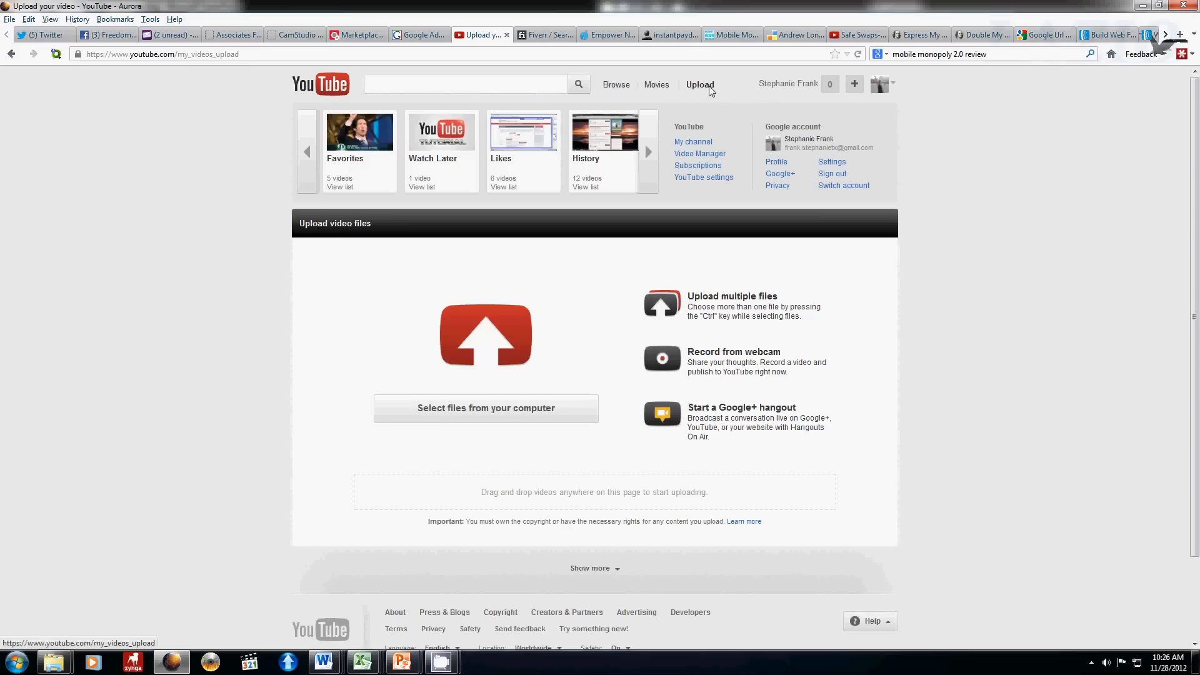
pyautogui.moveTo(723, 90)
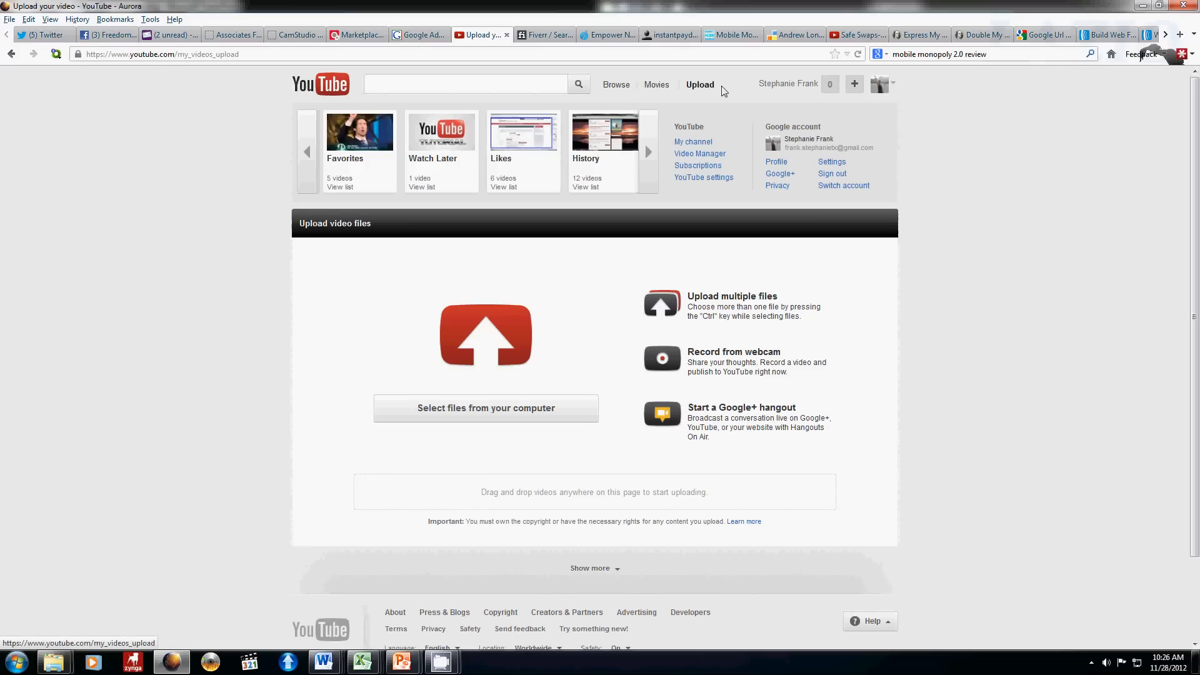
pyautogui.moveTo(892, 498)
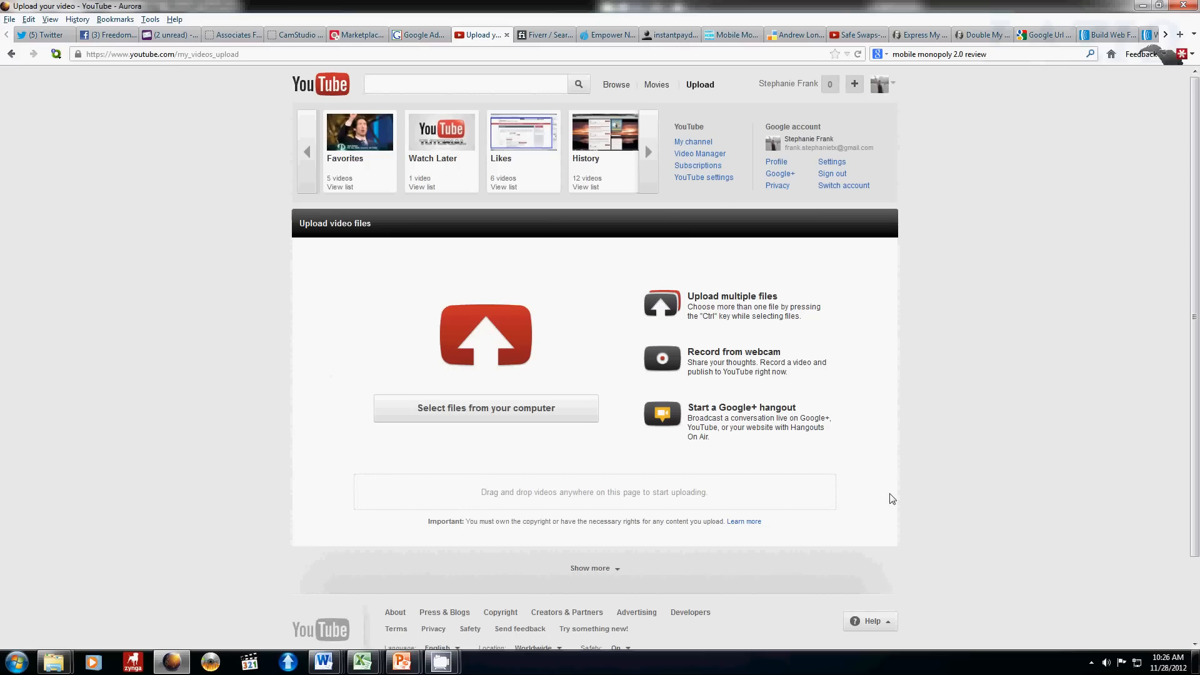
pyautogui.moveTo(141, 349)
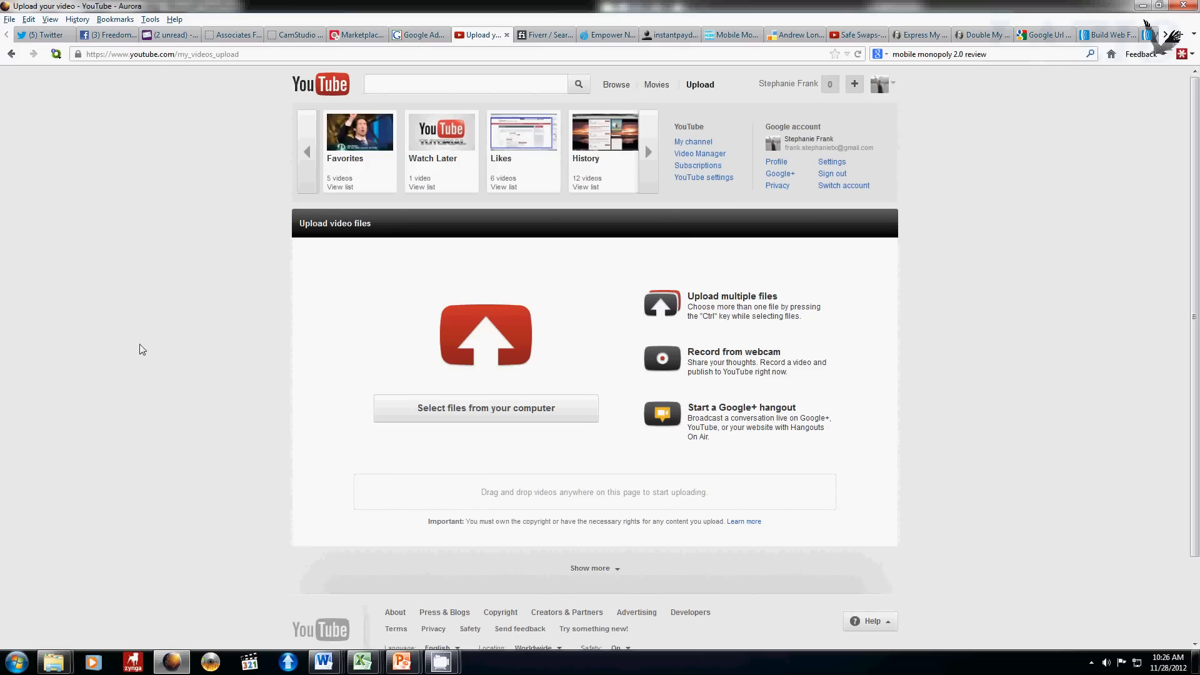
pyautogui.moveTo(417, 419)
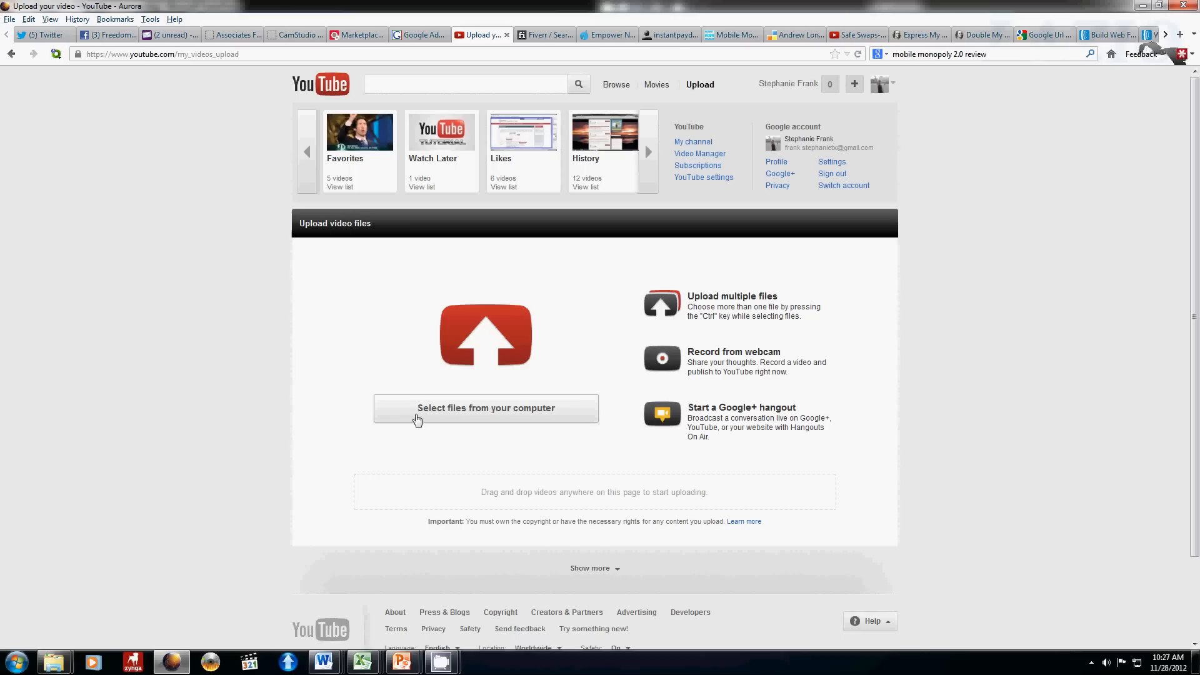
pyautogui.moveTo(354, 396)
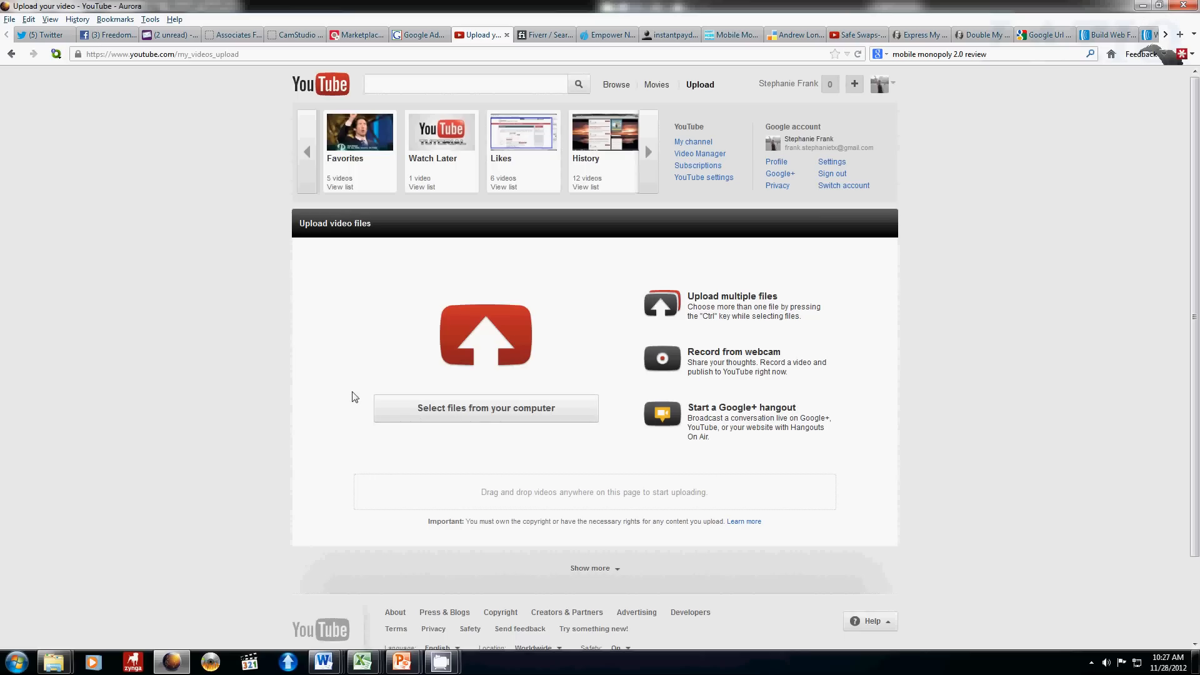
pyautogui.moveTo(628, 214)
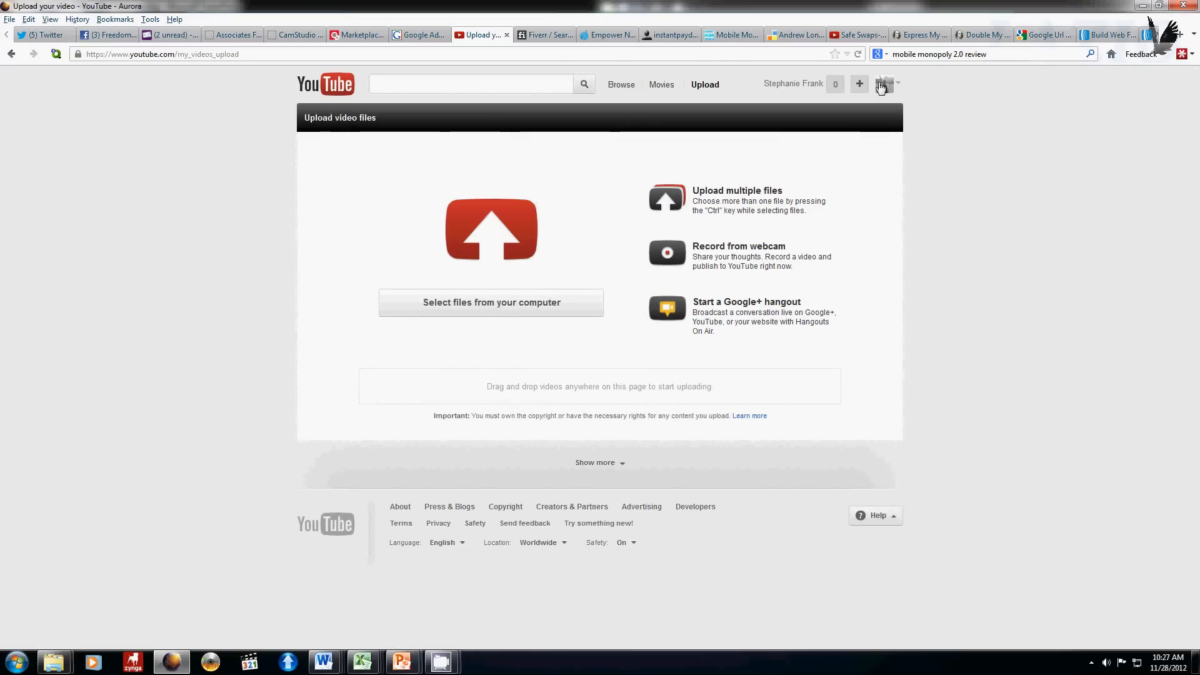
pyautogui.click(879, 84)
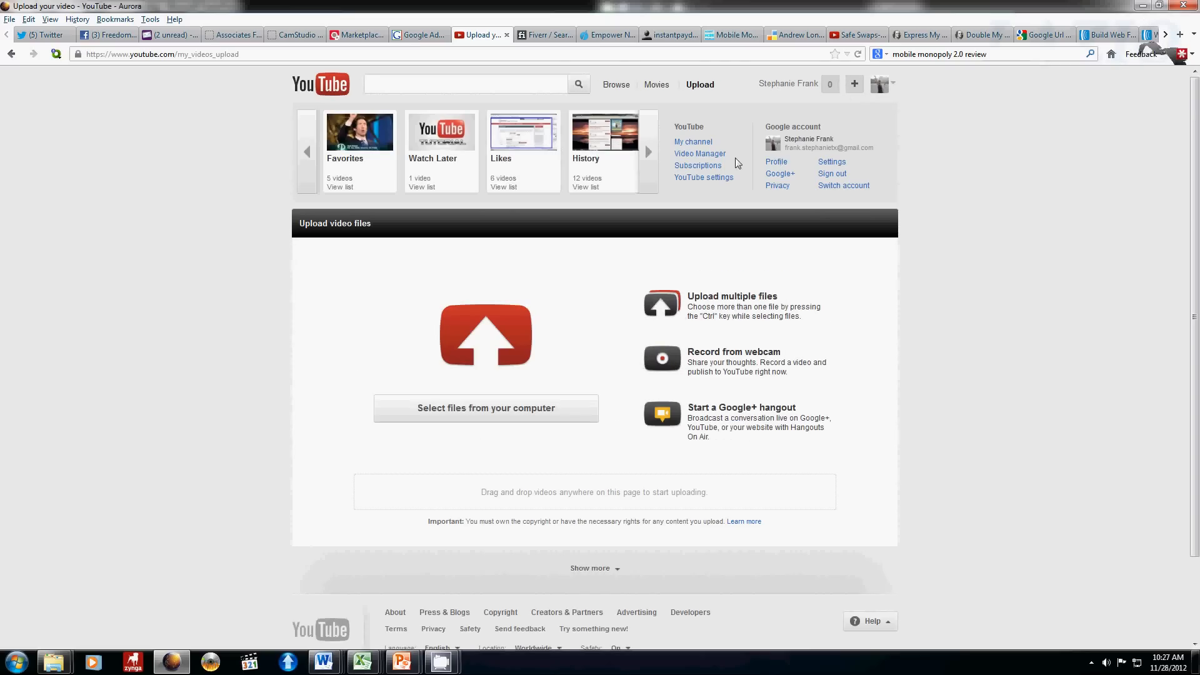
pyautogui.click(698, 153)
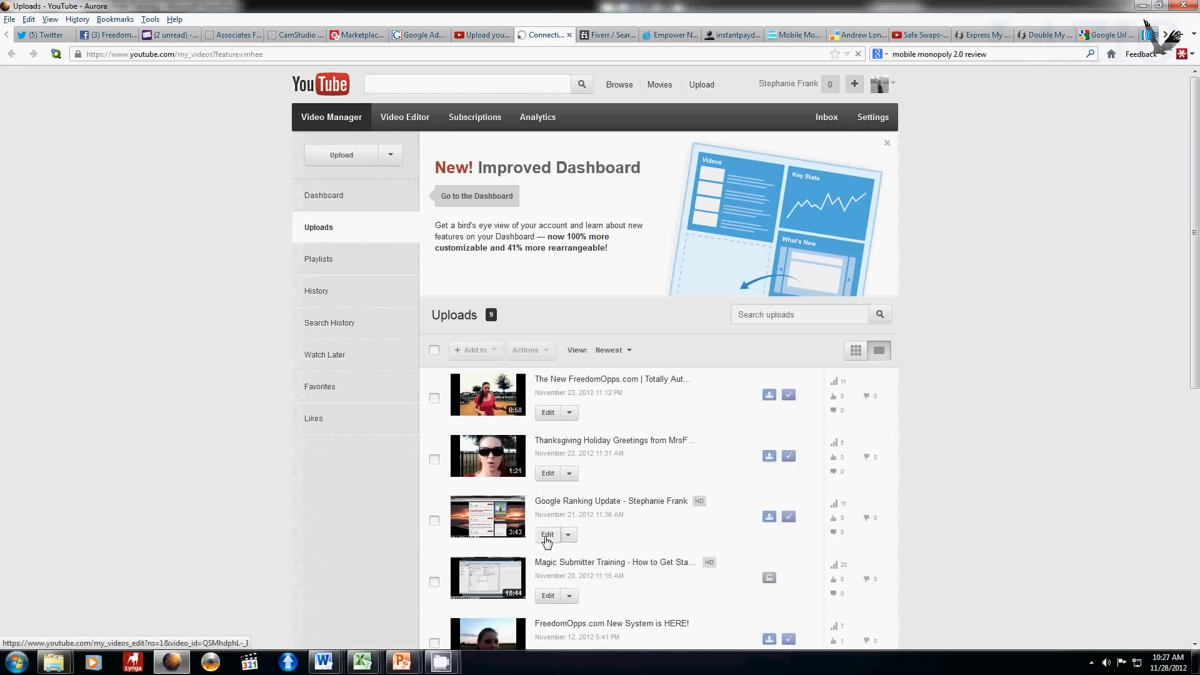
# Open the Google Ranking Update video's edit page and choose Public in Privacy Settings.
pyautogui.click(547, 534)
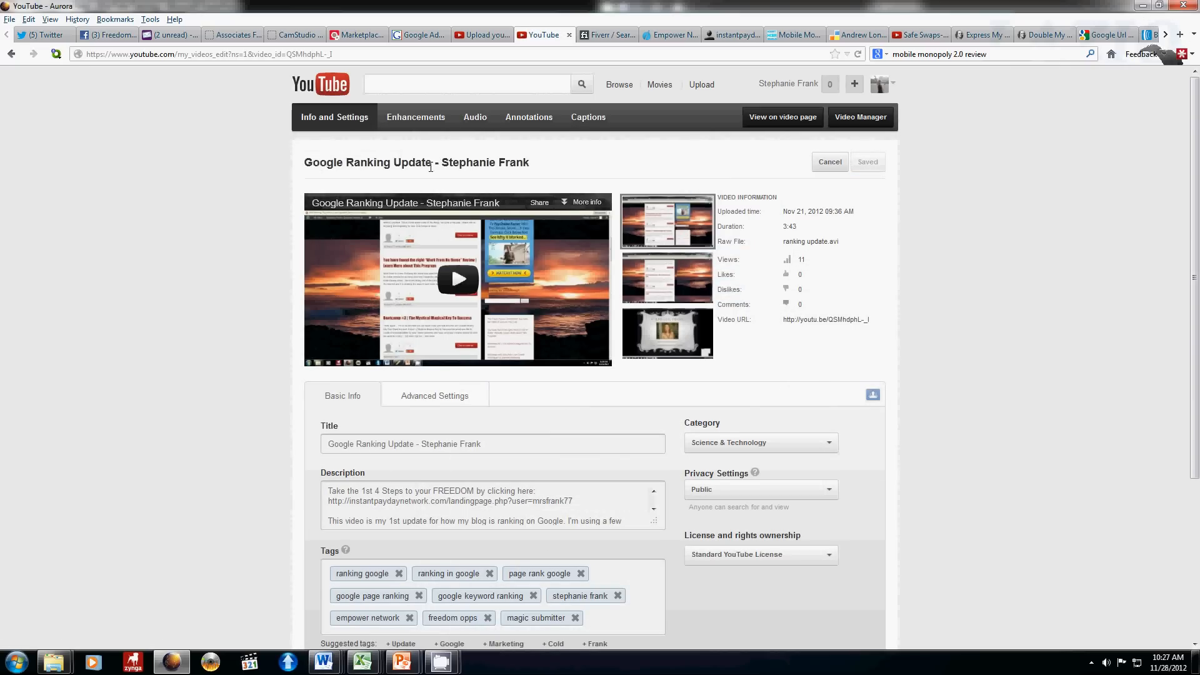
pyautogui.moveTo(1148, 27)
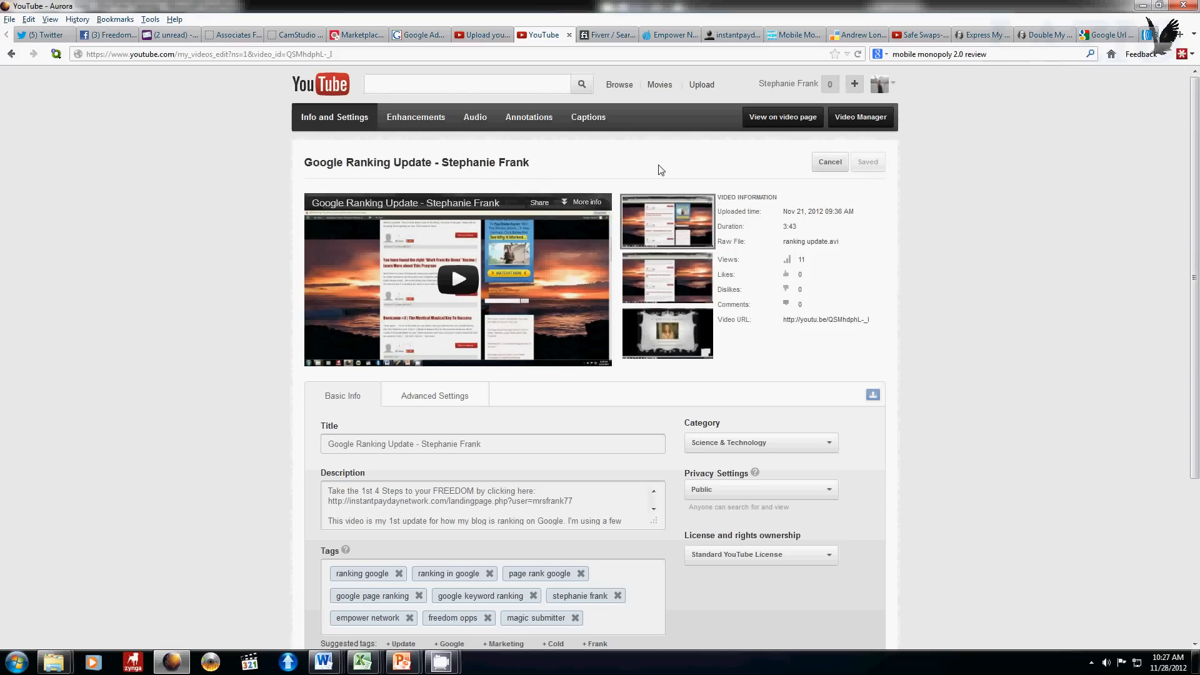
pyautogui.scroll(-3)
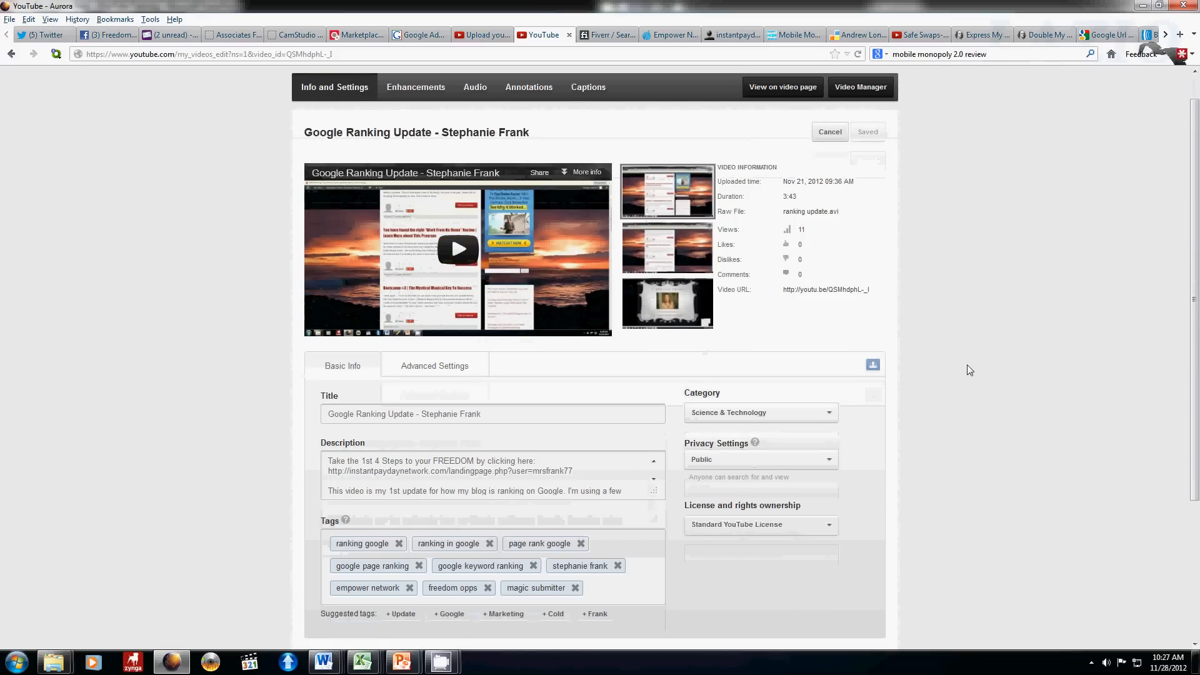
pyautogui.scroll(-3)
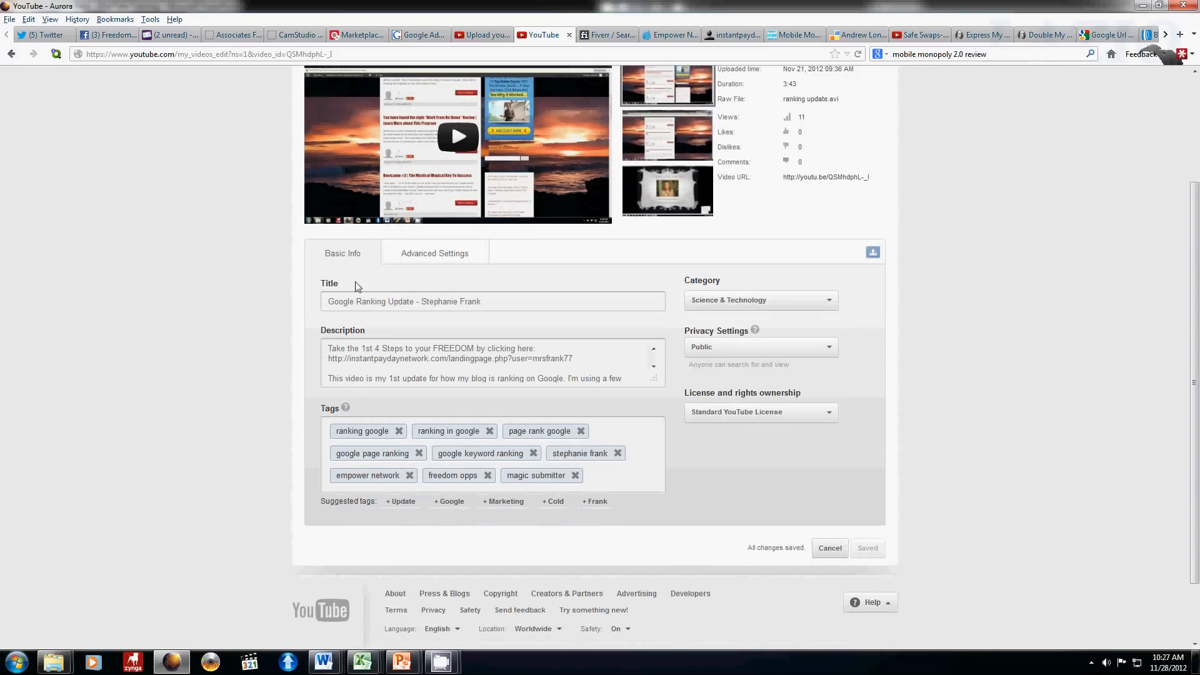
pyautogui.moveTo(696, 363)
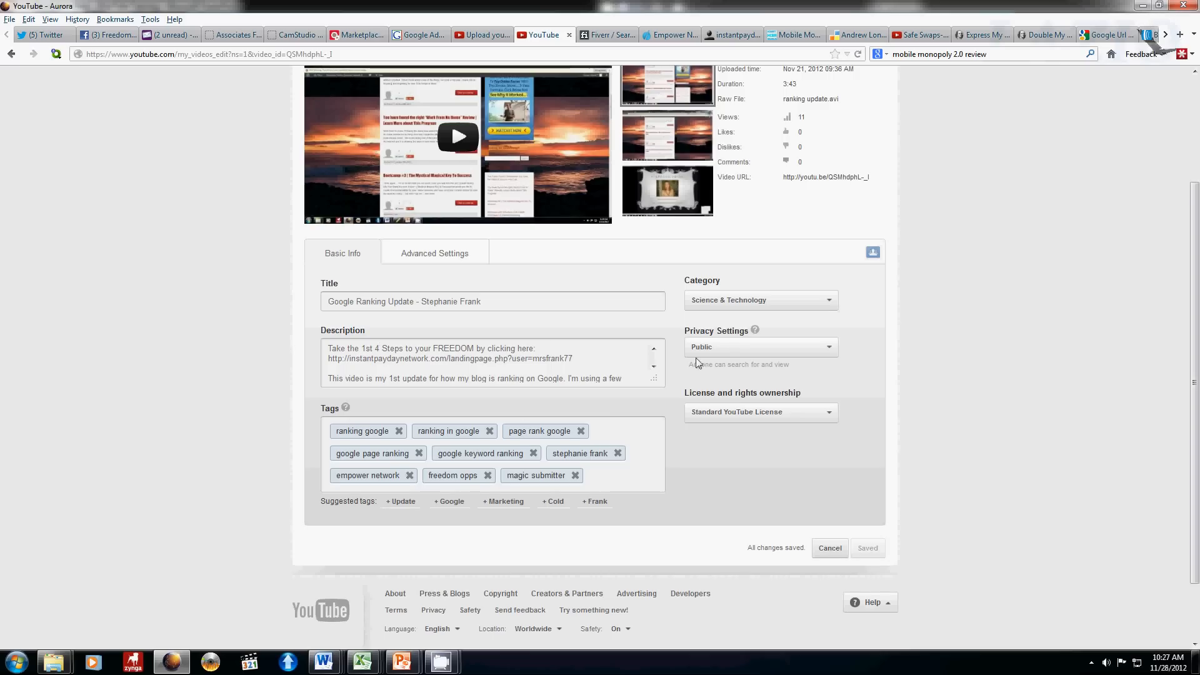
pyautogui.click(758, 347)
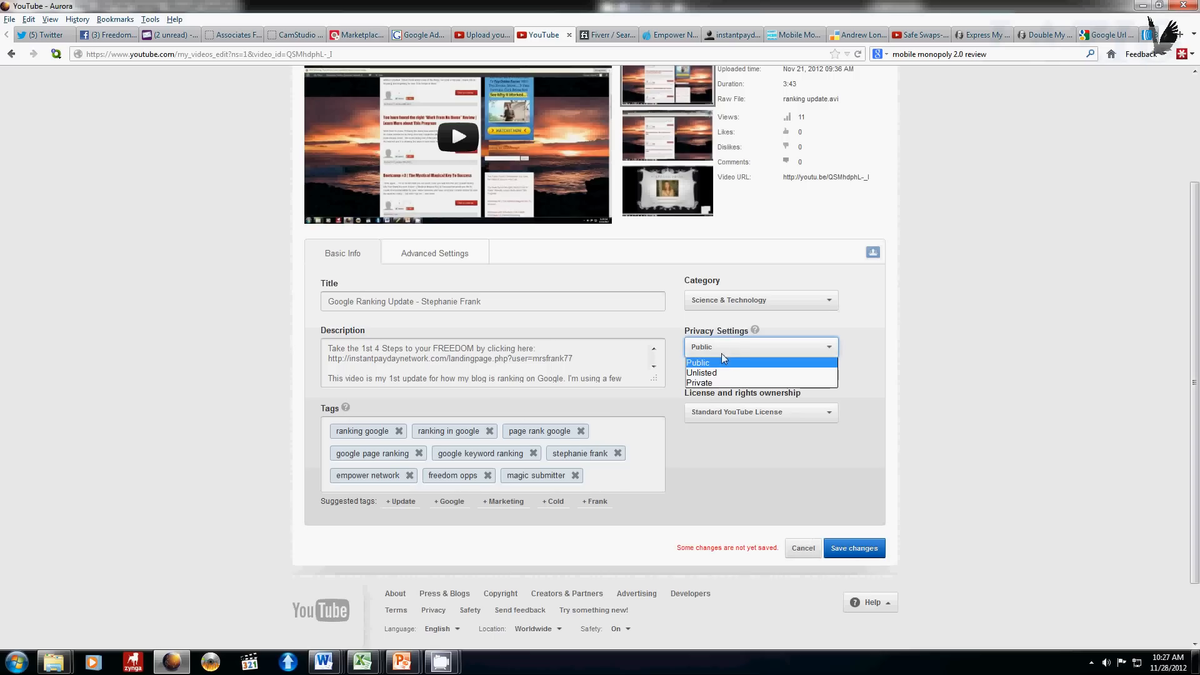
pyautogui.moveTo(723, 382)
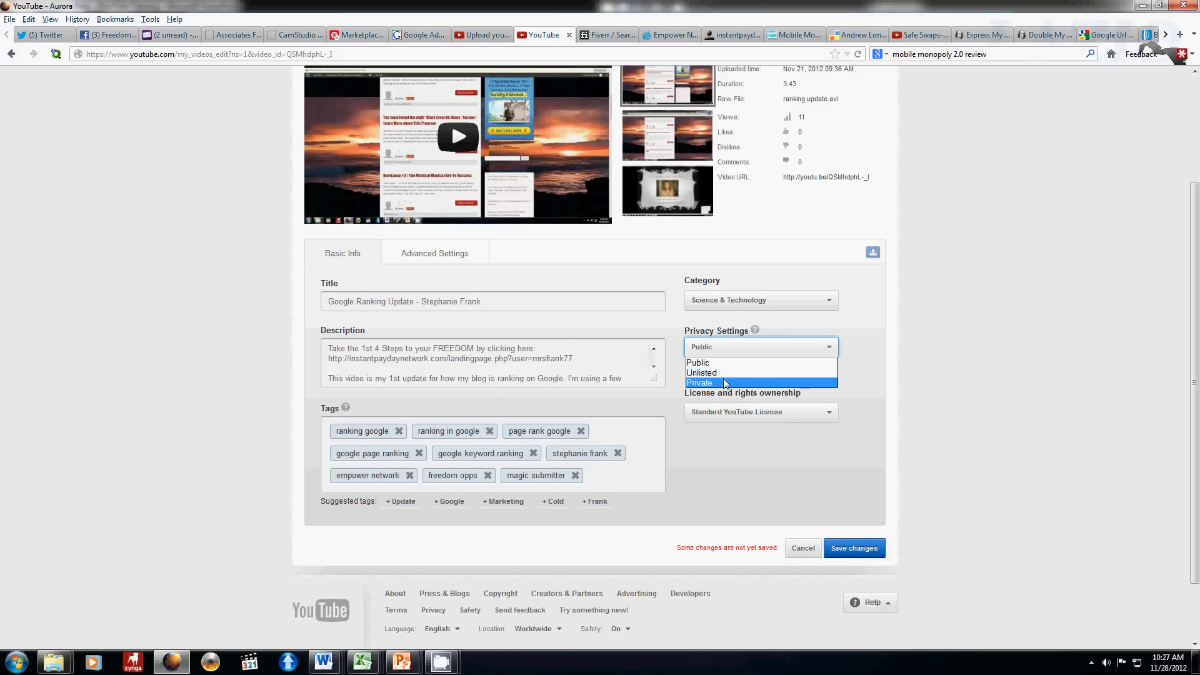
pyautogui.moveTo(701, 373)
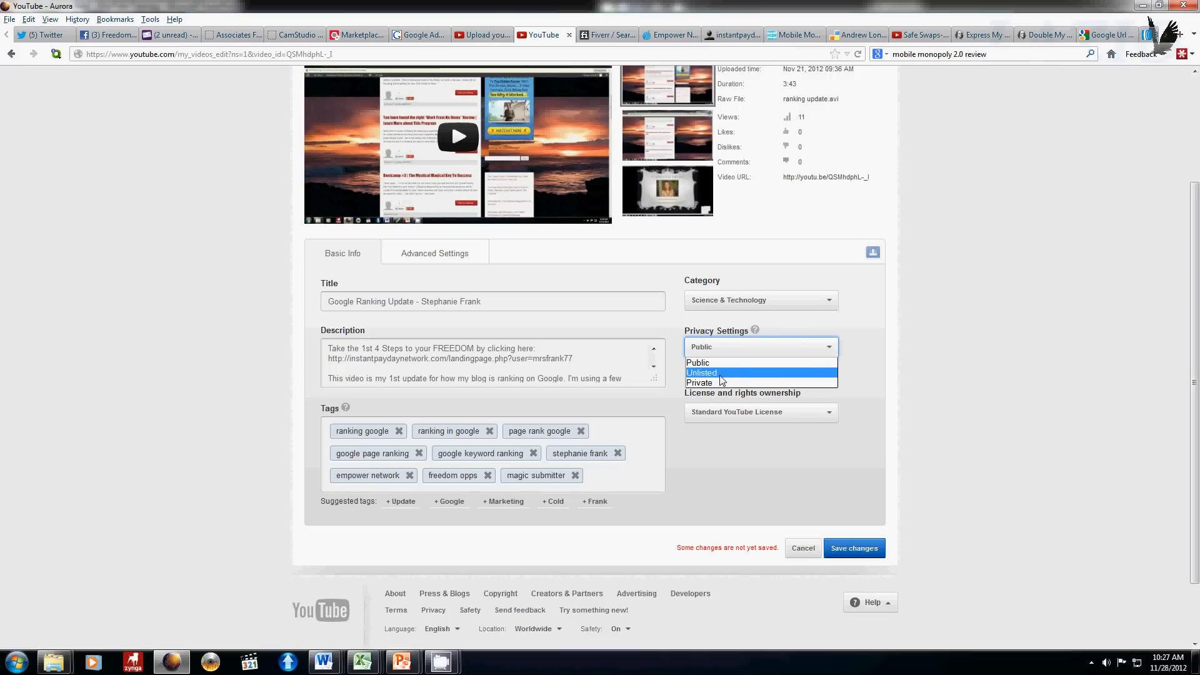
pyautogui.moveTo(699, 382)
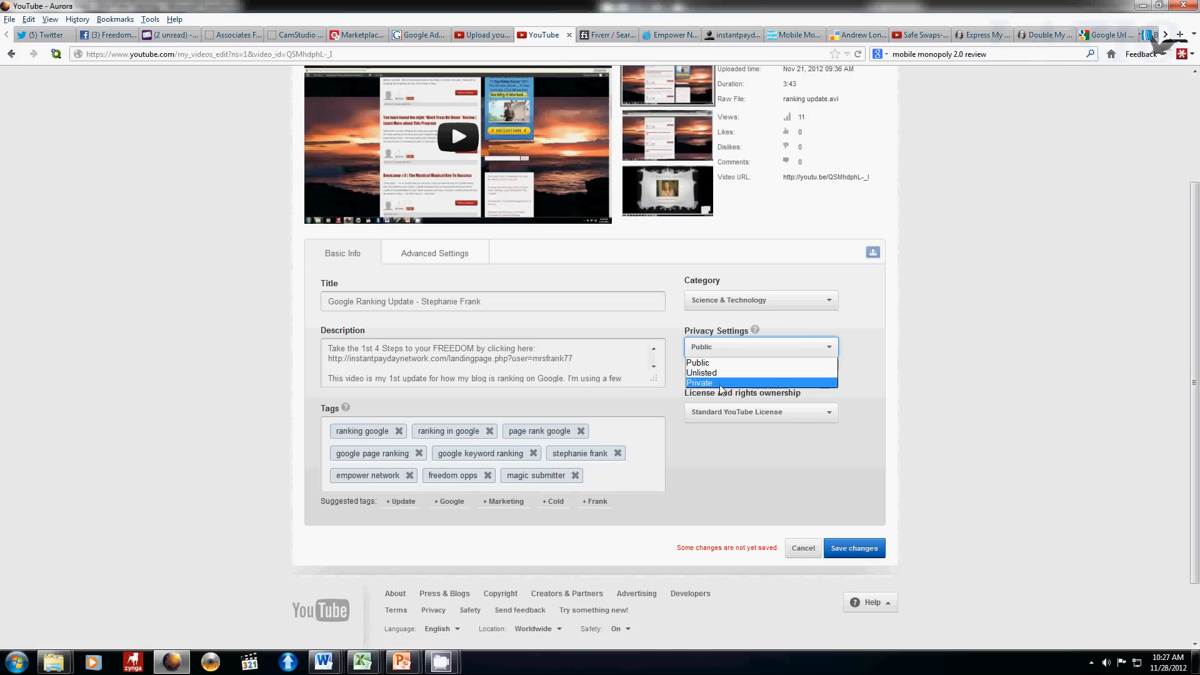
pyautogui.click(698, 362)
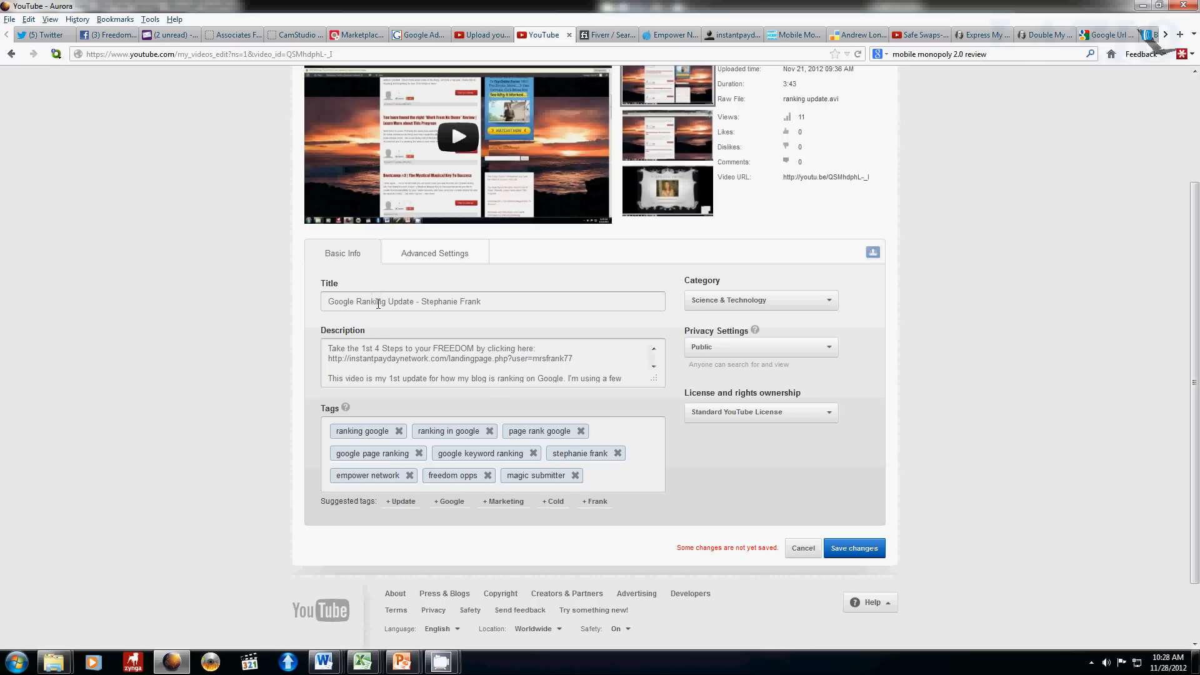
pyautogui.moveTo(382, 319)
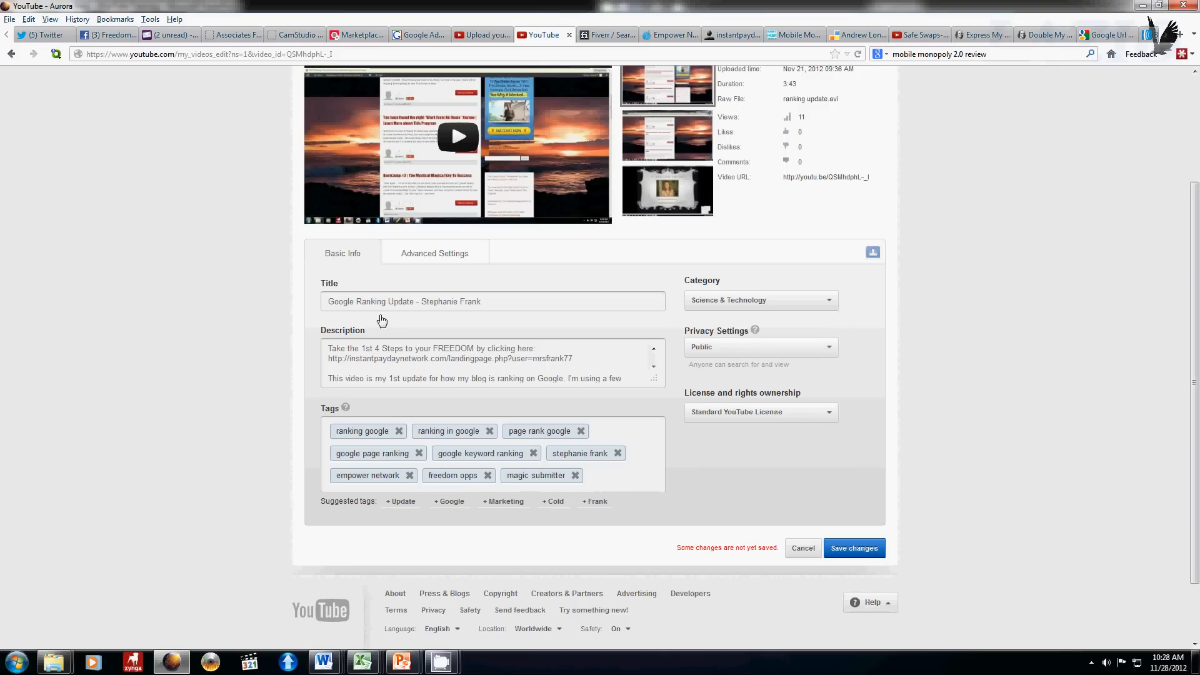
pyautogui.moveTo(369, 406)
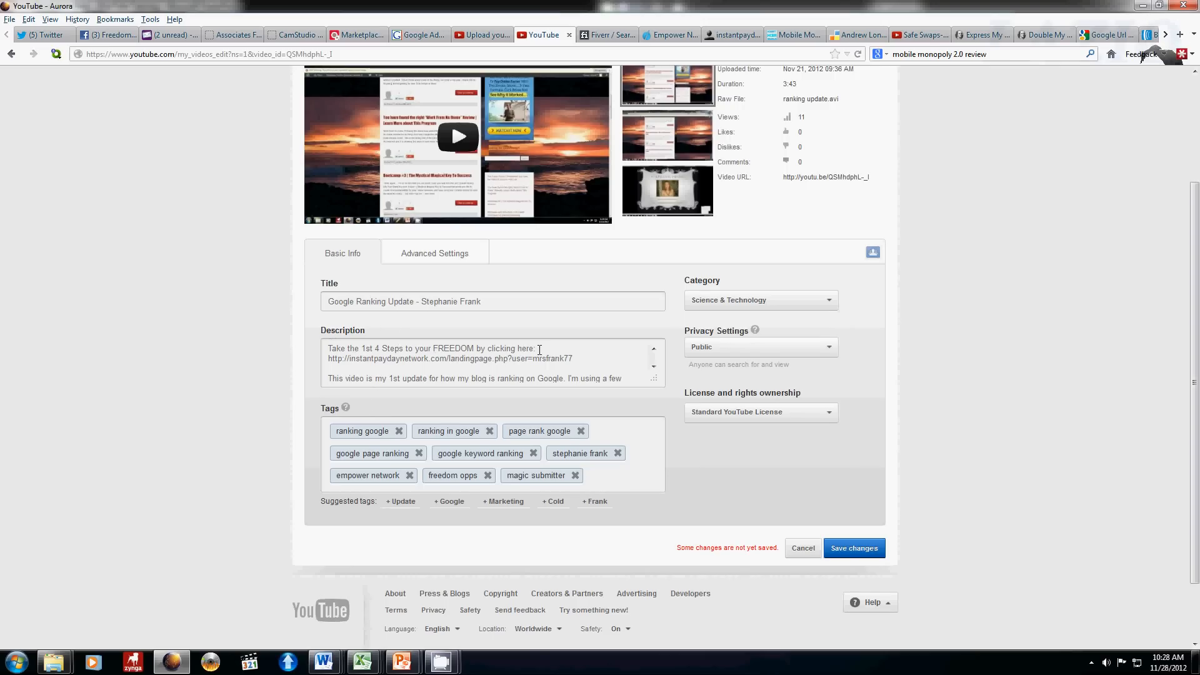
pyautogui.scroll(3)
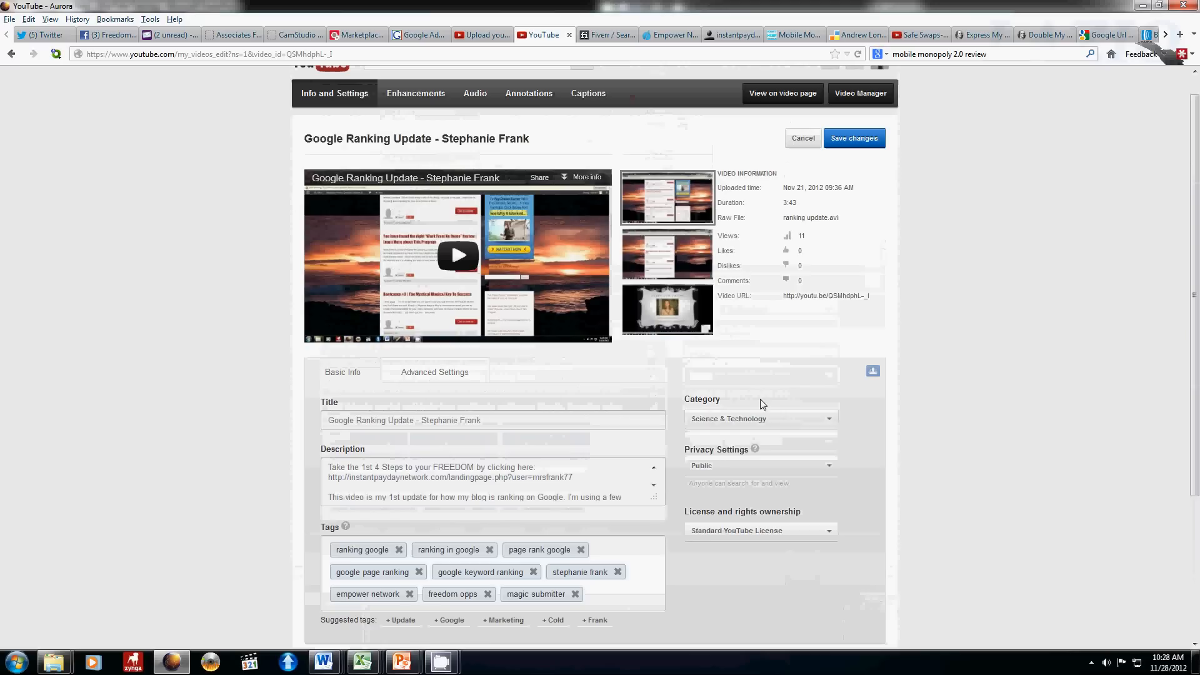
pyautogui.scroll(3)
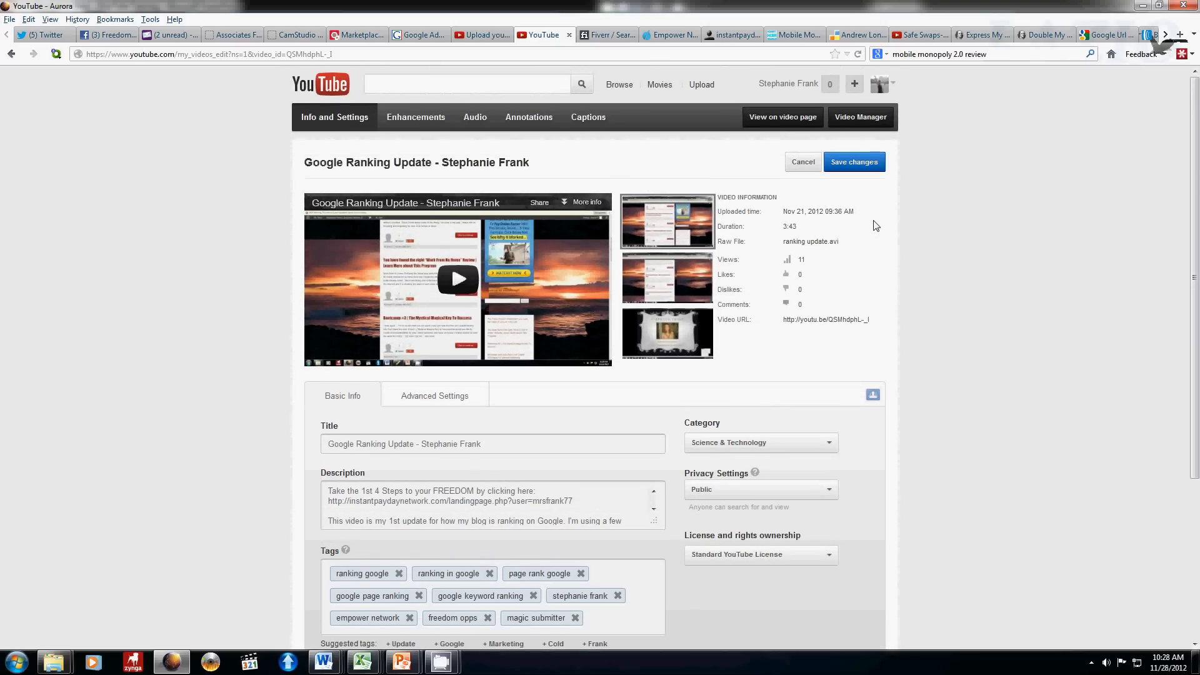
pyautogui.moveTo(882, 84)
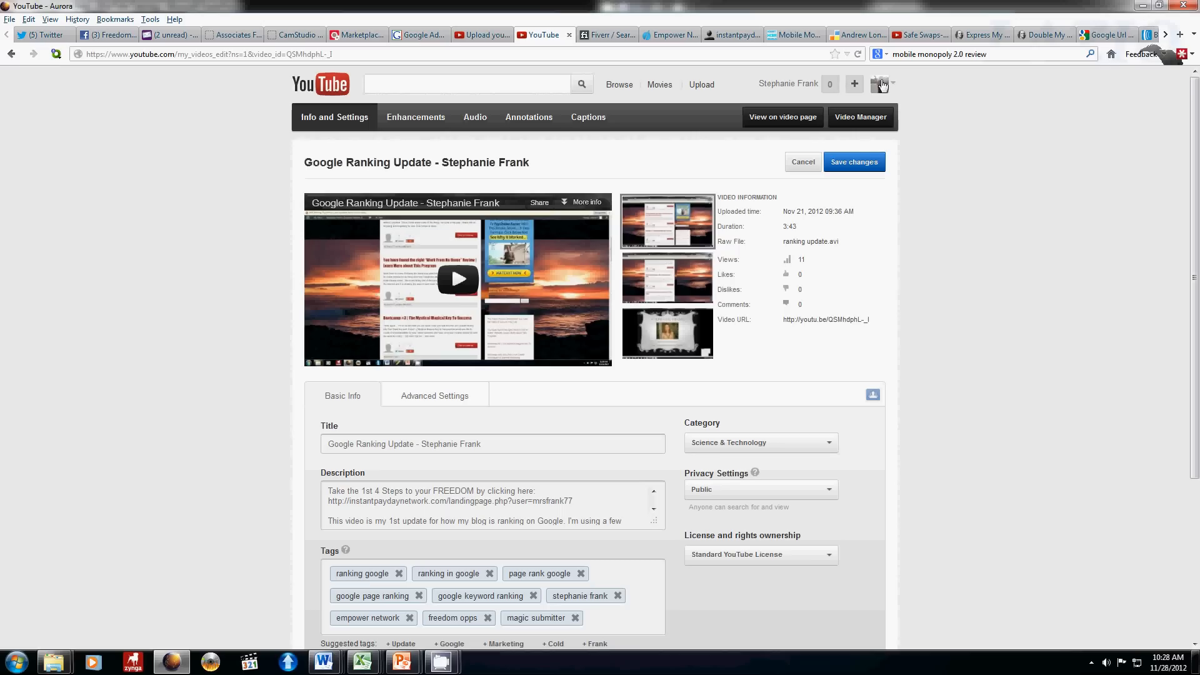
pyautogui.moveTo(1147, 27)
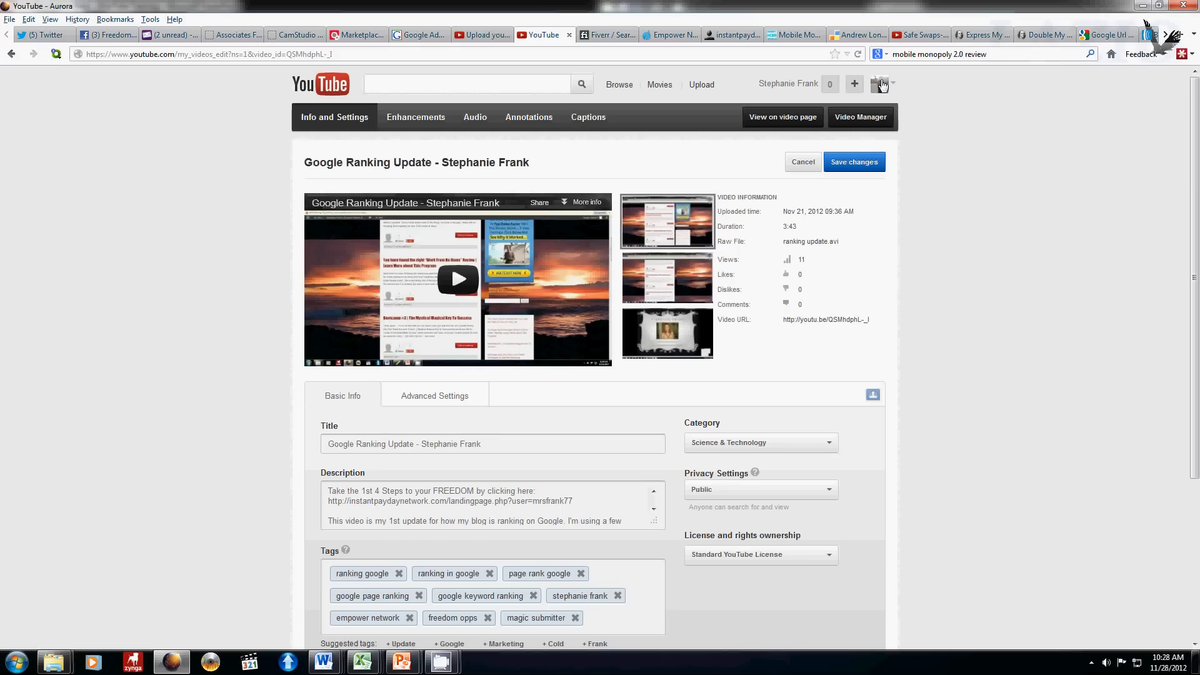
# Choose Video Manager from the account menu and confirm Leave Page without saving.
pyautogui.click(880, 83)
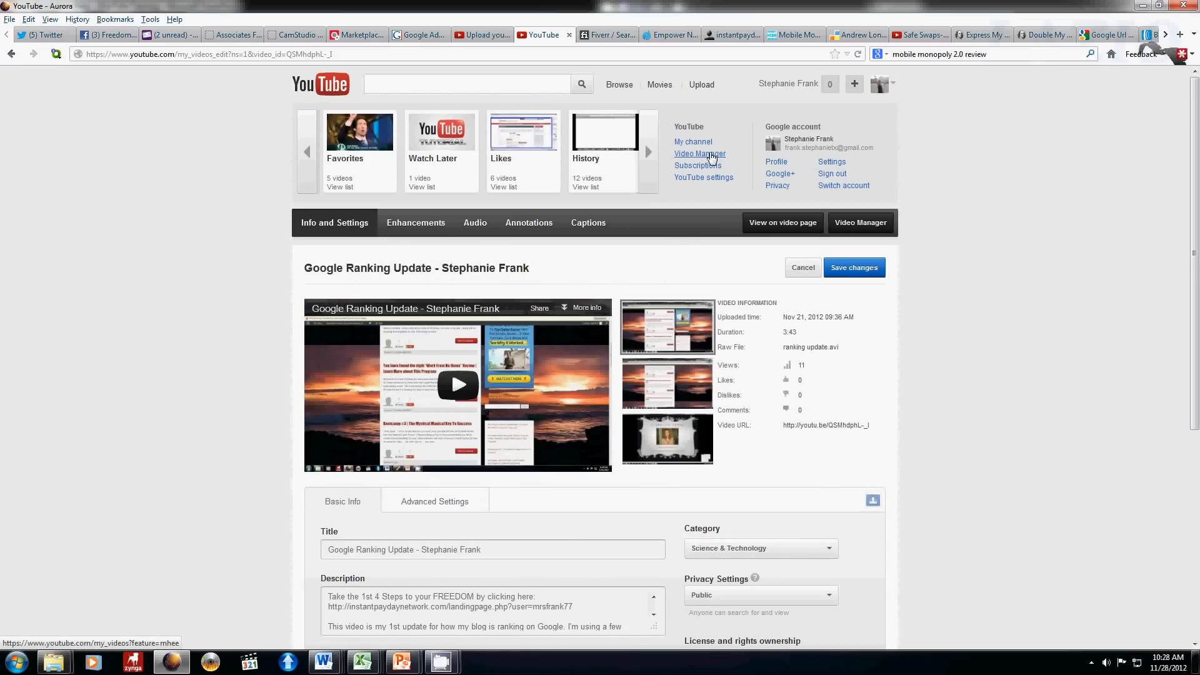
pyautogui.click(698, 153)
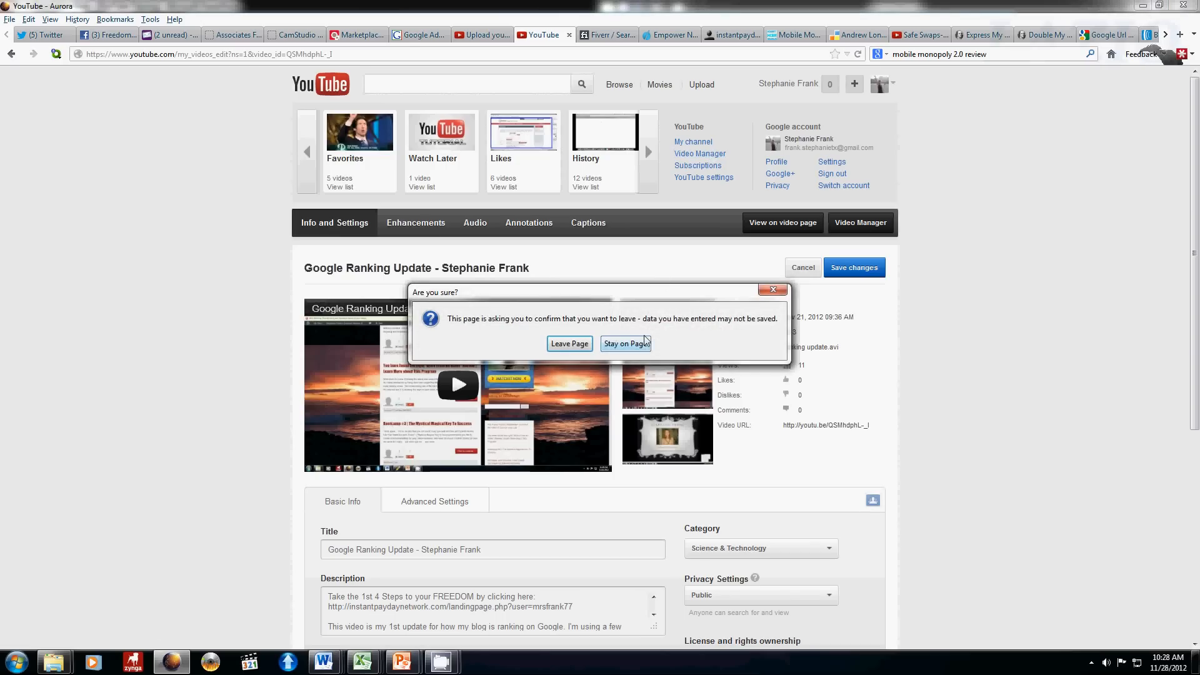
pyautogui.click(624, 343)
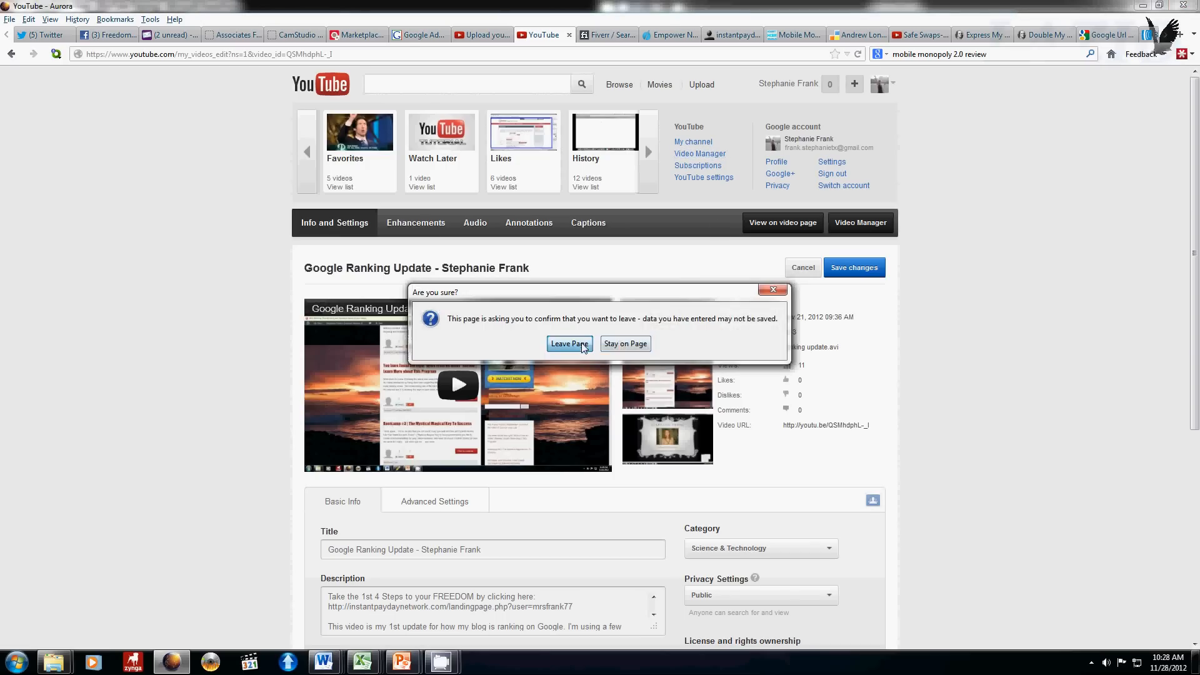
pyautogui.click(569, 343)
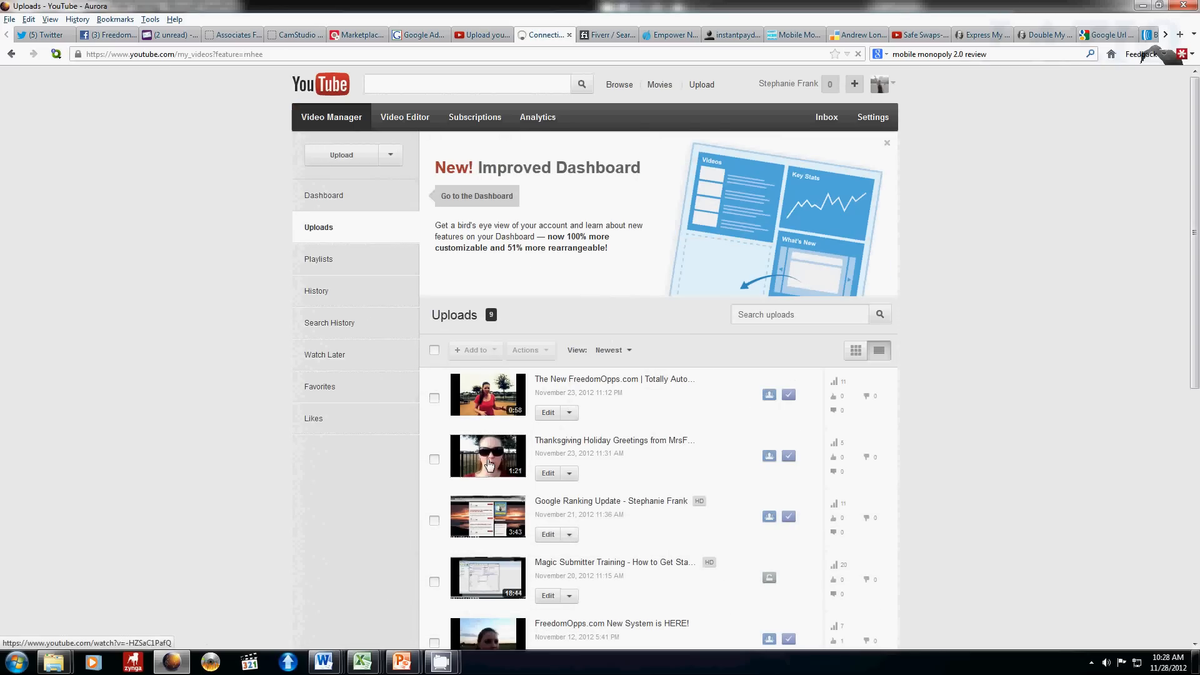
# Play the Thanksgiving Holiday Greetings from MrsFrank77 video, pause it, and expand then collapse its description.
pyautogui.click(487, 455)
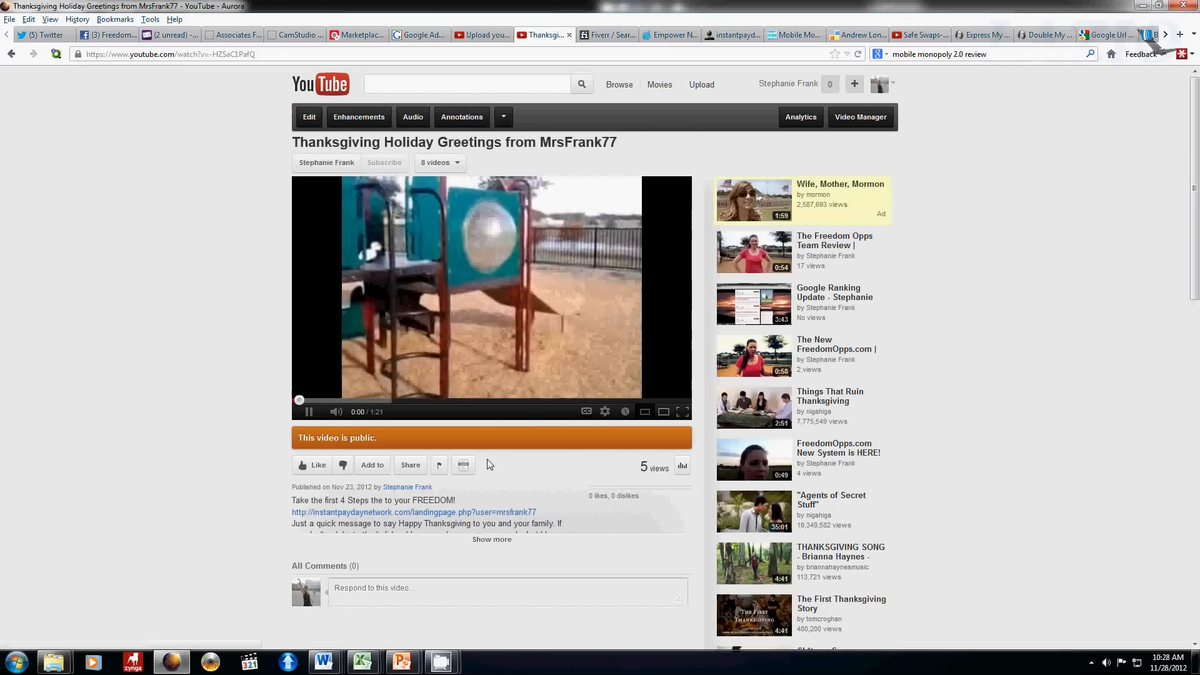
pyautogui.click(309, 411)
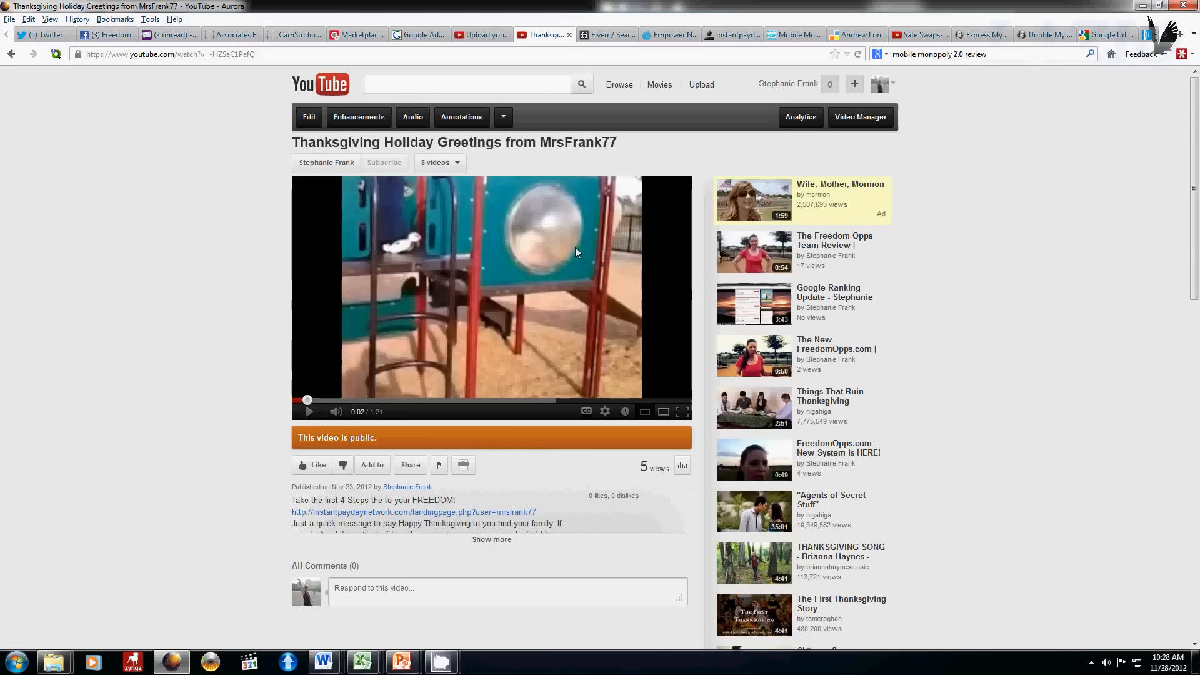
pyautogui.moveTo(698, 582)
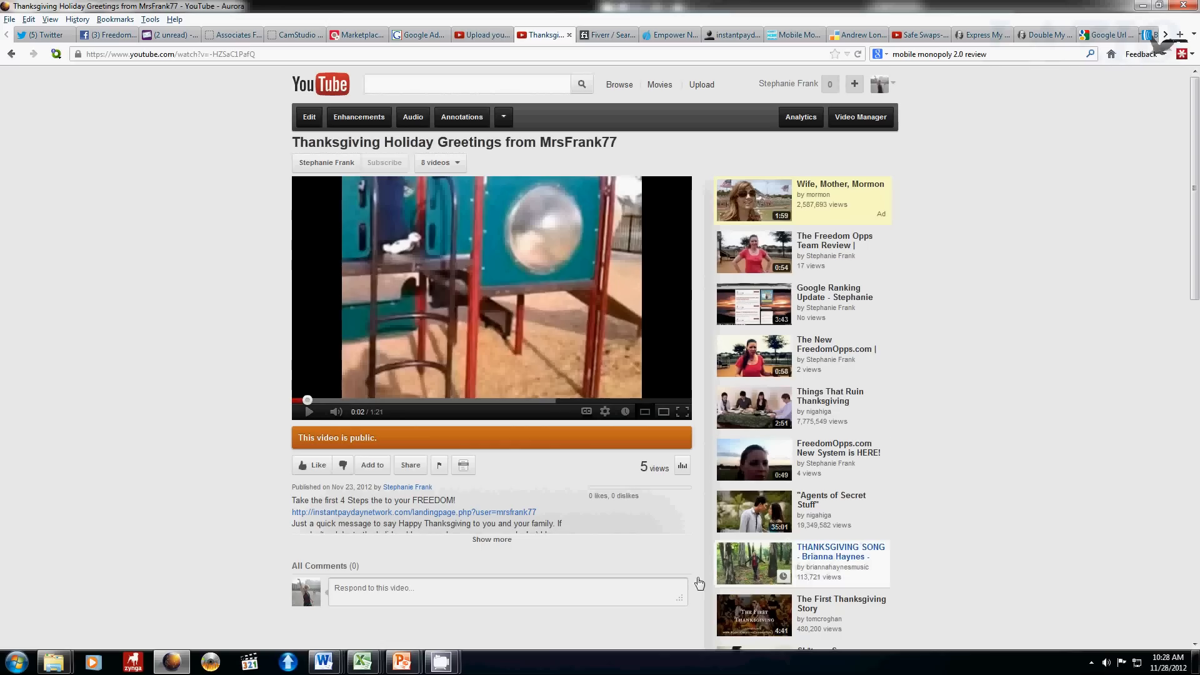
pyautogui.moveTo(510, 554)
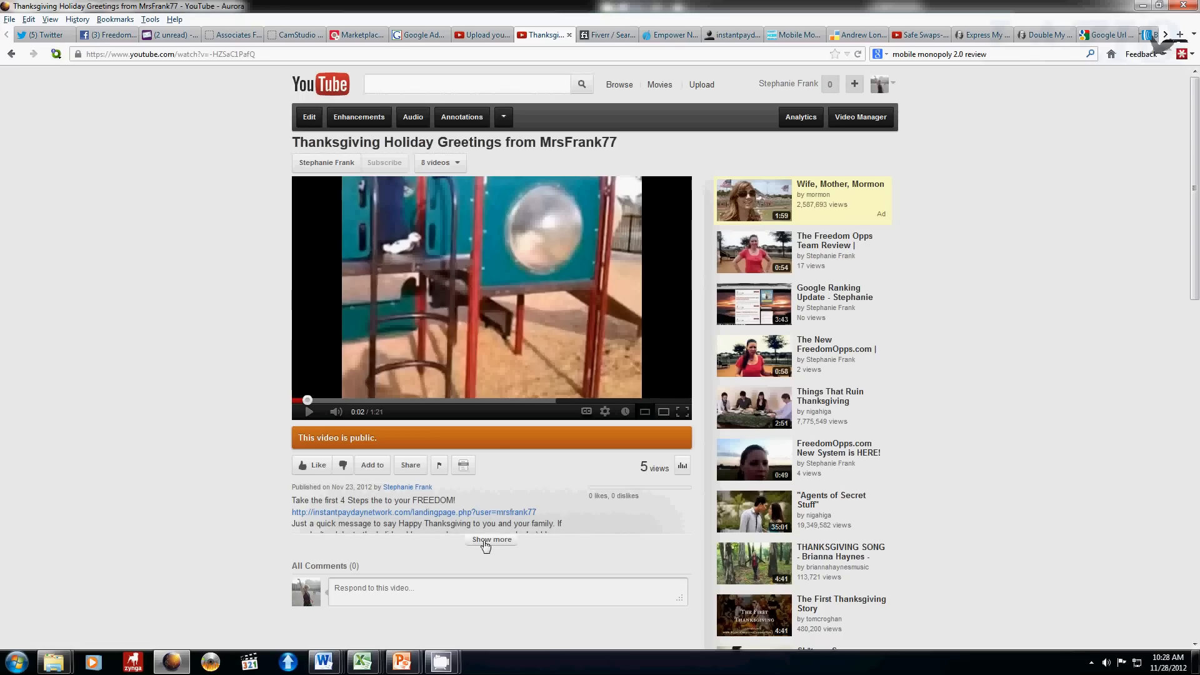
pyautogui.click(491, 538)
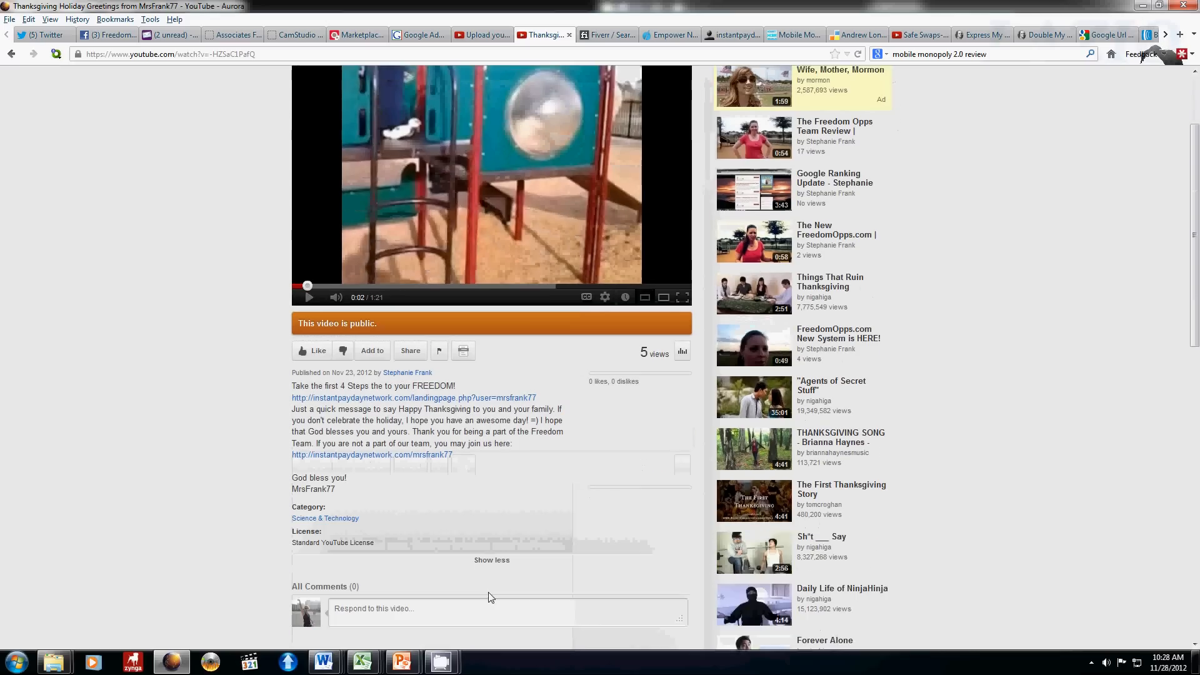
pyautogui.click(491, 559)
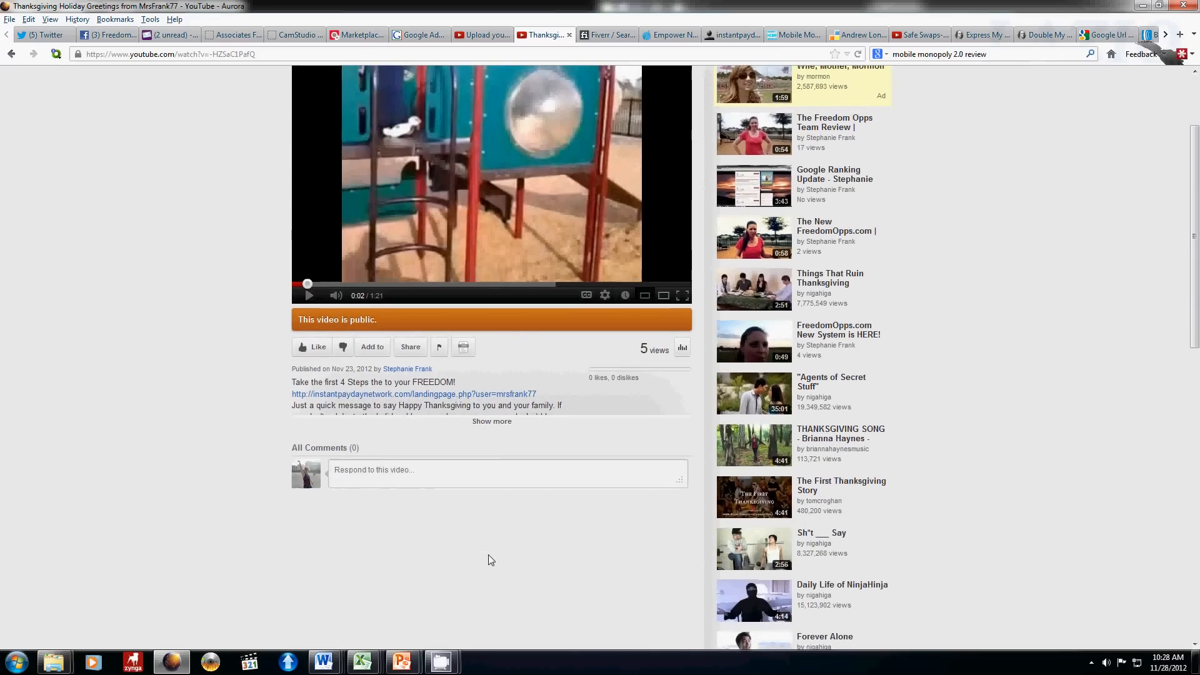
pyautogui.scroll(3)
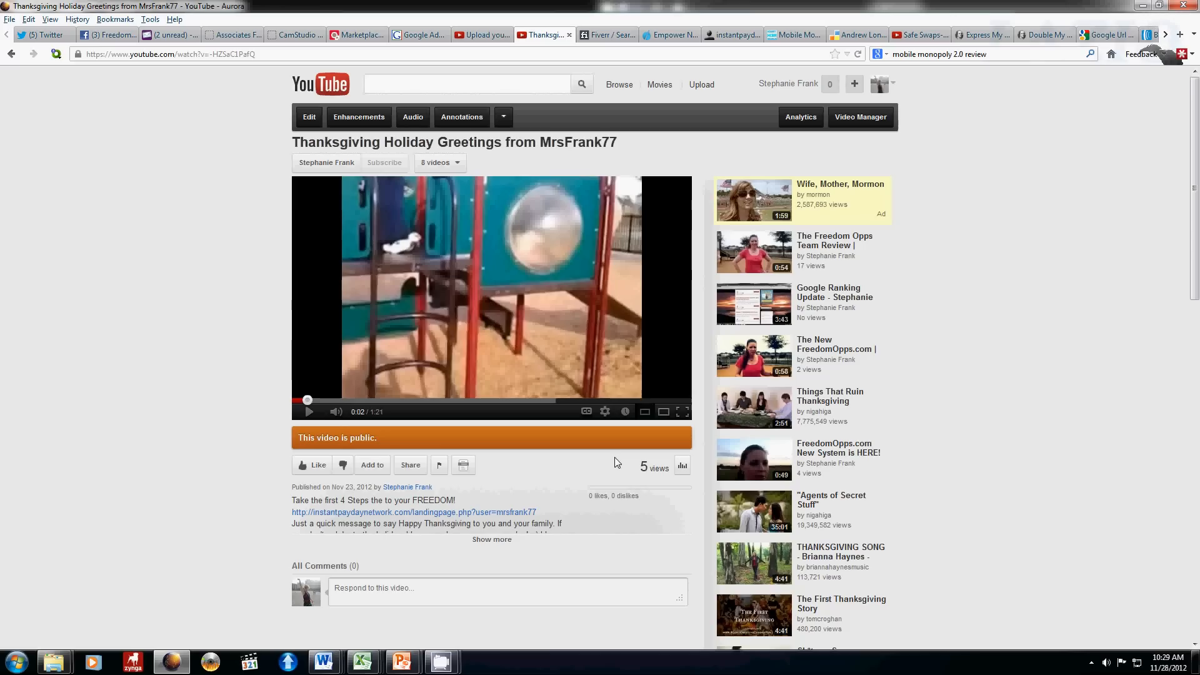
pyautogui.moveTo(722, 280)
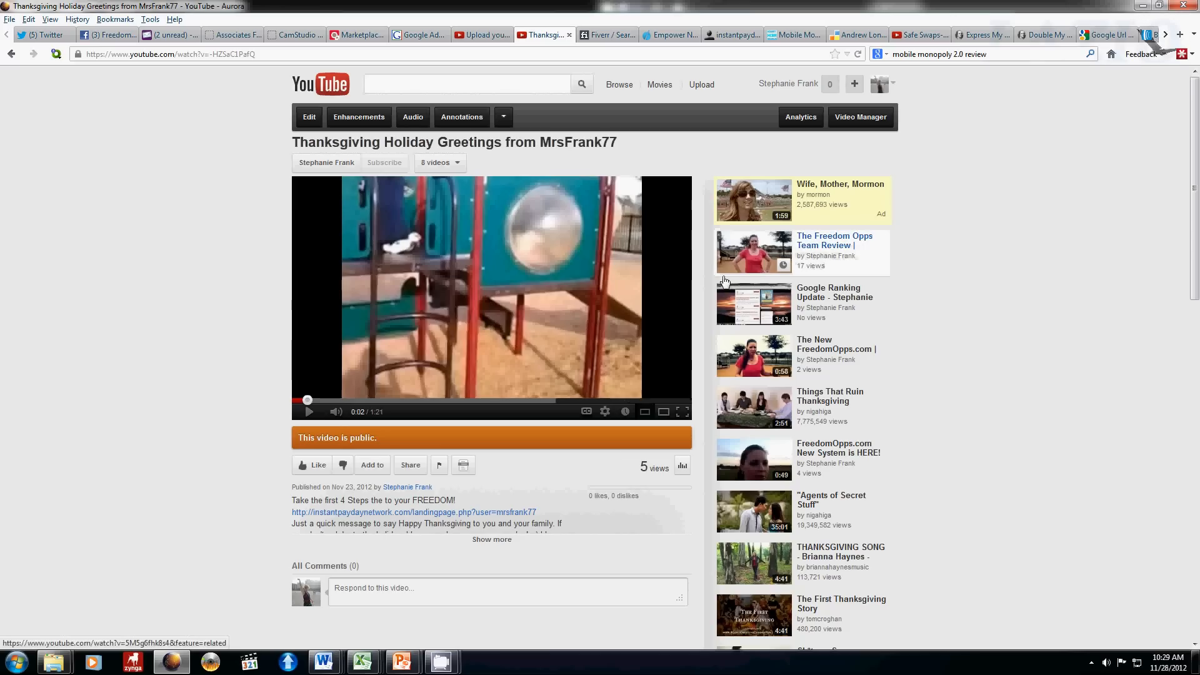
pyautogui.moveTo(433, 657)
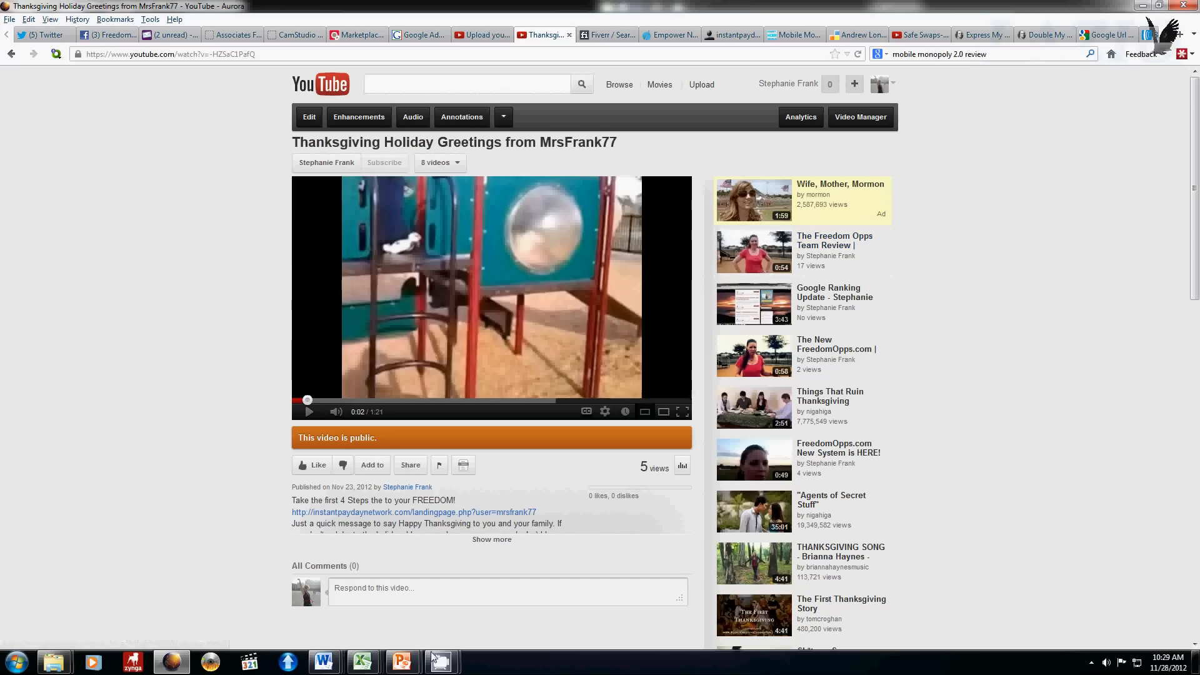
pyautogui.click(401, 662)
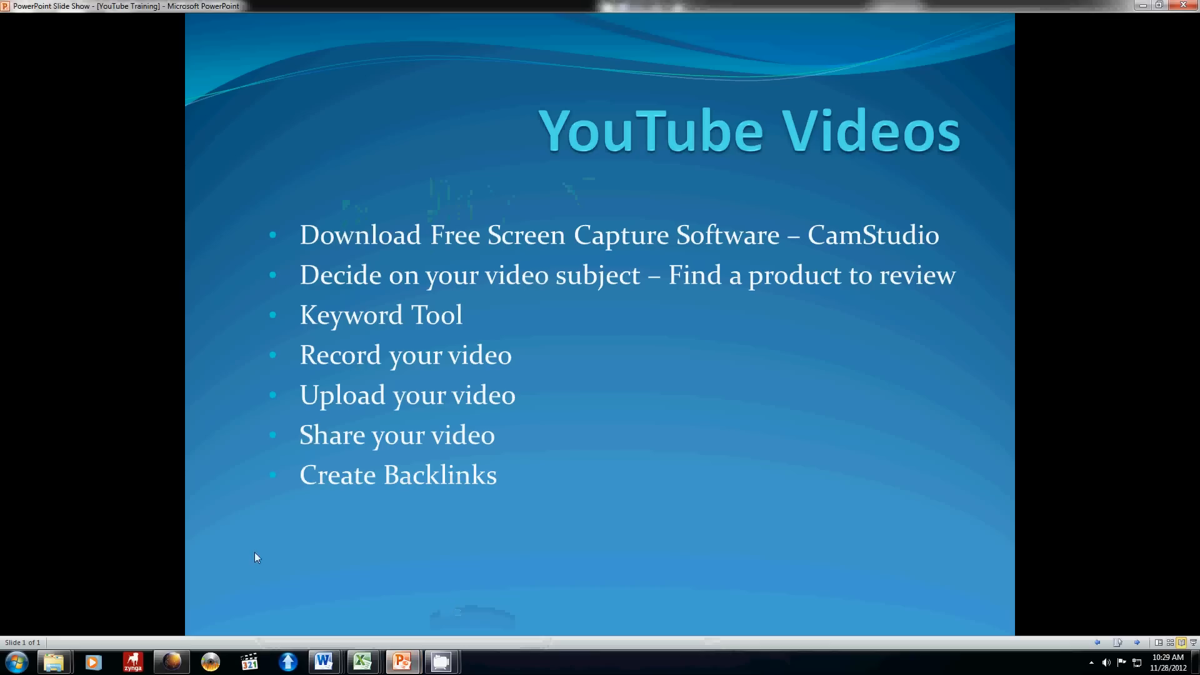
pyautogui.moveTo(3, 493)
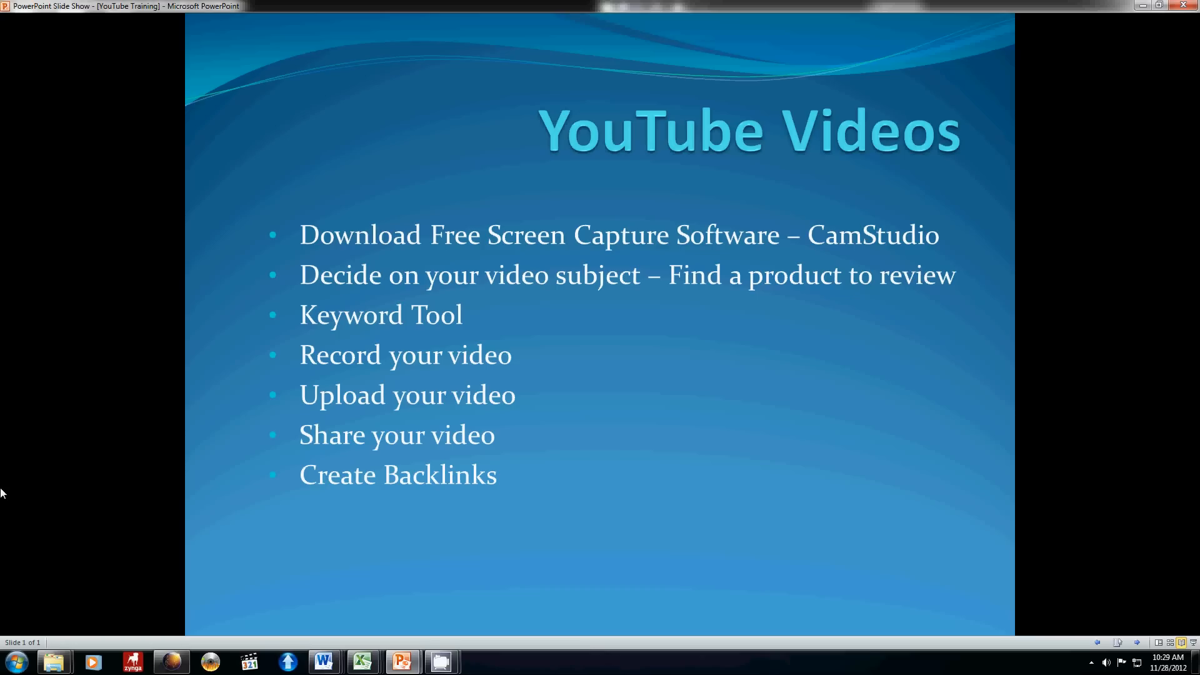
pyautogui.moveTo(230, 667)
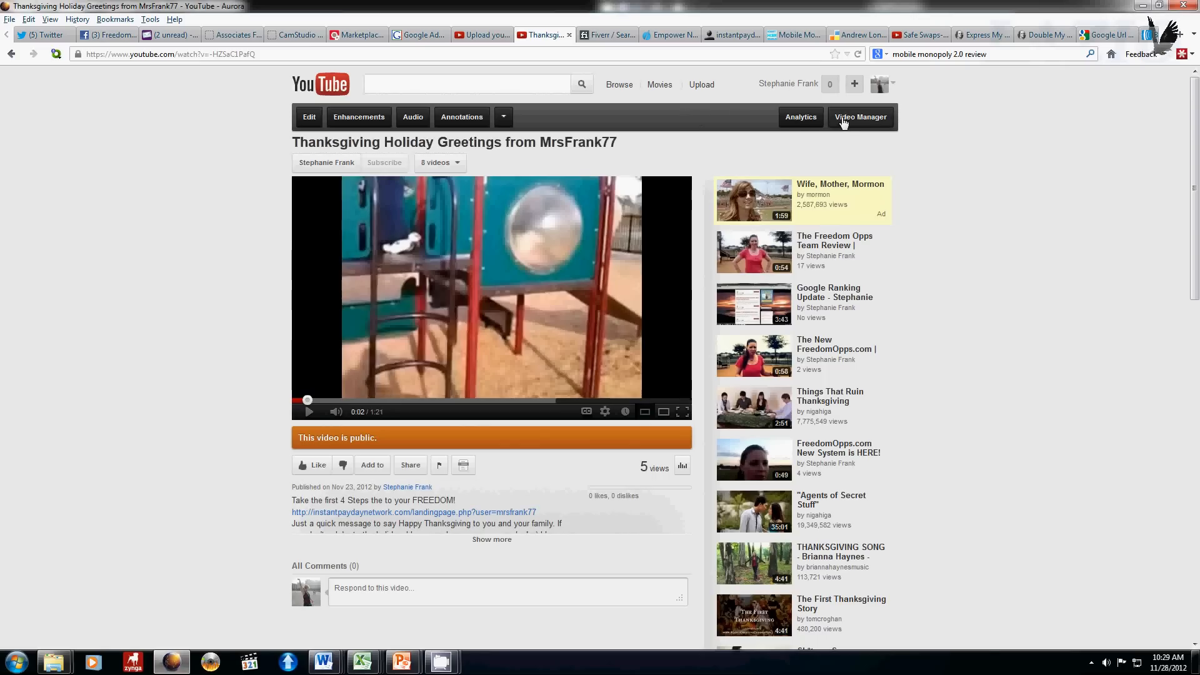
pyautogui.click(860, 116)
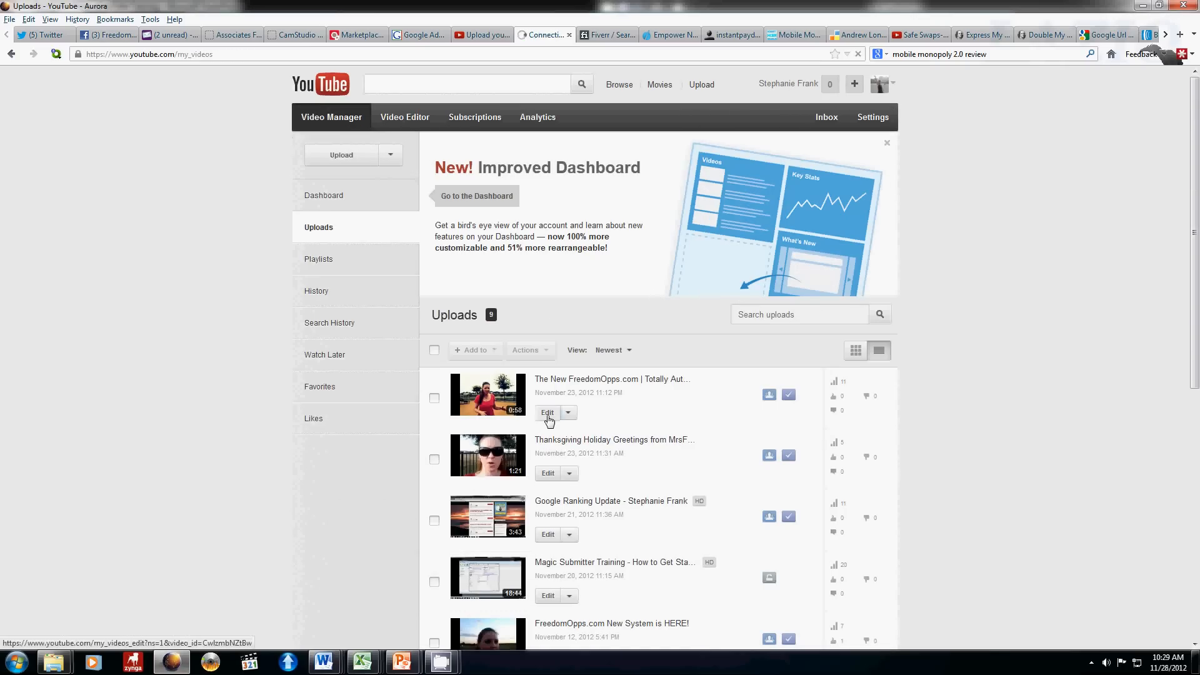
pyautogui.click(547, 413)
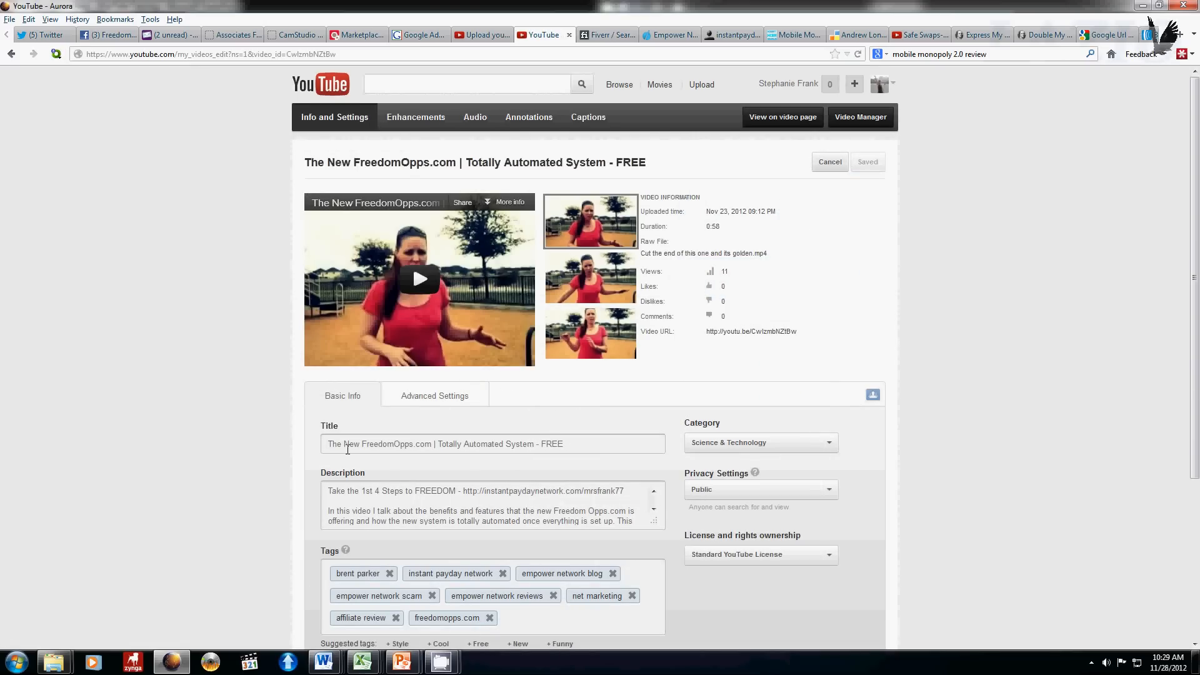
pyautogui.moveTo(328, 437)
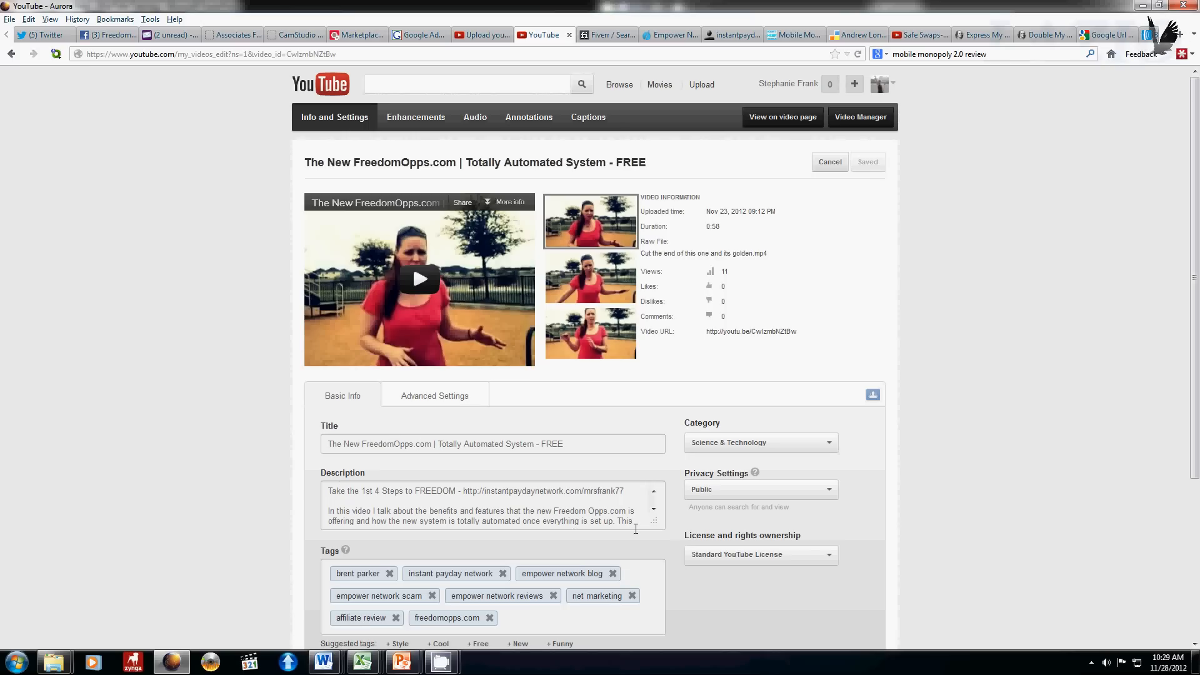
pyautogui.moveTo(423, 511)
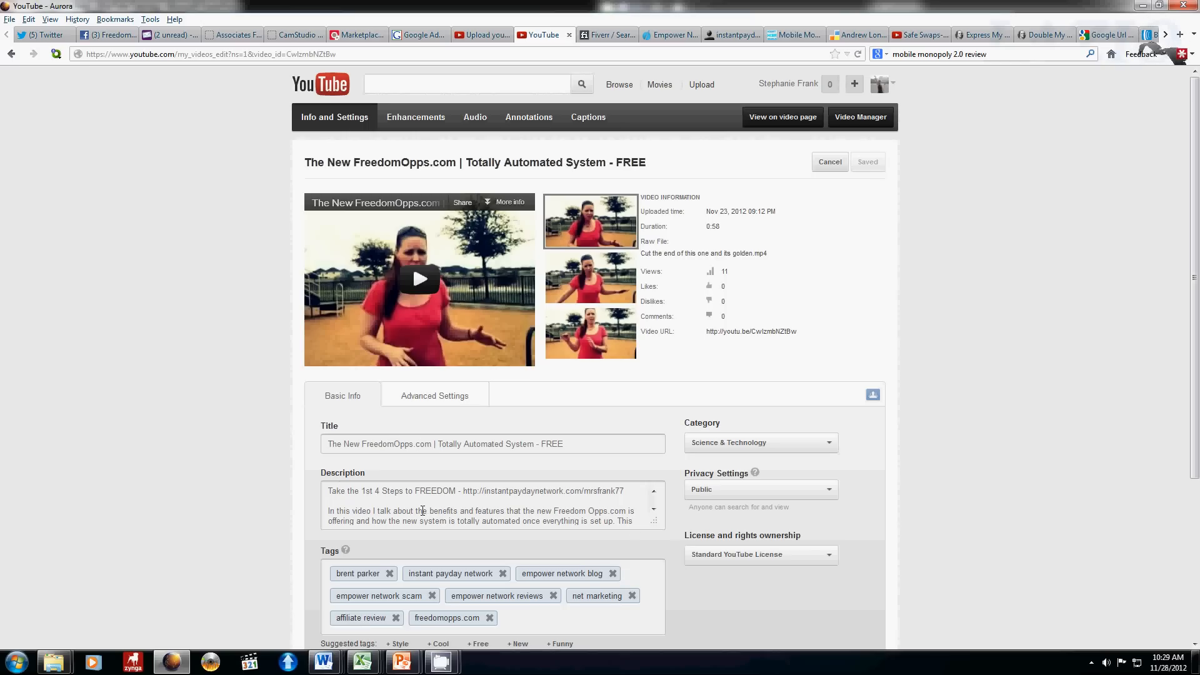
pyautogui.moveTo(573, 521)
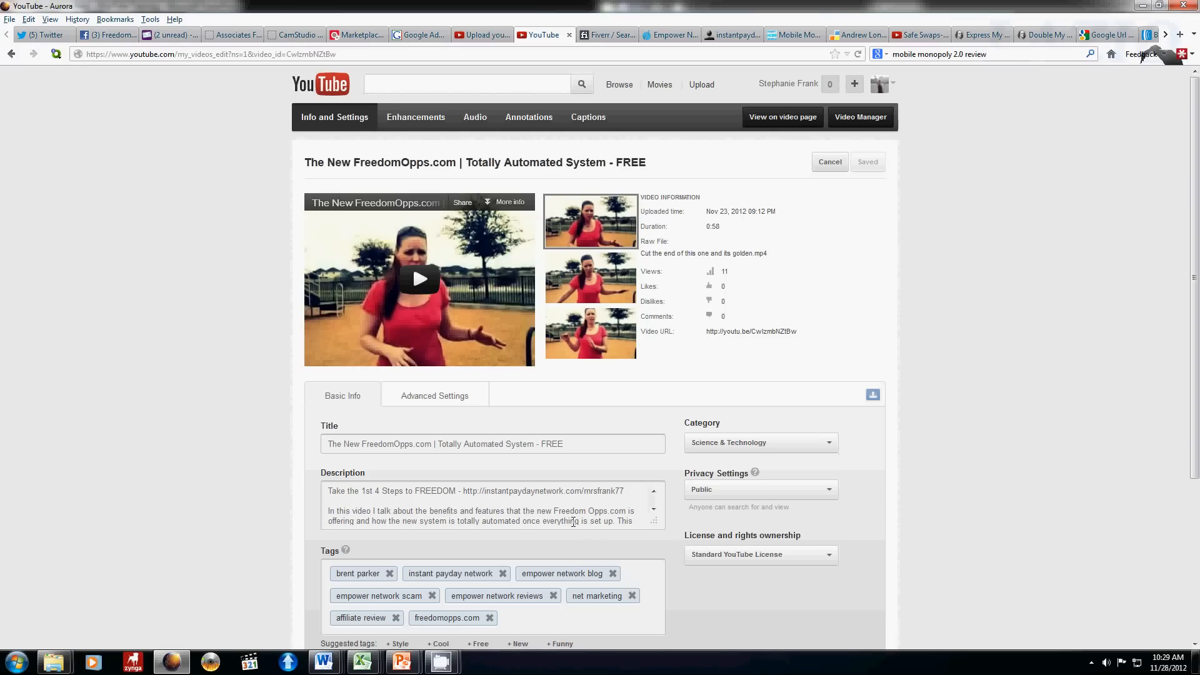
pyautogui.moveTo(561, 641)
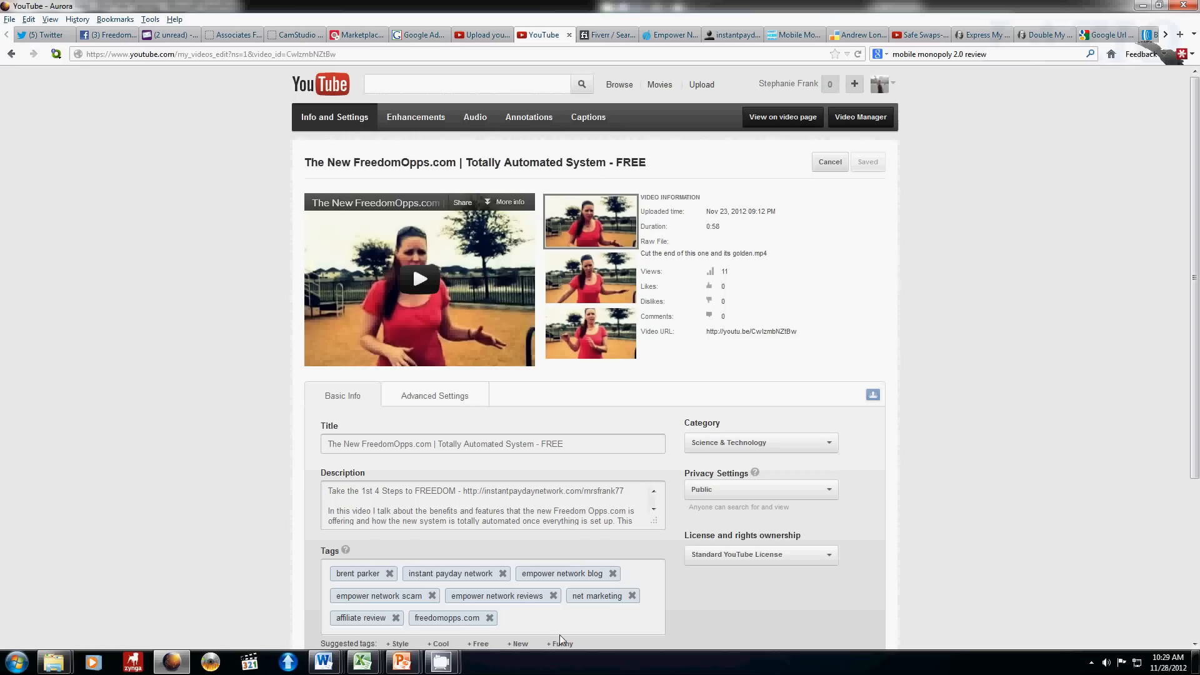
pyautogui.moveTo(497, 608)
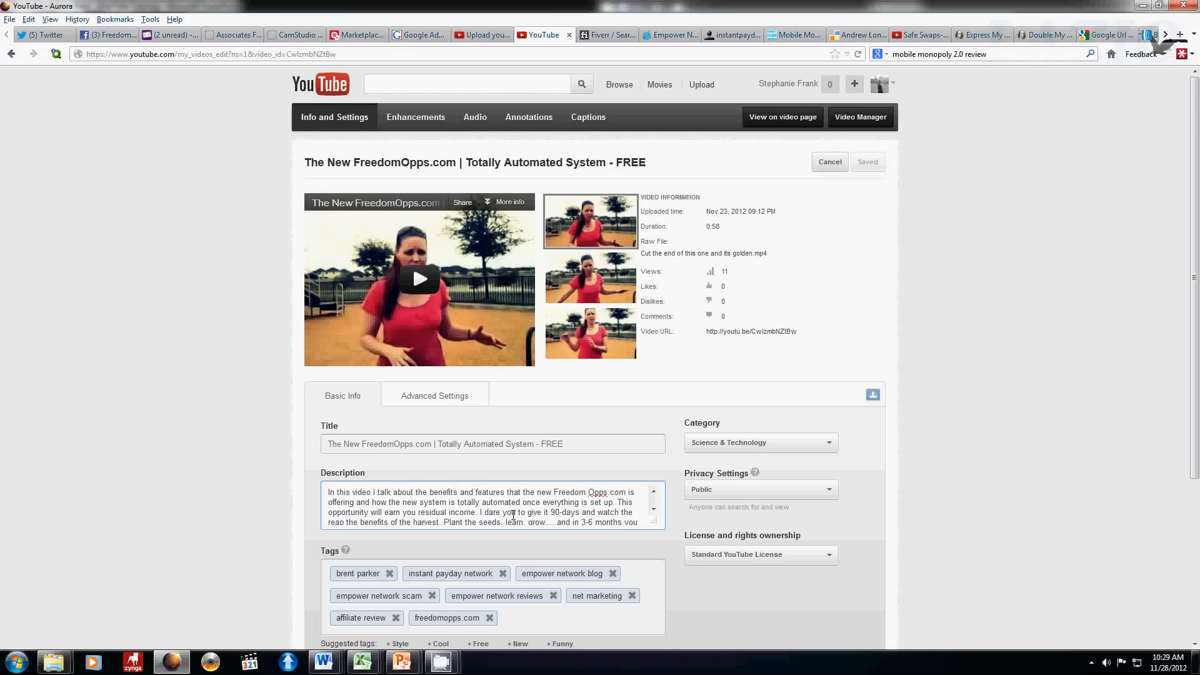
pyautogui.scroll(-3)
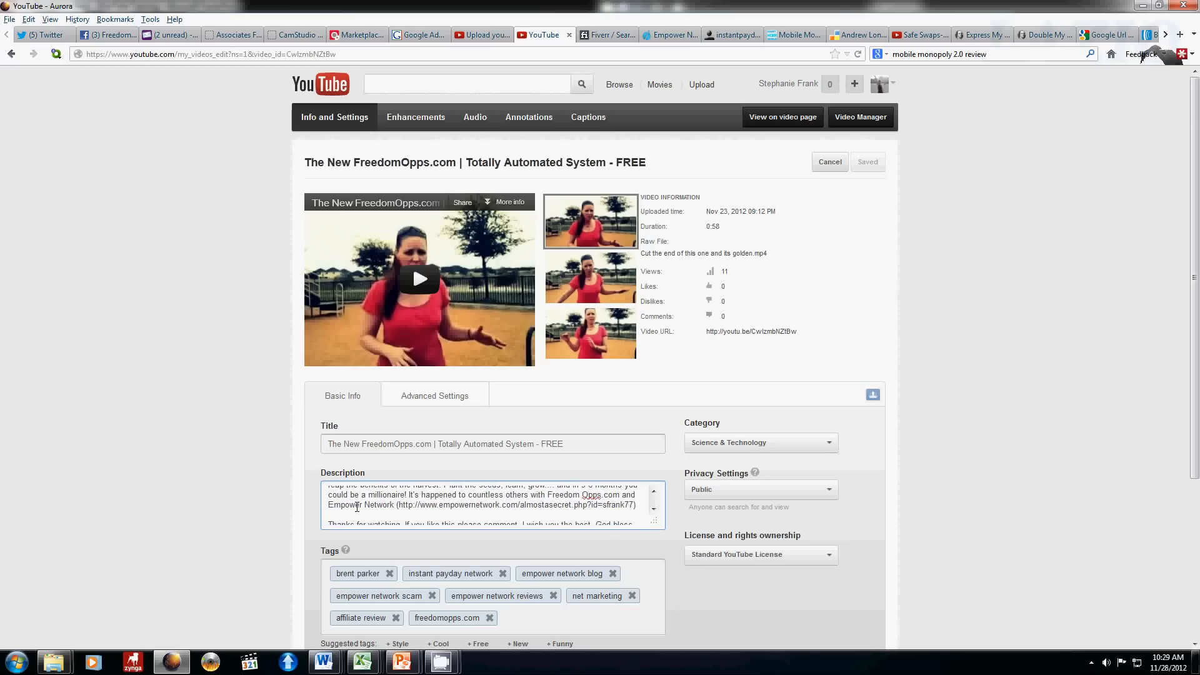
pyautogui.scroll(3)
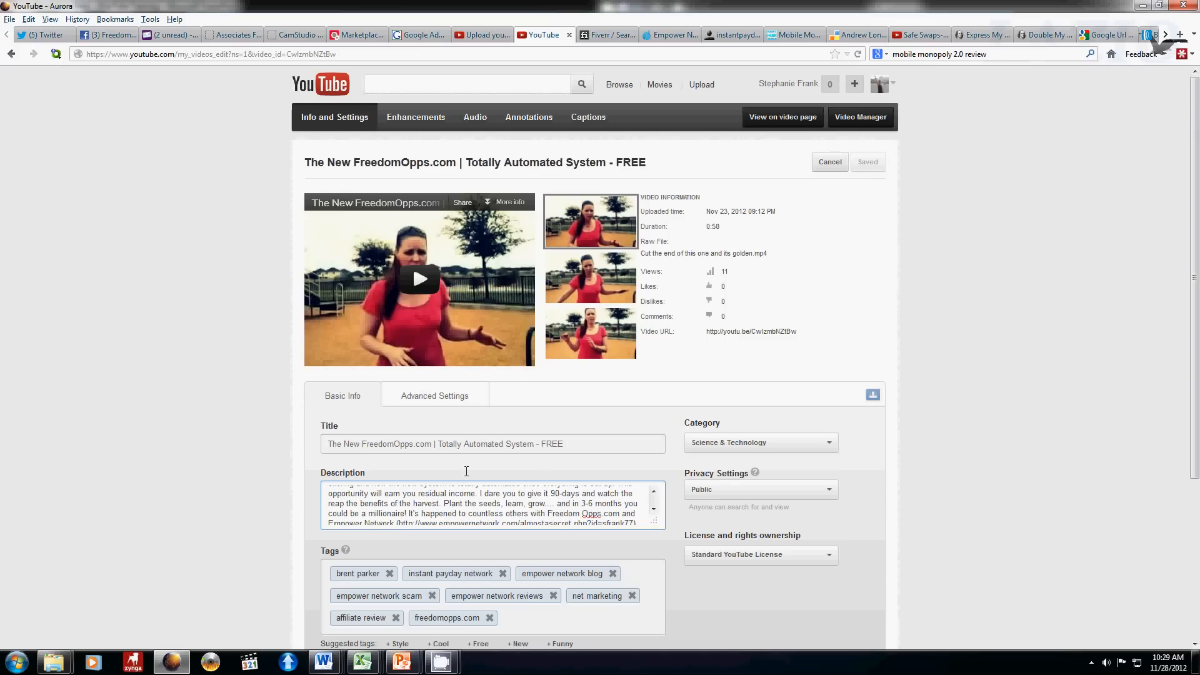
pyautogui.moveTo(459, 537)
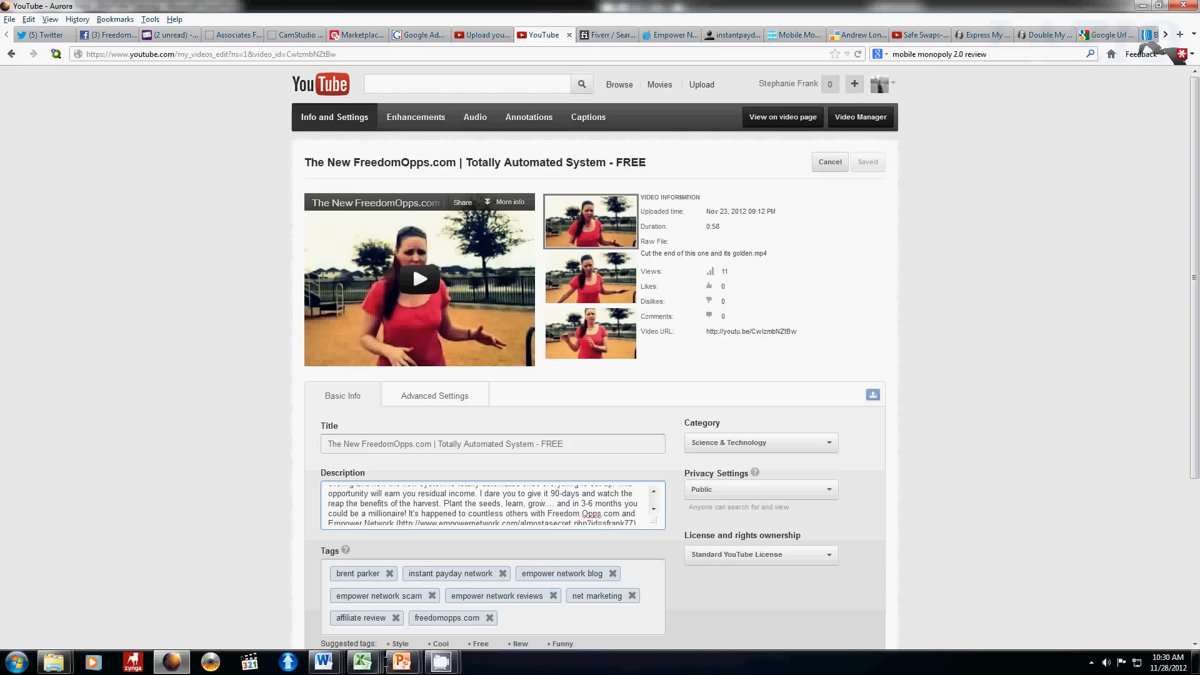
pyautogui.moveTo(401, 660)
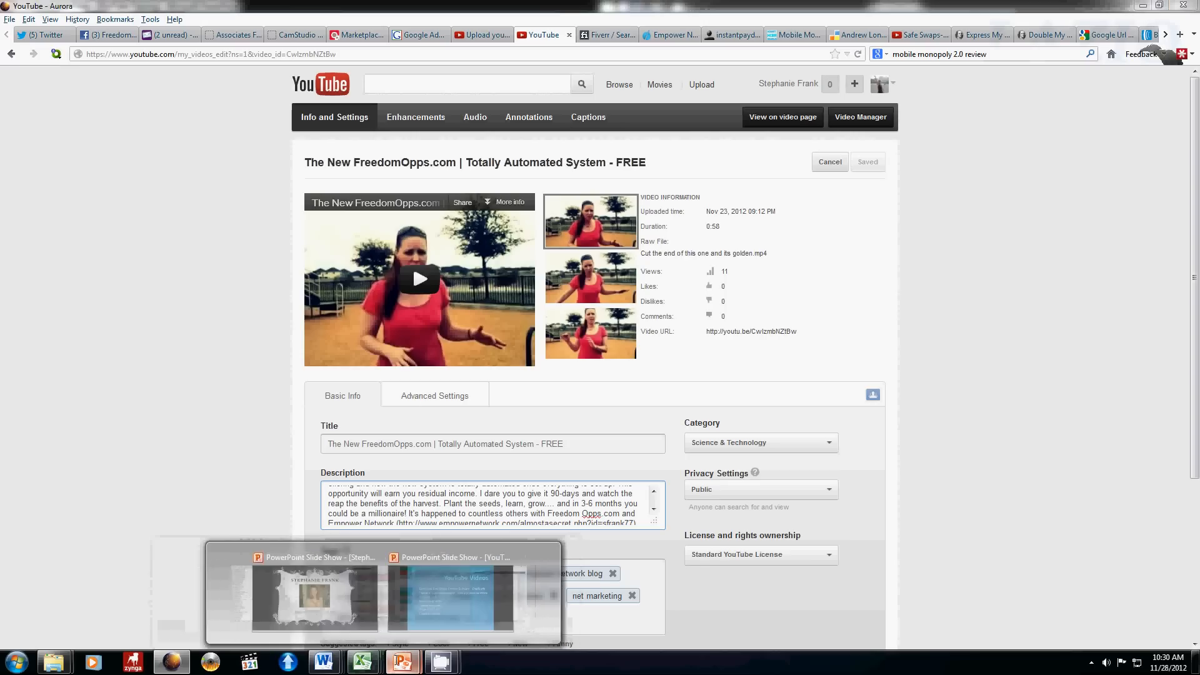
# Bring the YouTube Training slide show forward to its seven-step YouTube Videos slide.
pyautogui.click(452, 597)
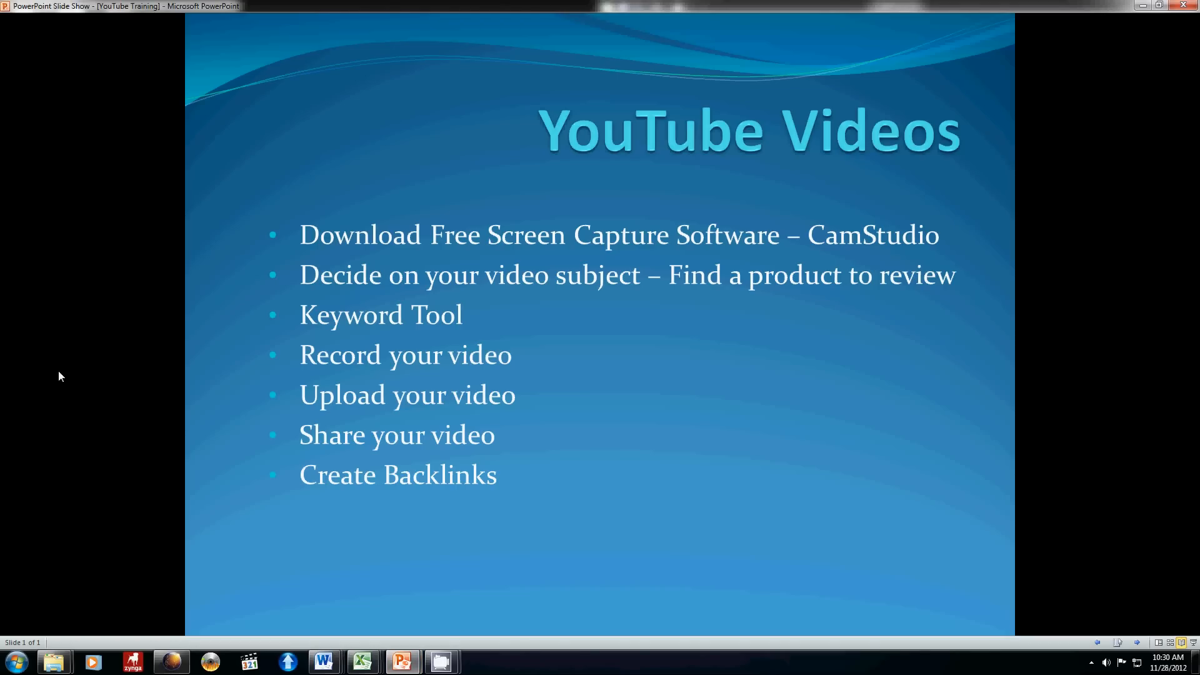
pyautogui.moveTo(168, 533)
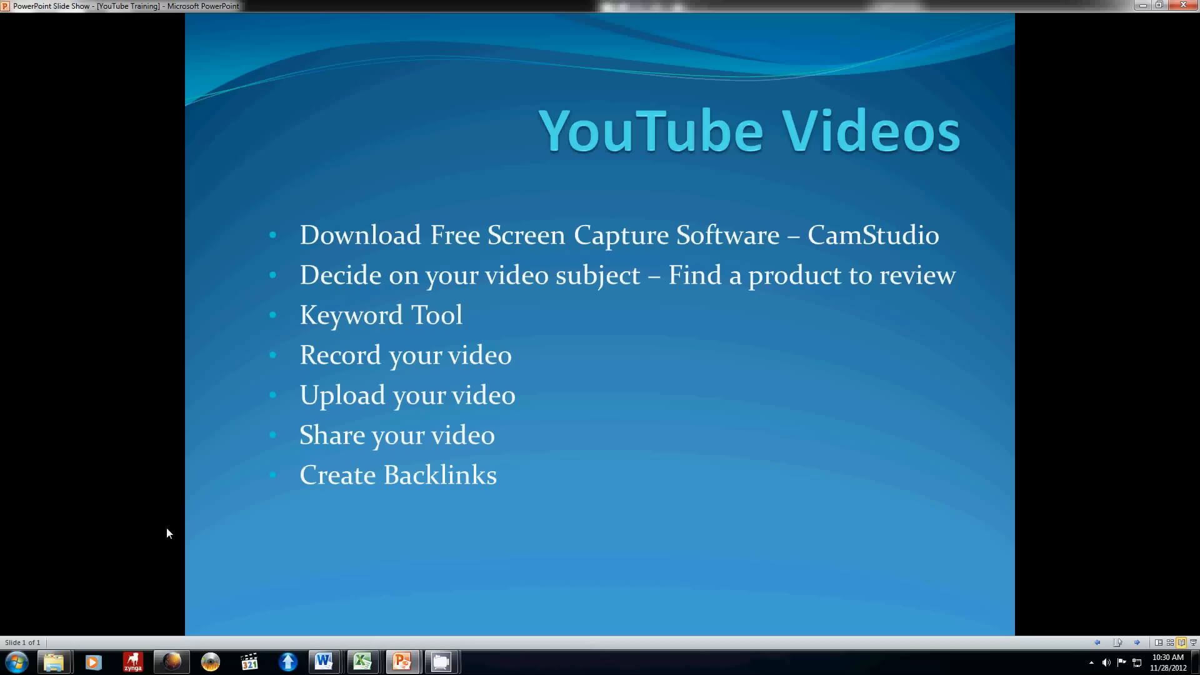
pyautogui.moveTo(168, 590)
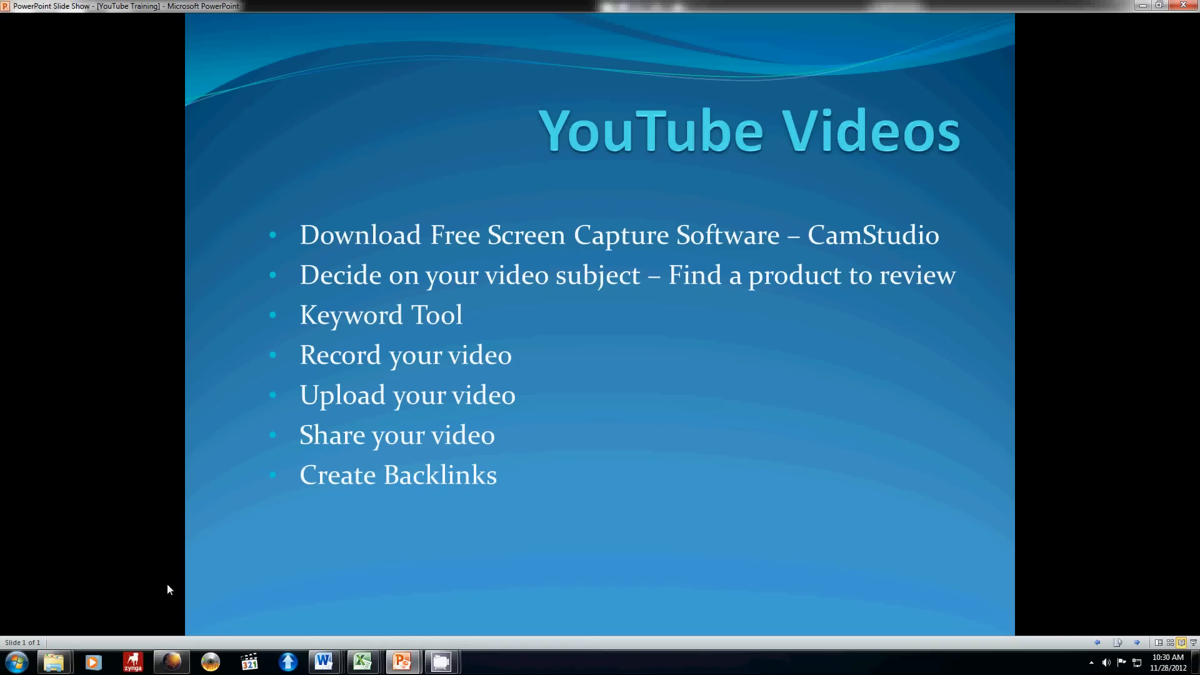
pyautogui.moveTo(173, 627)
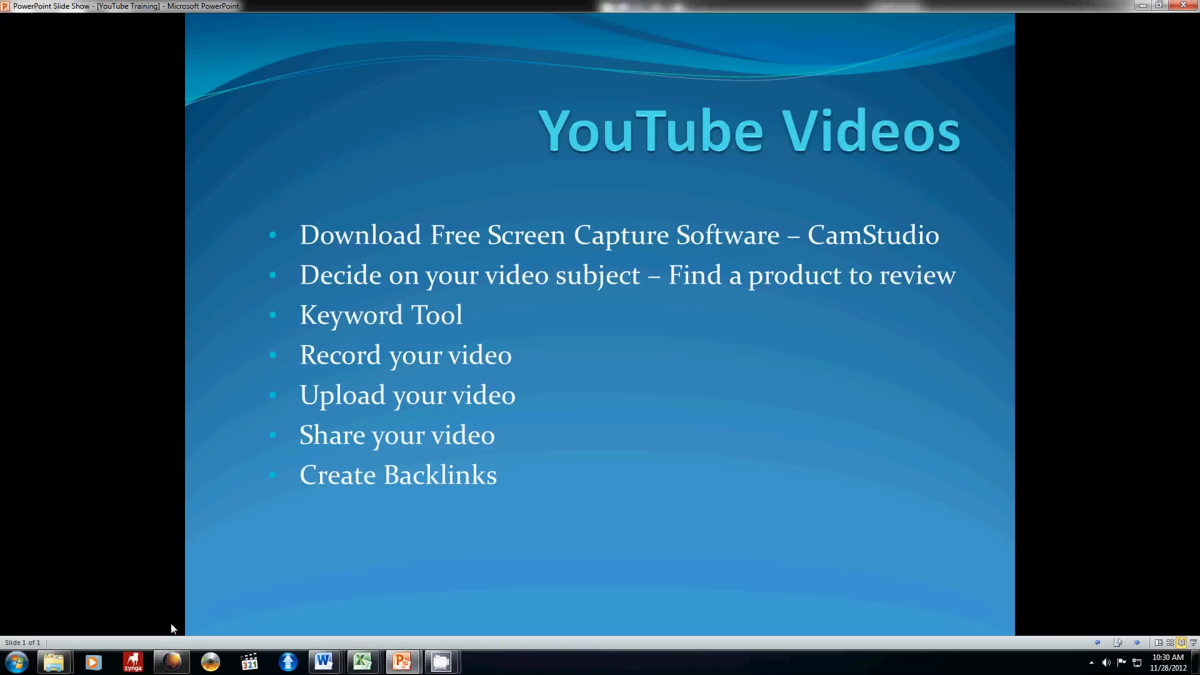
pyautogui.moveTo(402, 662)
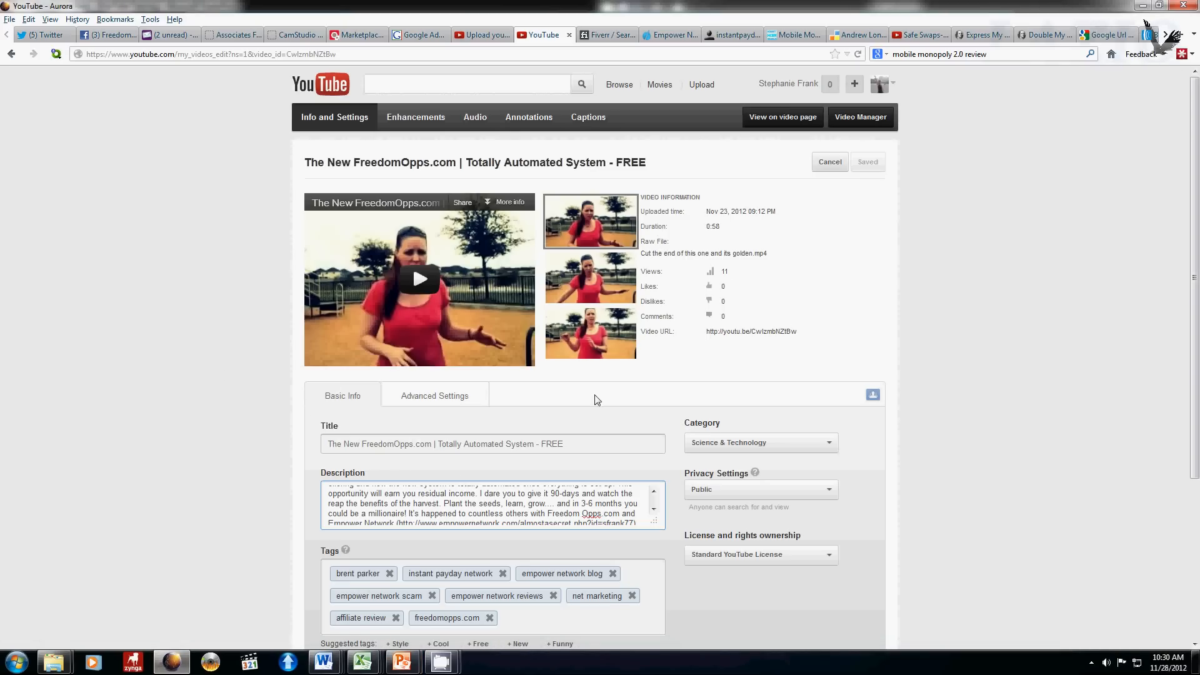
pyautogui.moveTo(860, 117)
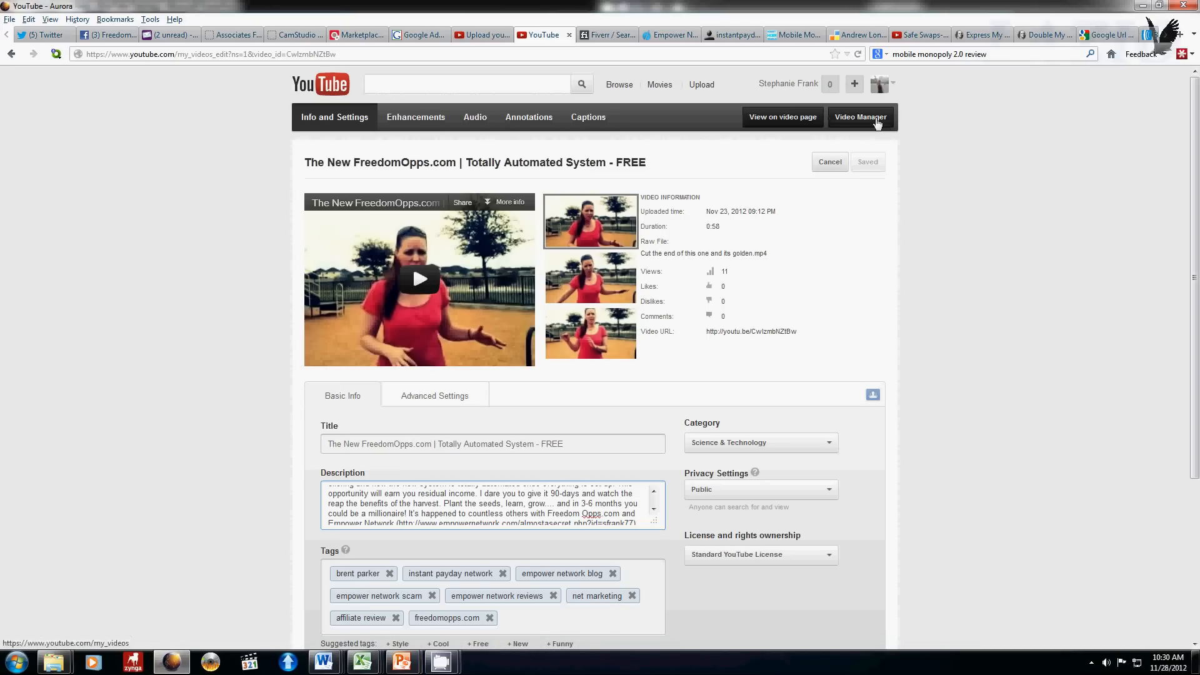
# Open the Google Ranking Update video from Video Manager uploads and pause playback.
pyautogui.click(859, 117)
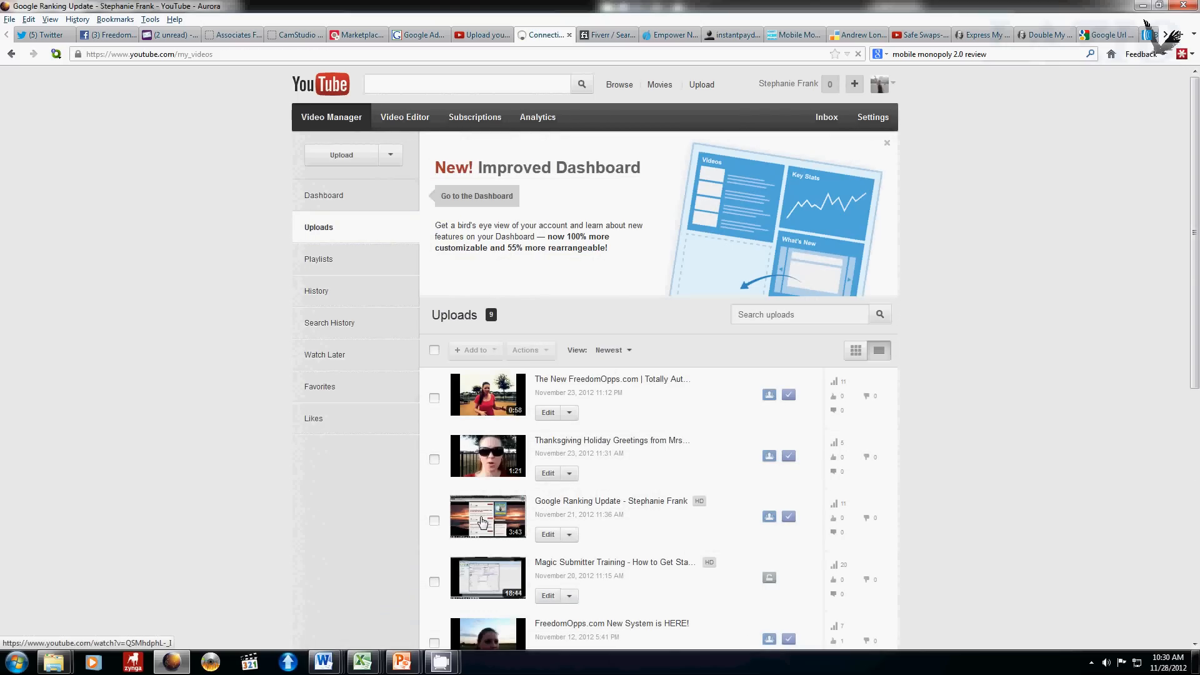
pyautogui.click(486, 517)
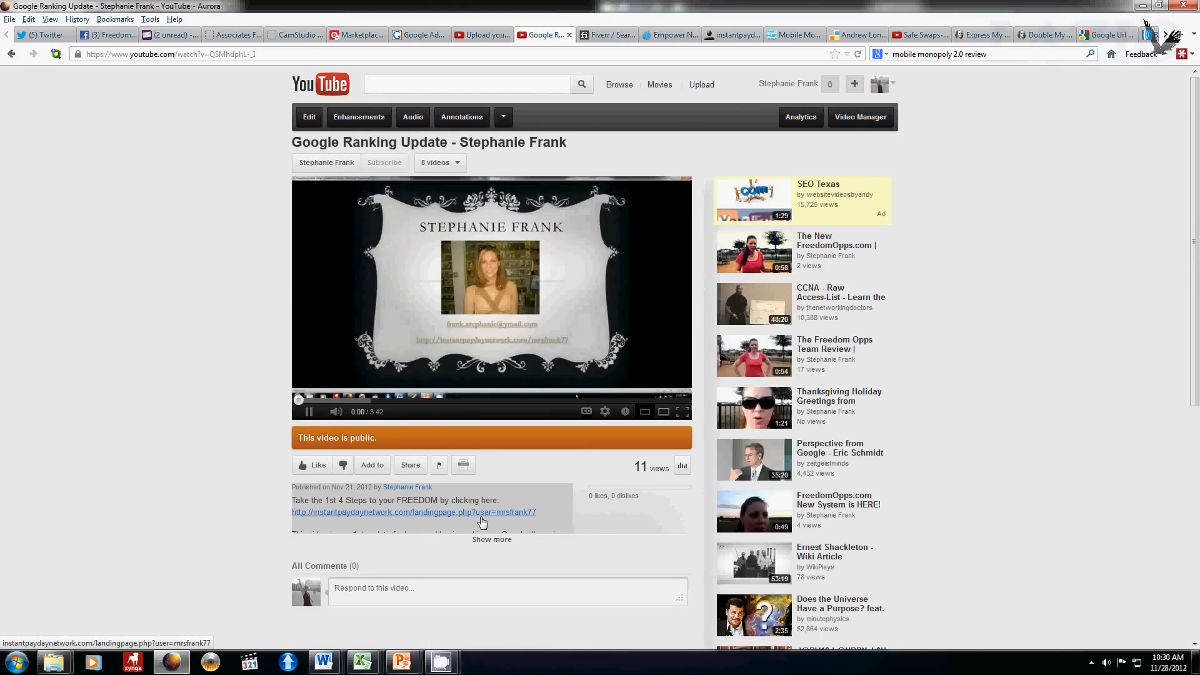
pyautogui.click(309, 411)
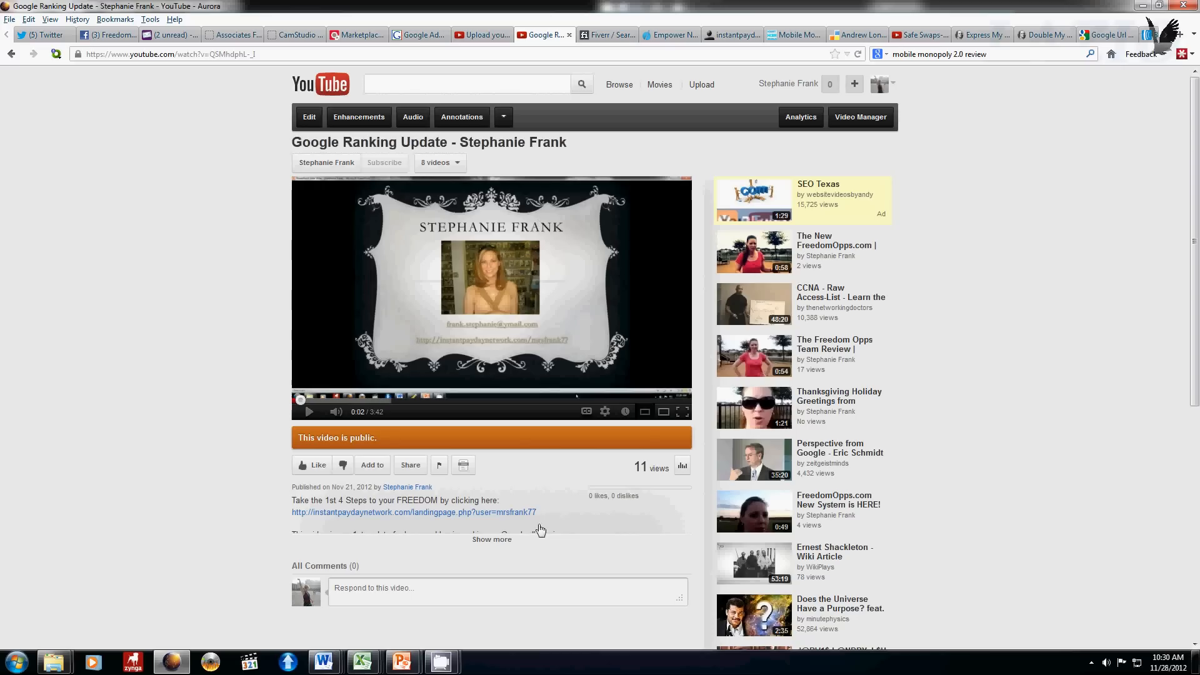
pyautogui.moveTo(682, 351)
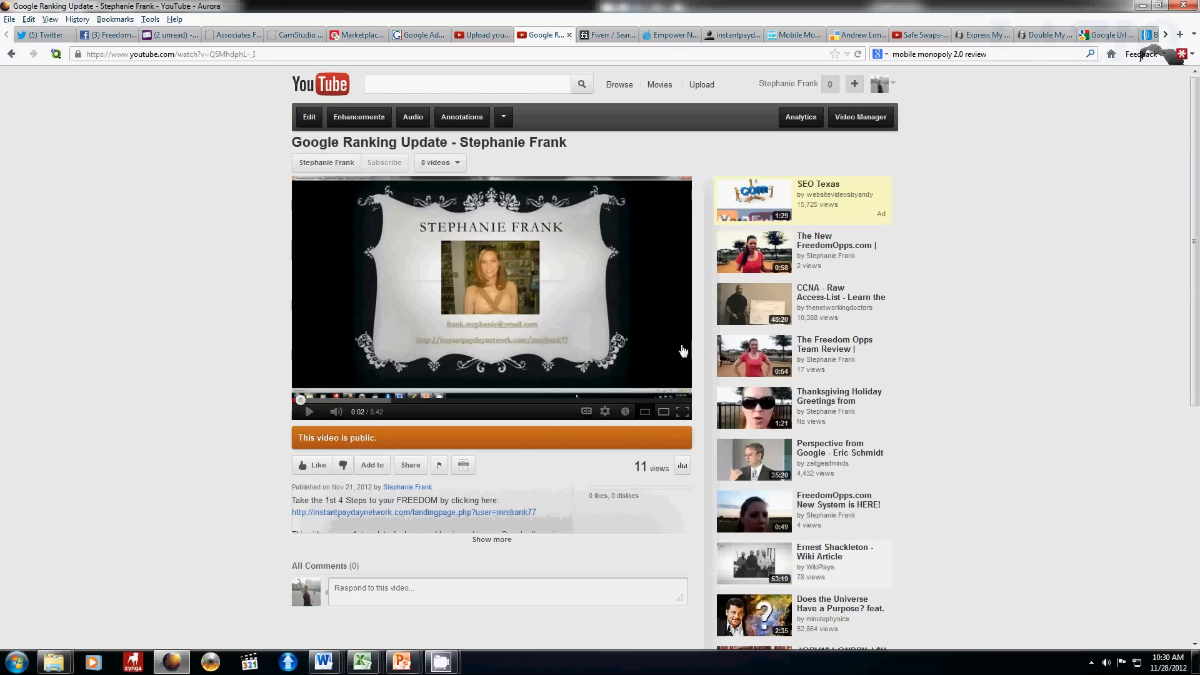
pyautogui.moveTo(197, 284)
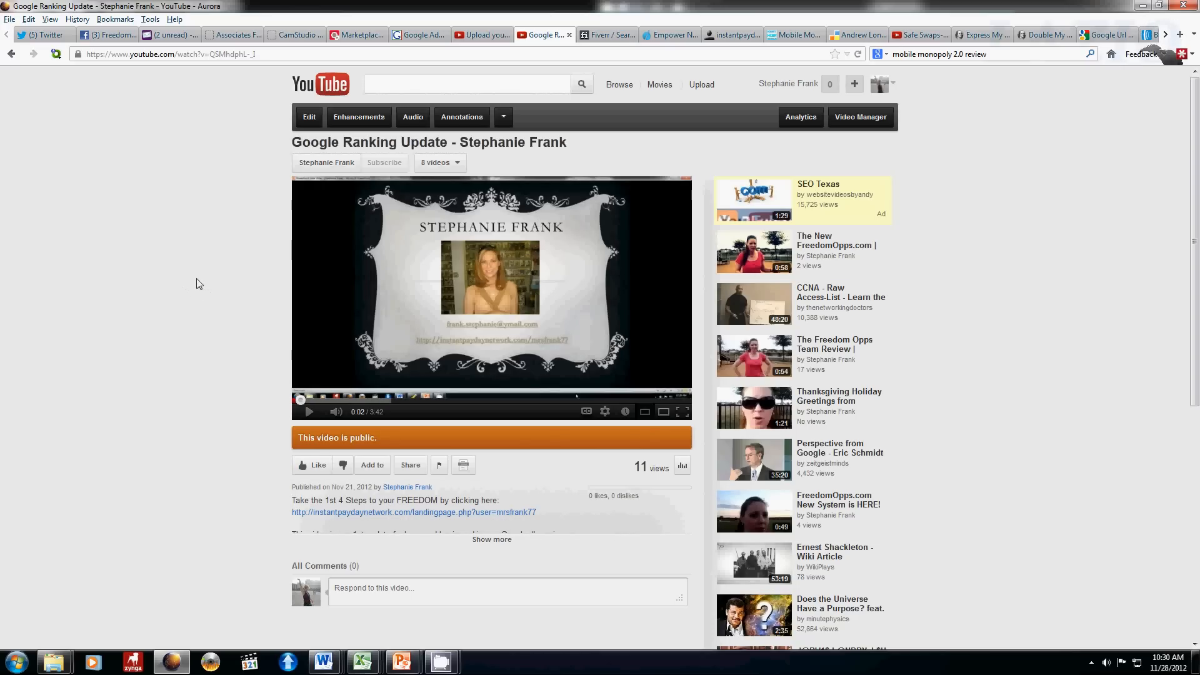
pyautogui.moveTo(162, 344)
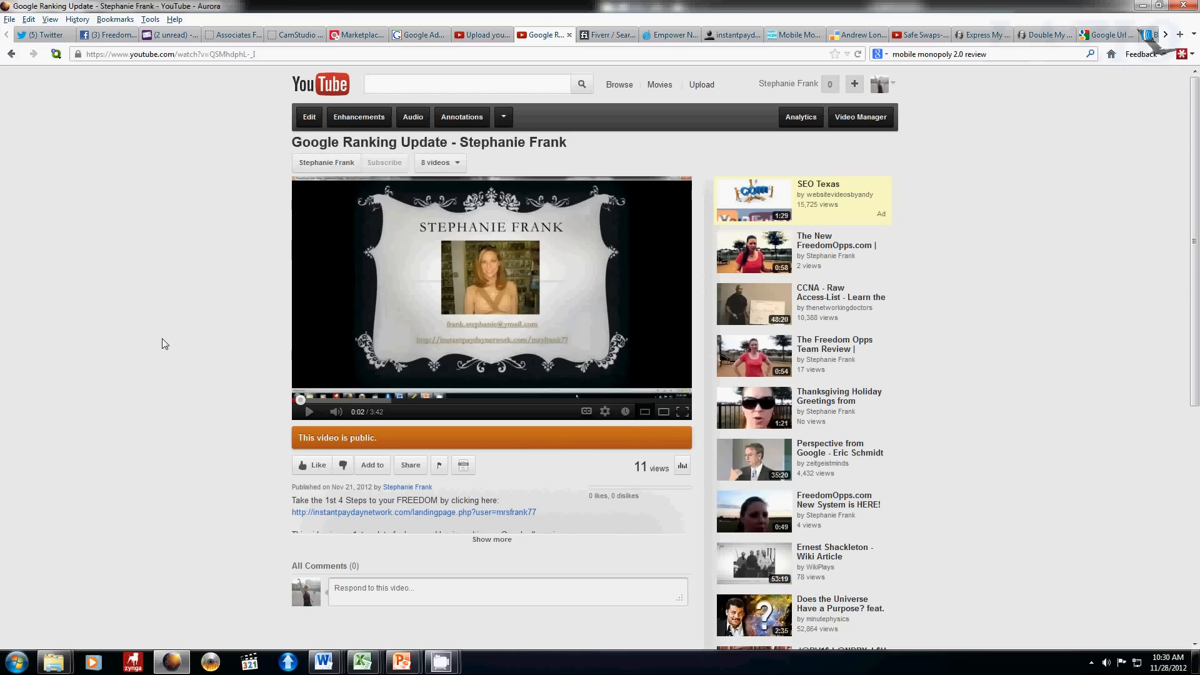
pyautogui.moveTo(231, 406)
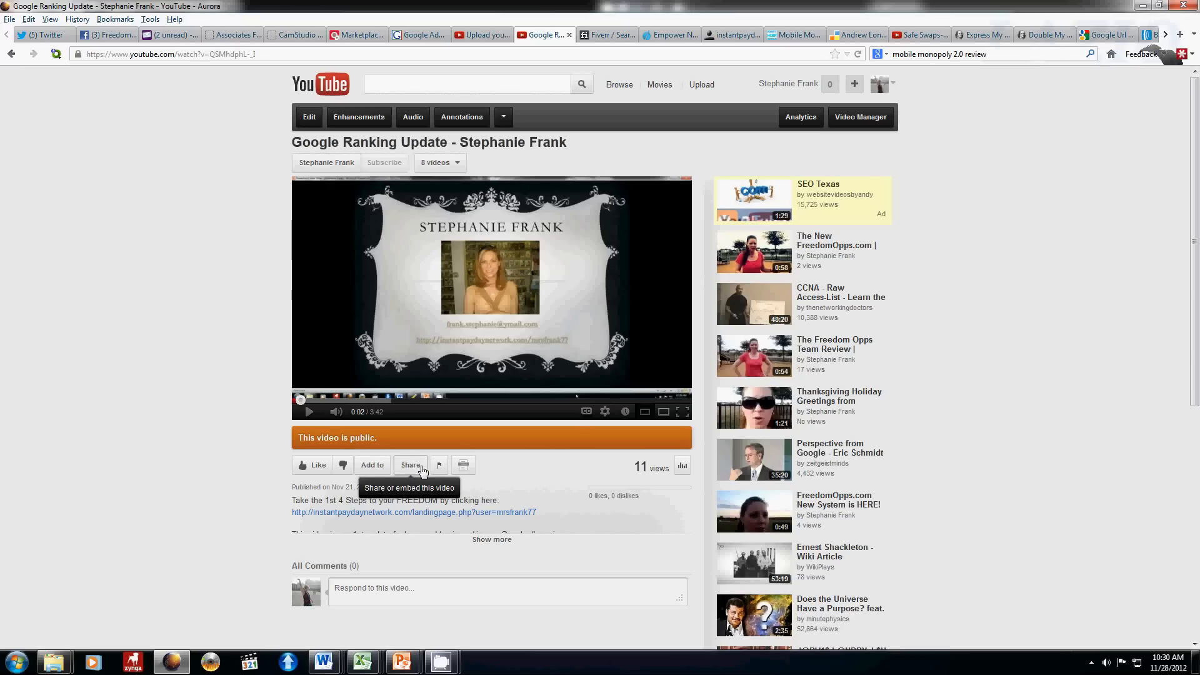
# Copy the Google Ranking Update video's youtu.be short link from the Share panel.
pyautogui.click(410, 464)
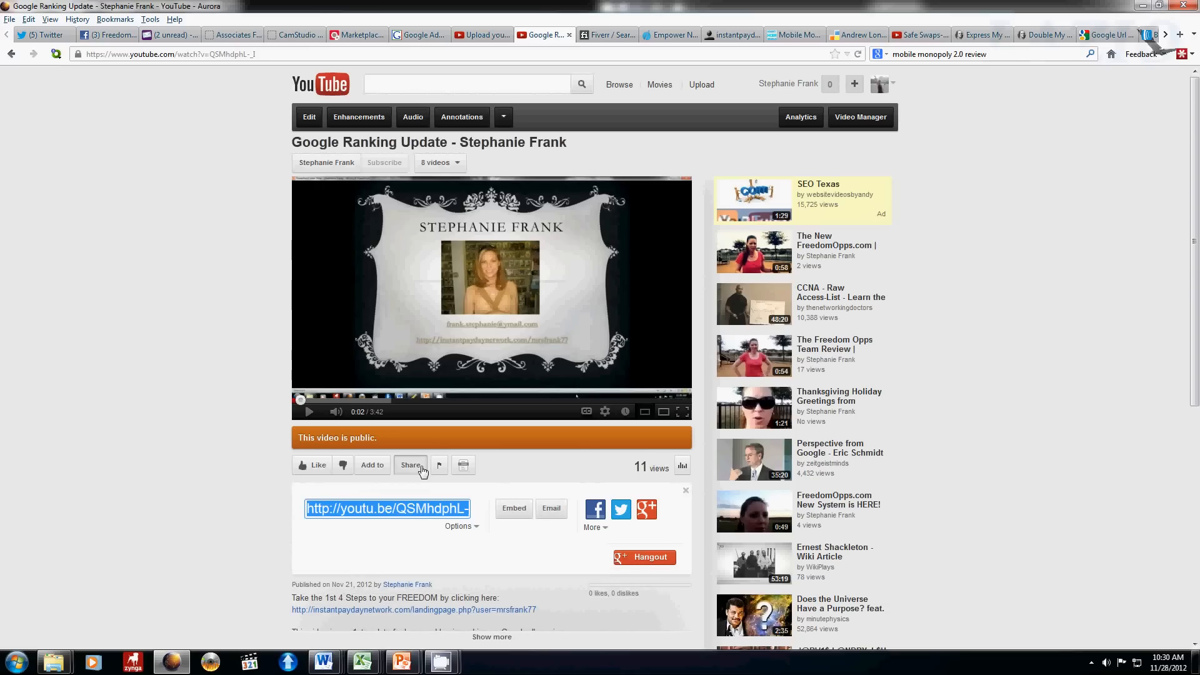
pyautogui.rightClick(386, 508)
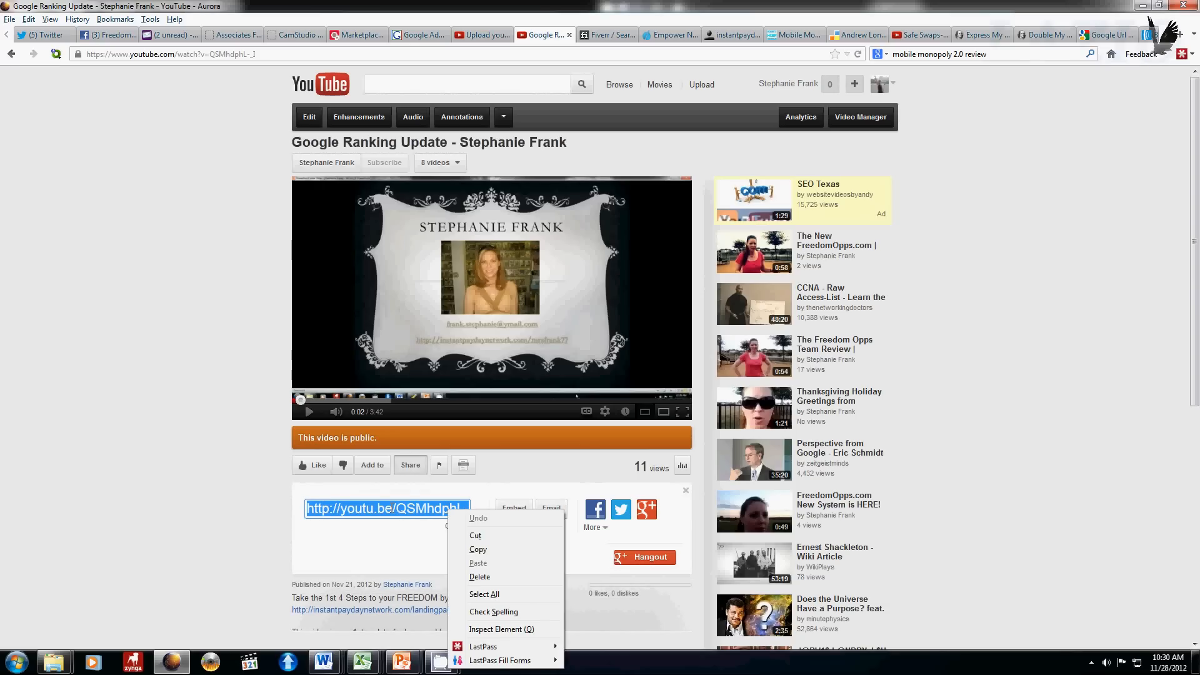
pyautogui.click(475, 551)
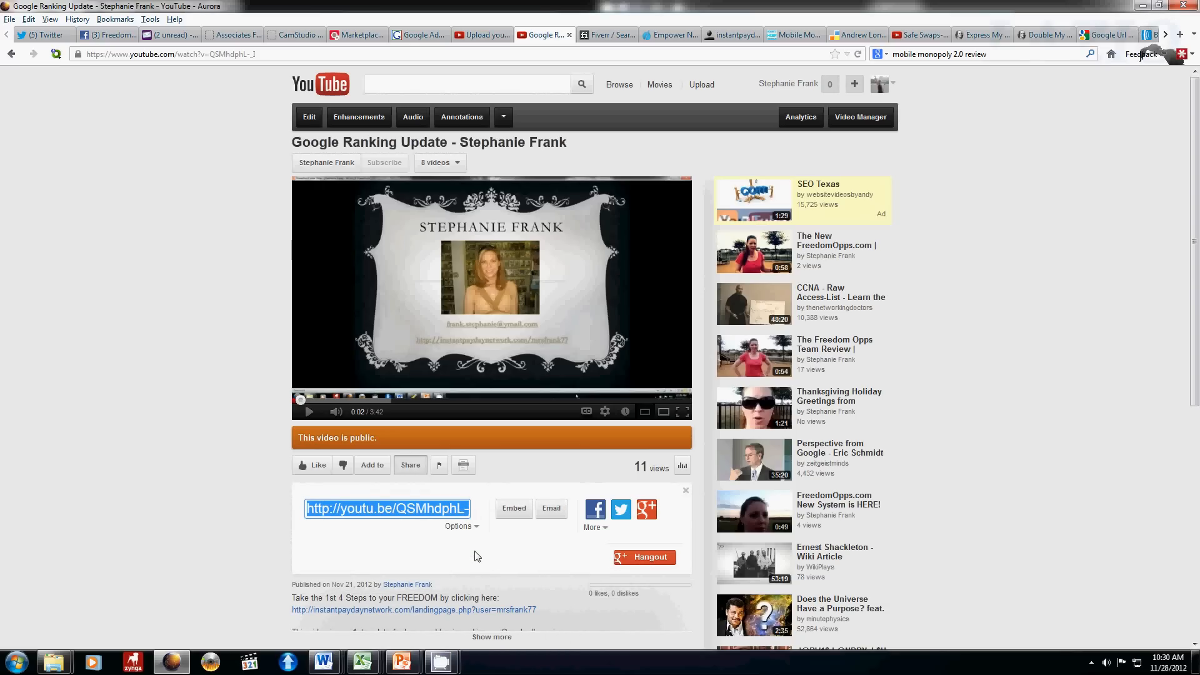
pyautogui.moveTo(620, 510)
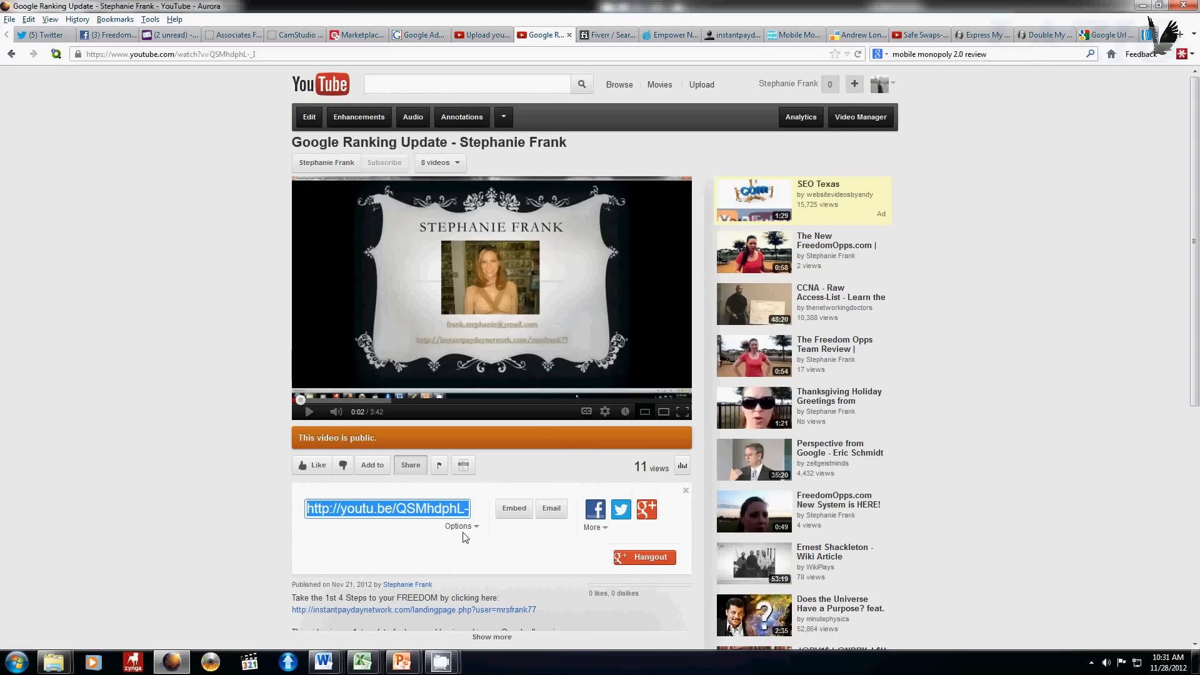
pyautogui.moveTo(367, 526)
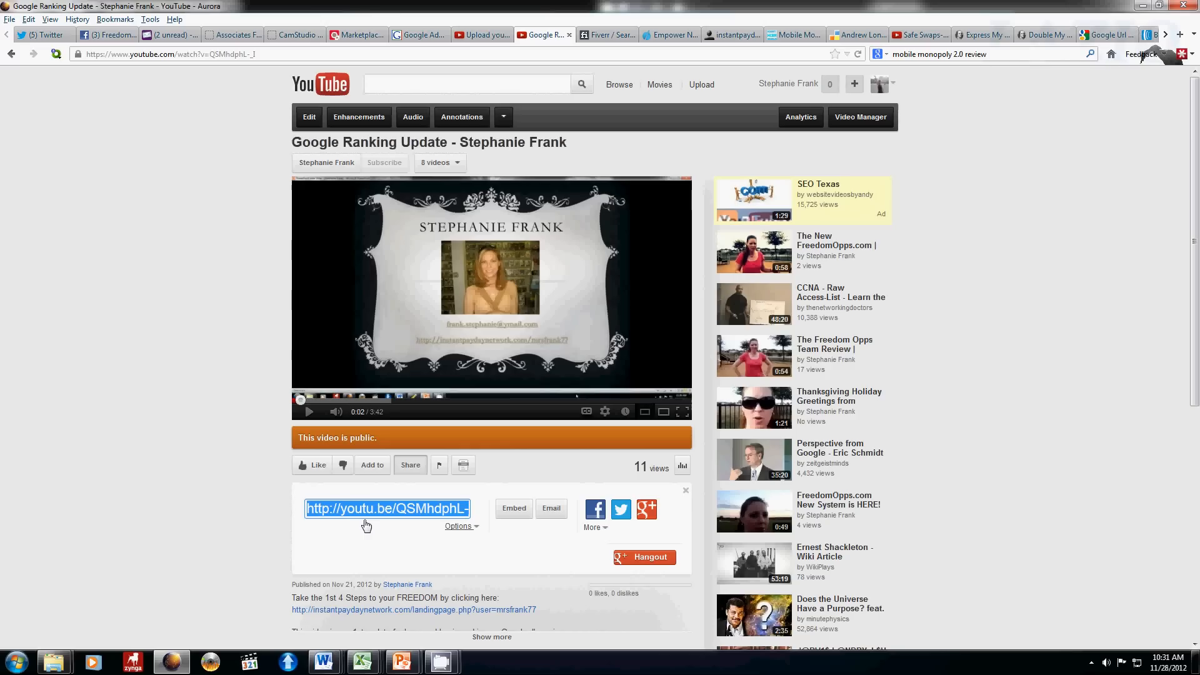
pyautogui.moveTo(551, 159)
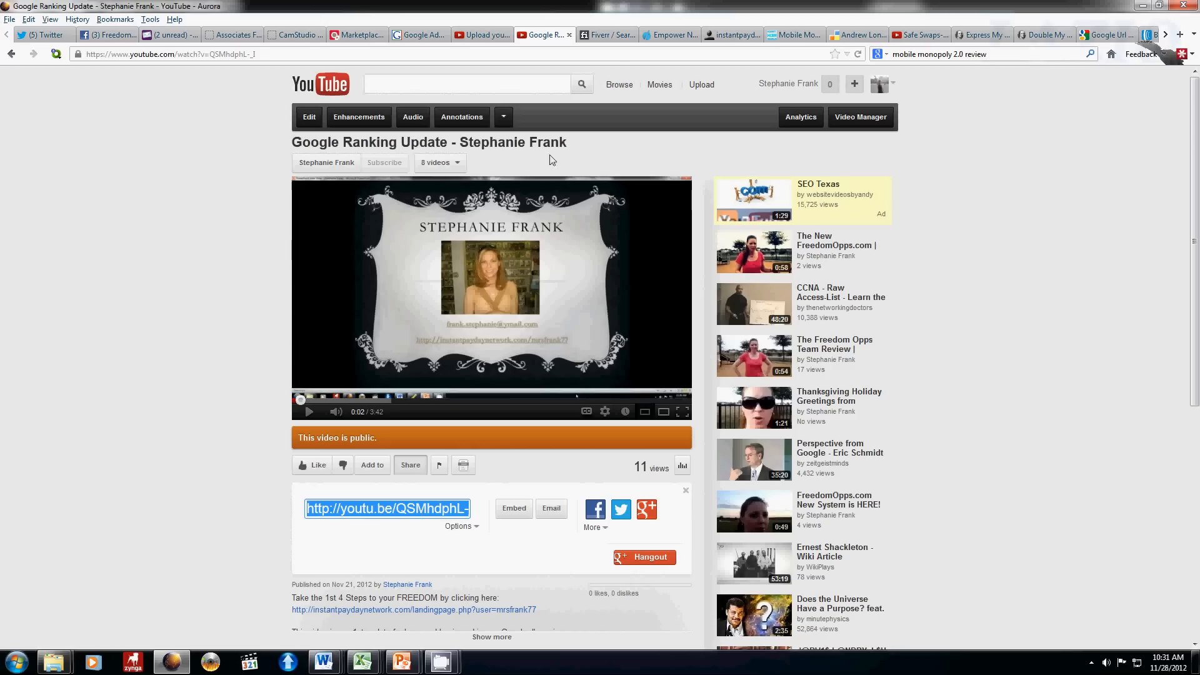
# Switch to the Fiverr tab and go from the senuke results to the Welcome to Fiverr home page.
pyautogui.click(604, 35)
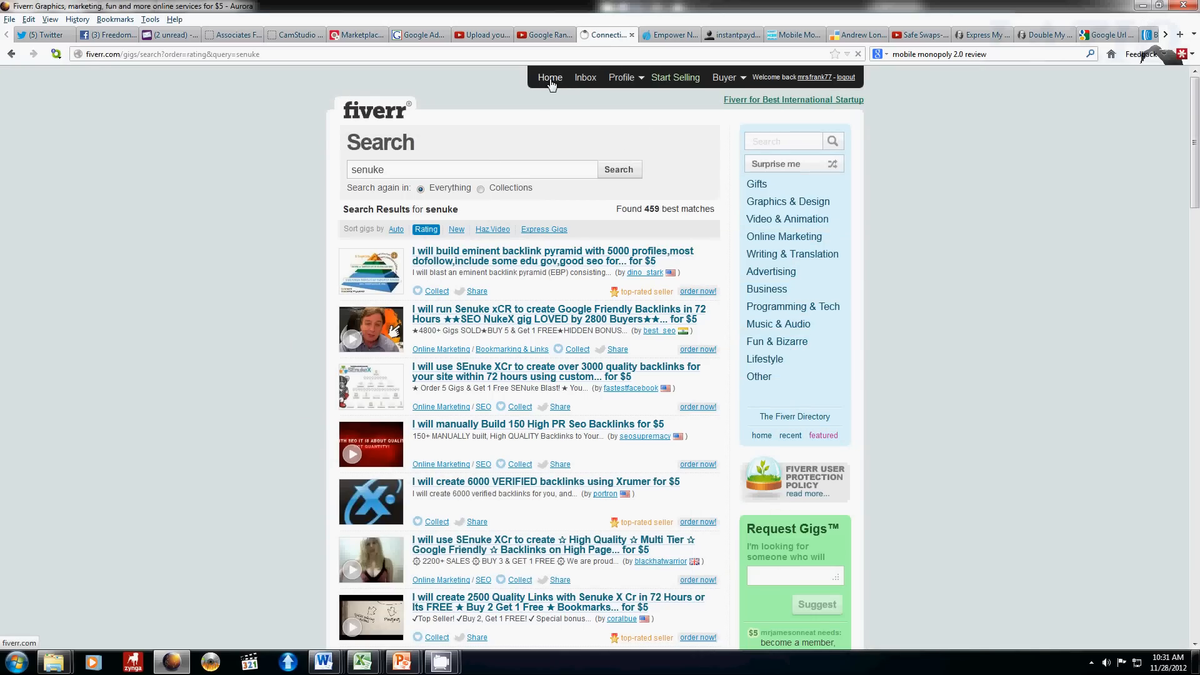
pyautogui.click(549, 76)
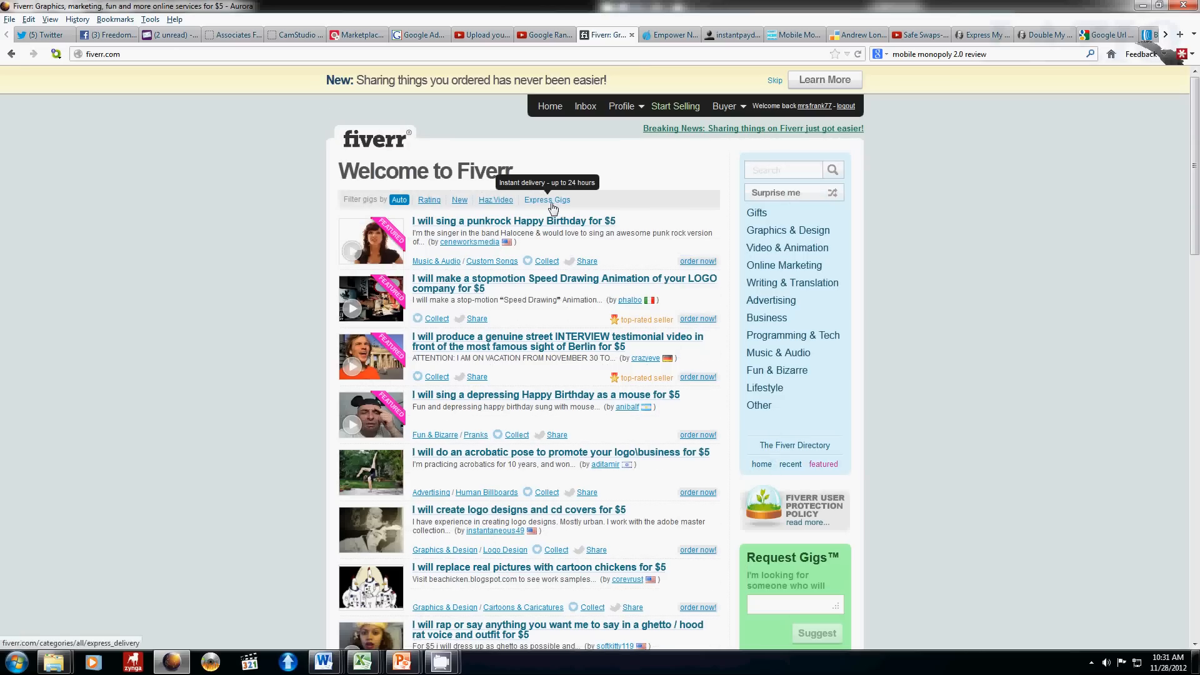
pyautogui.moveTo(278, 318)
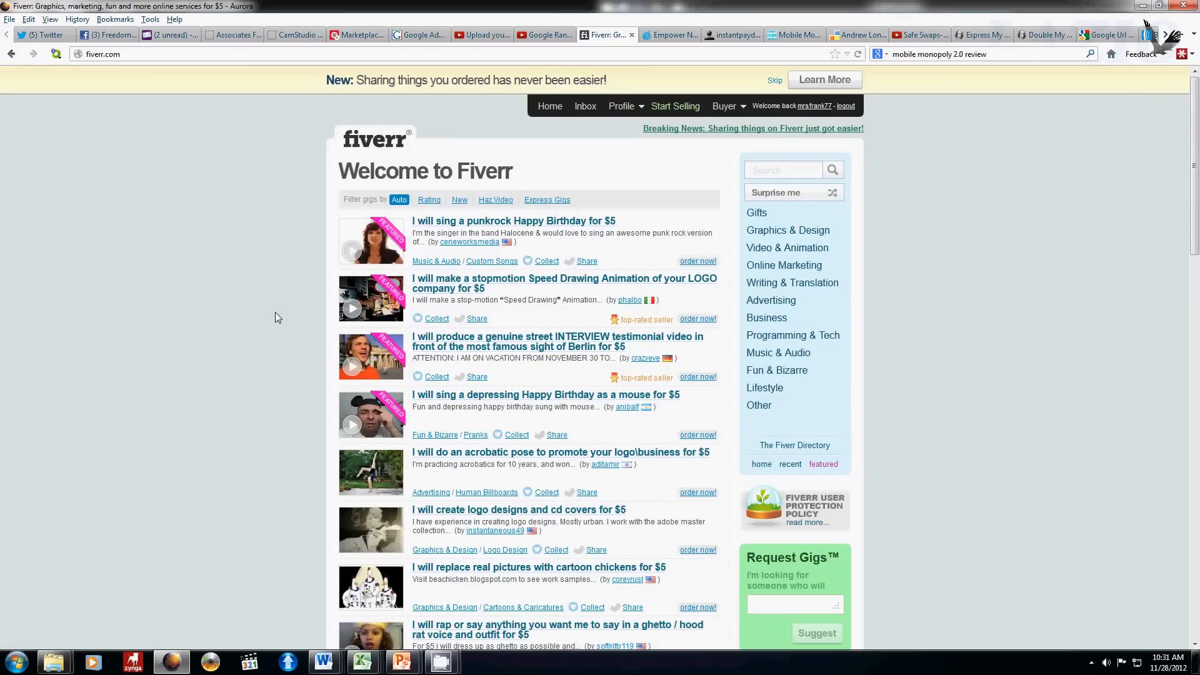
pyautogui.moveTo(606, 464)
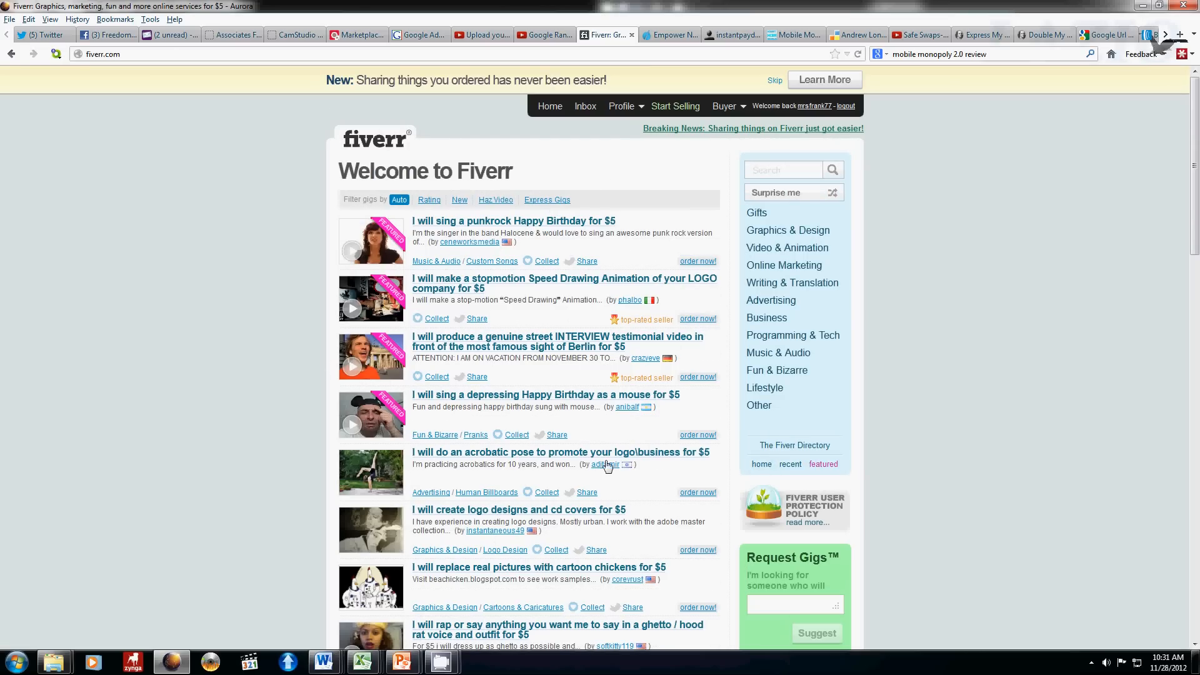
pyautogui.moveTo(607, 464)
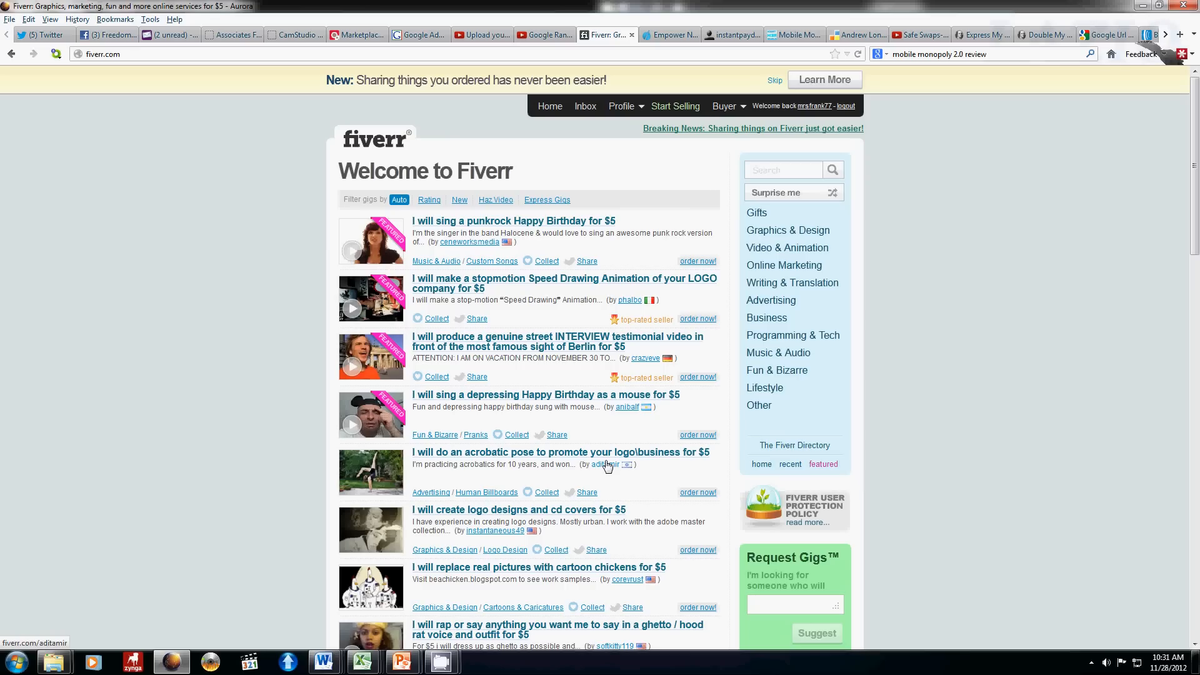
pyautogui.moveTo(154, 175)
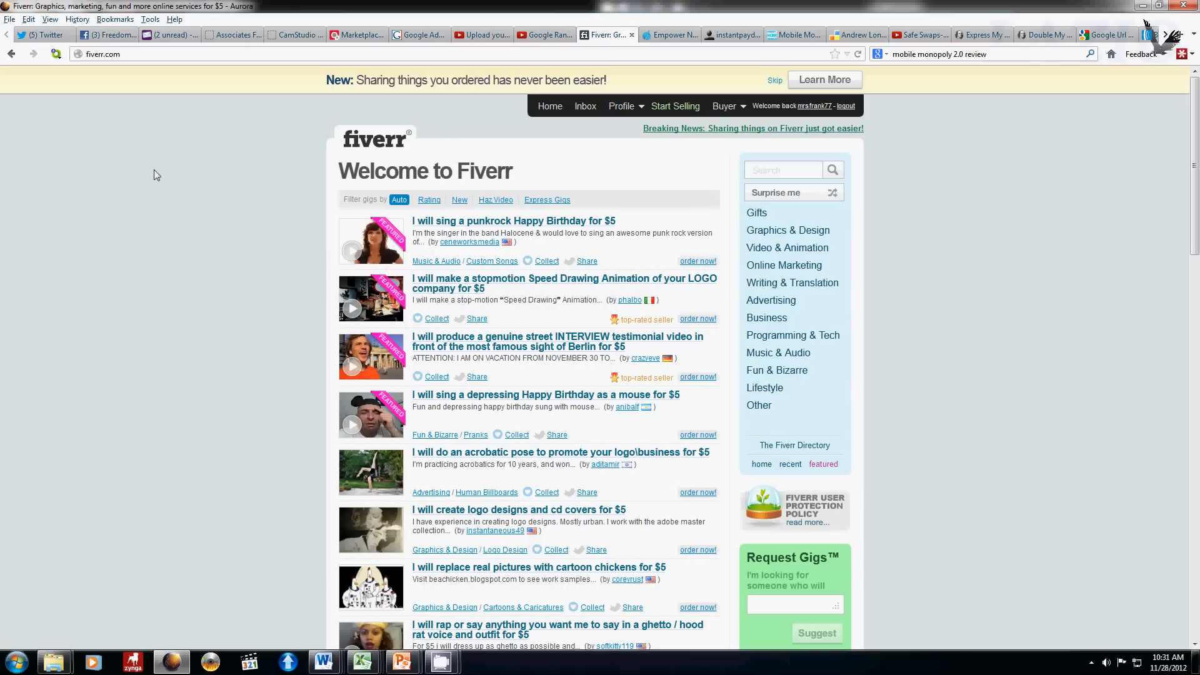
pyautogui.moveTo(434, 198)
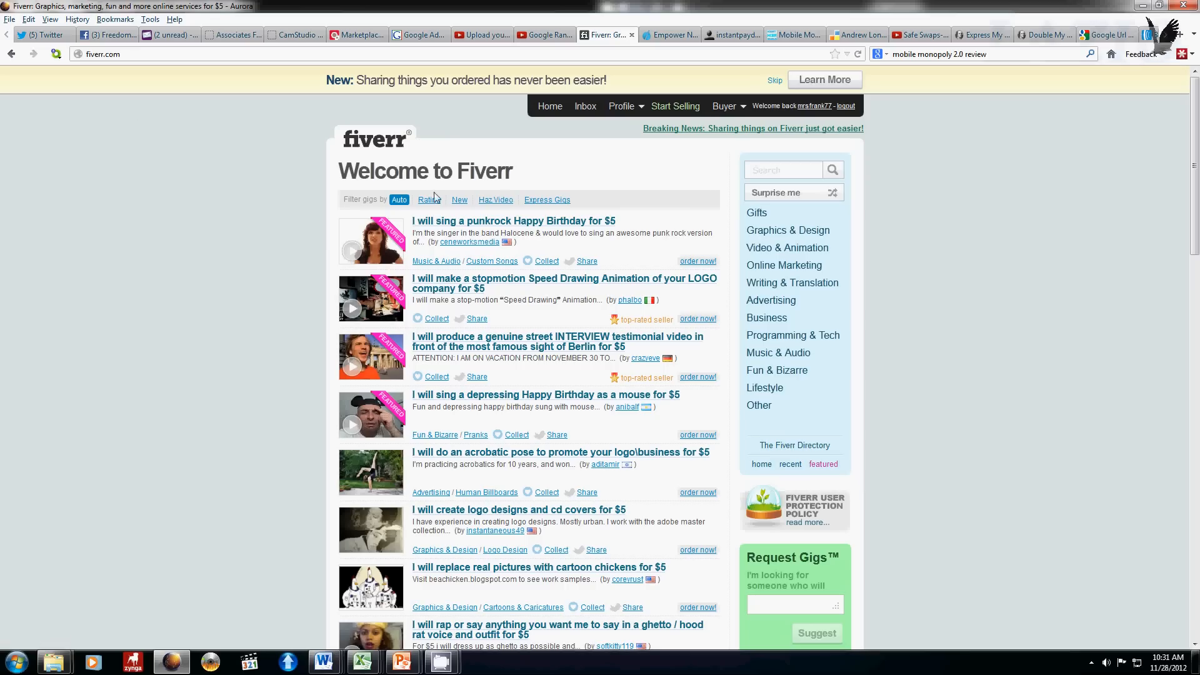
pyautogui.moveTo(318, 256)
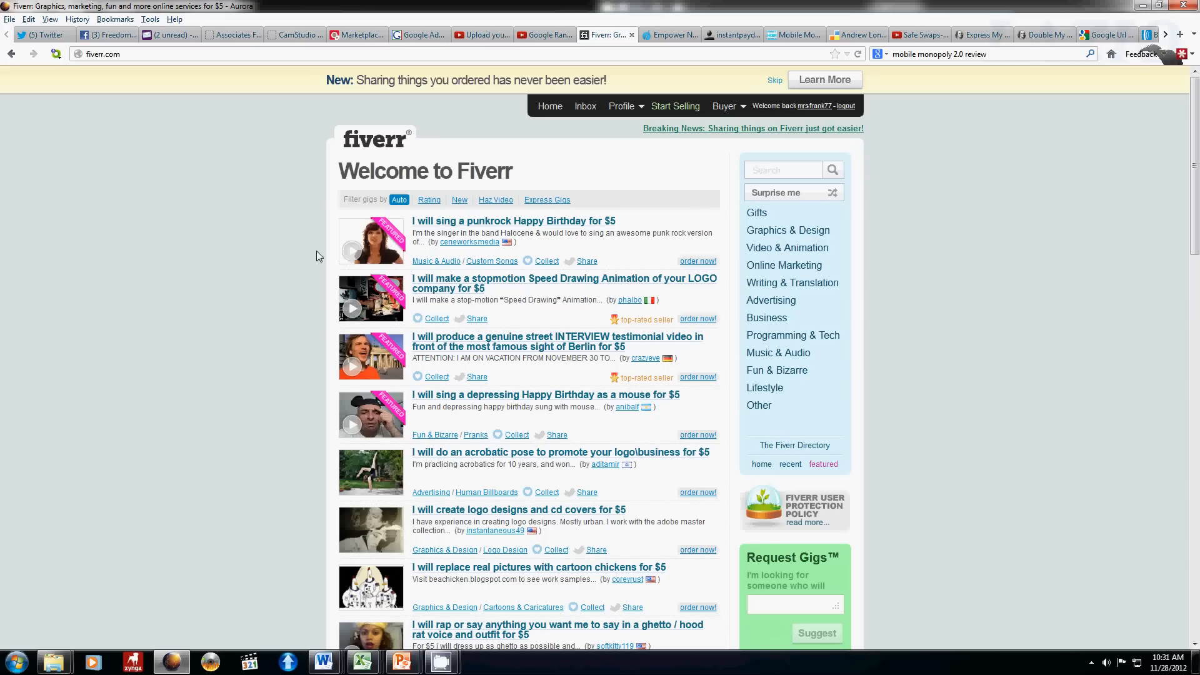
pyautogui.moveTo(563, 222)
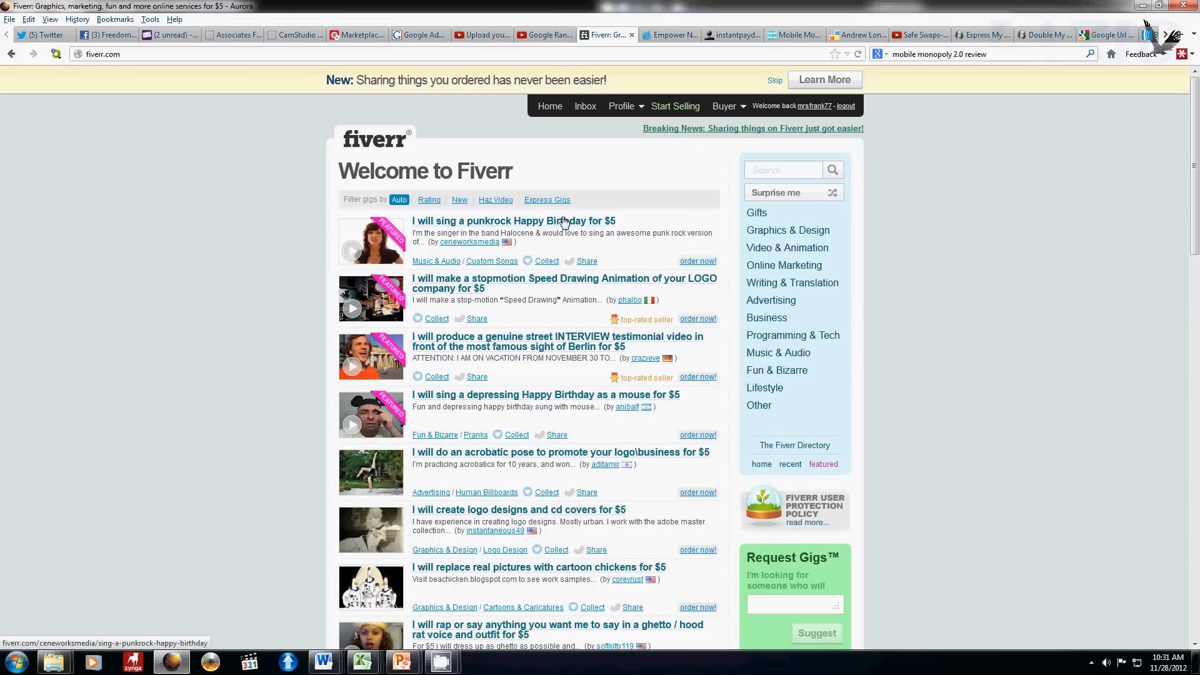
pyautogui.moveTo(592, 169)
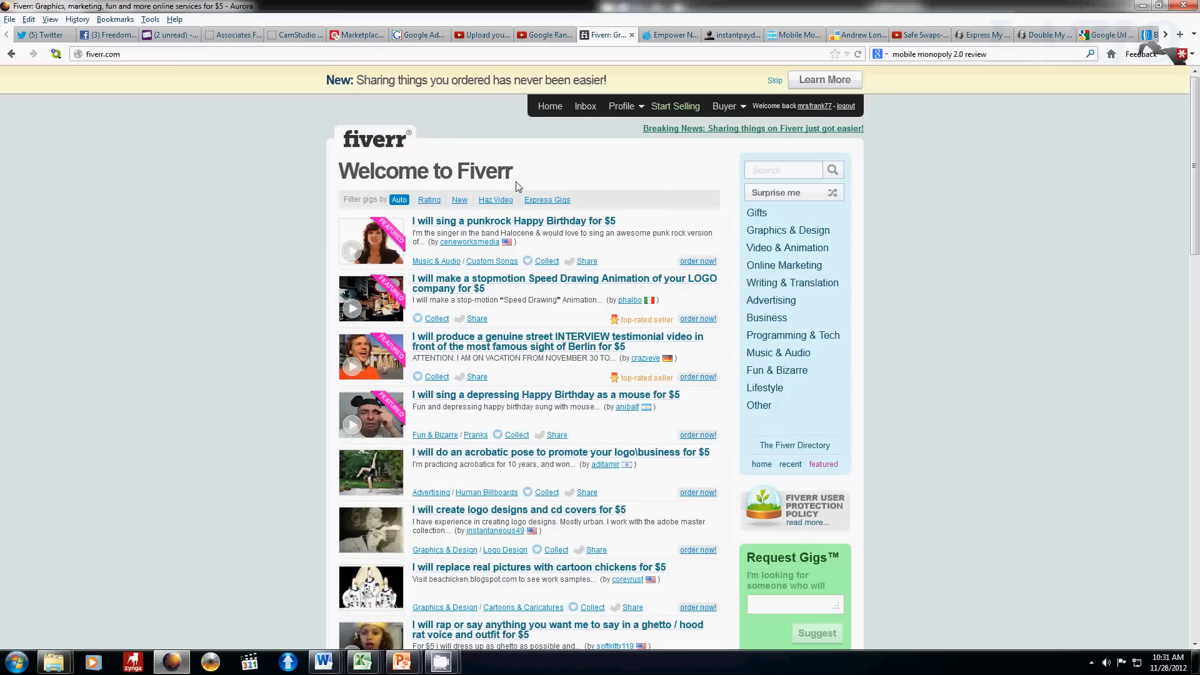
pyautogui.moveTo(340, 181)
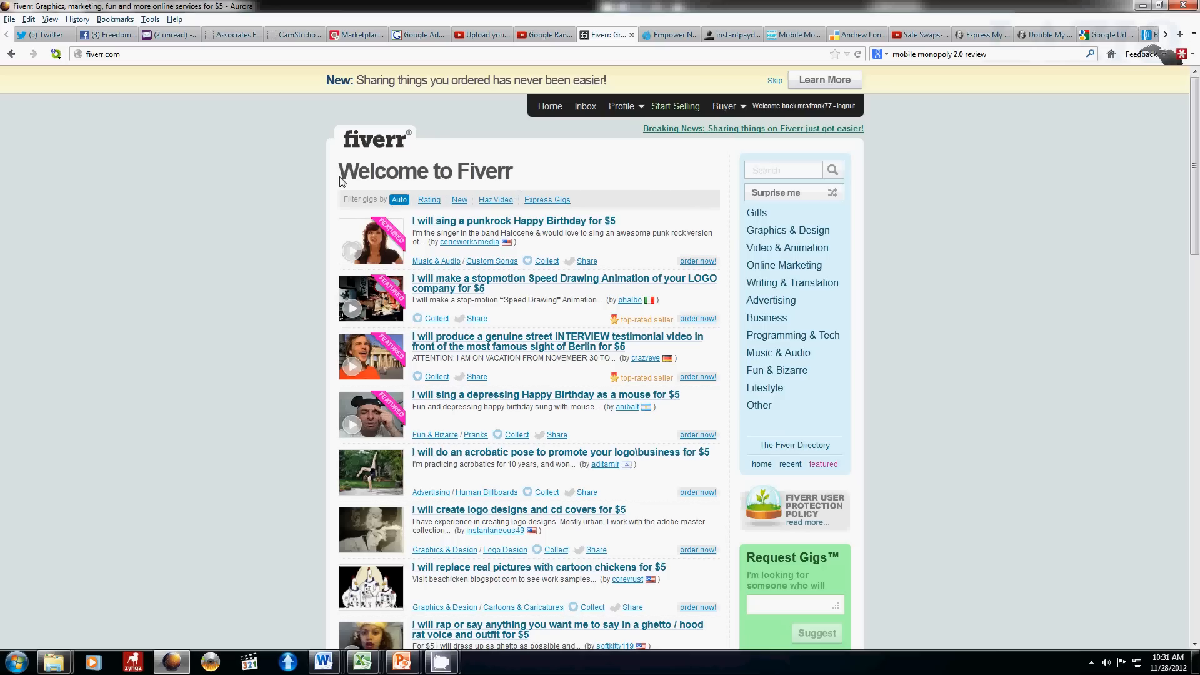
# Search Fiverr gigs for 'senuke' from the sidebar search box.
pyautogui.click(782, 169)
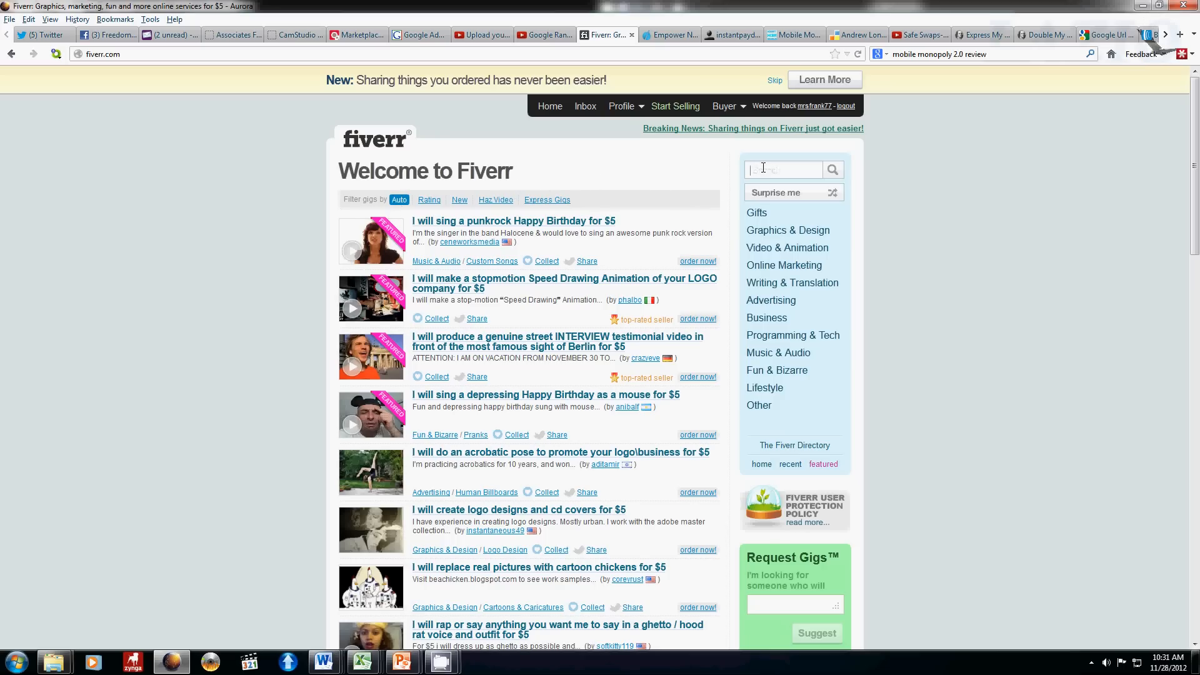
pyautogui.write('sen')
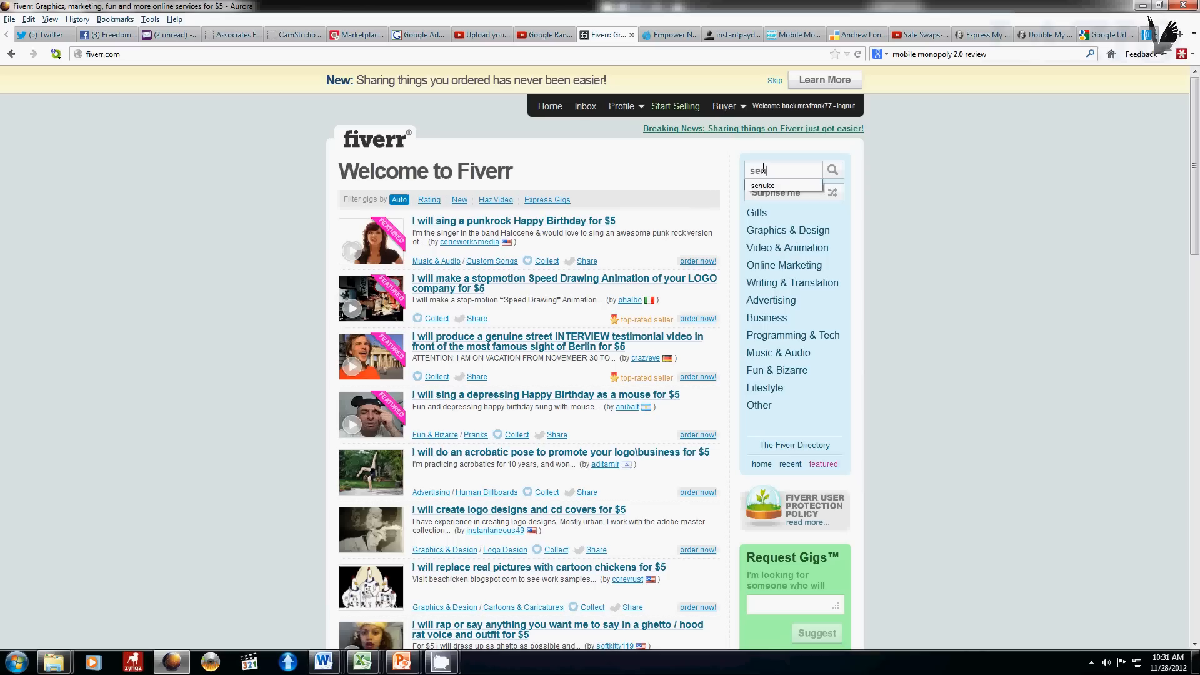
pyautogui.write('nuke')
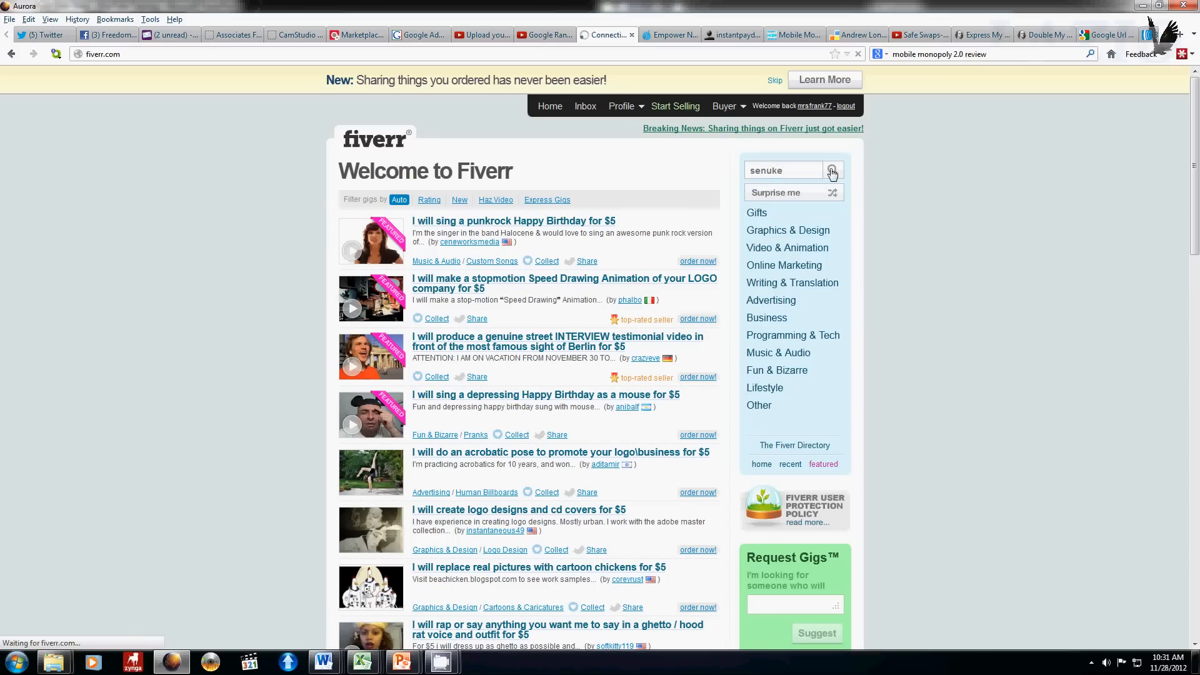
pyautogui.click(832, 170)
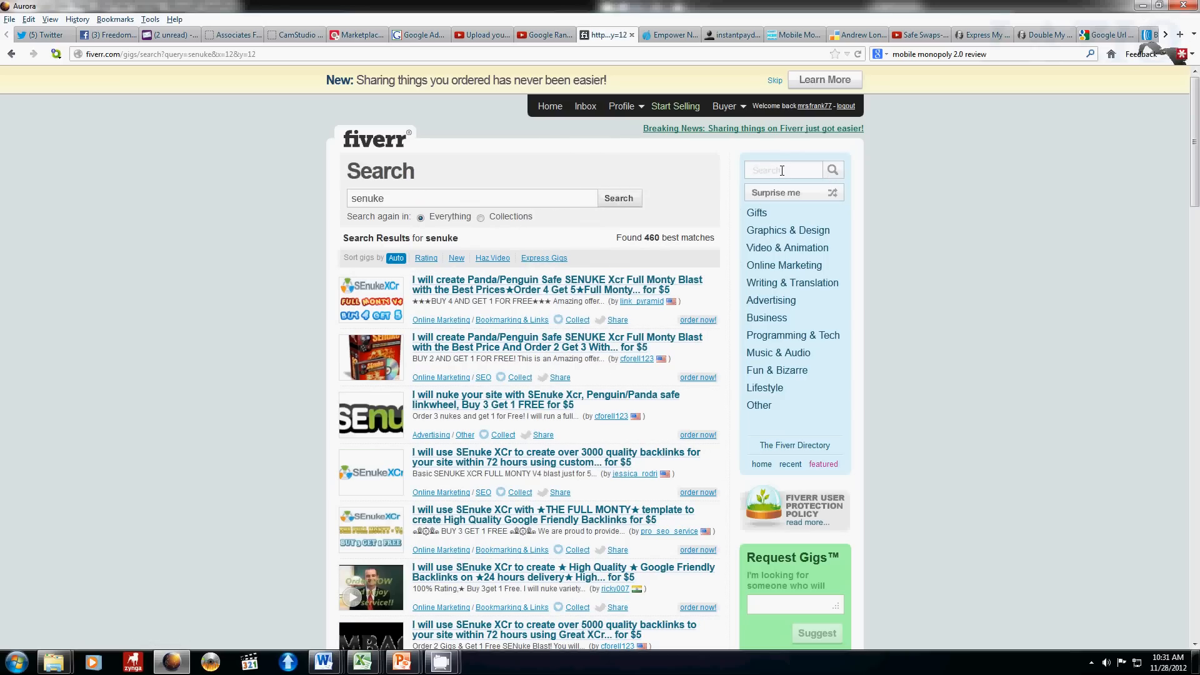
pyautogui.moveTo(378, 289)
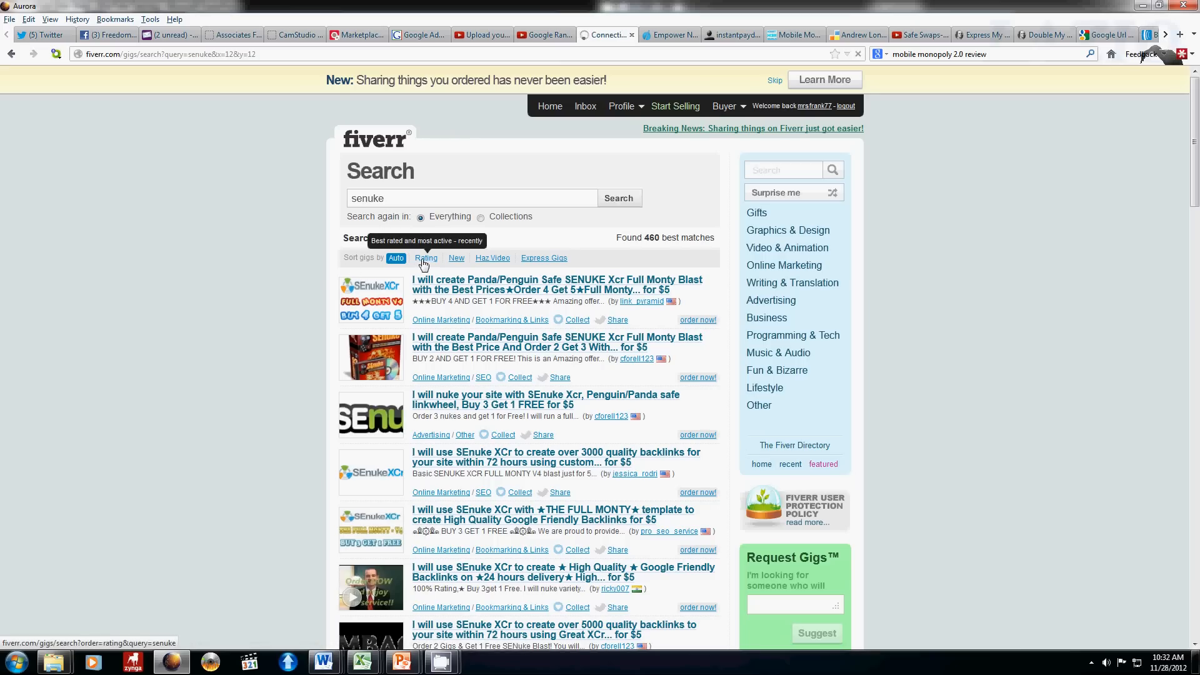
# Sort the 460 senuke gigs by Rating and scroll through the top results.
pyautogui.click(425, 258)
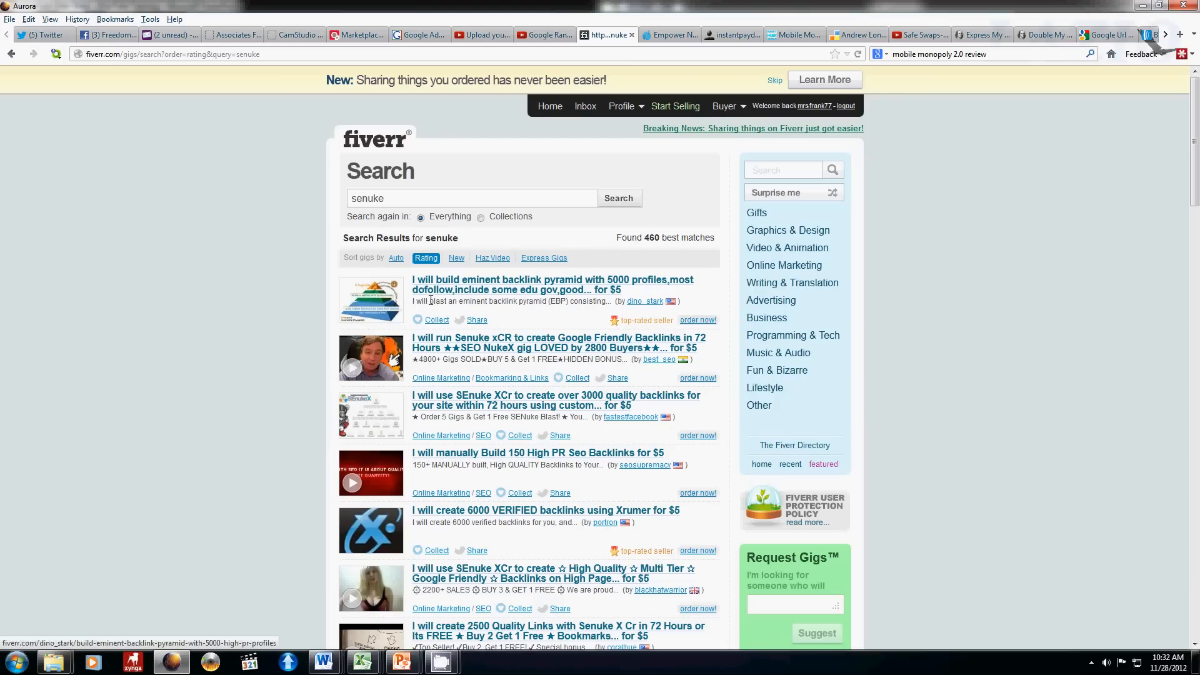
pyautogui.moveTo(511, 301)
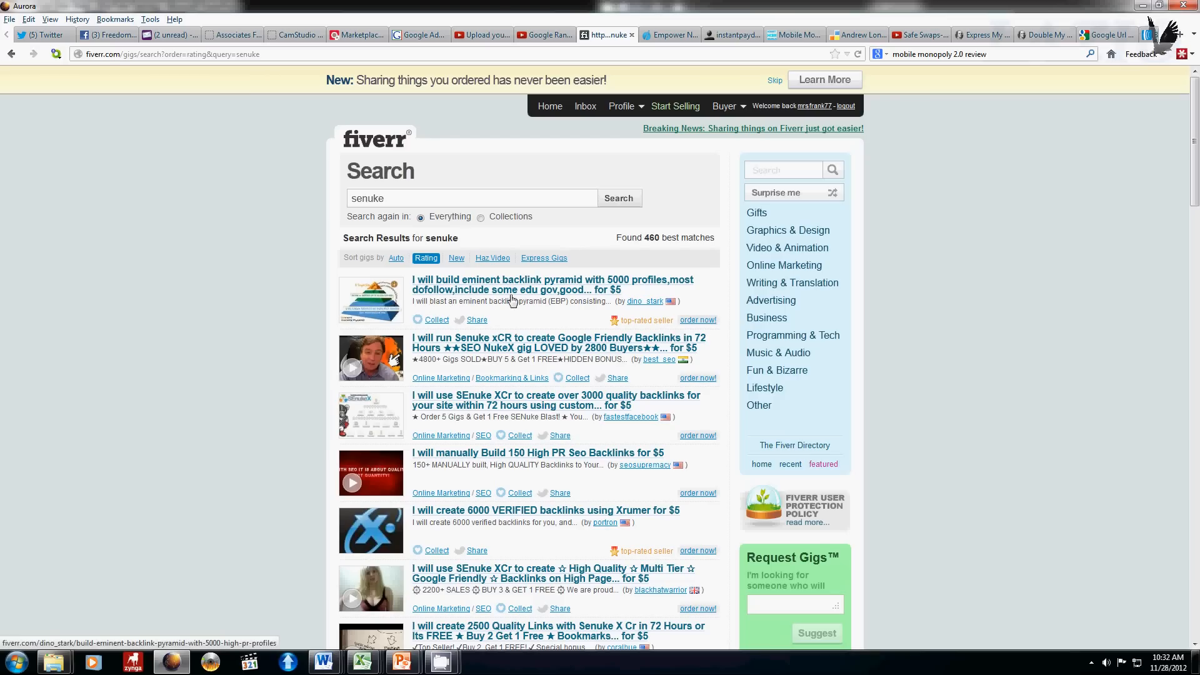
pyautogui.moveTo(478, 282)
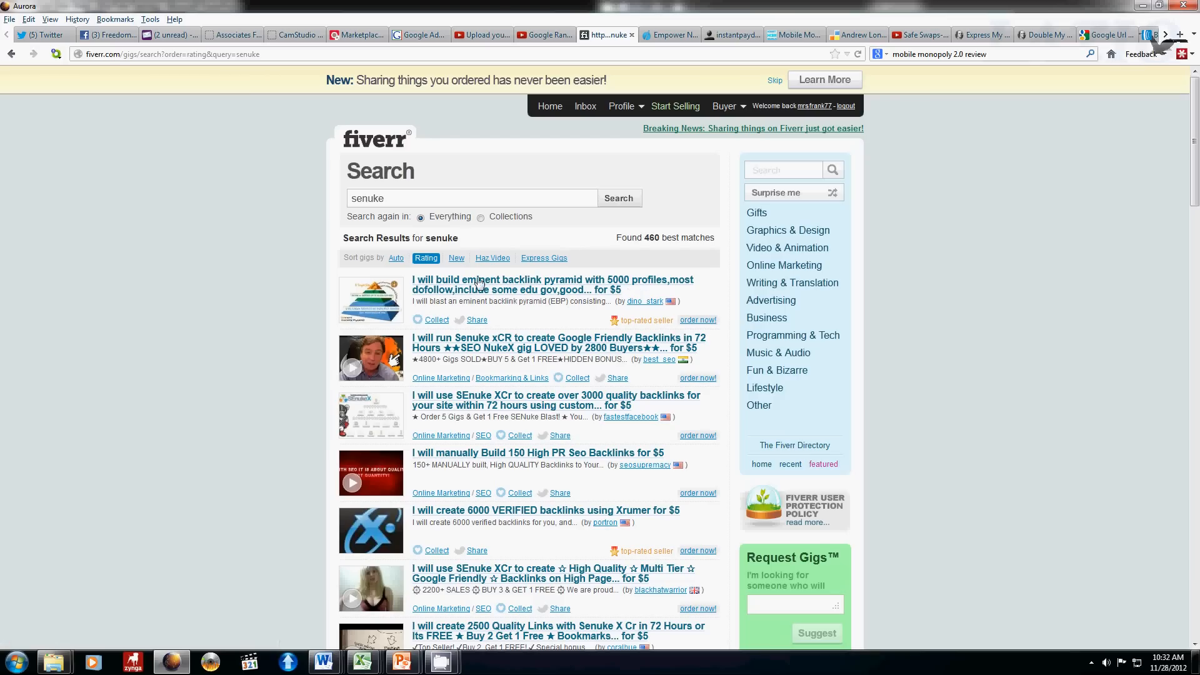
pyautogui.moveTo(624, 297)
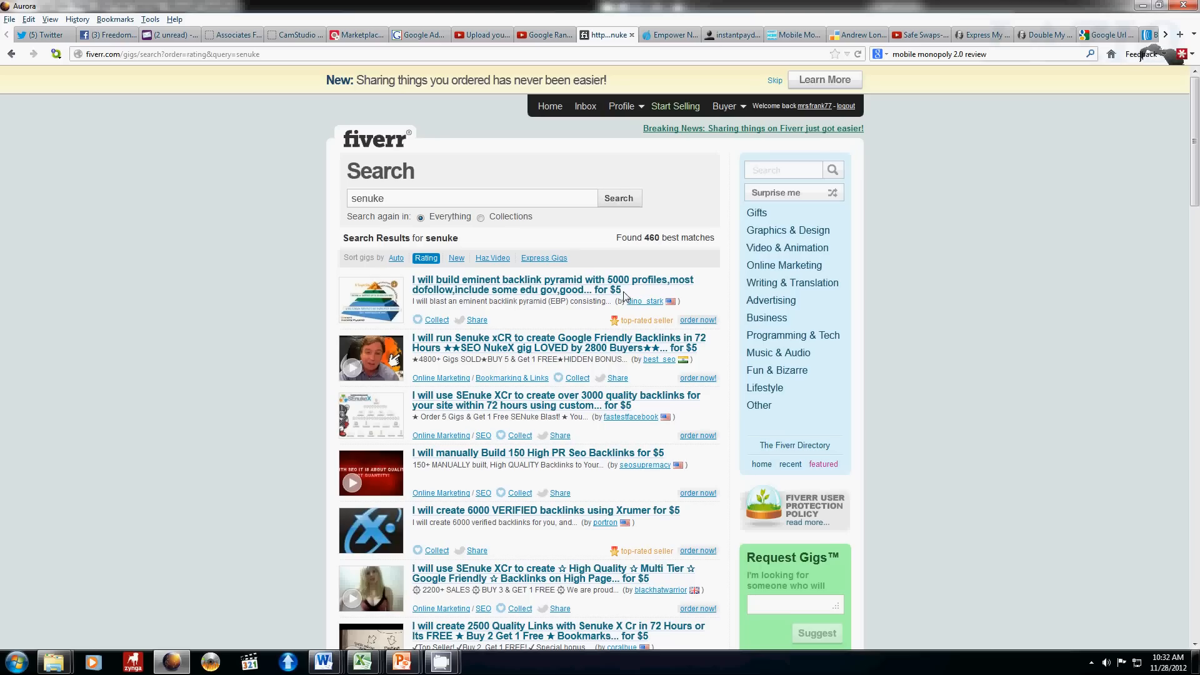
pyautogui.scroll(-3)
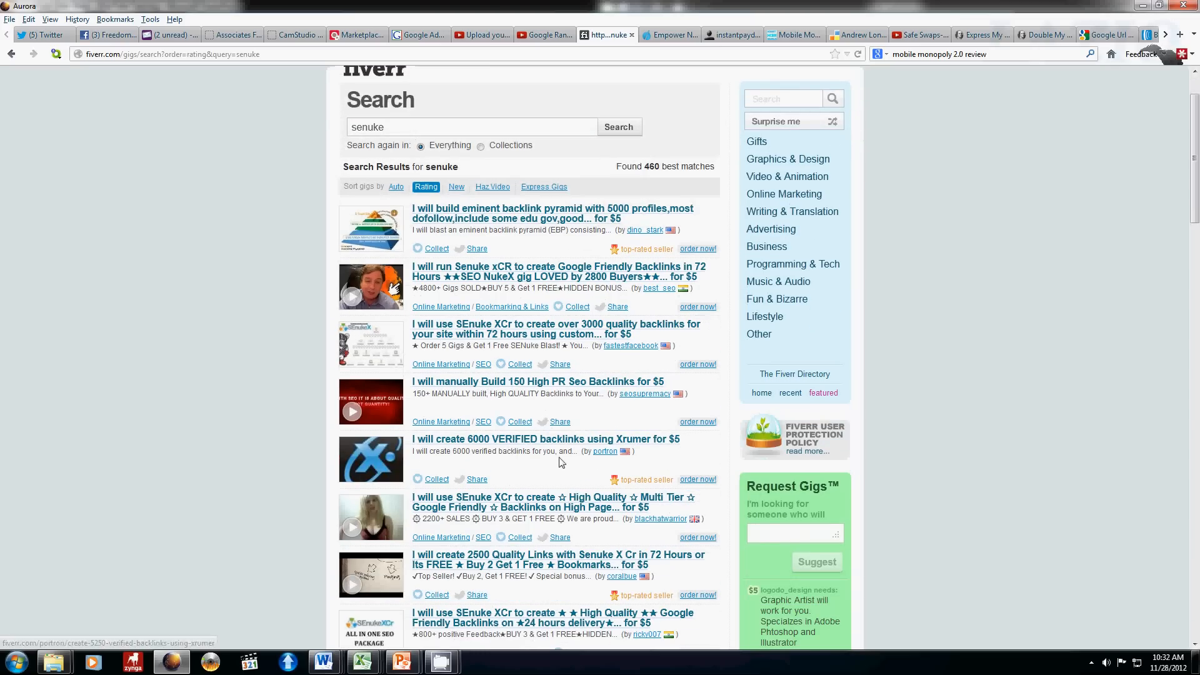
pyautogui.moveTo(648, 453)
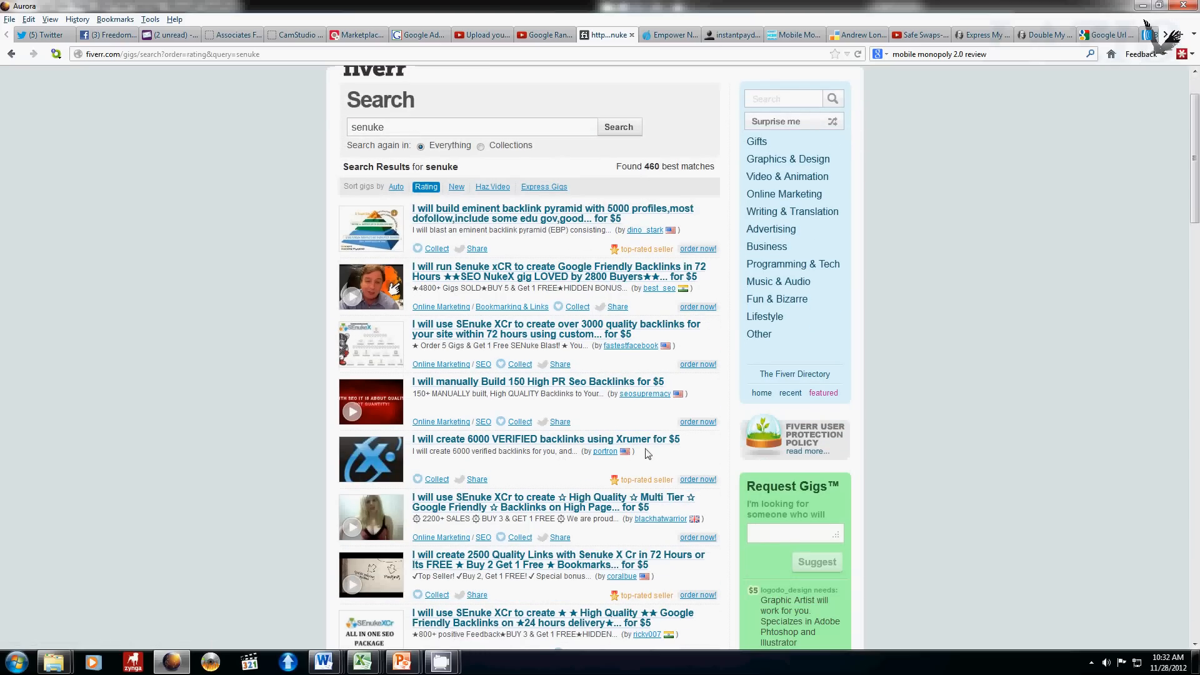
pyautogui.scroll(-3)
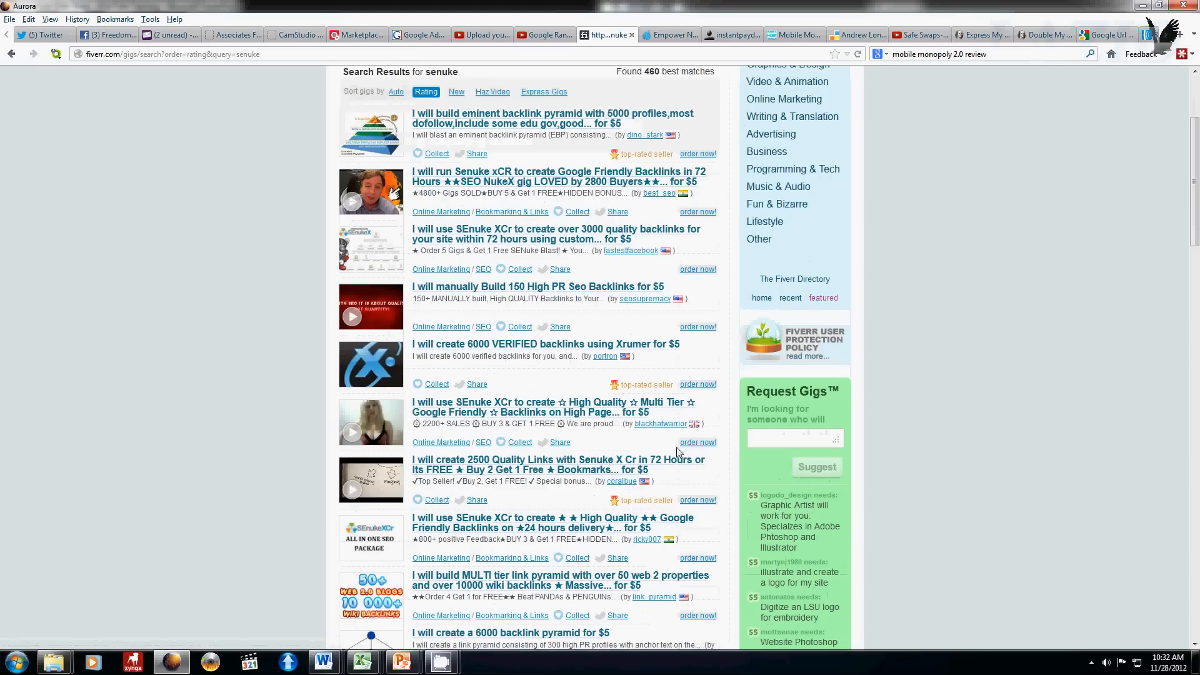
pyautogui.moveTo(501, 415)
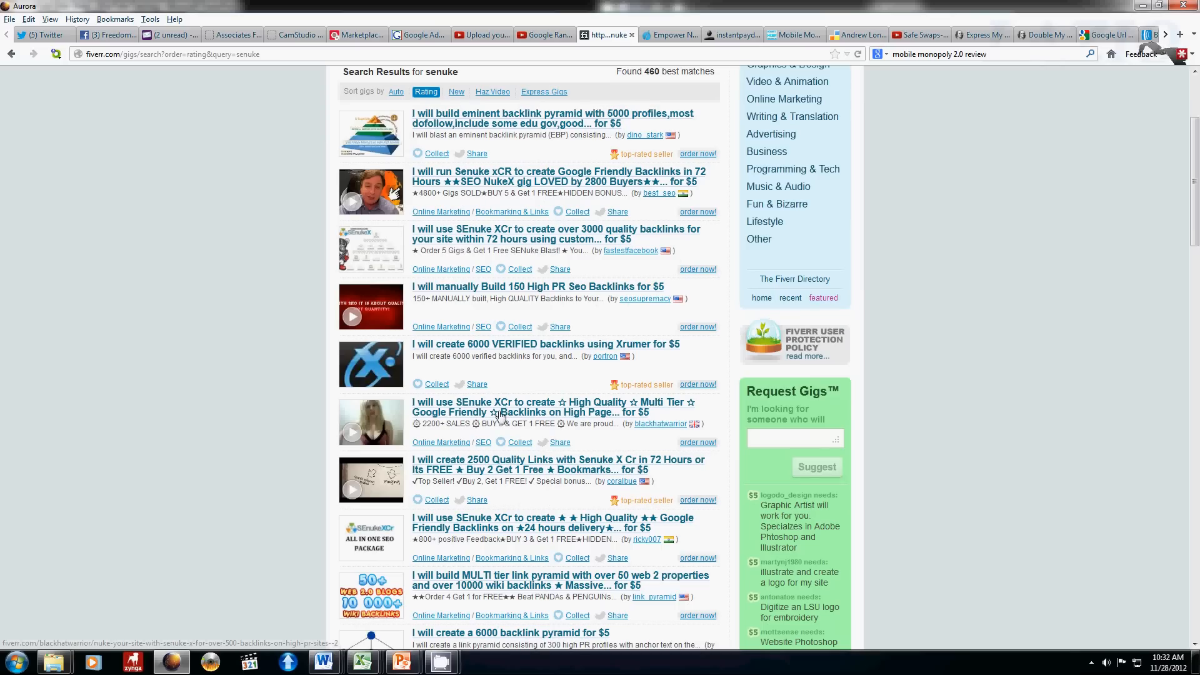
pyautogui.moveTo(668, 411)
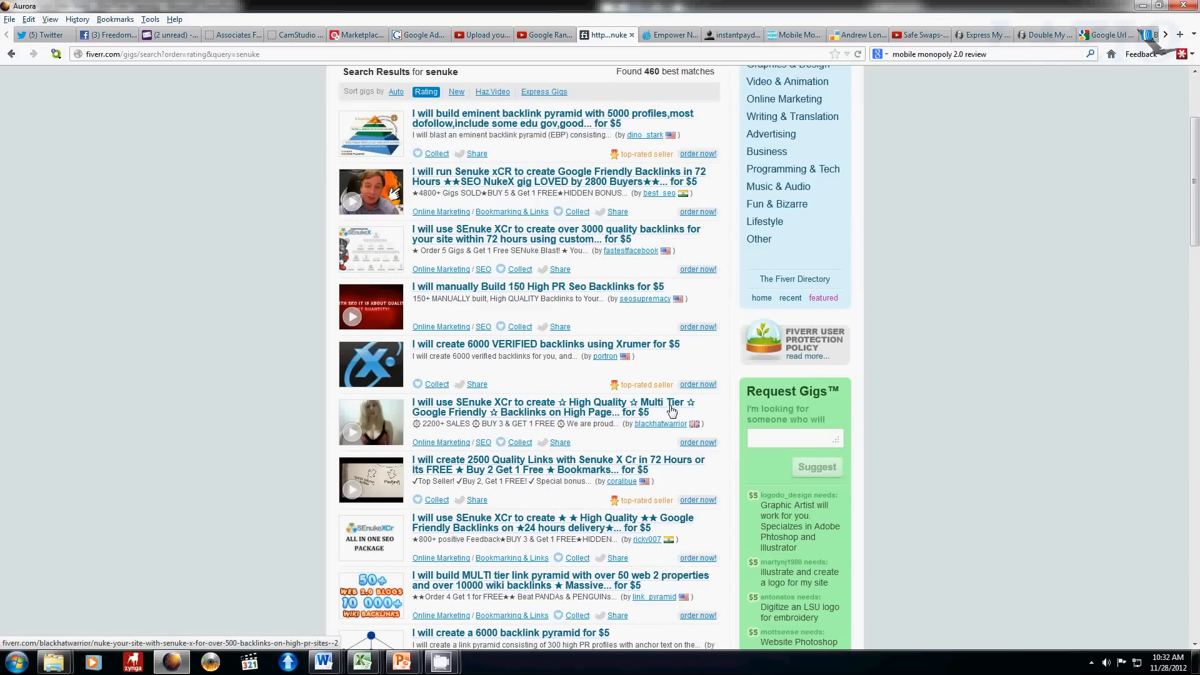
pyautogui.moveTo(545, 395)
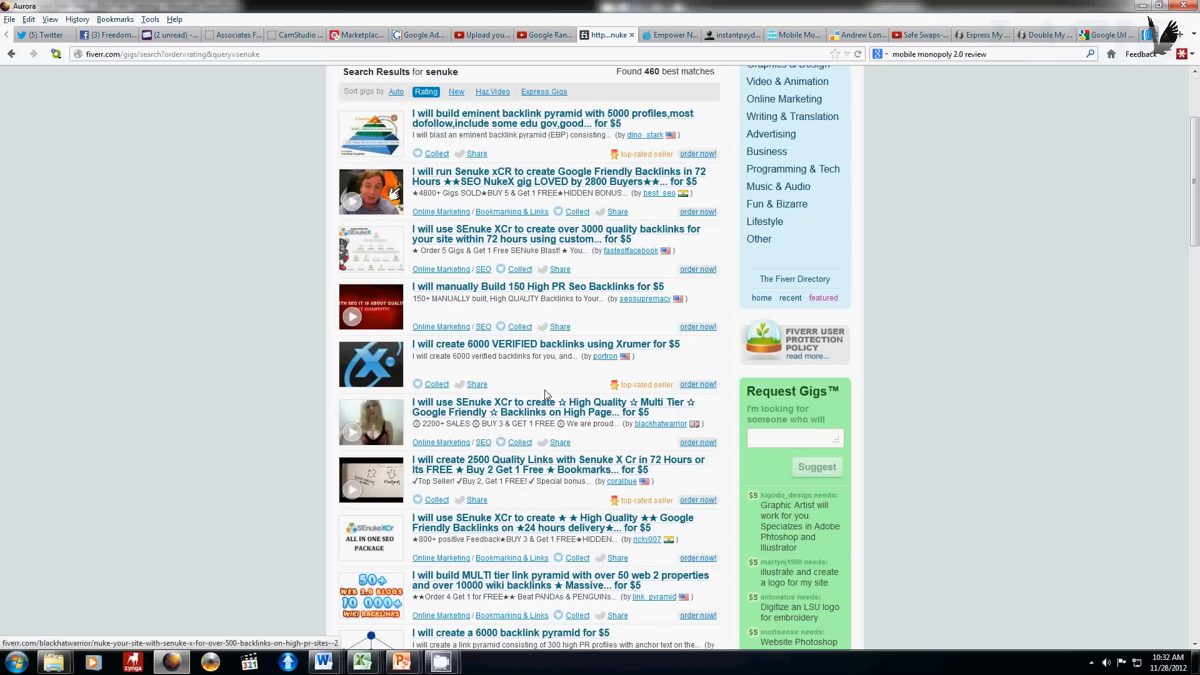
pyautogui.moveTo(589, 415)
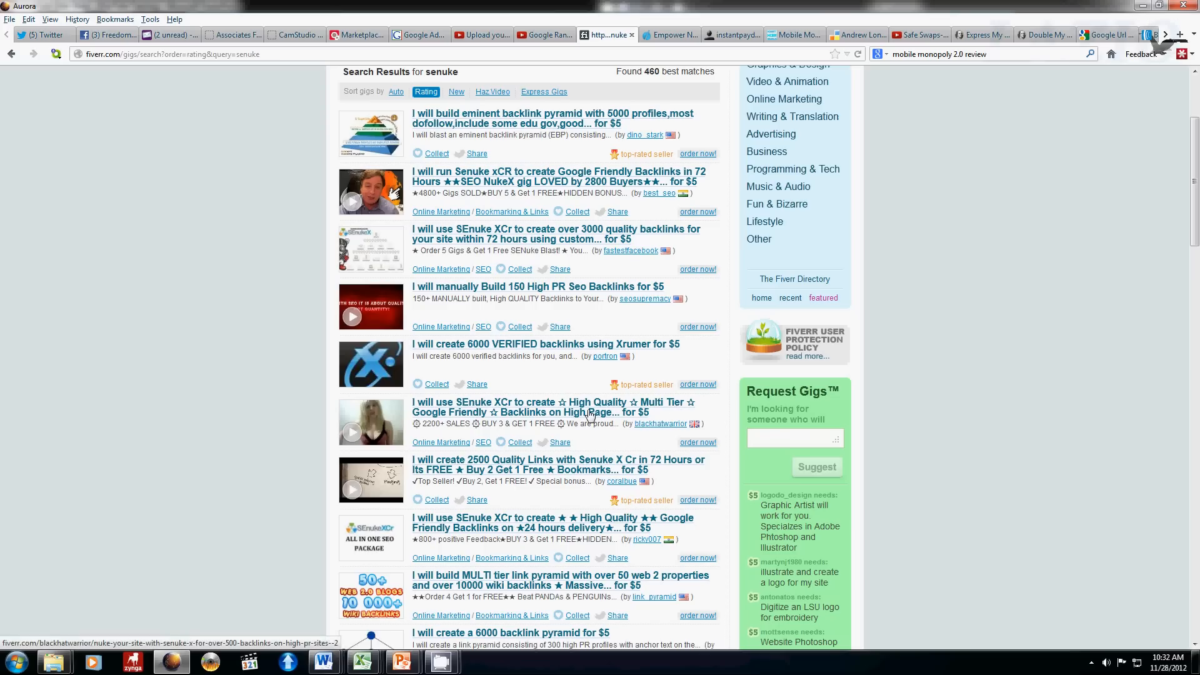
pyautogui.moveTo(590, 418)
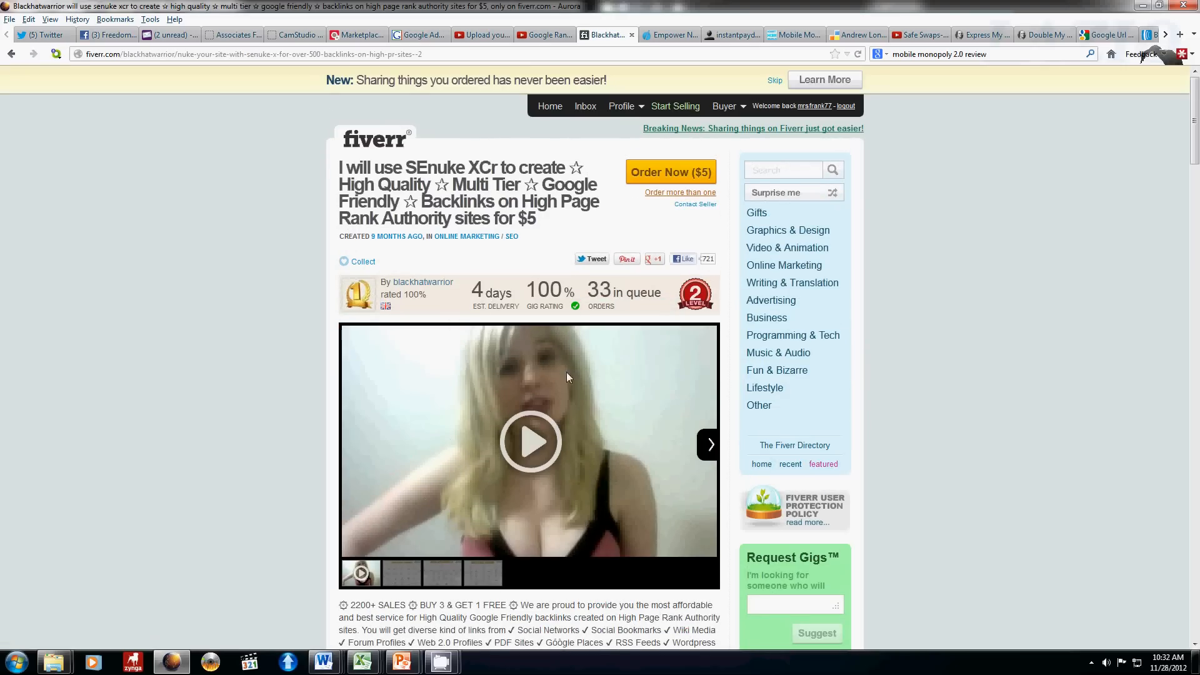
pyautogui.moveTo(557, 475)
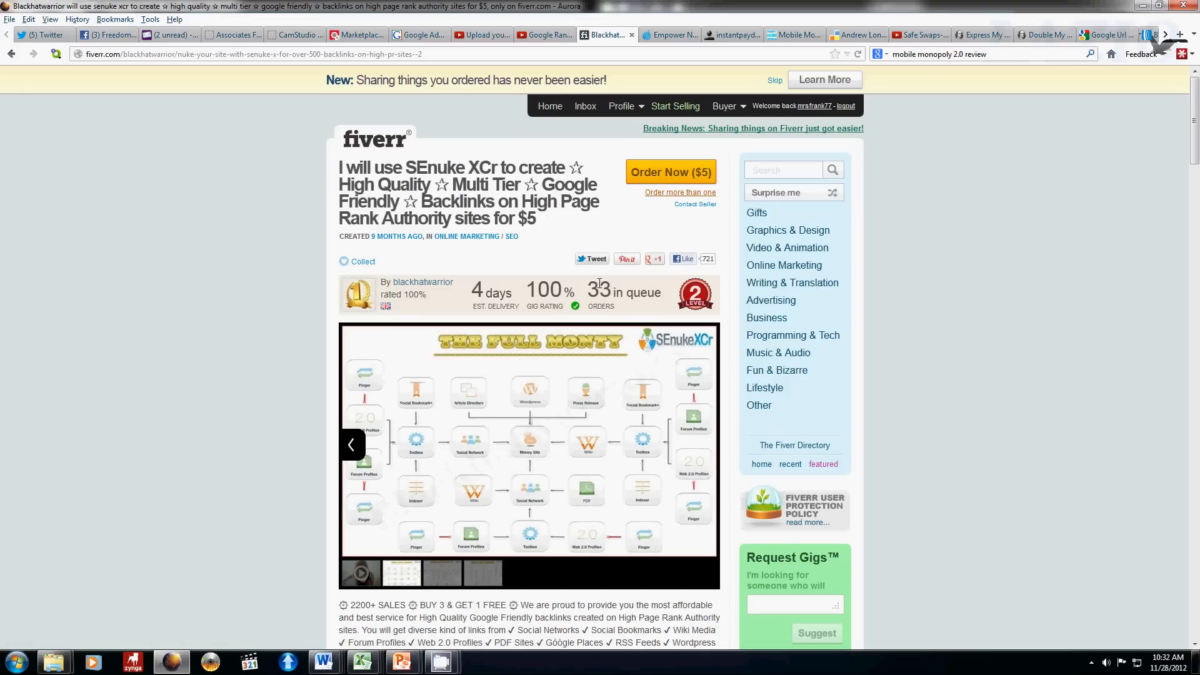
pyautogui.moveTo(613, 319)
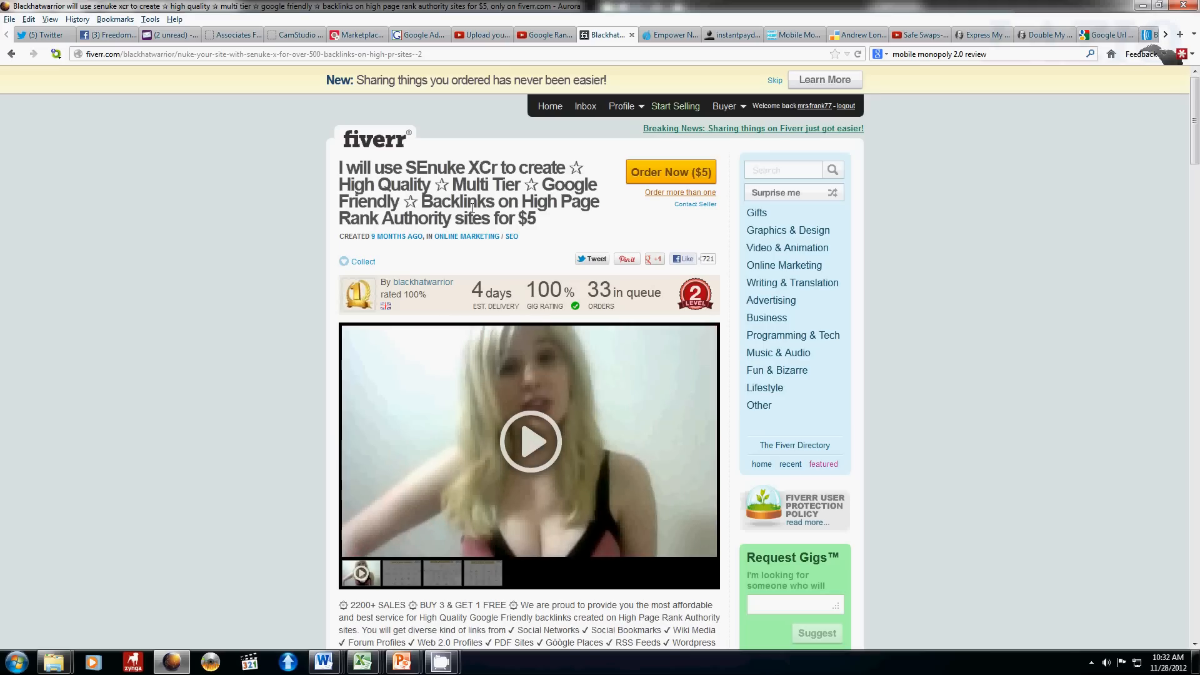
pyautogui.moveTo(1144, 23)
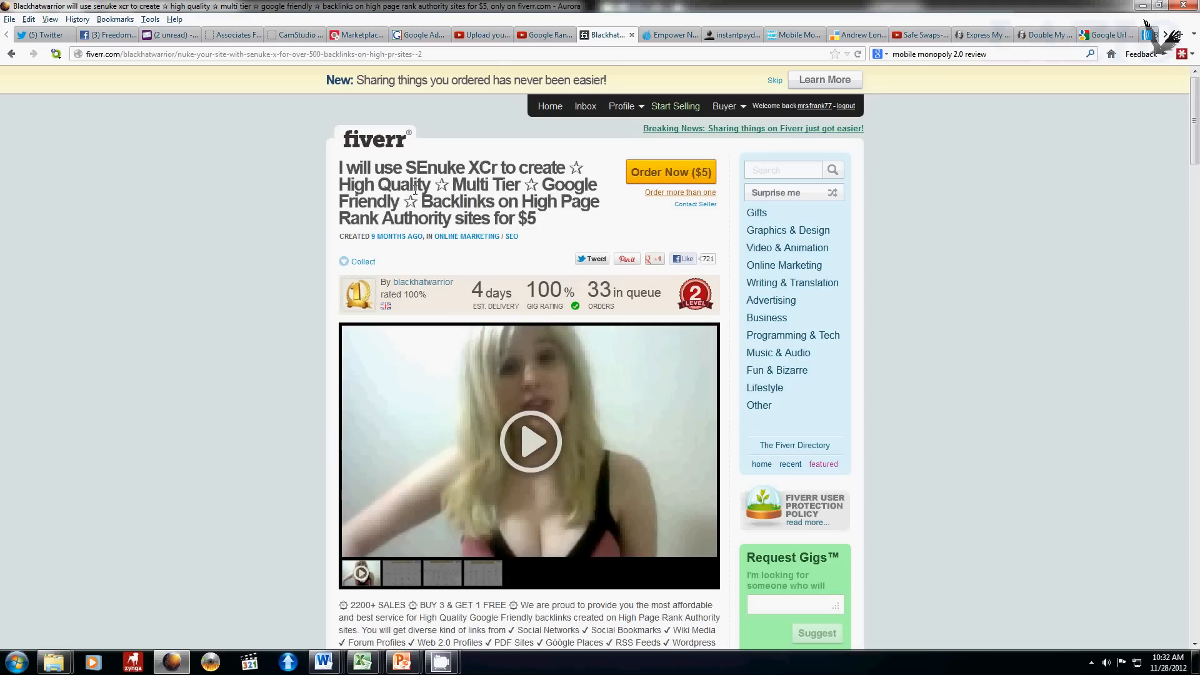
pyautogui.moveTo(511, 265)
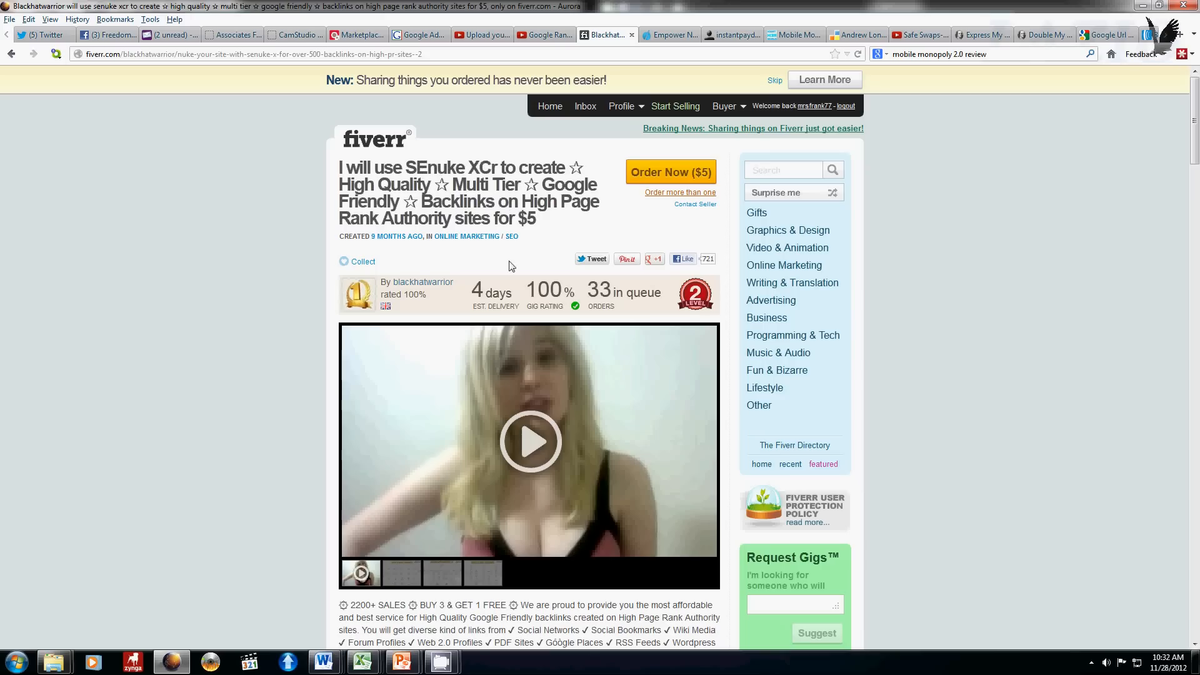
# Scroll through the $5 SEnuke XCr multi-tier gig's description toward its Gig Extras.
pyautogui.scroll(-3)
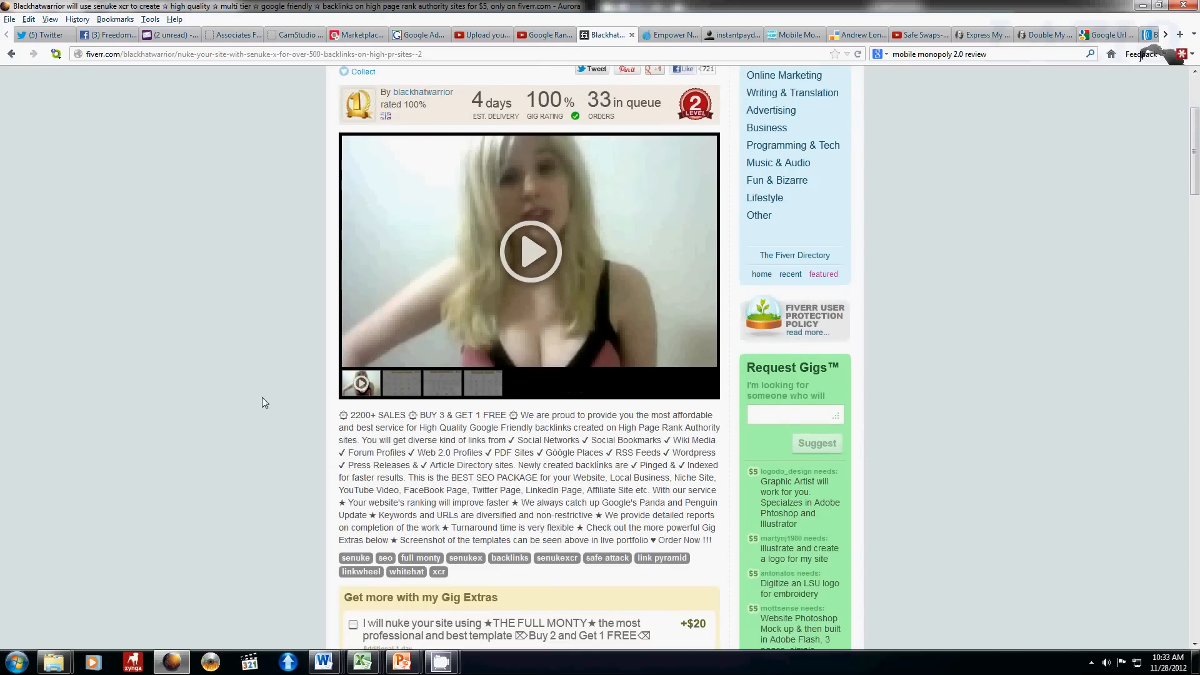
pyautogui.scroll(3)
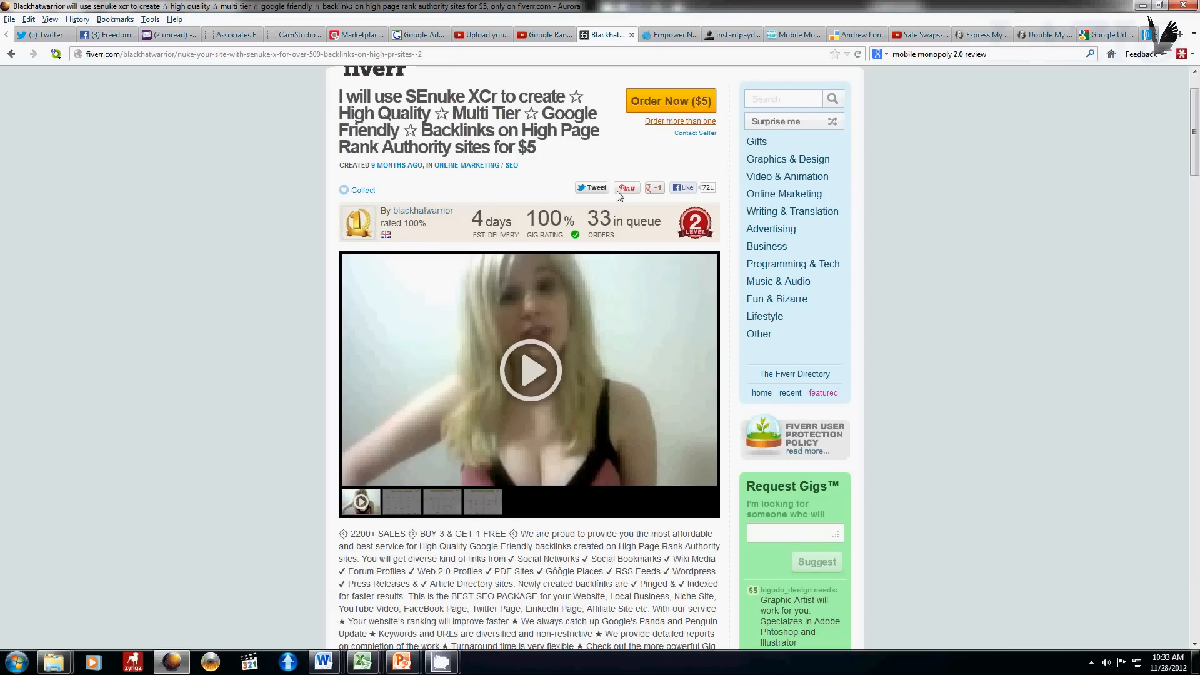
pyautogui.scroll(-3)
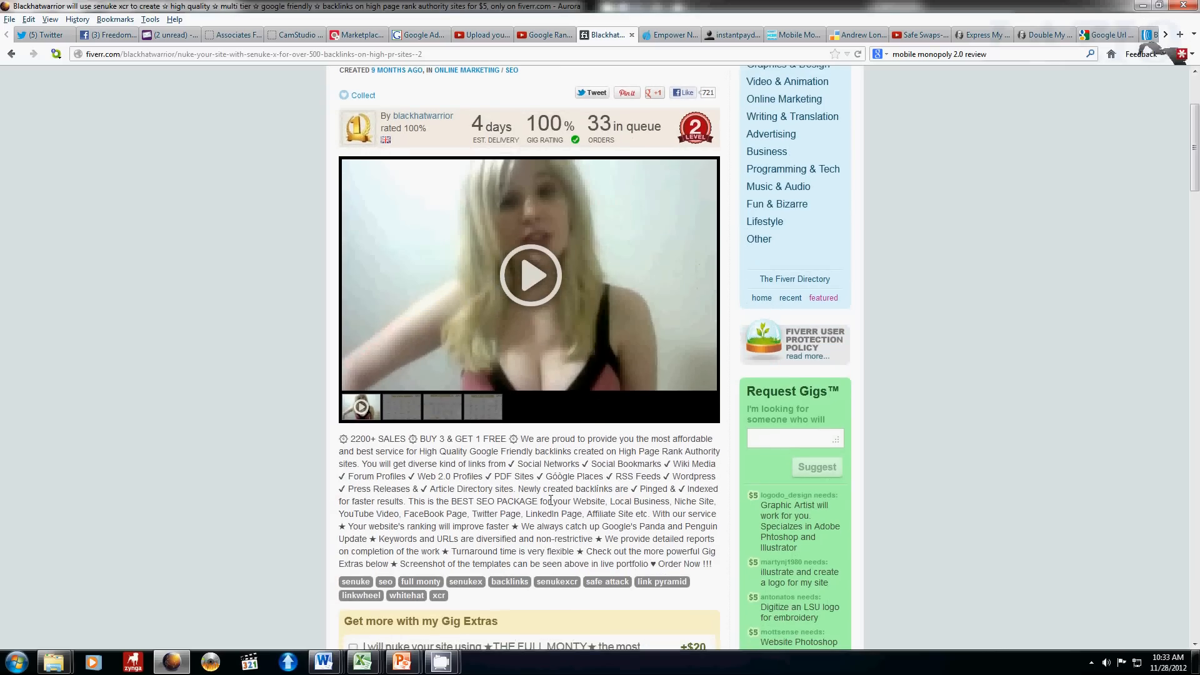
pyautogui.scroll(-3)
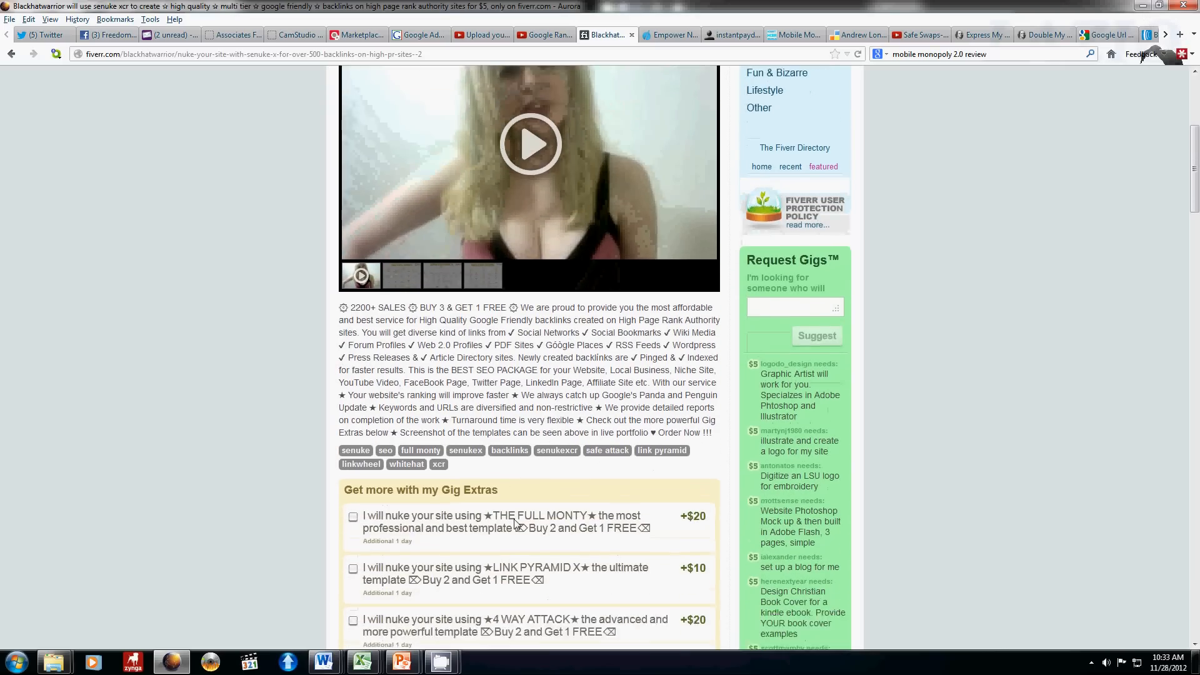
# Tick the 1-day ExtraFast and LINK PYRAMID X gig extras, bringing the total to $20.
pyautogui.scroll(-3)
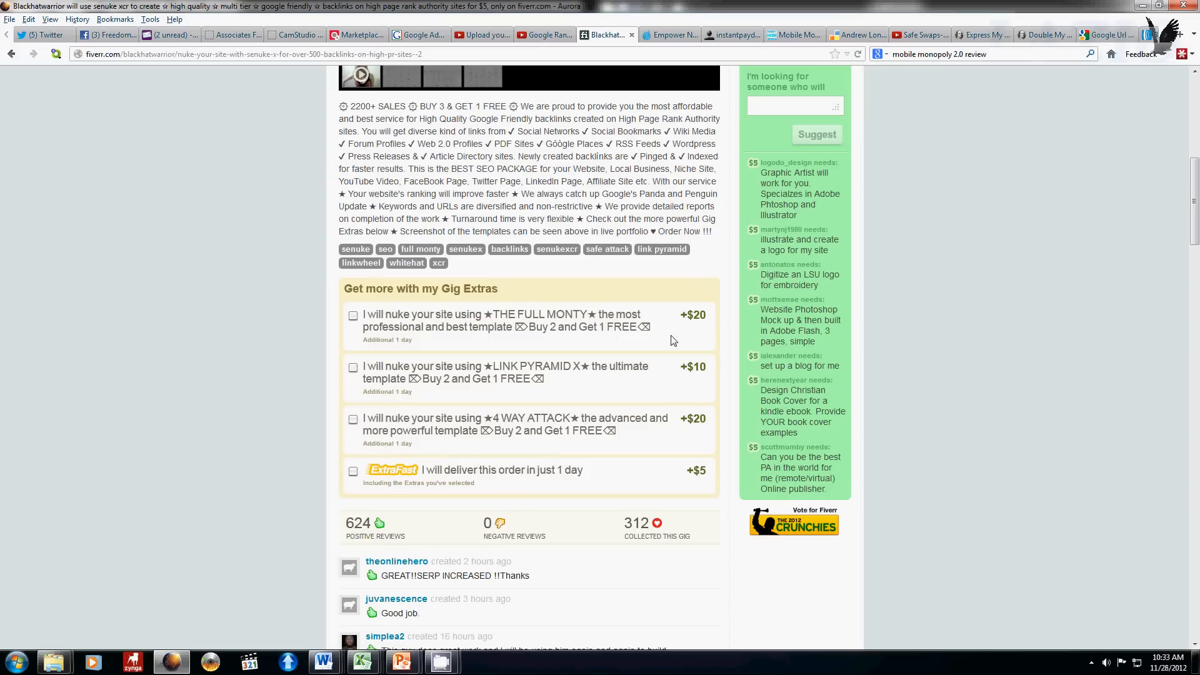
pyautogui.moveTo(648, 479)
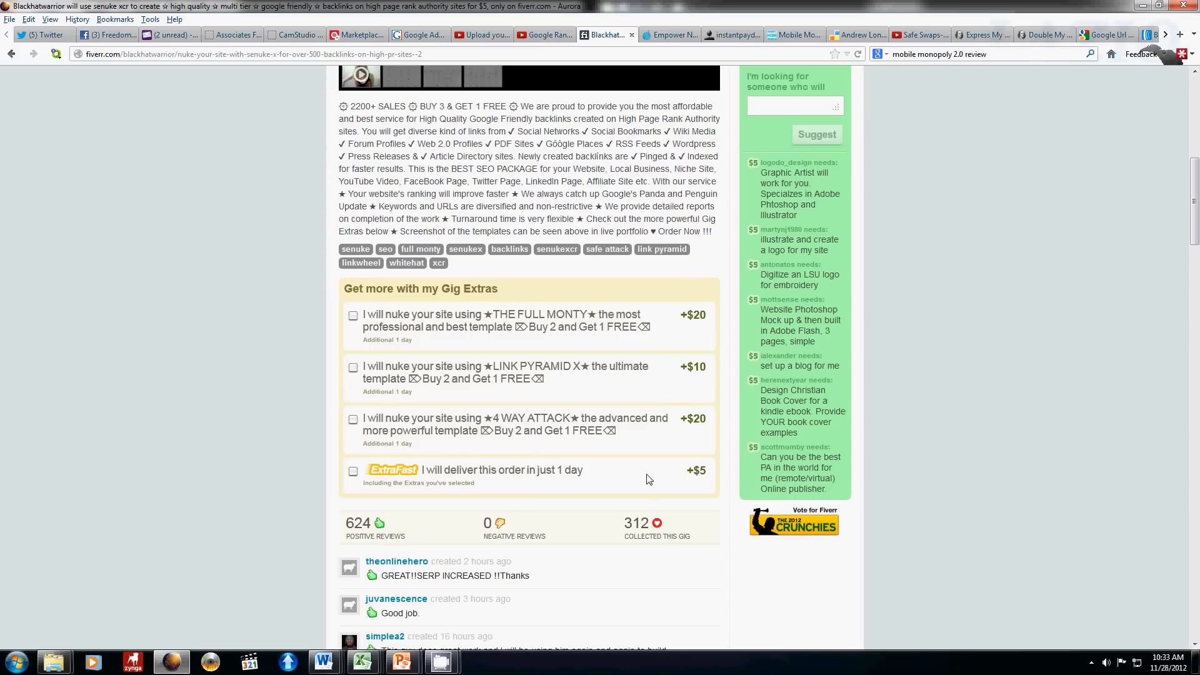
pyautogui.scroll(3)
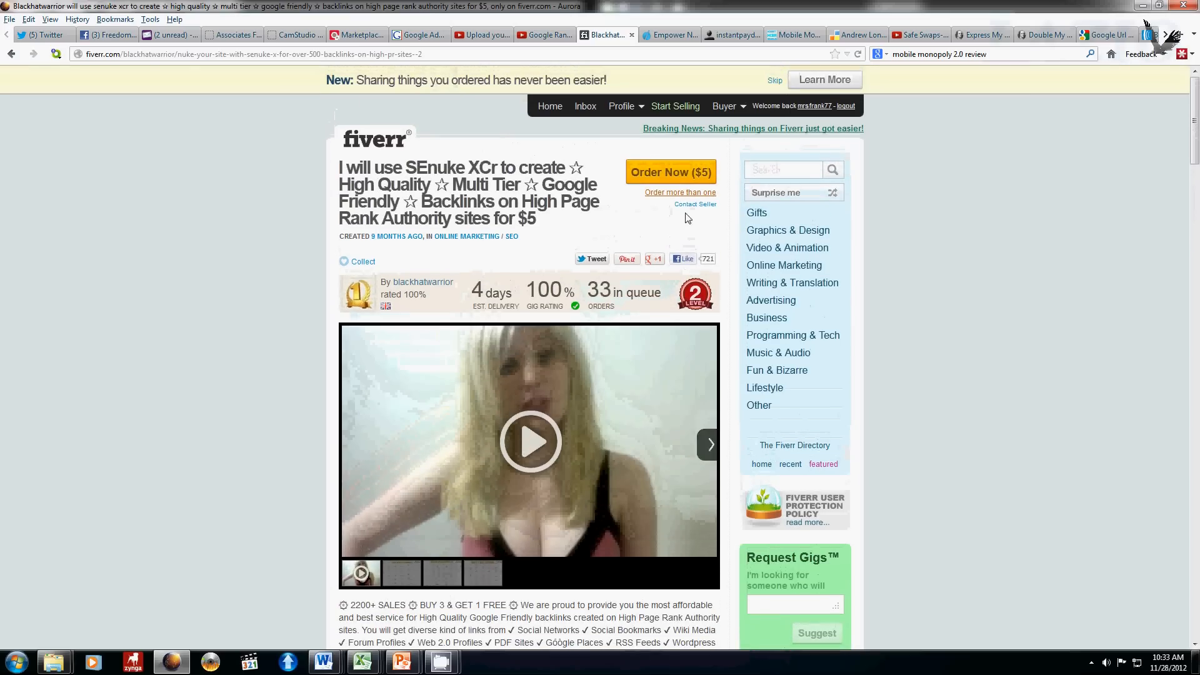
pyautogui.scroll(-3)
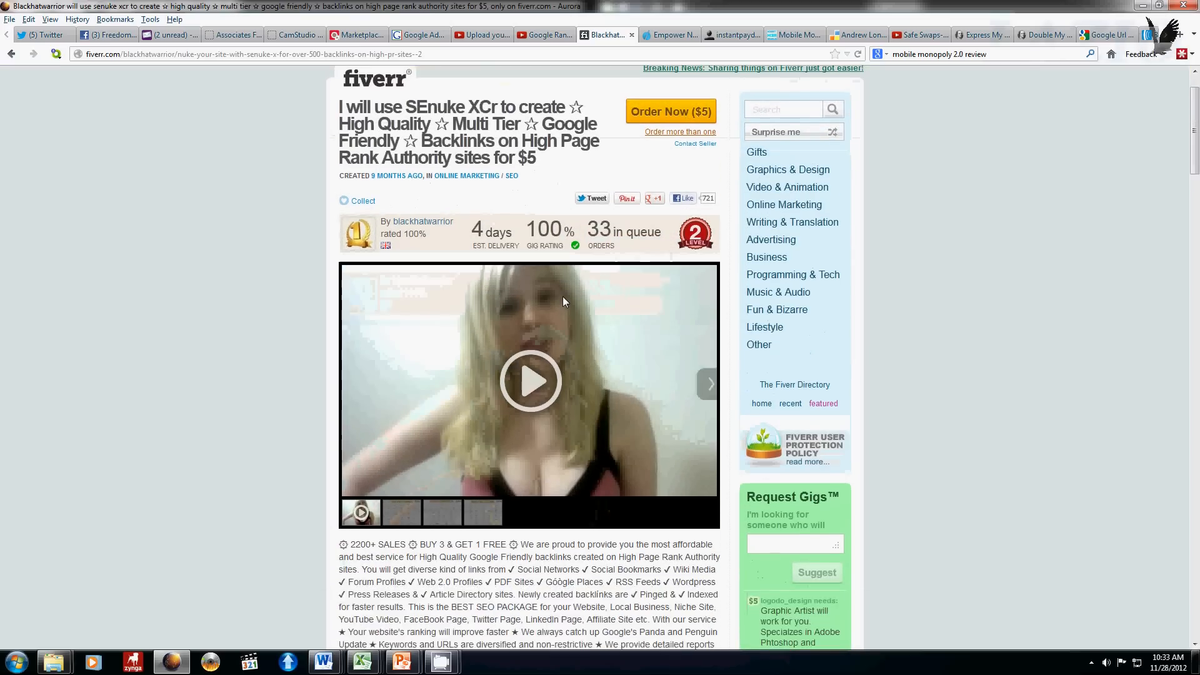
pyautogui.scroll(-3)
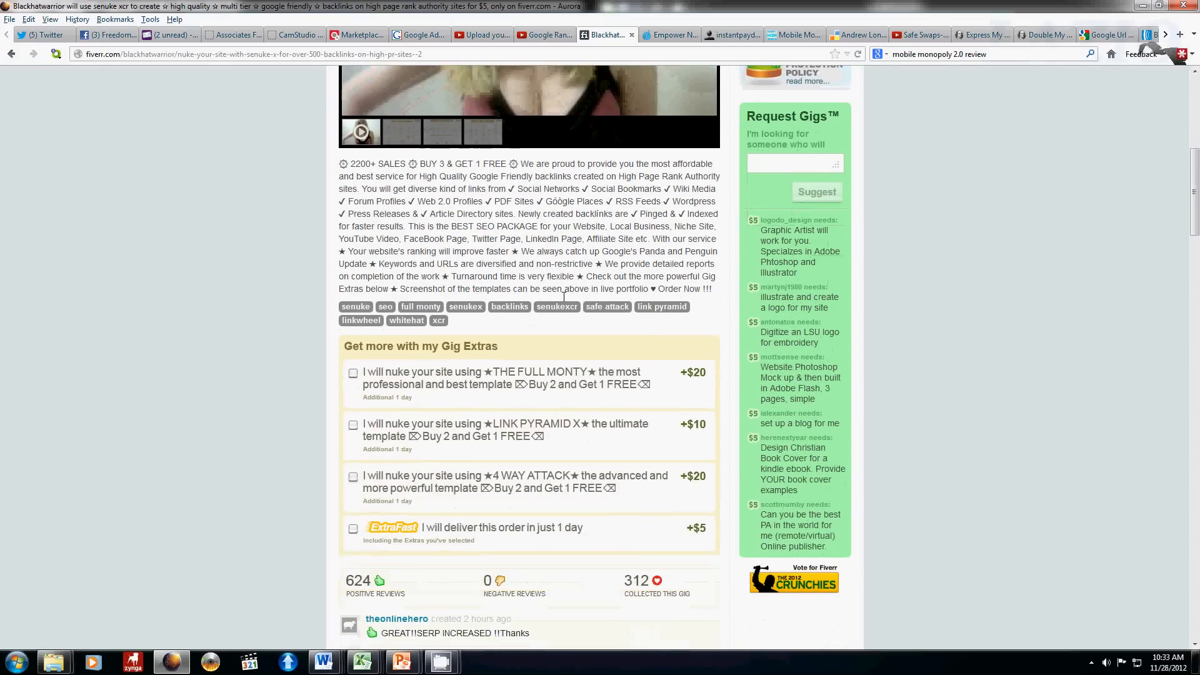
pyautogui.scroll(-3)
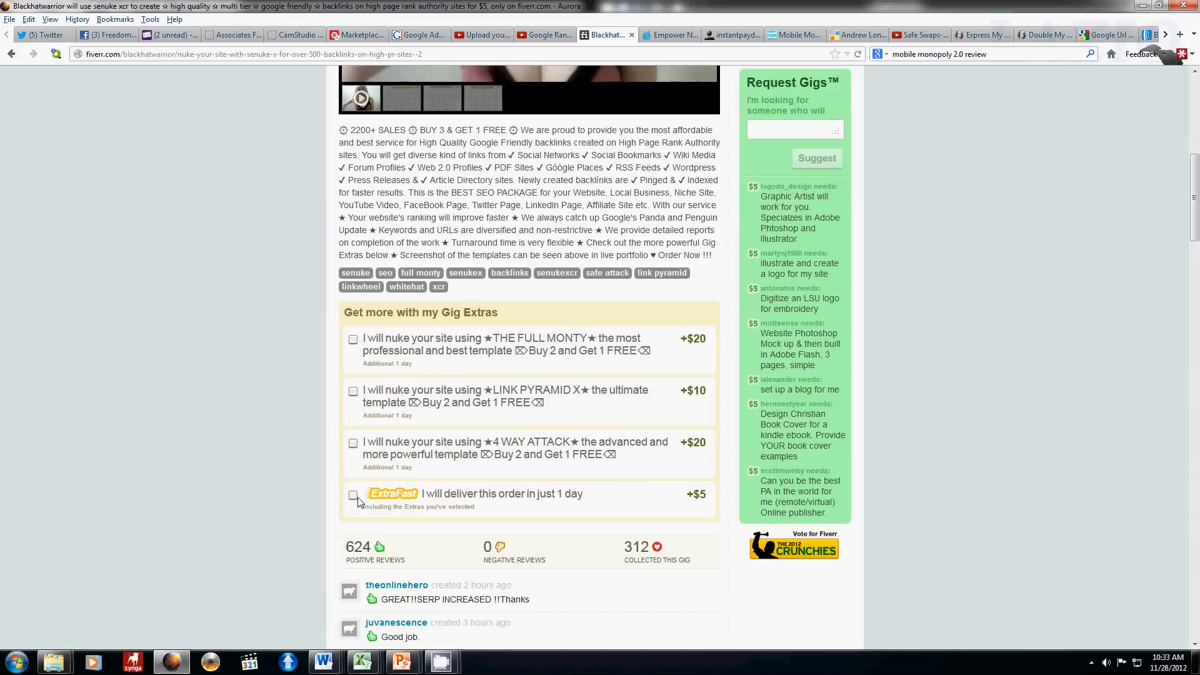
pyautogui.click(352, 495)
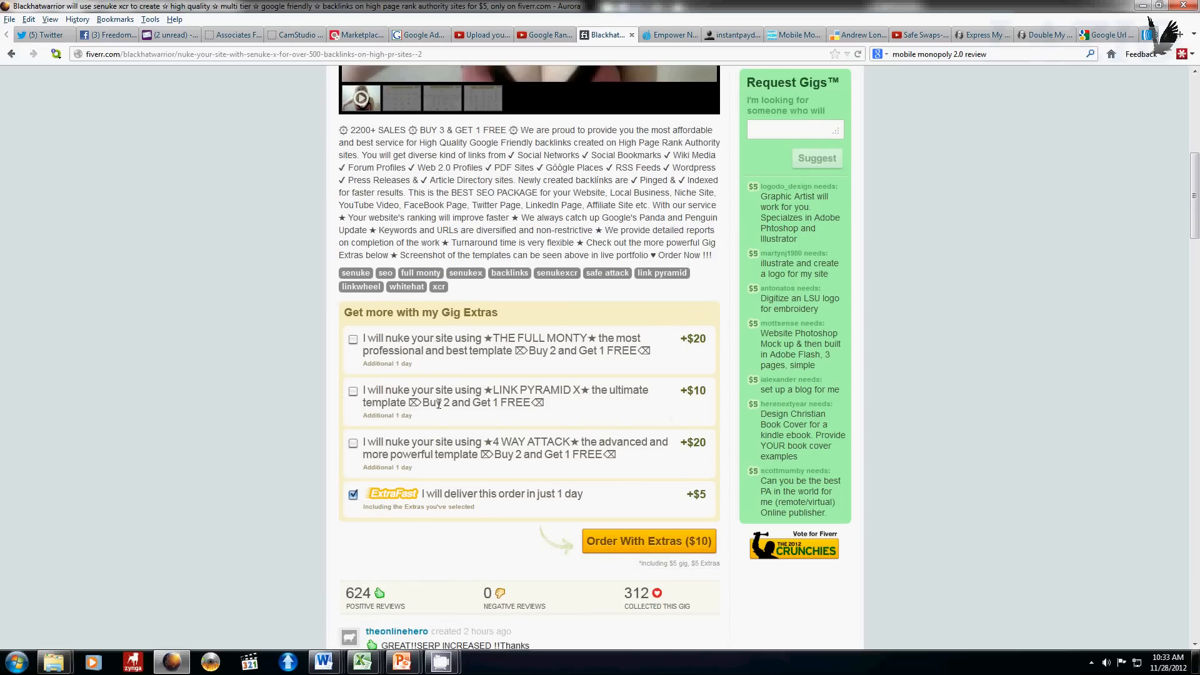
pyautogui.click(352, 391)
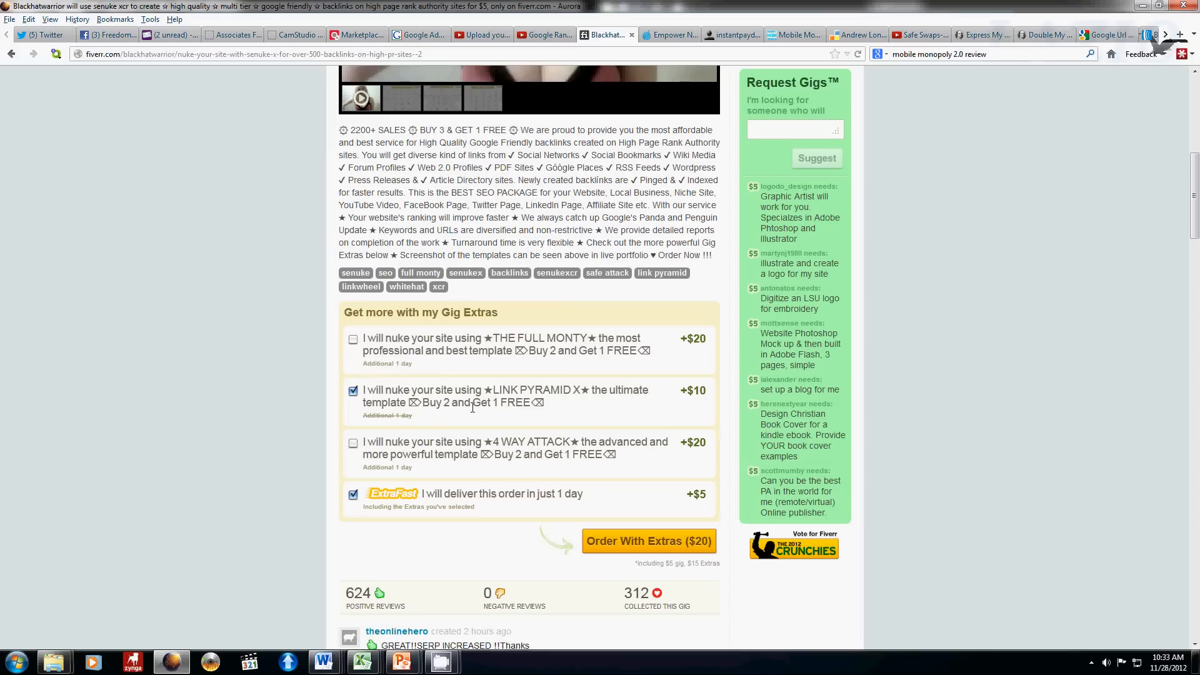
pyautogui.moveTo(604, 450)
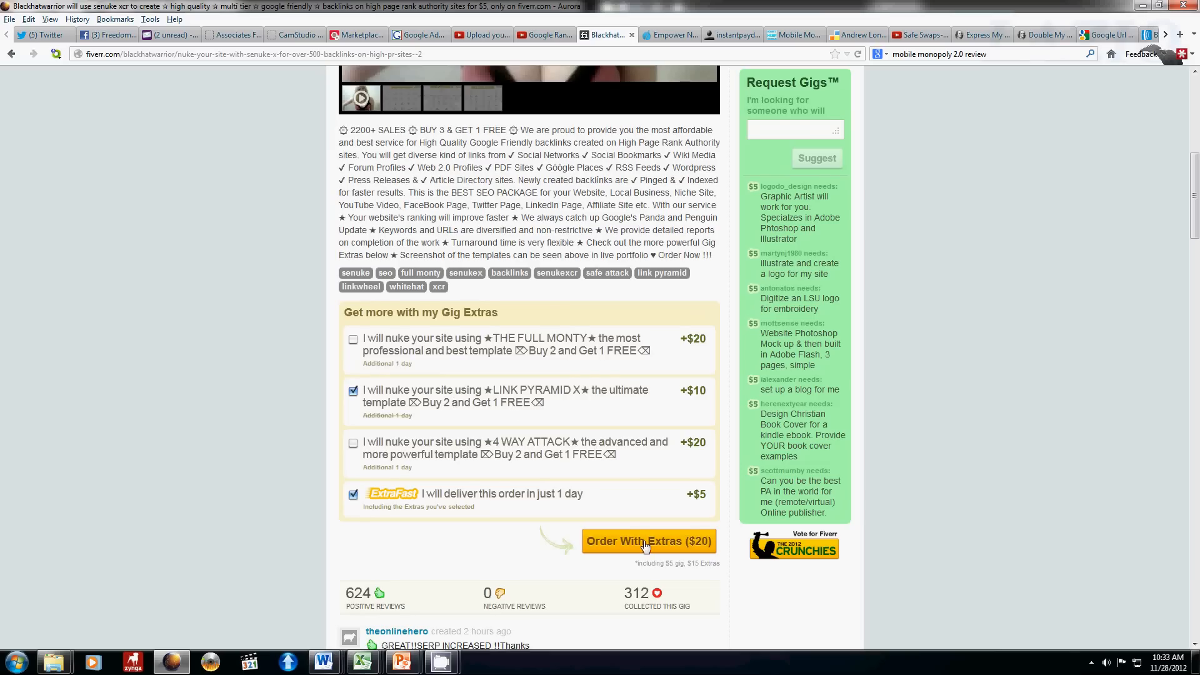
pyautogui.scroll(-3)
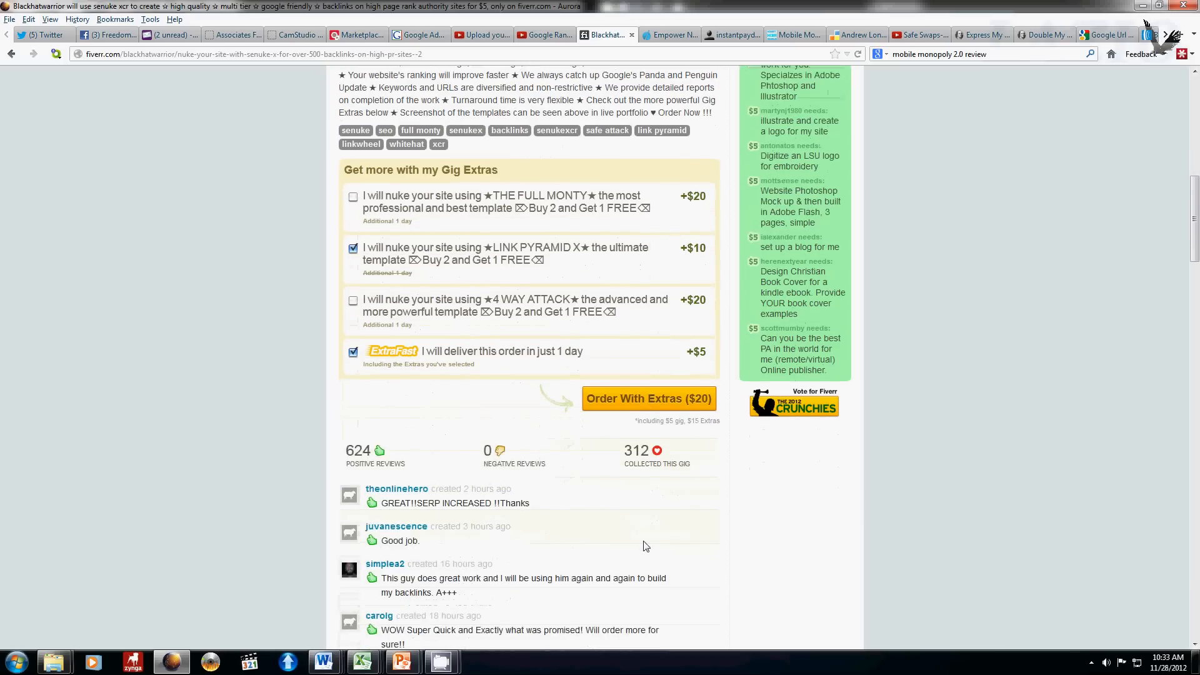
pyautogui.scroll(-3)
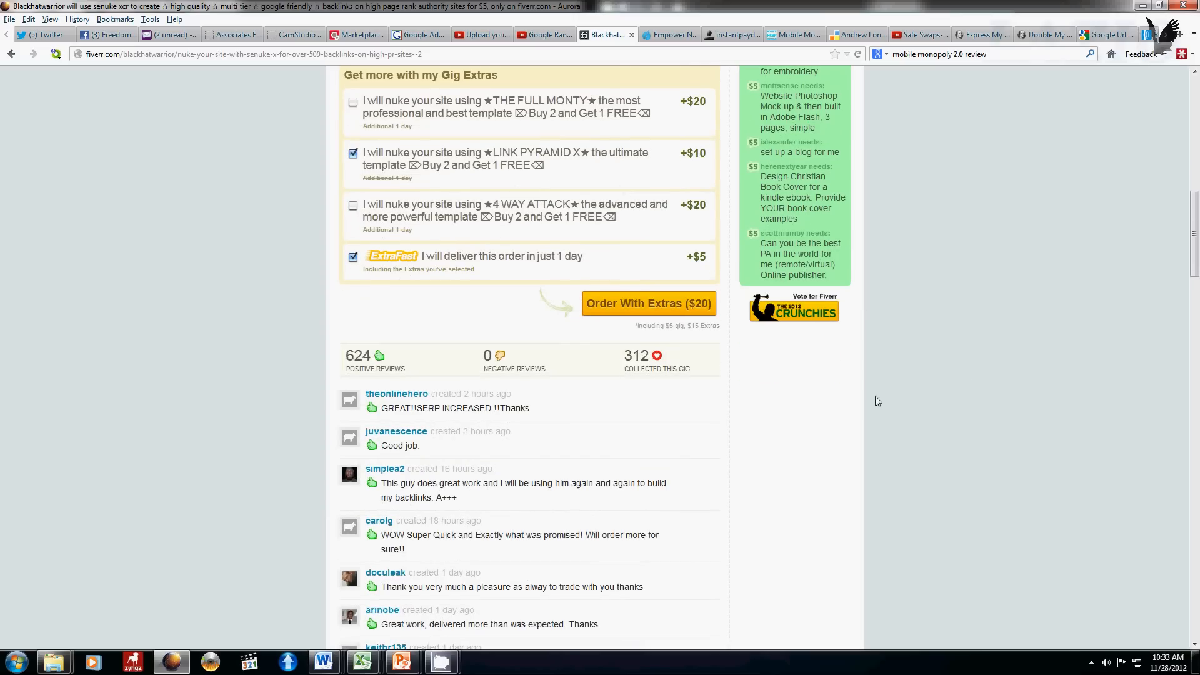
pyautogui.moveTo(372, 380)
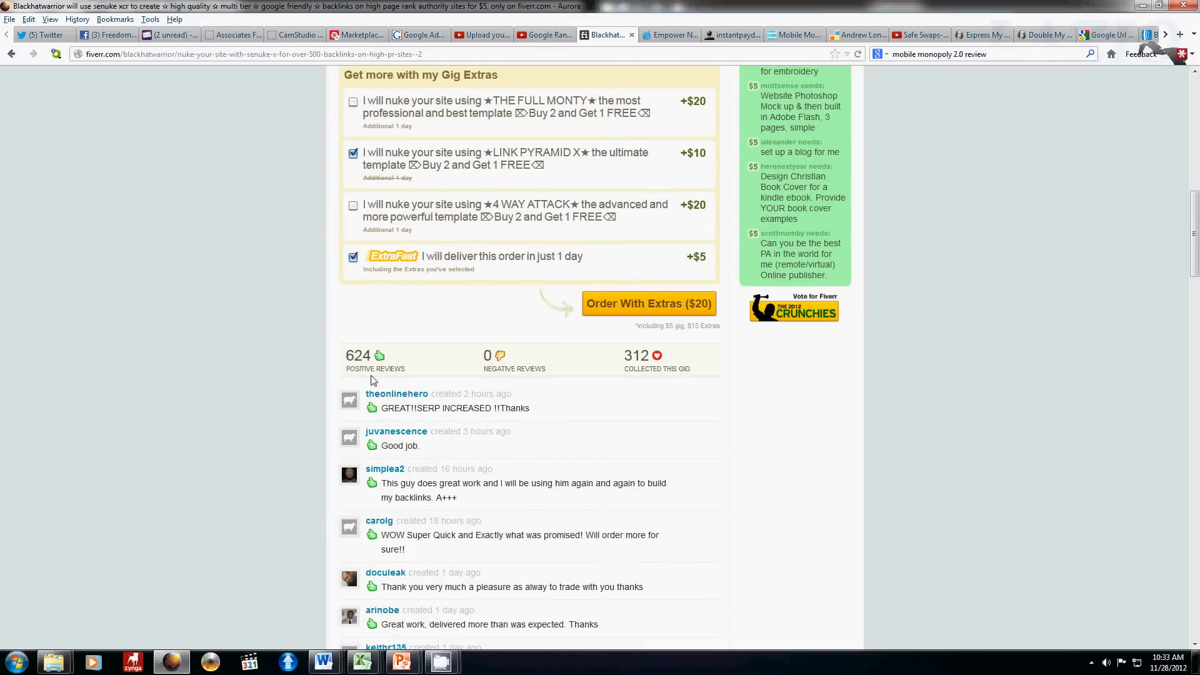
pyautogui.moveTo(543, 383)
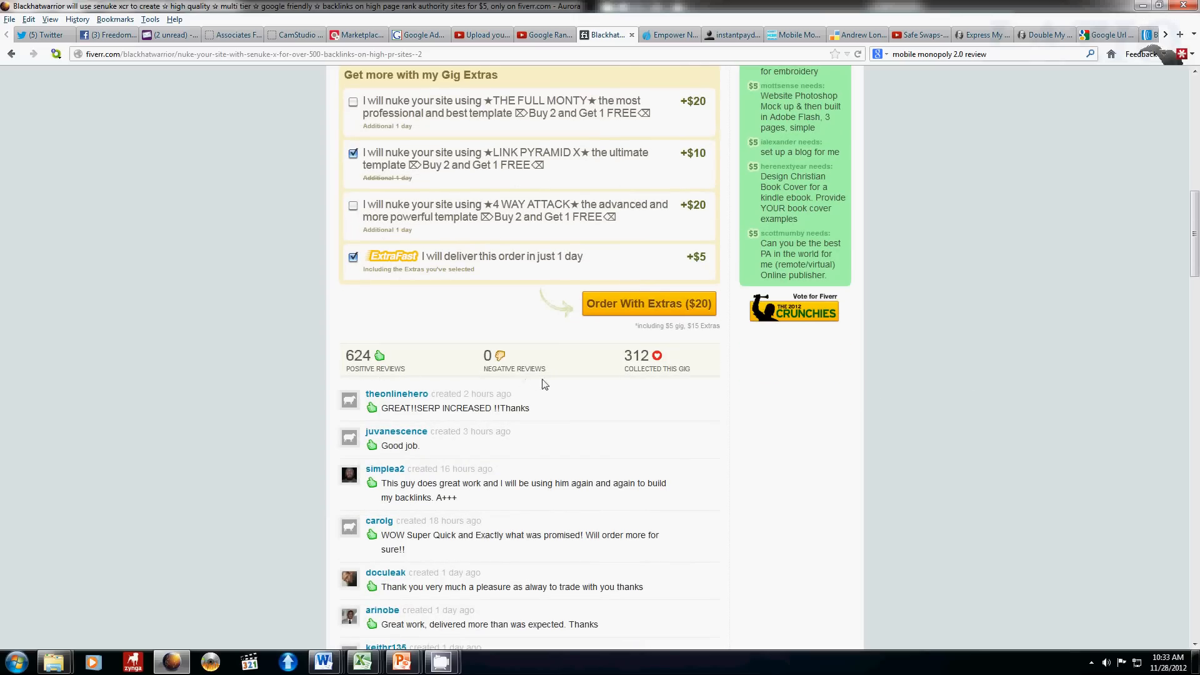
pyautogui.moveTo(566, 531)
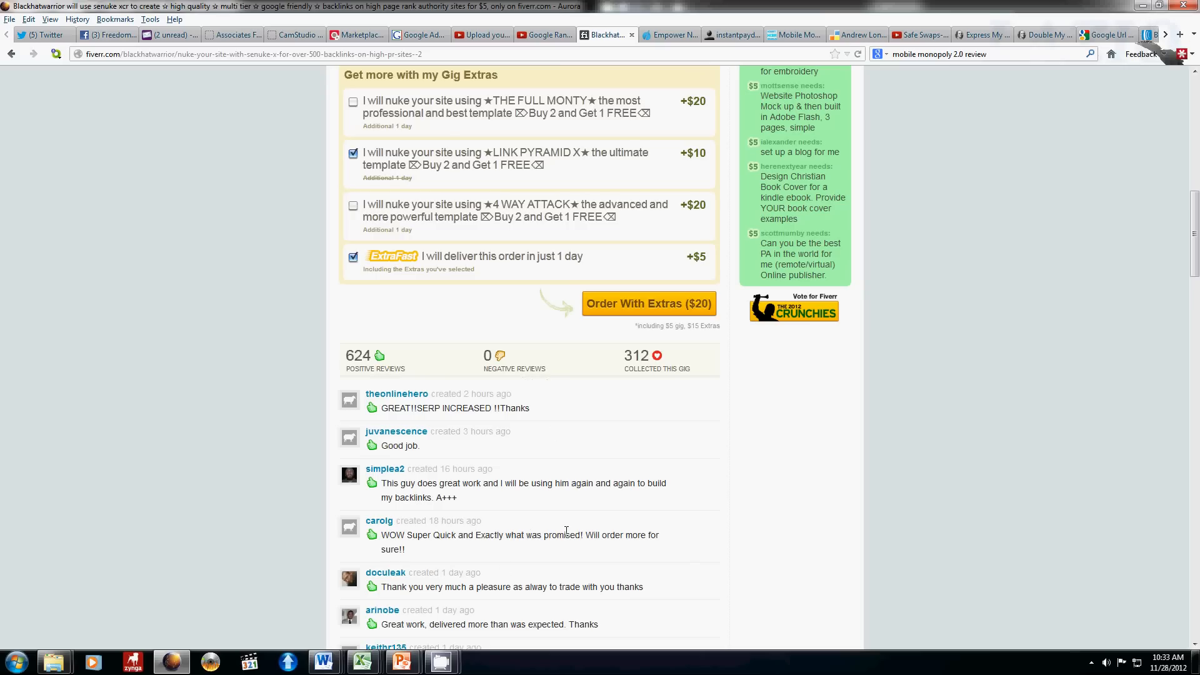
pyautogui.scroll(-3)
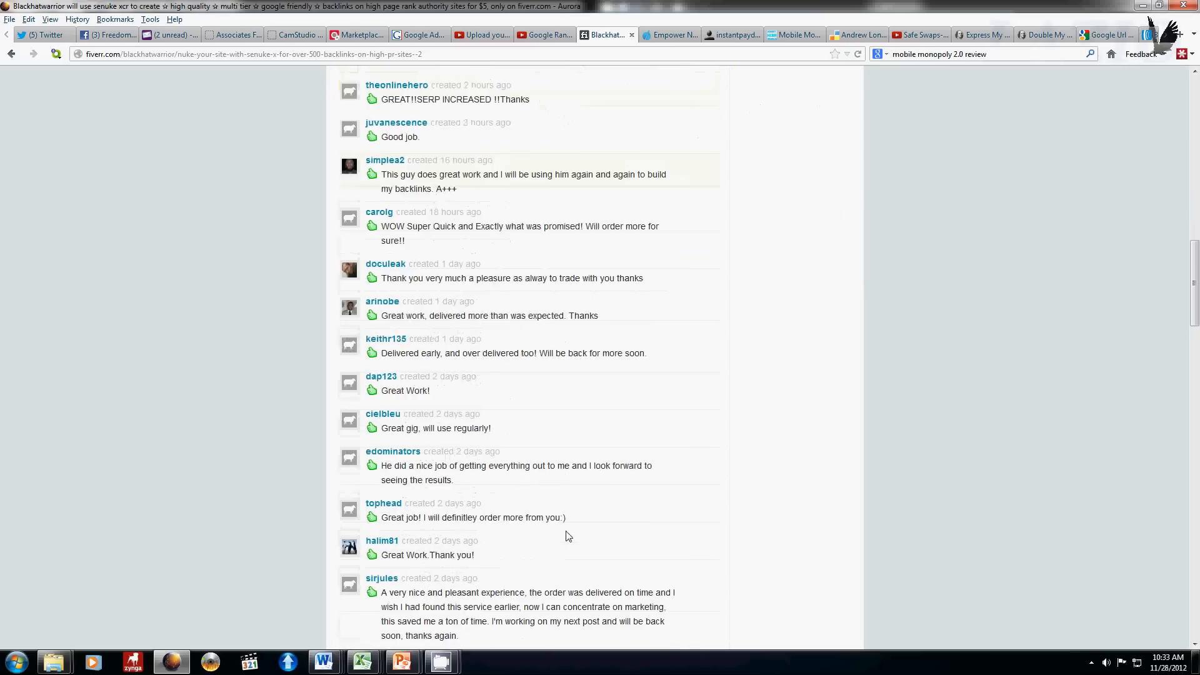
pyautogui.scroll(3)
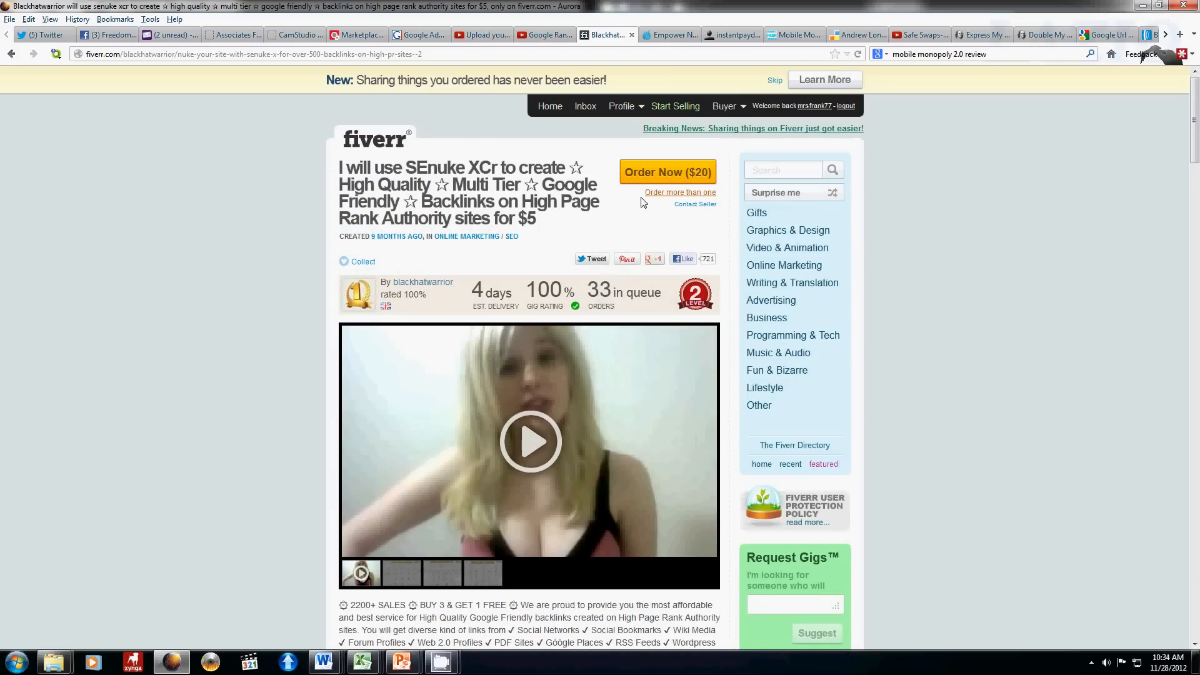
pyautogui.moveTo(543, 388)
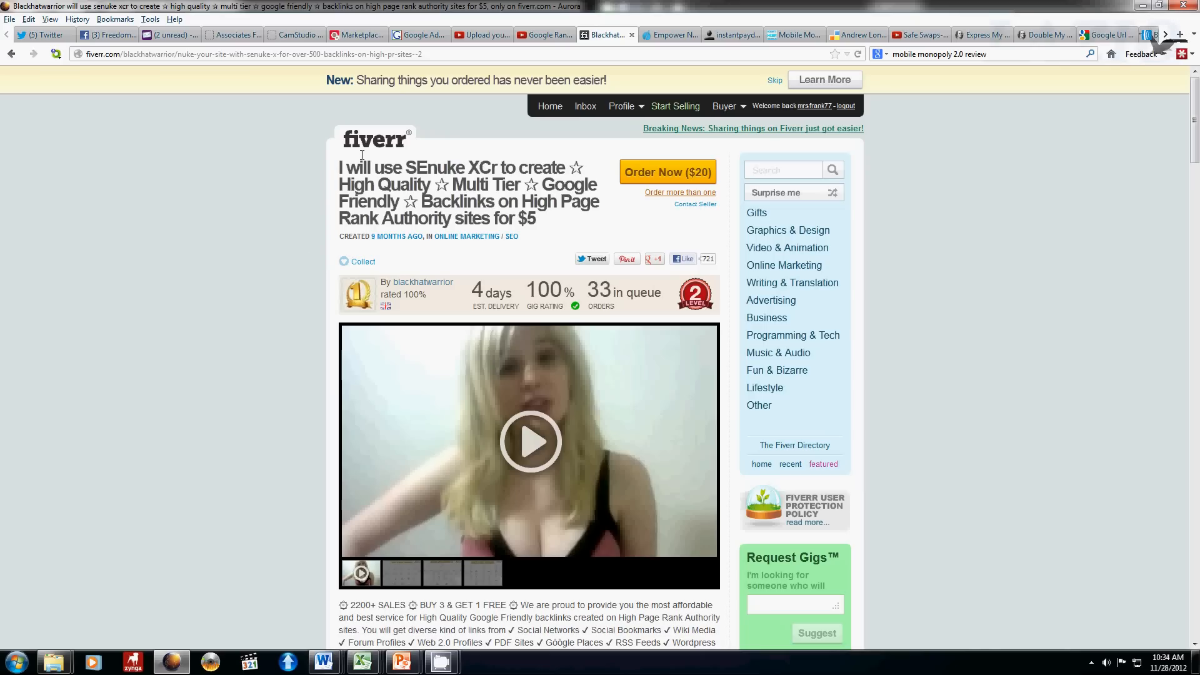
pyautogui.moveTo(321, 168)
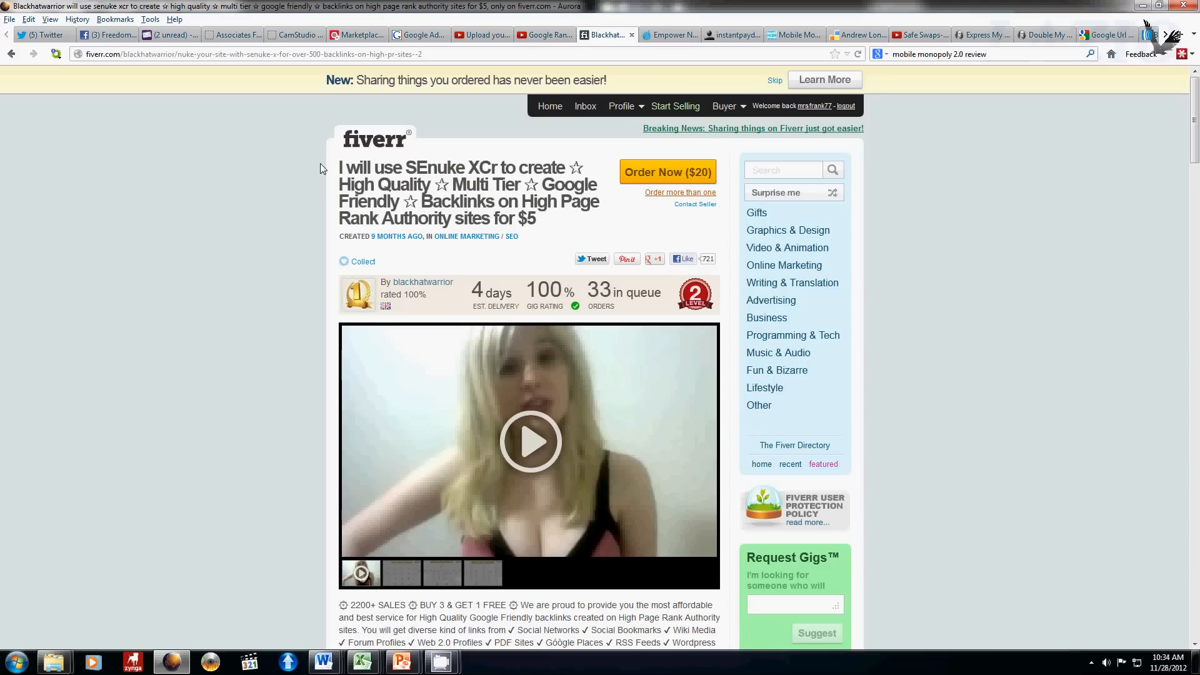
pyautogui.moveTo(1156, 38)
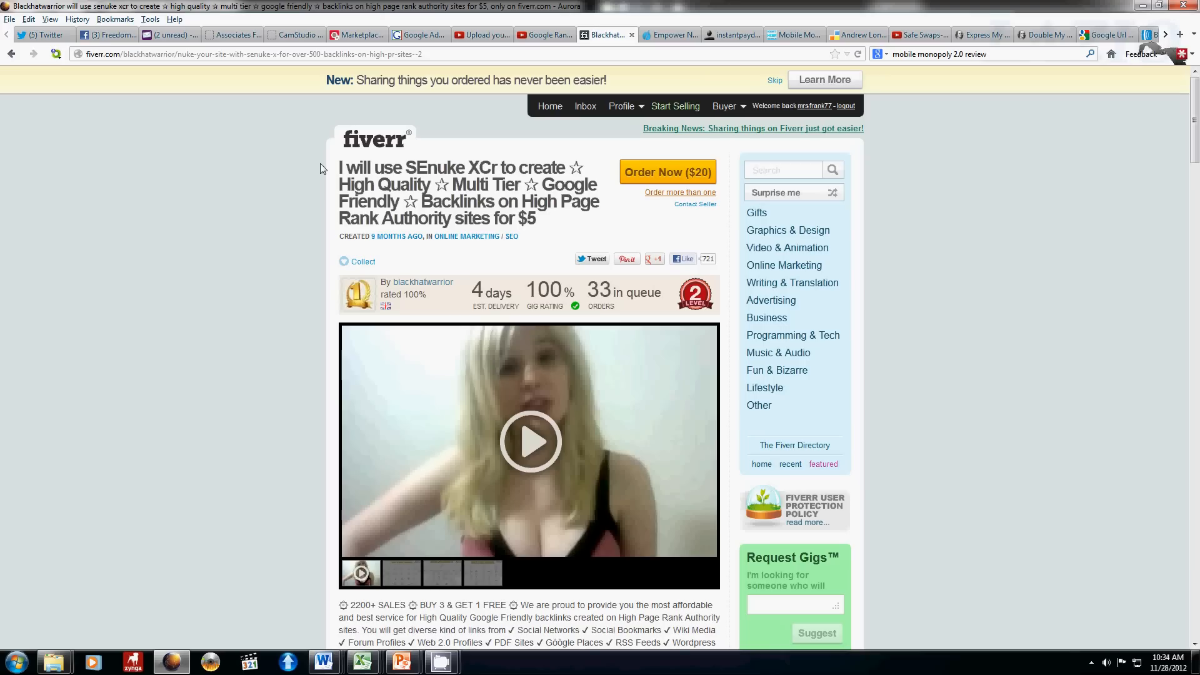
pyautogui.scroll(-3)
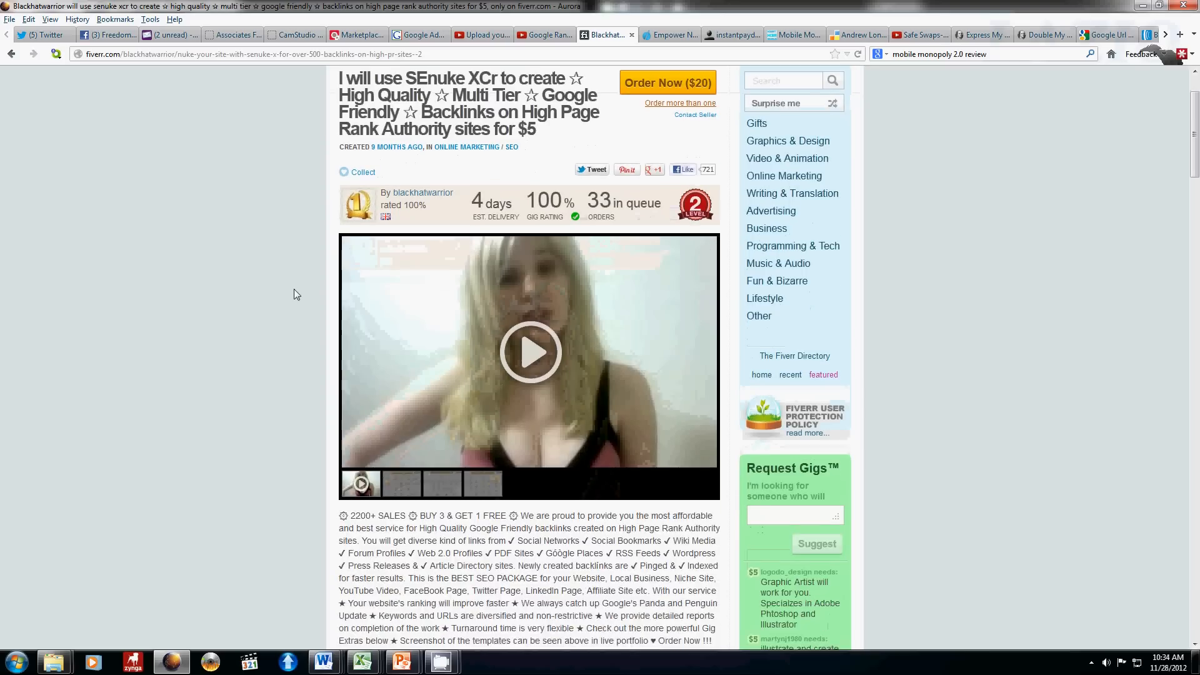
pyautogui.scroll(-3)
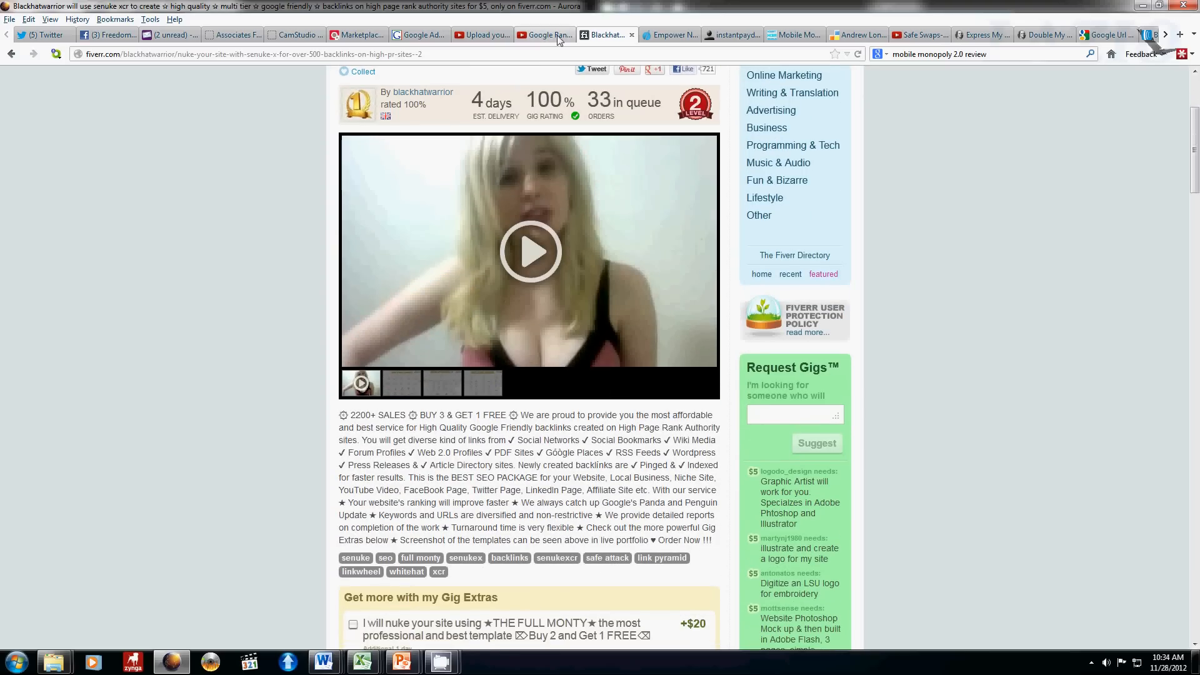
pyautogui.click(480, 35)
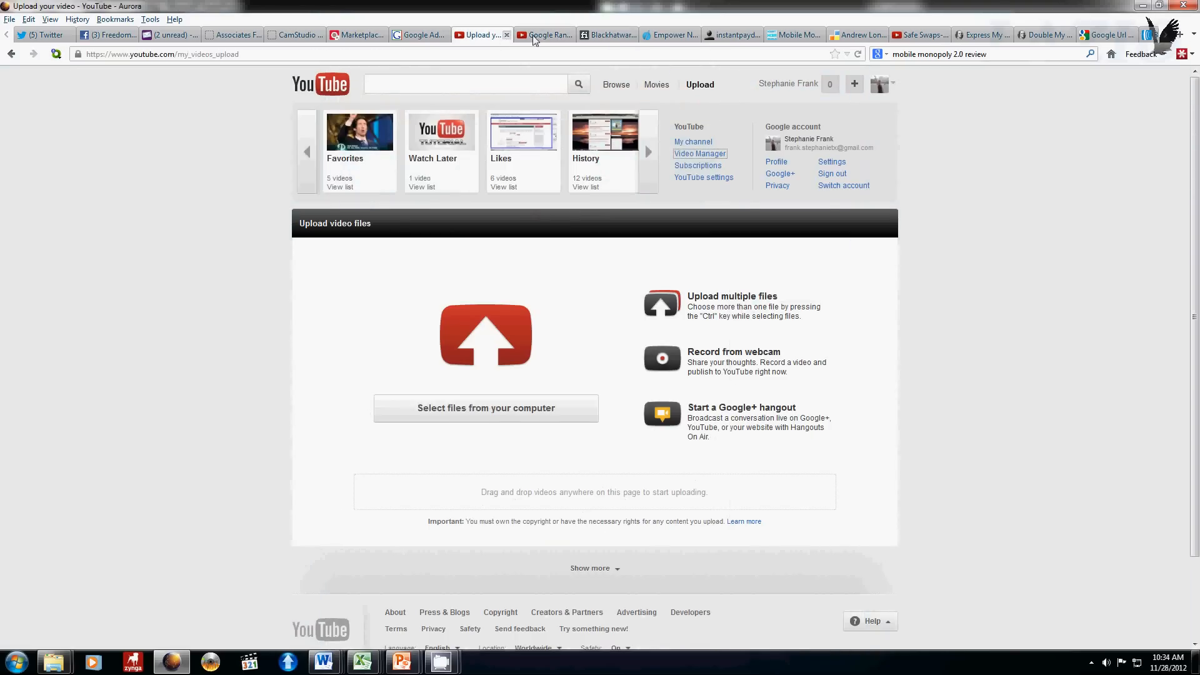
pyautogui.click(543, 35)
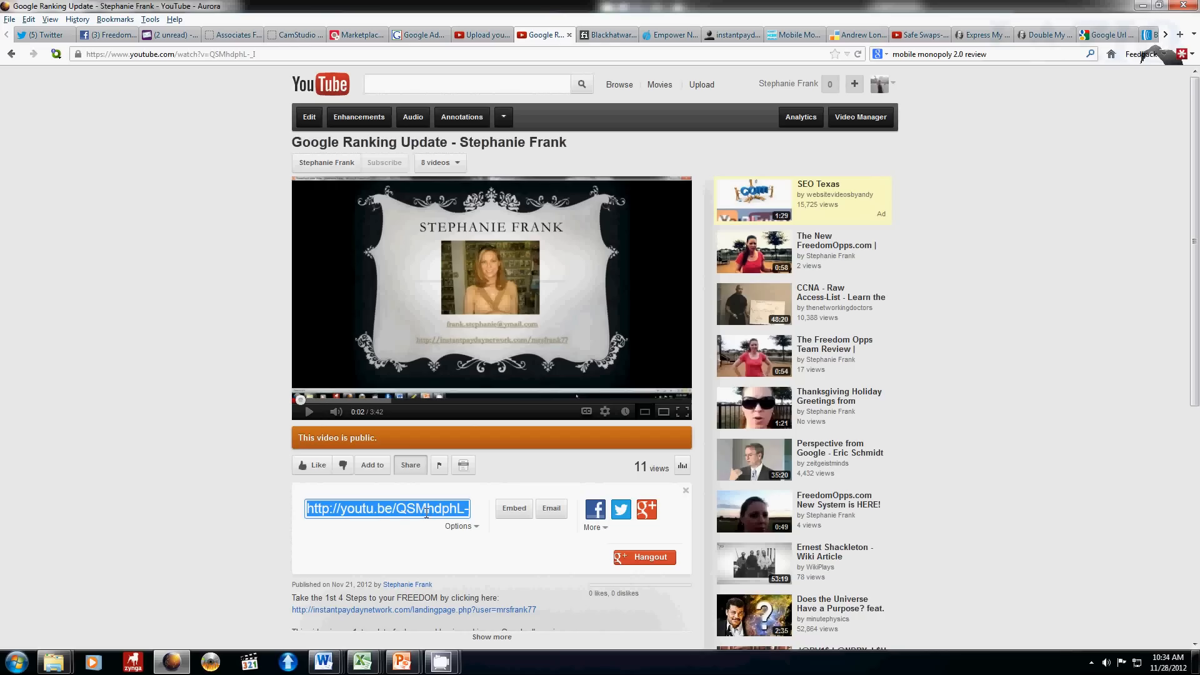
pyautogui.moveTo(698, 69)
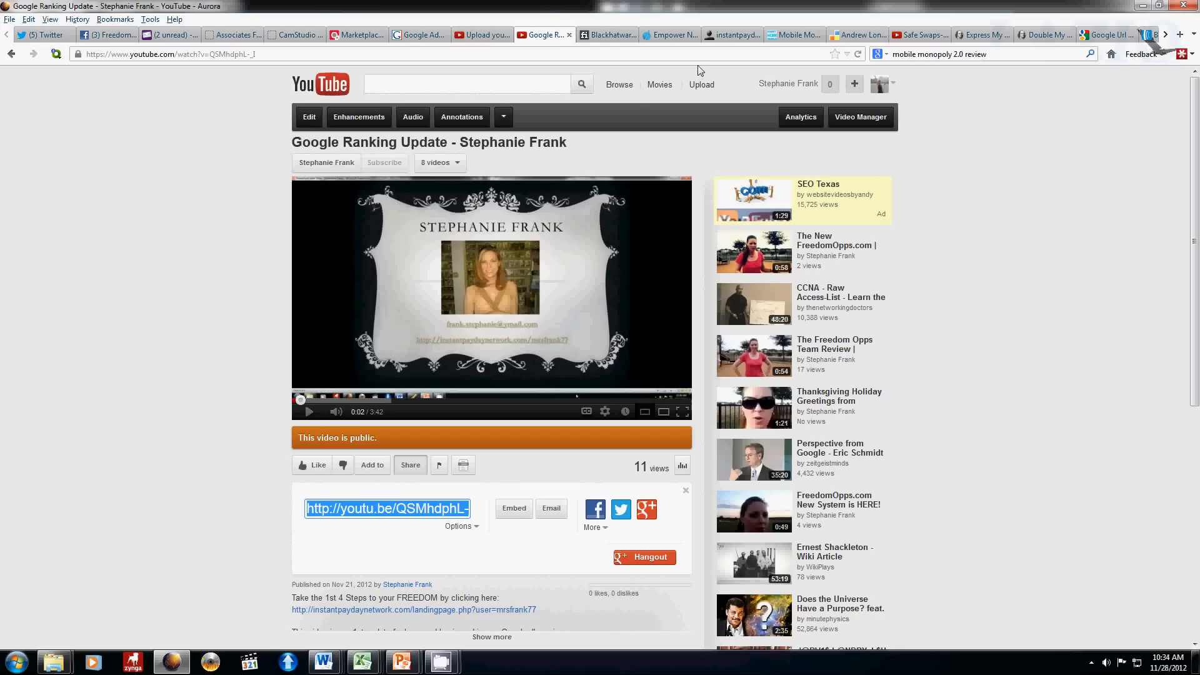
pyautogui.click(607, 35)
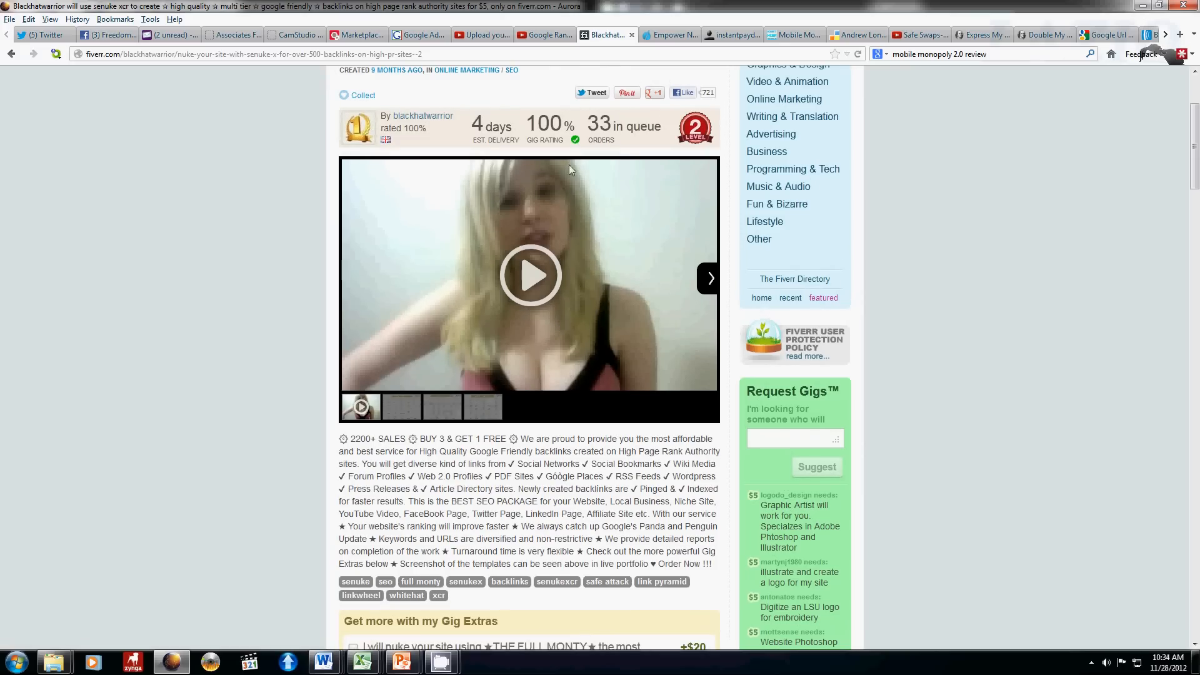
pyautogui.moveTo(451, 468)
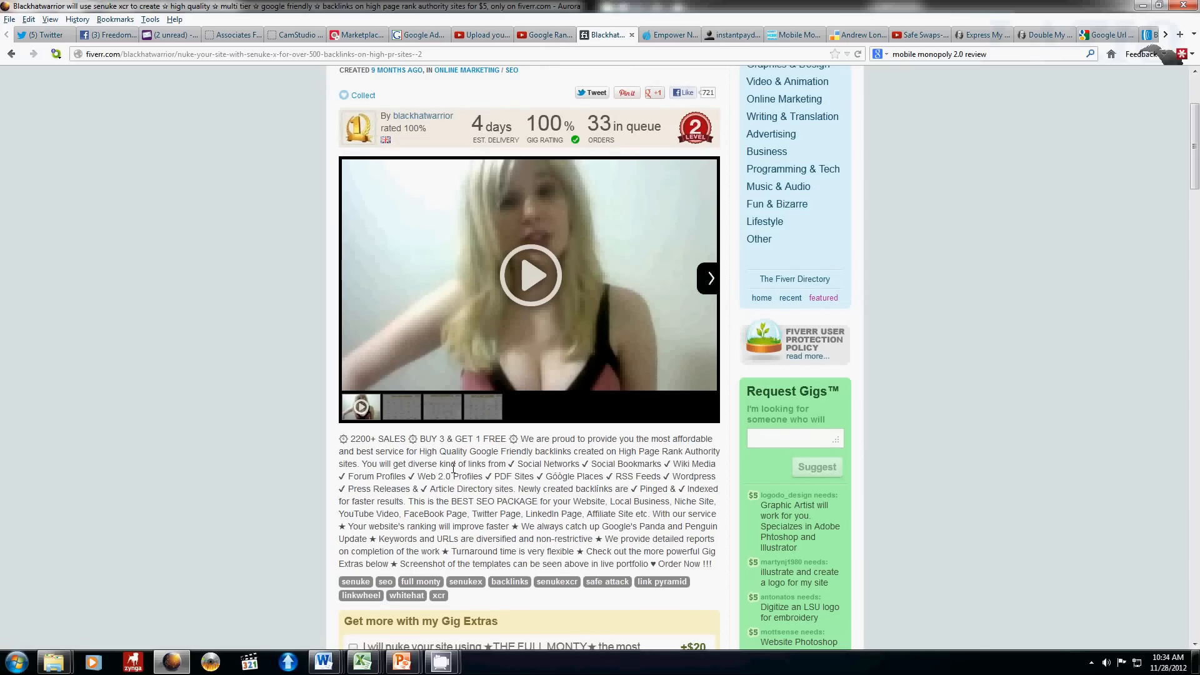
pyautogui.moveTo(401, 661)
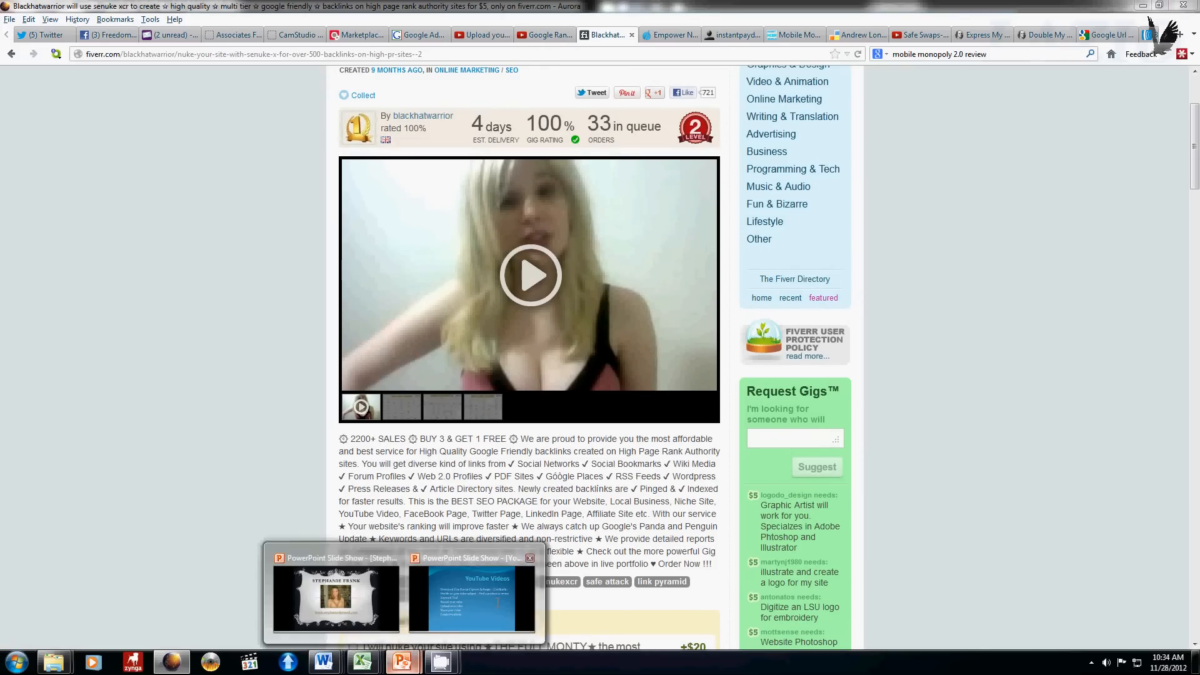
pyautogui.click(472, 596)
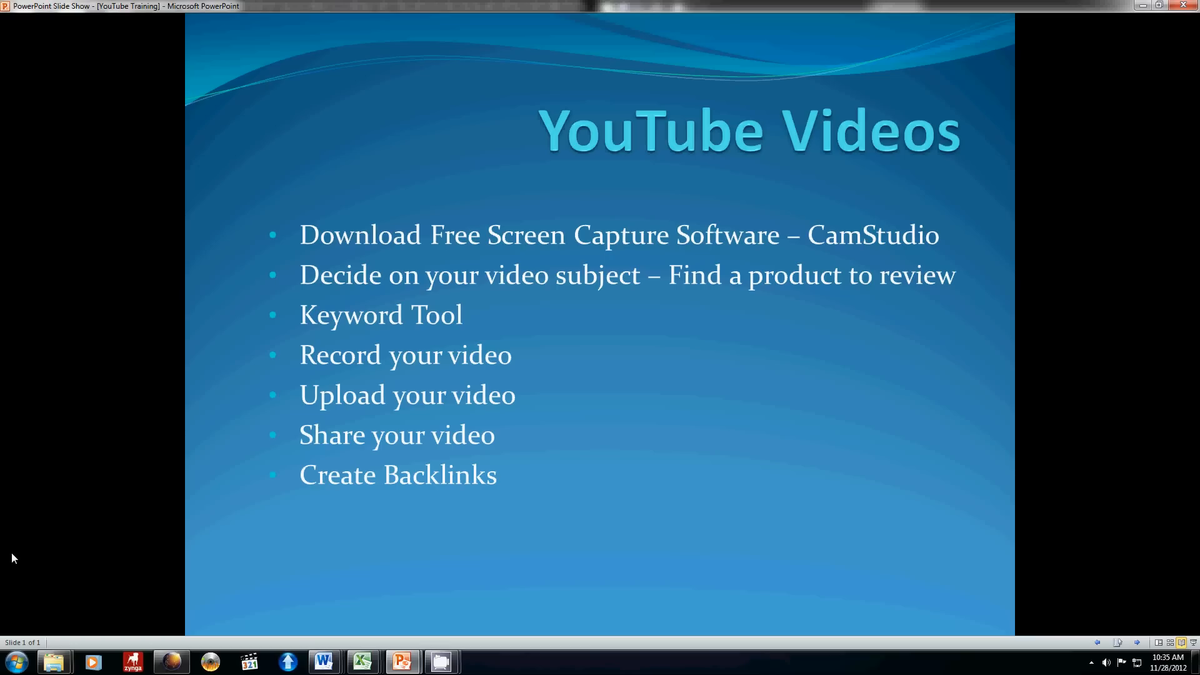
pyautogui.moveTo(552, 671)
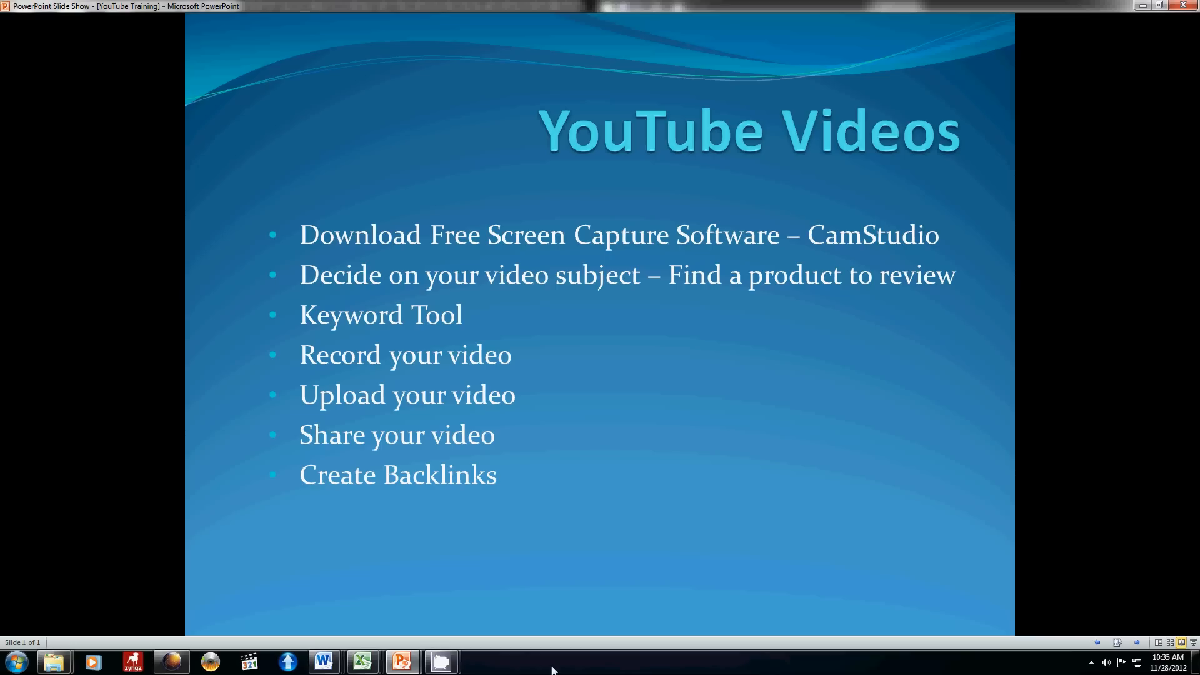
pyautogui.moveTo(487, 669)
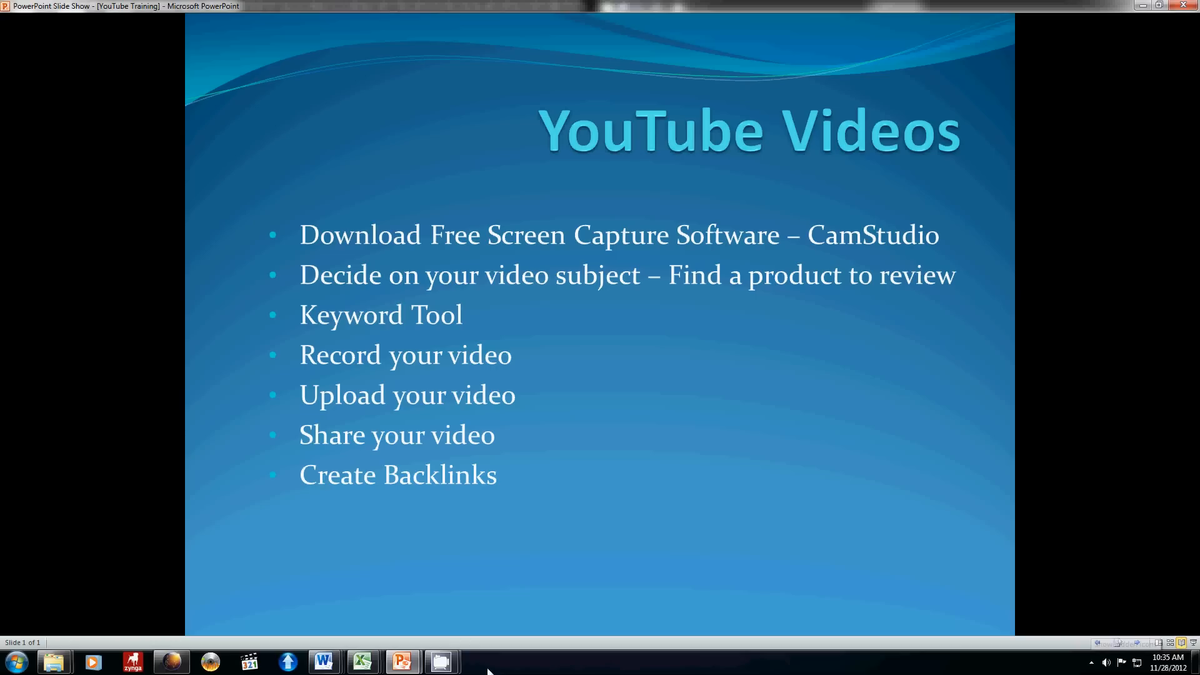